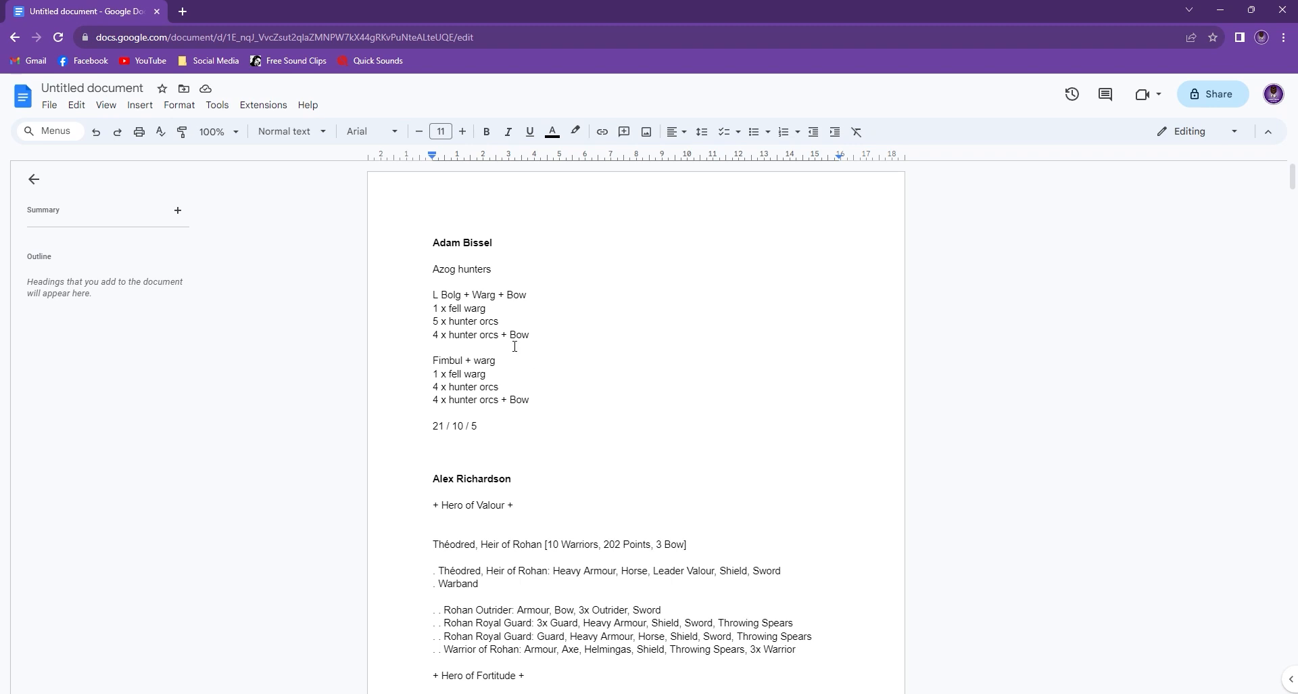
mouse_move(453, 276)
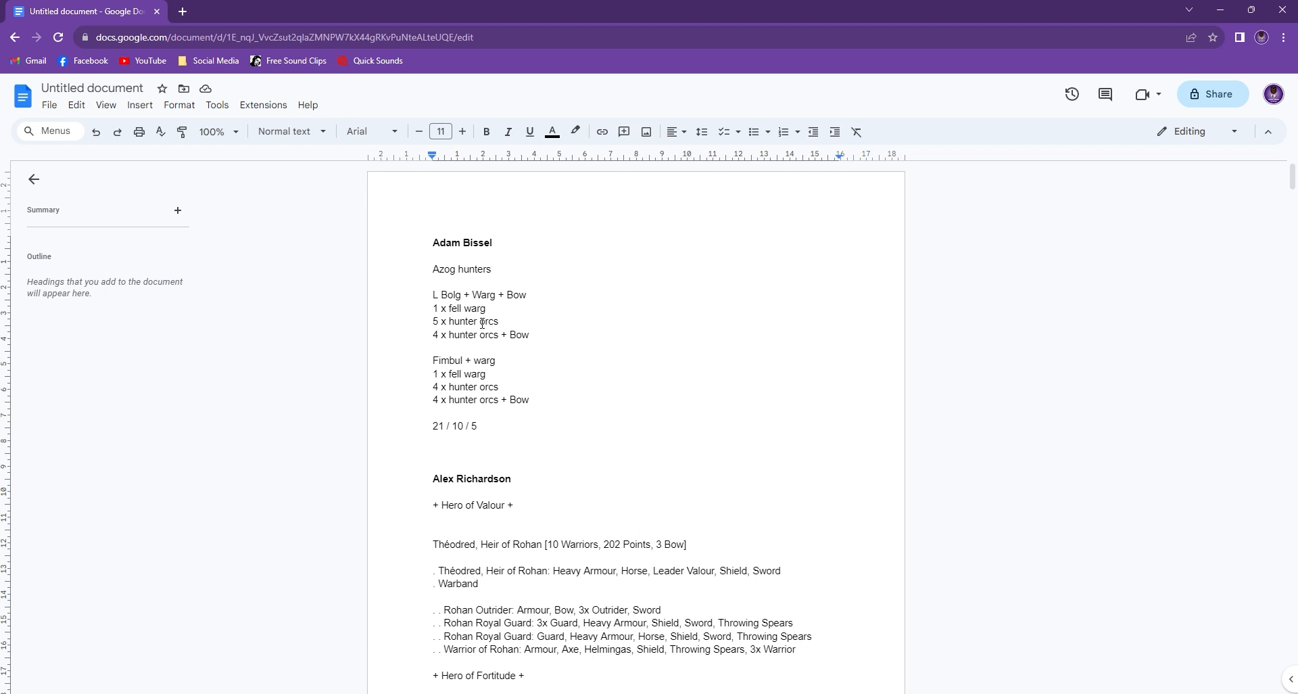
click(529, 398)
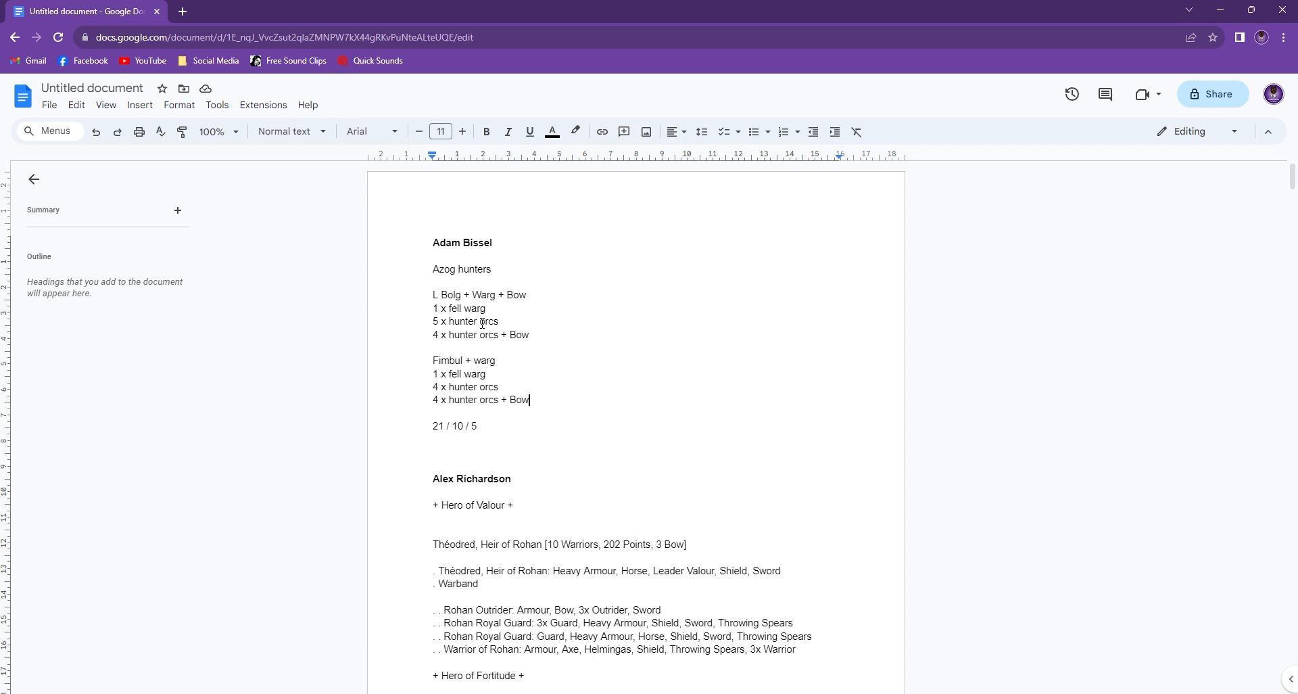
mouse_move(594, 346)
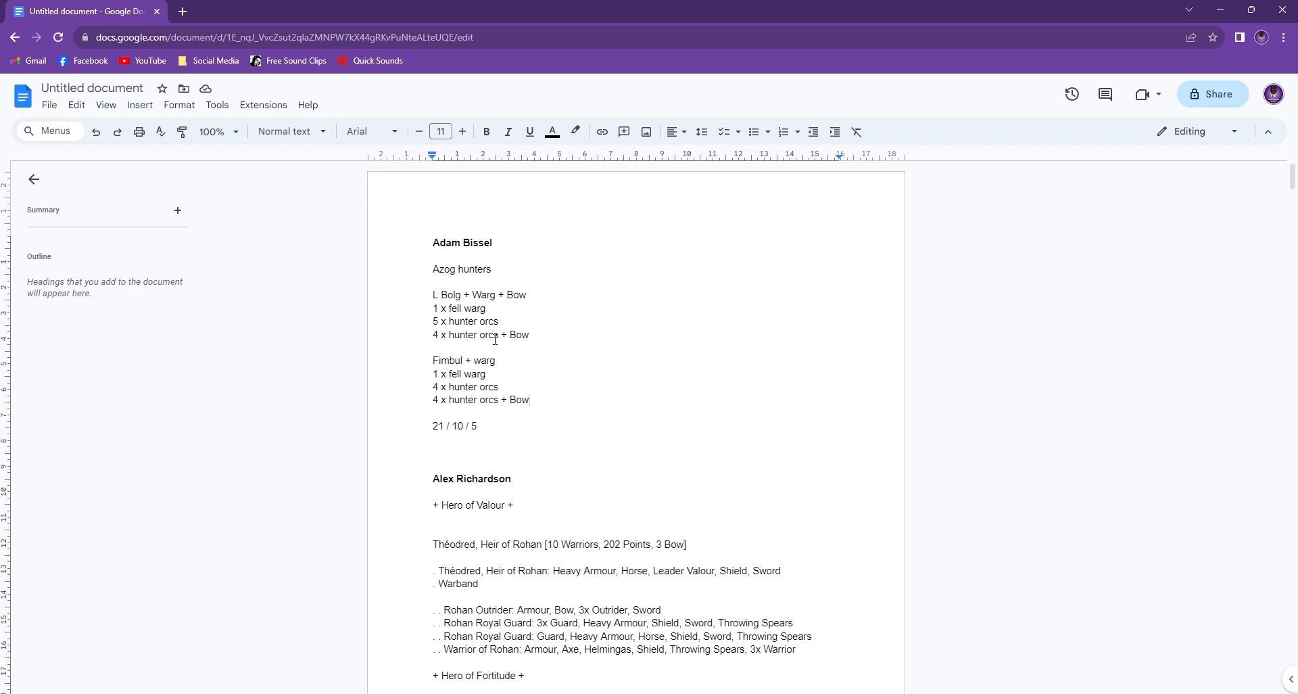
mouse_move(593, 359)
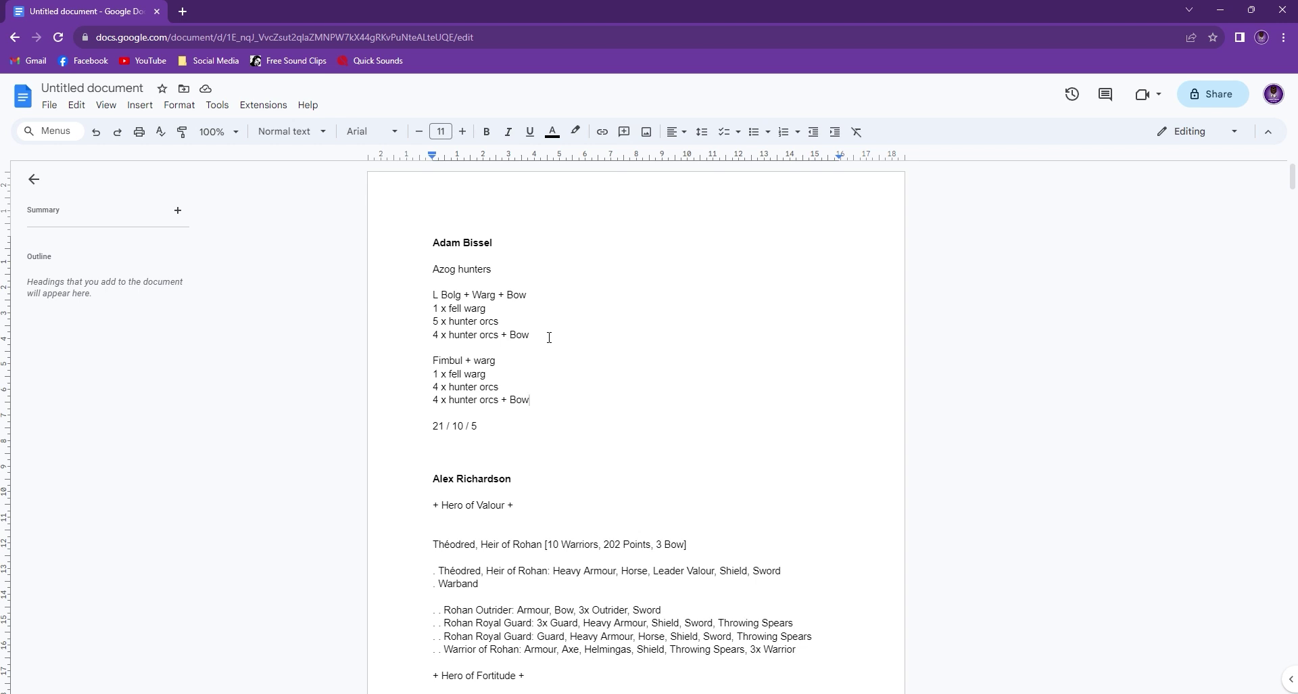
mouse_move(657, 373)
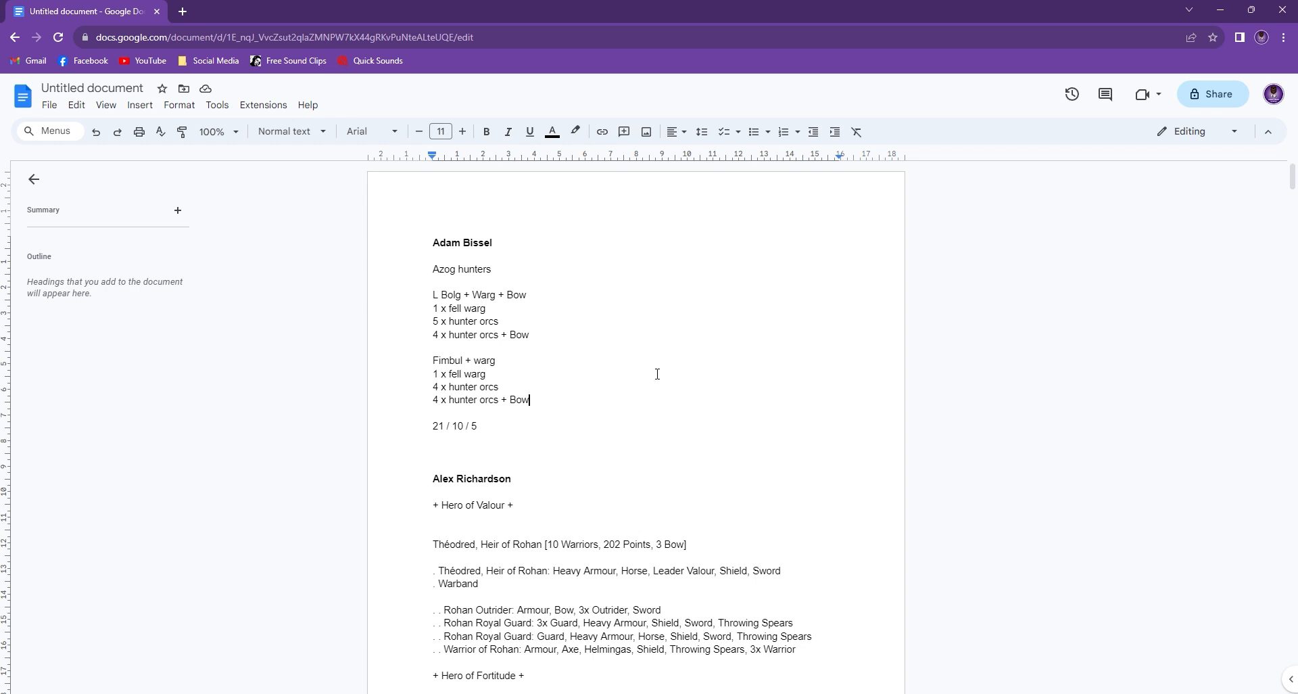
scroll(down, 3)
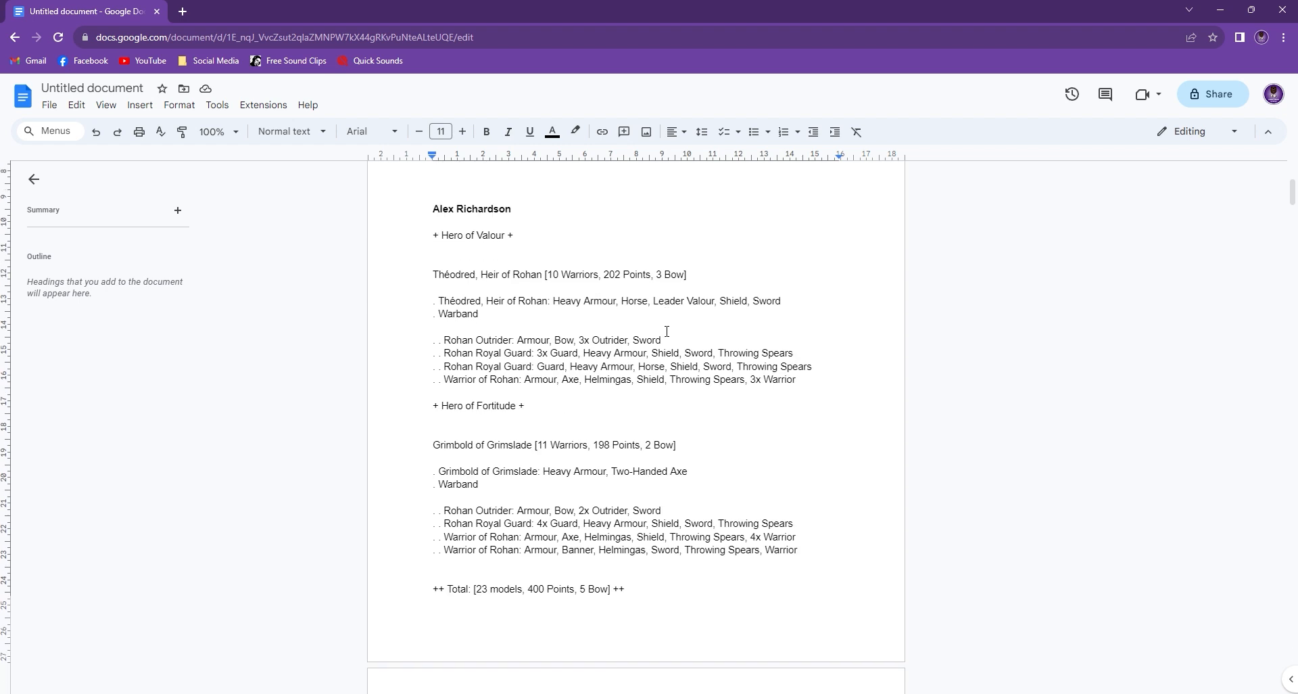
mouse_move(441, 273)
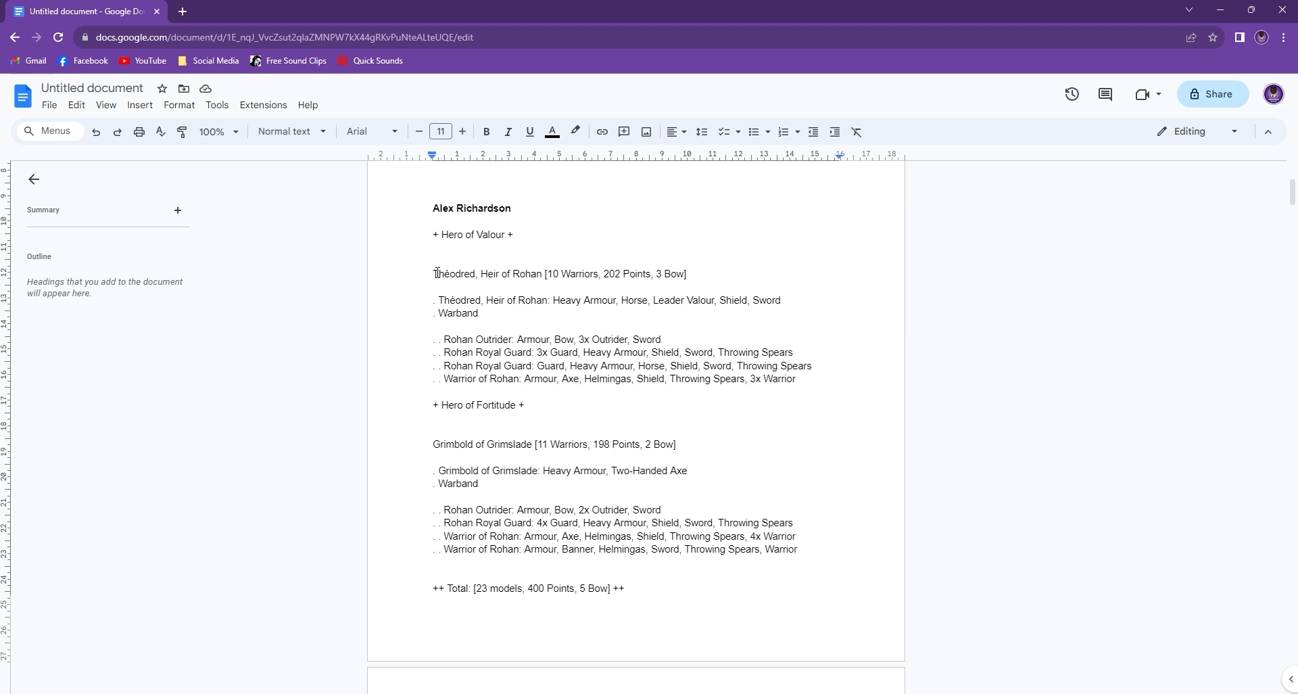
mouse_move(499, 472)
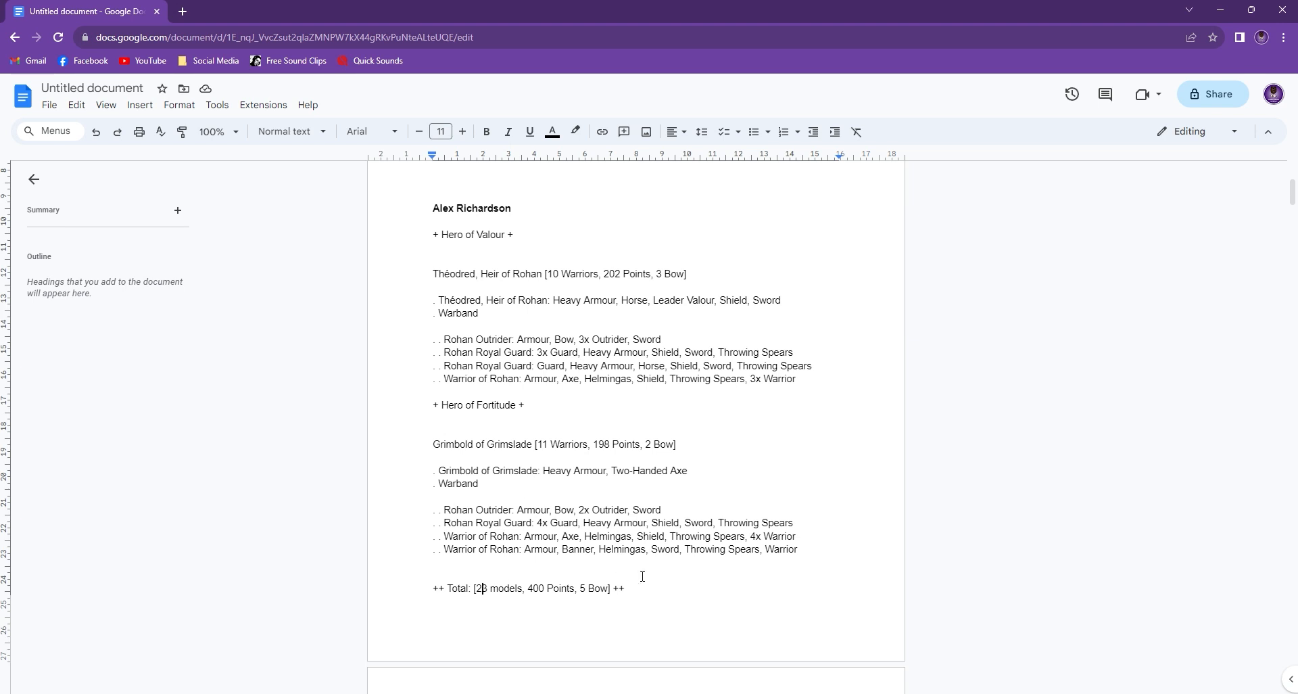
scroll(down, 3)
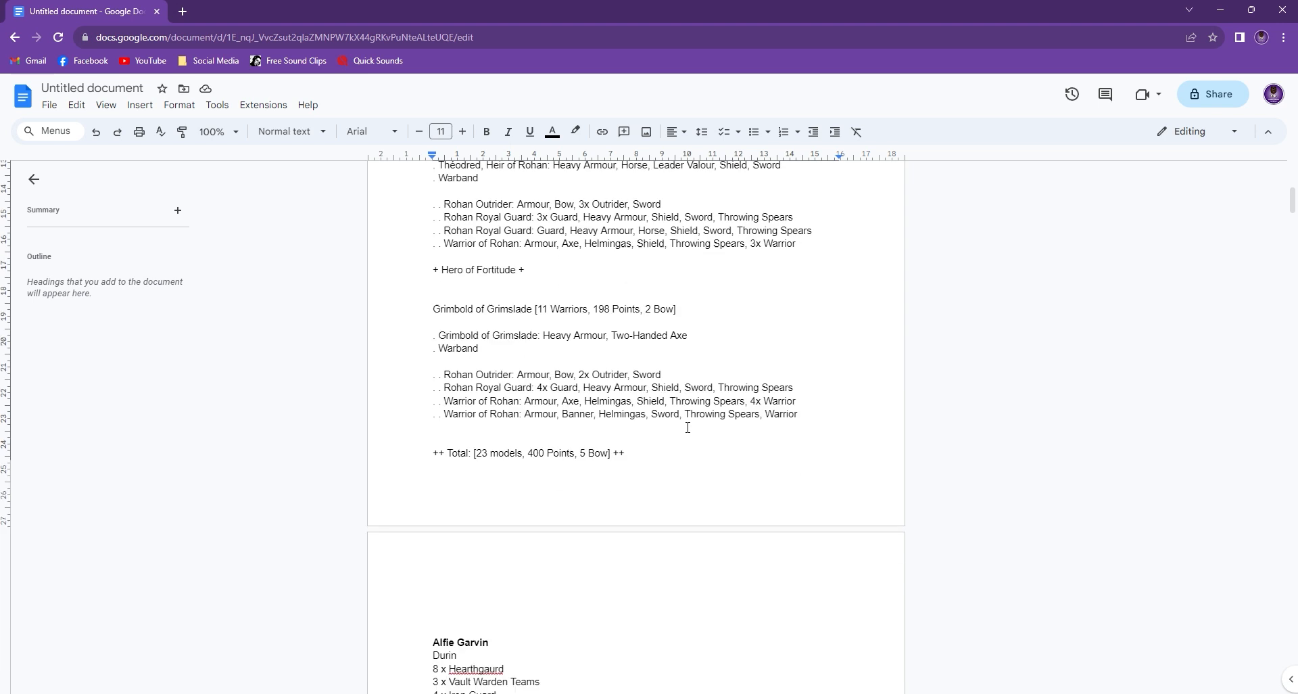
scroll(down, 3)
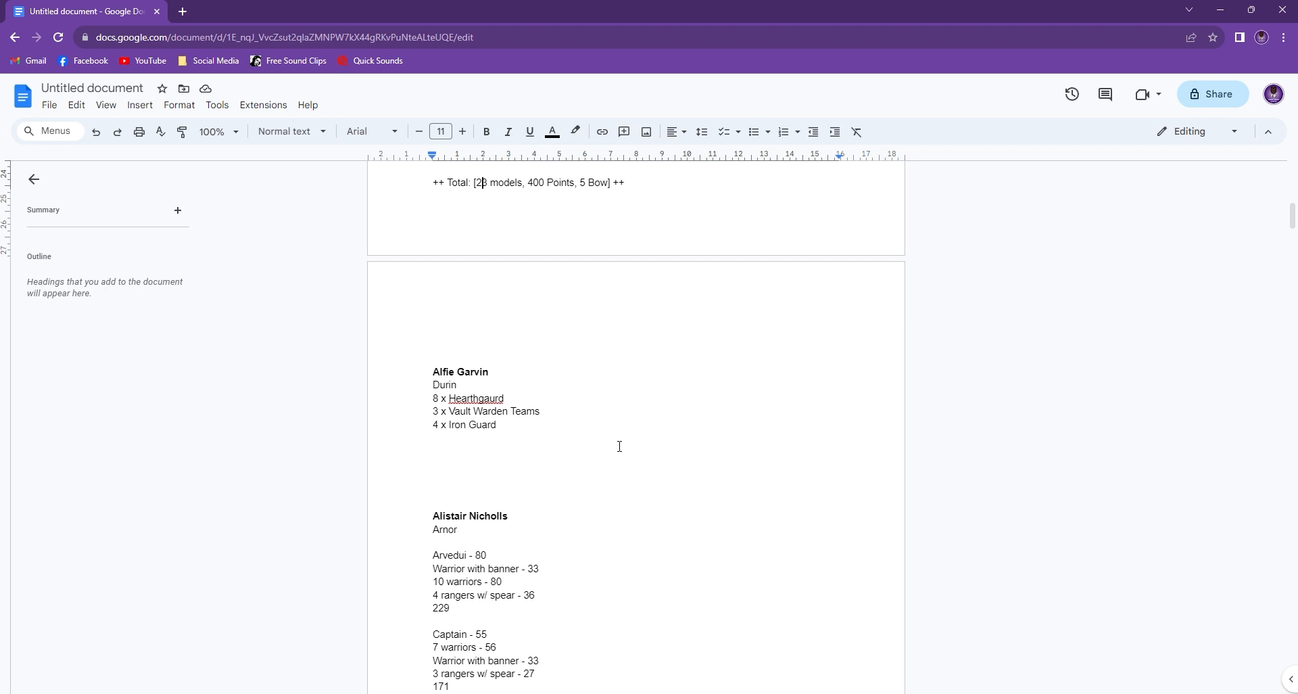
mouse_move(566, 410)
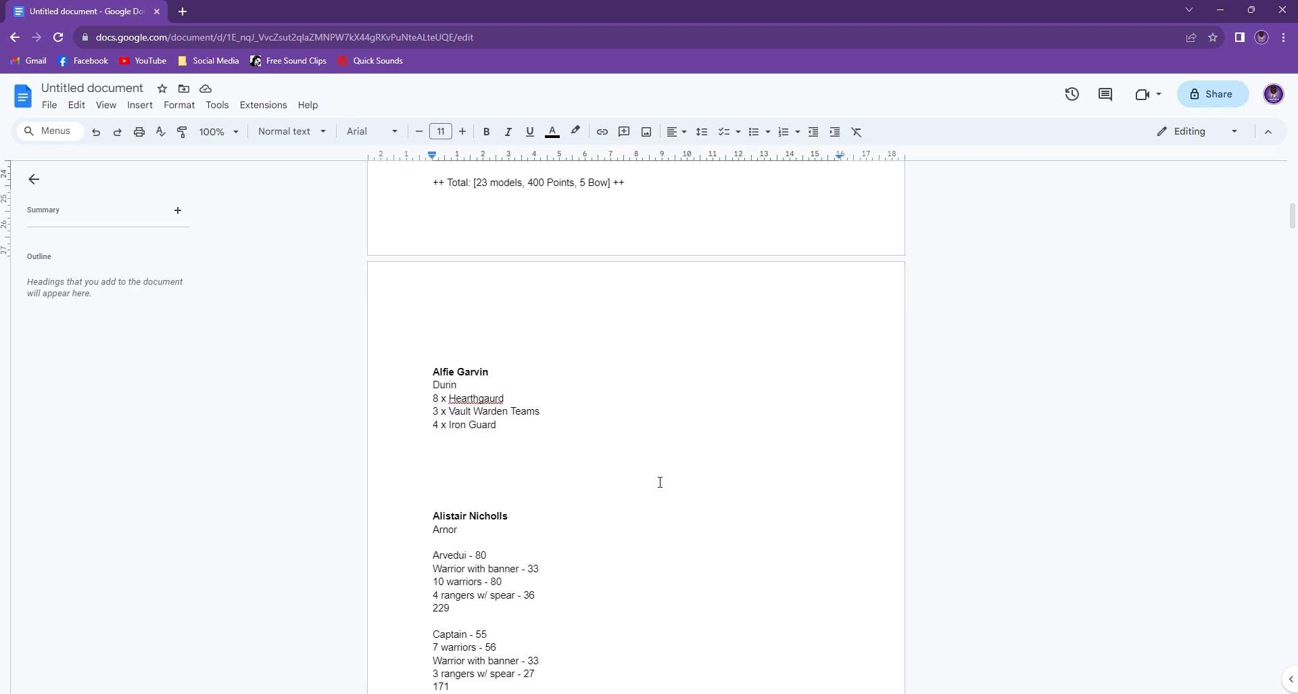
mouse_move(505, 452)
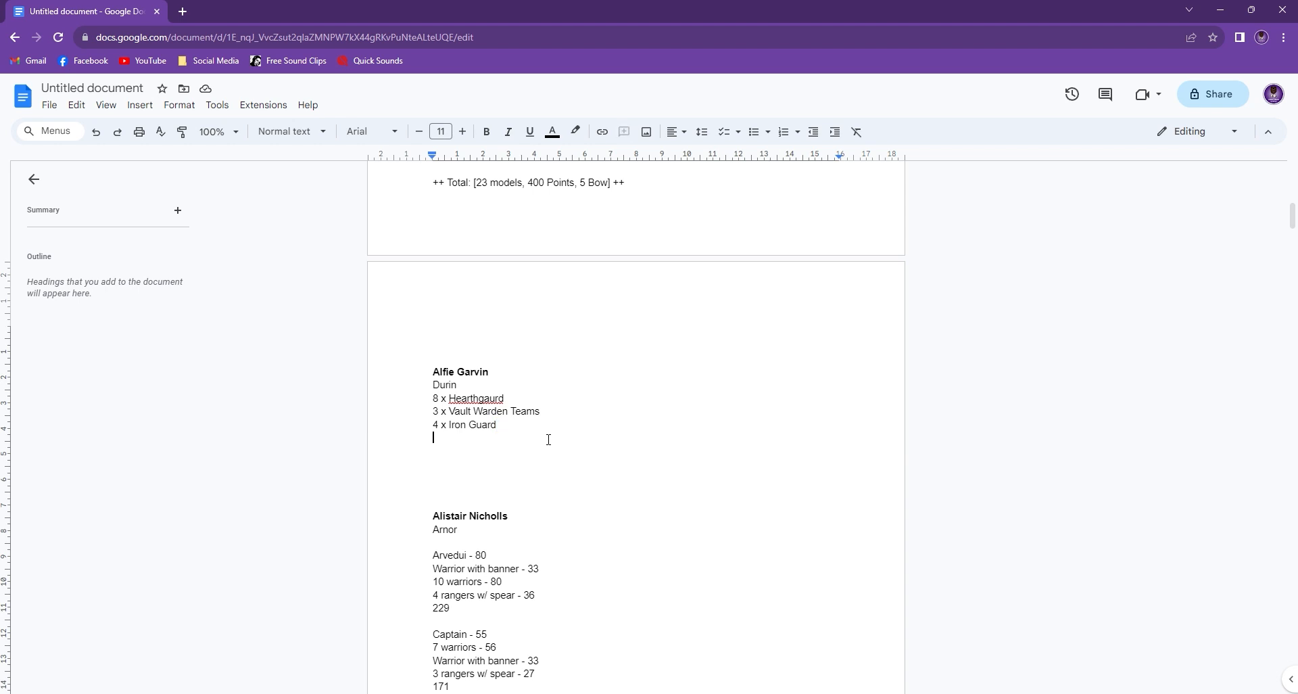
scroll(down, 3)
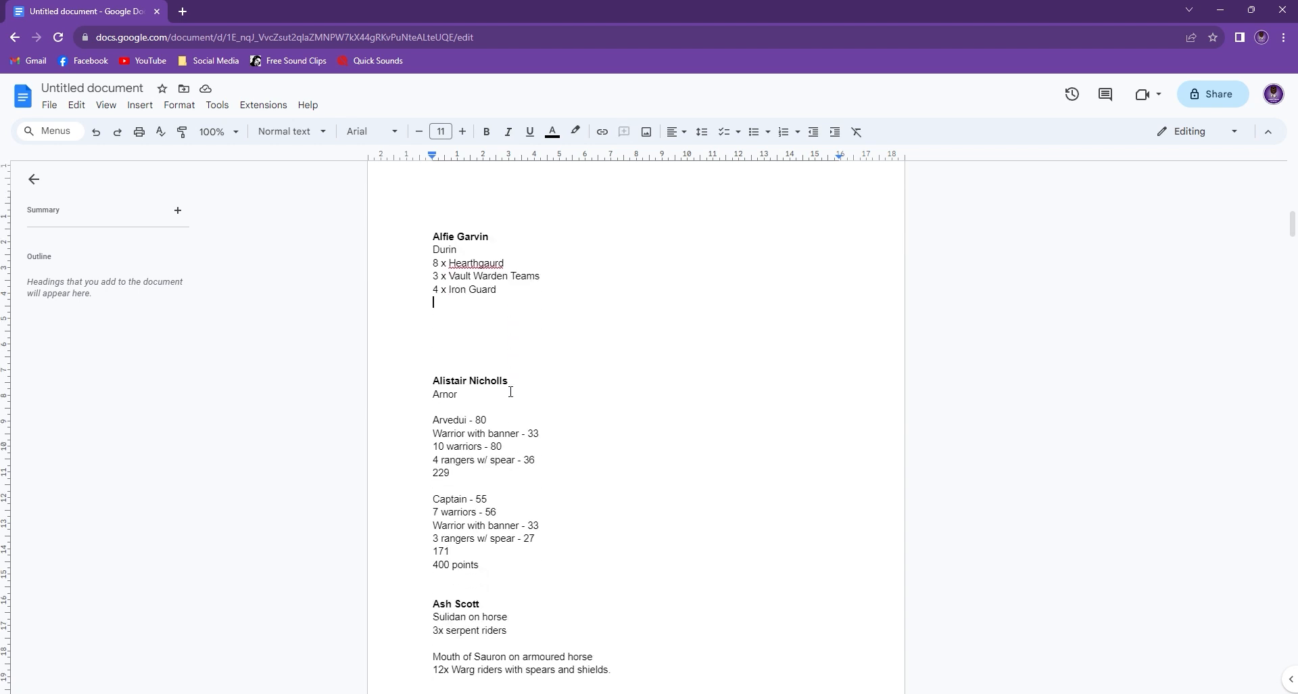
scroll(down, 3)
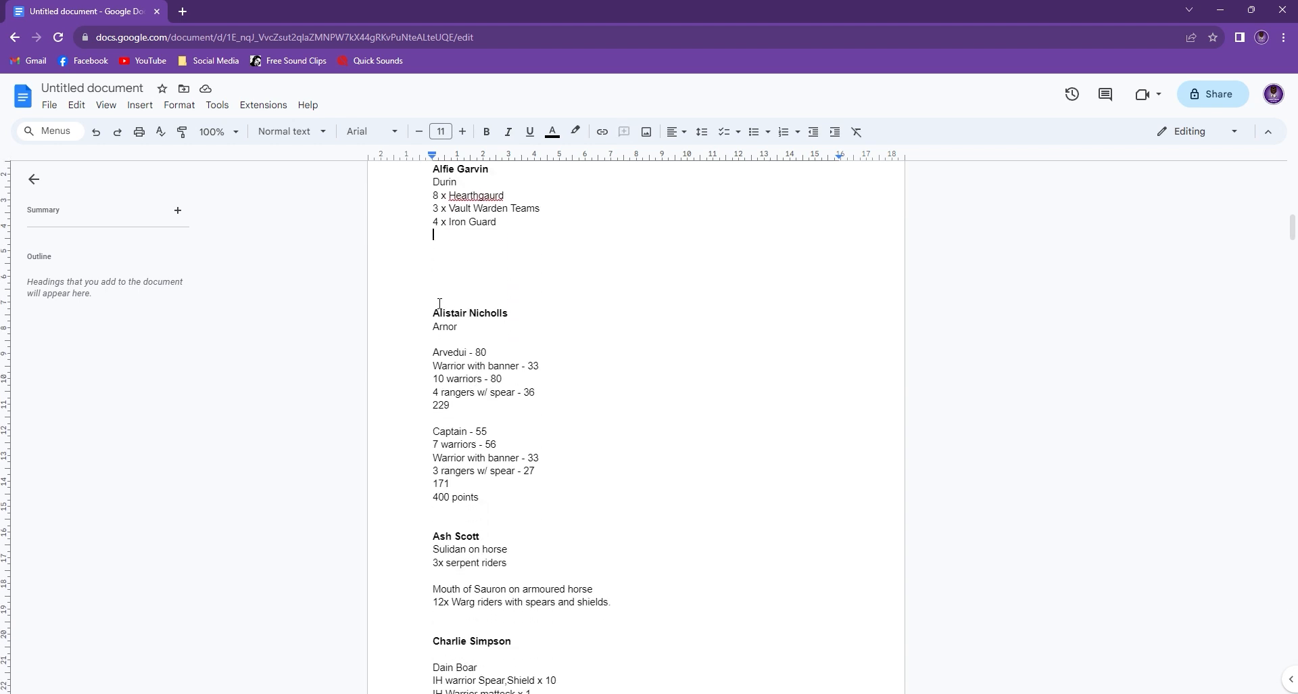
mouse_move(500, 349)
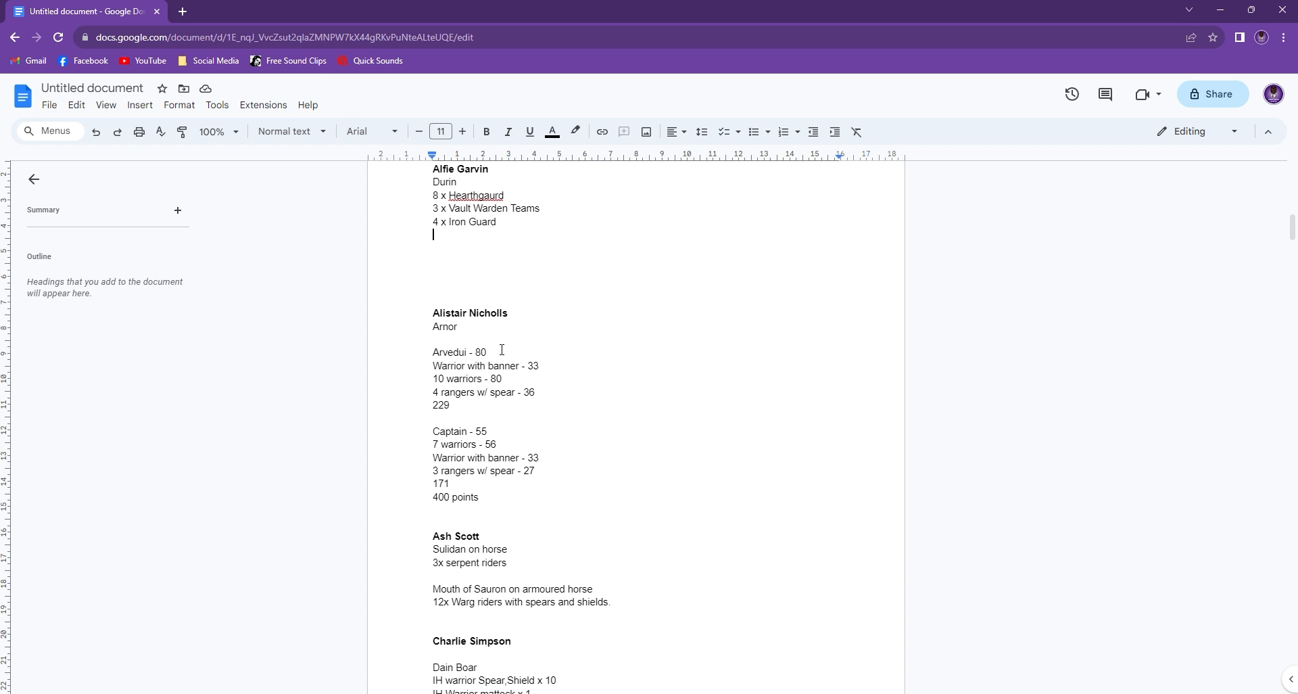
mouse_move(560, 393)
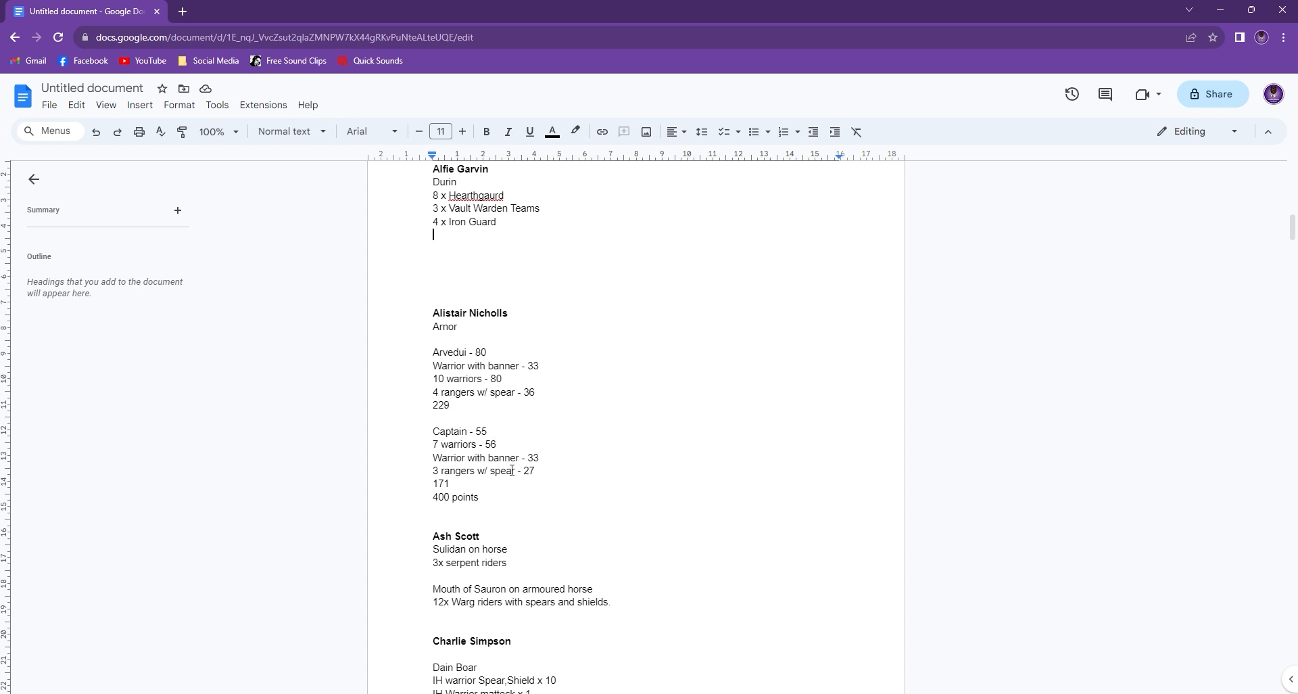
mouse_move(508, 490)
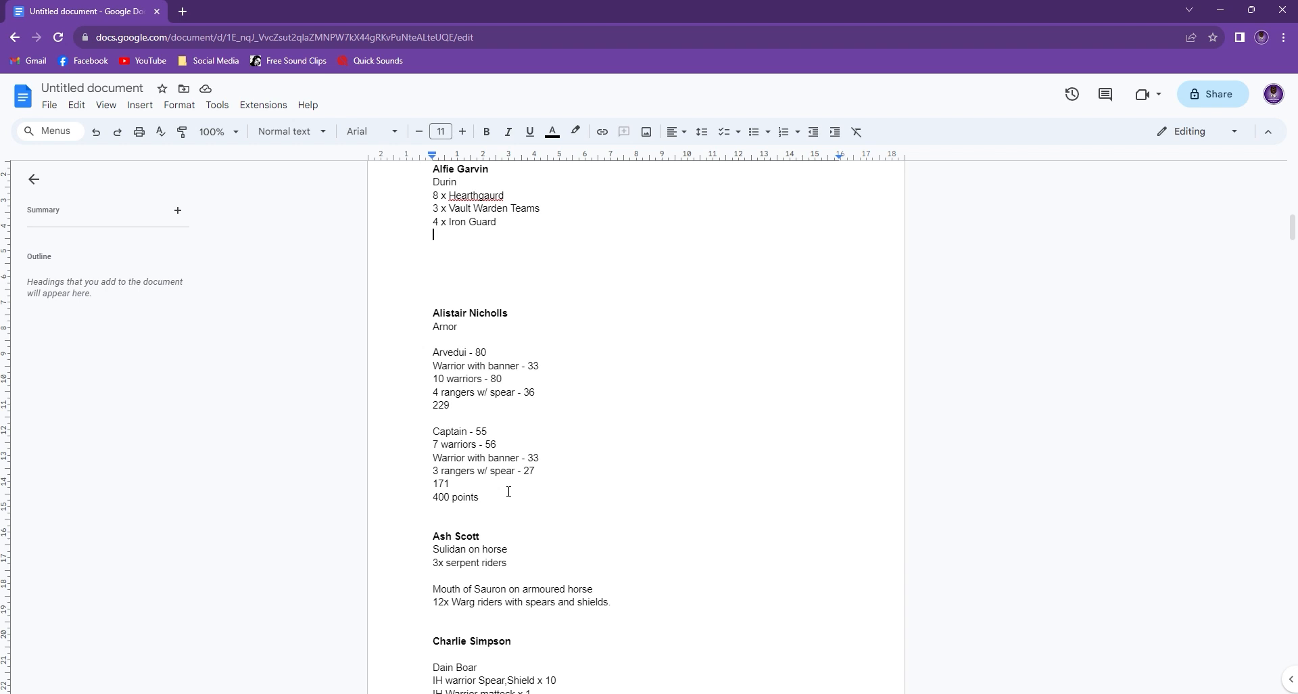
mouse_move(603, 519)
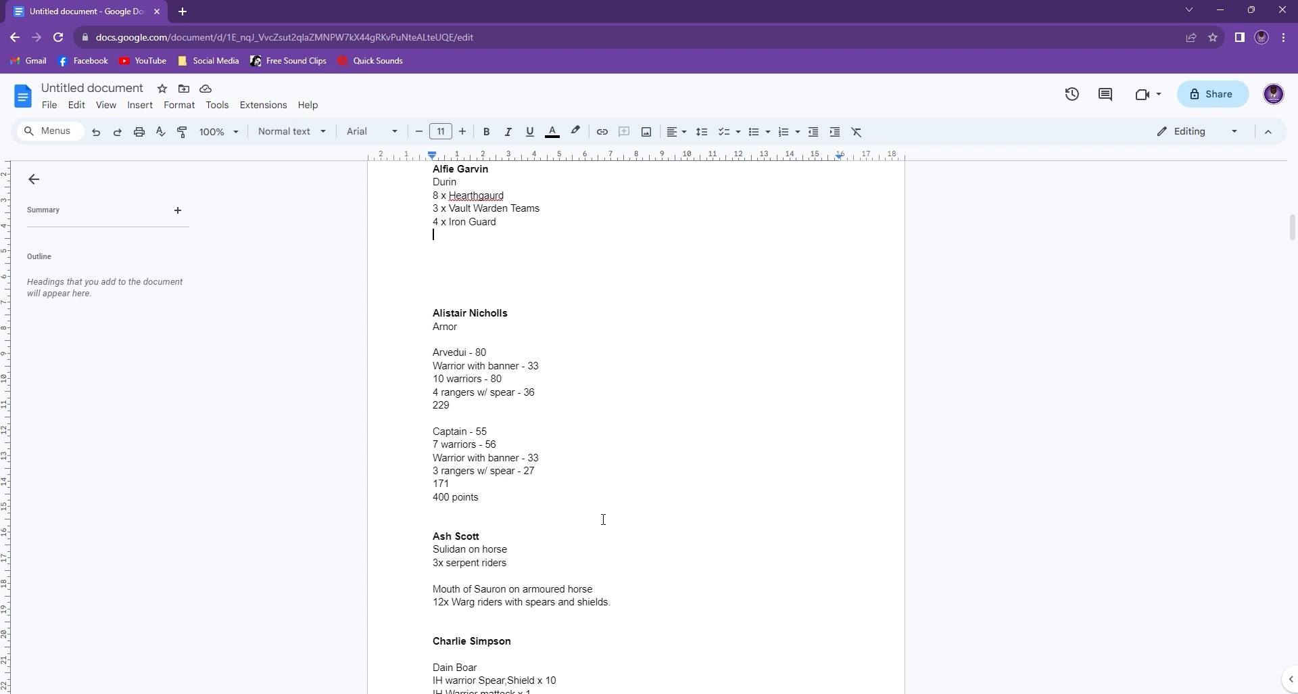
scroll(down, 3)
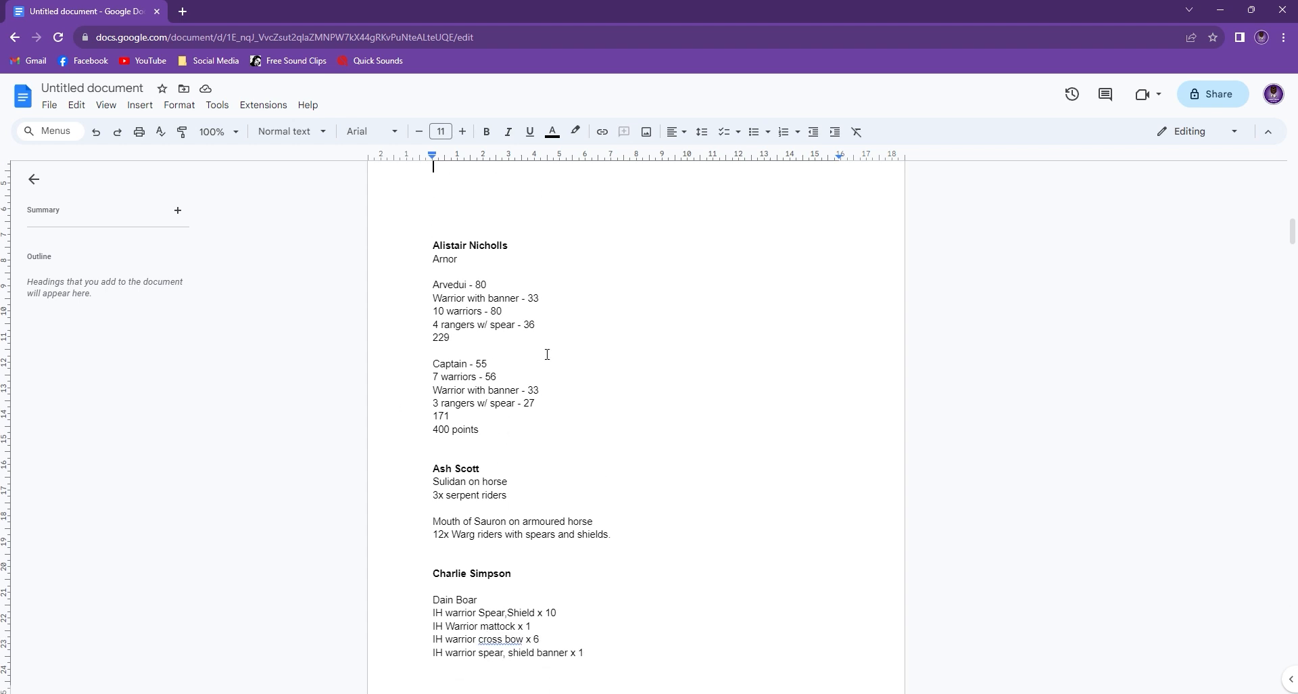
mouse_move(495, 330)
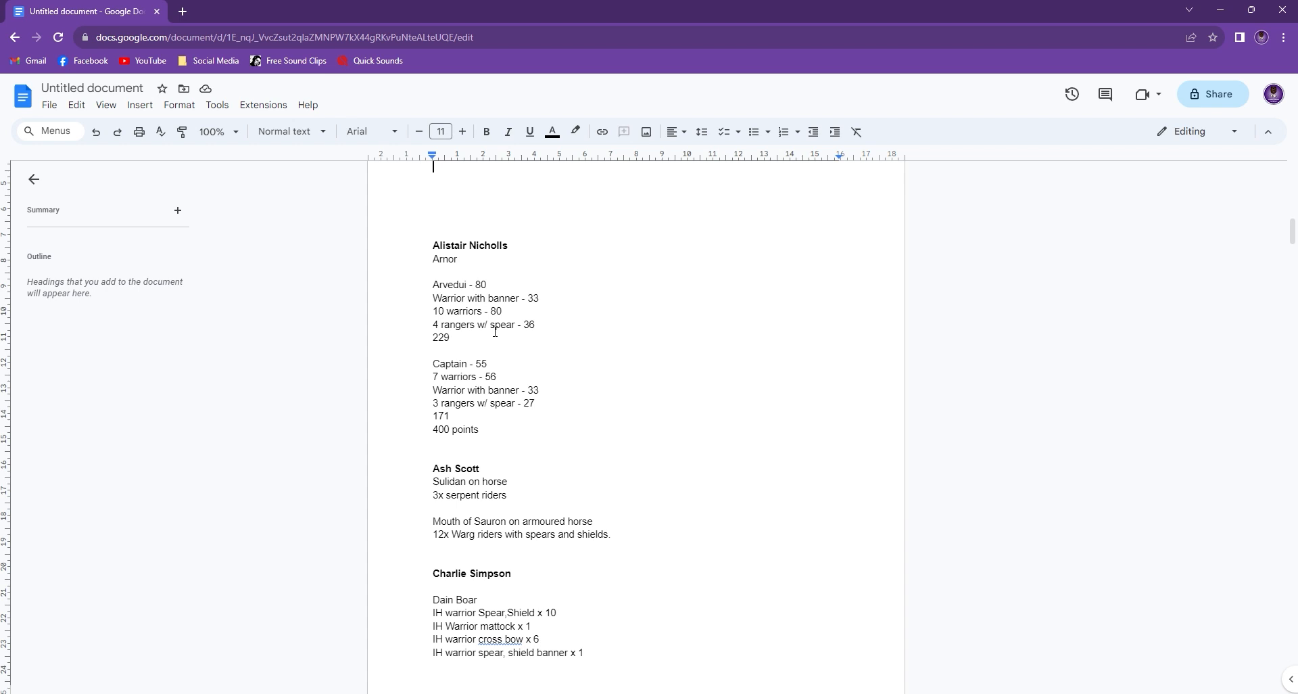
scroll(down, 3)
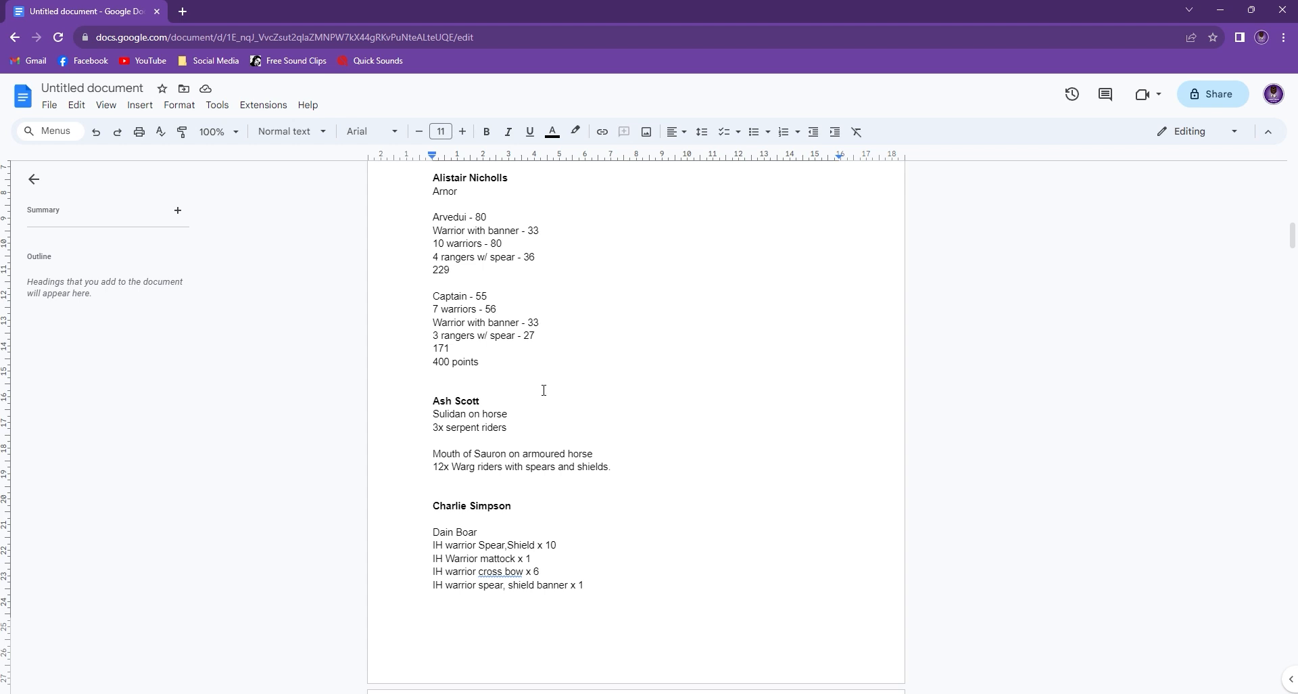
mouse_move(443, 407)
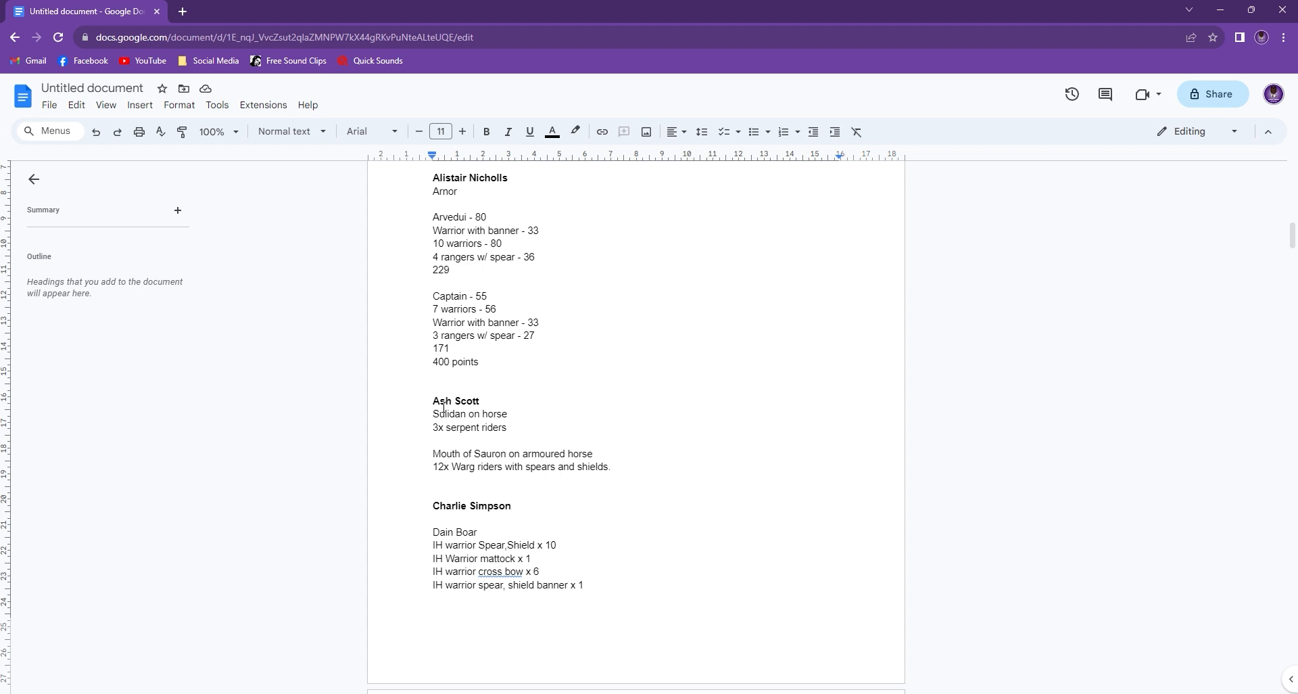
drag(432, 401, 613, 466)
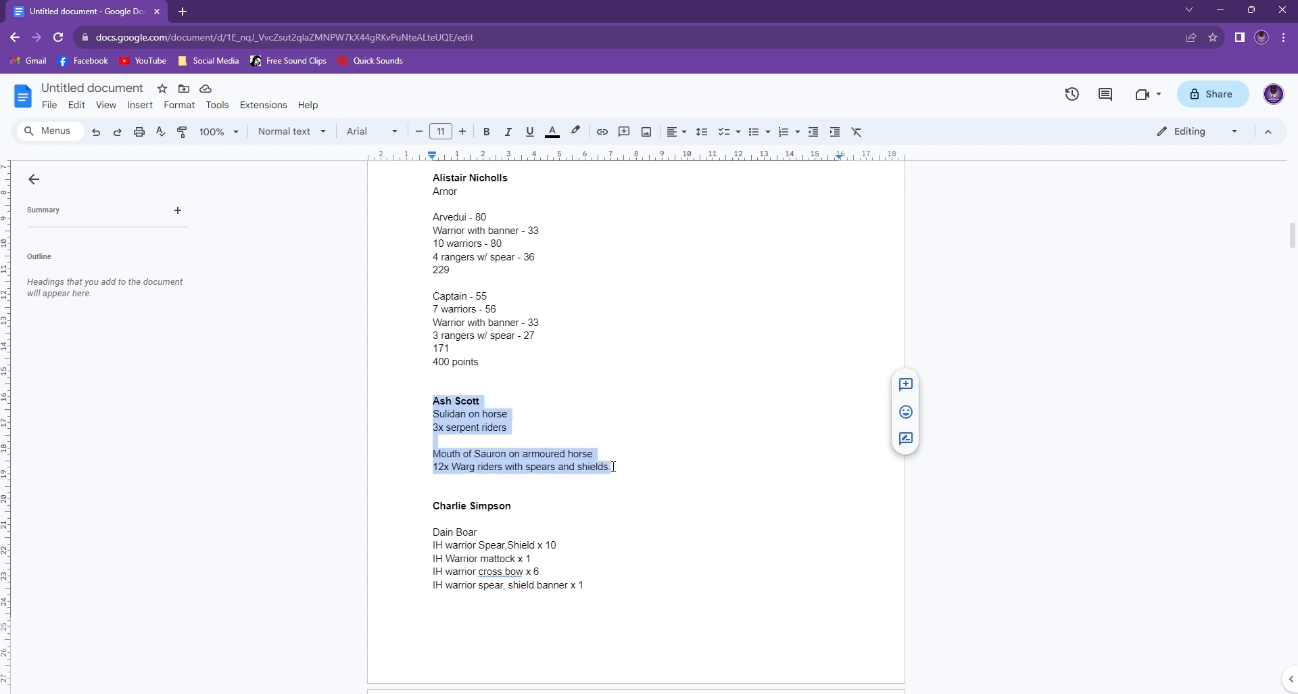
click(611, 467)
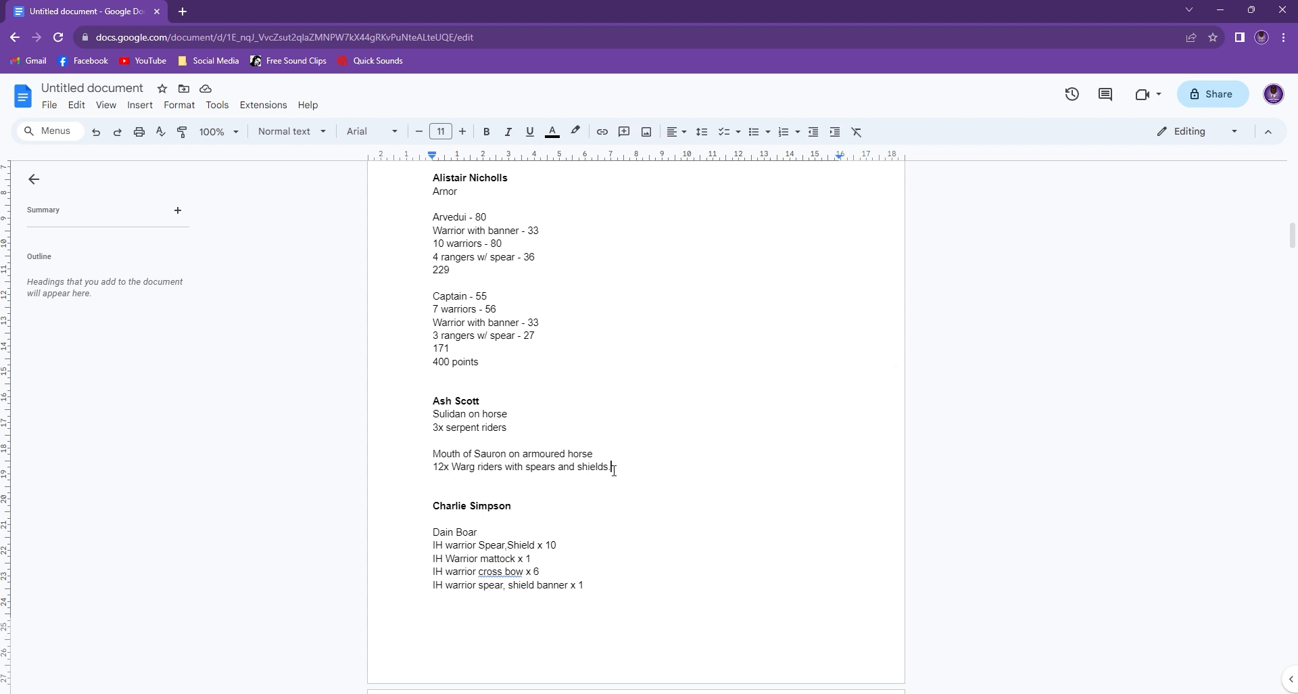
scroll(down, 3)
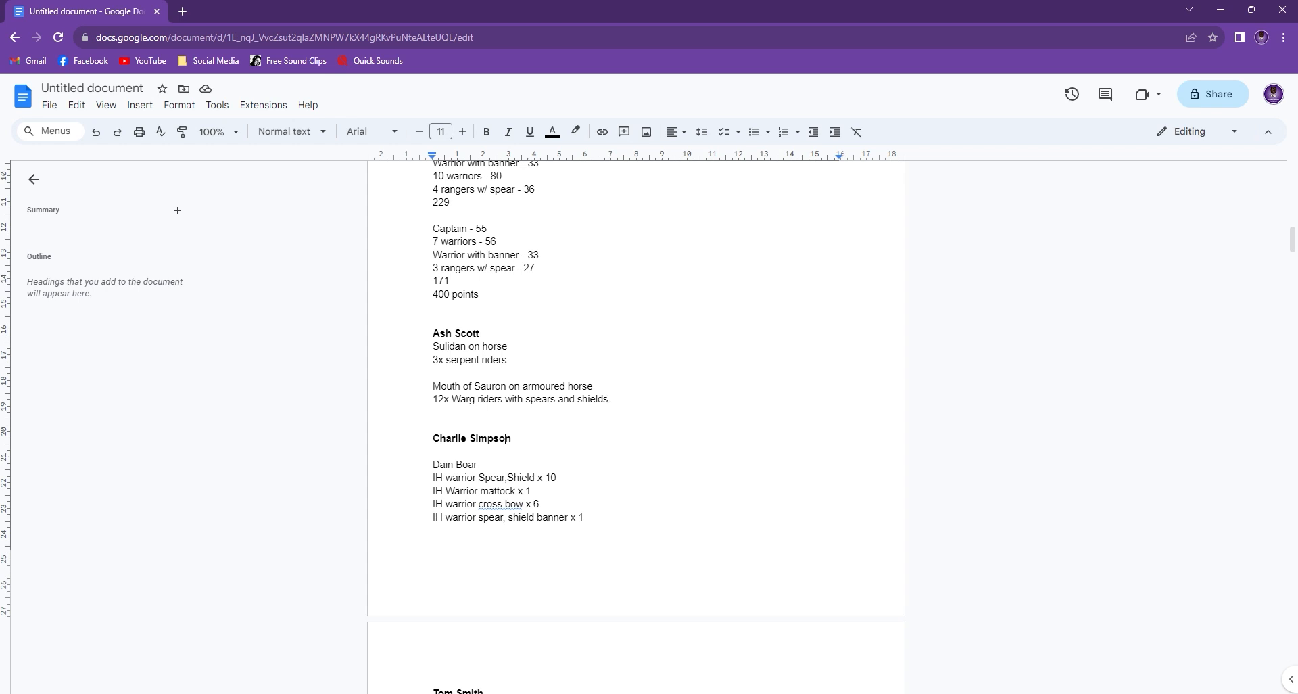
click(610, 397)
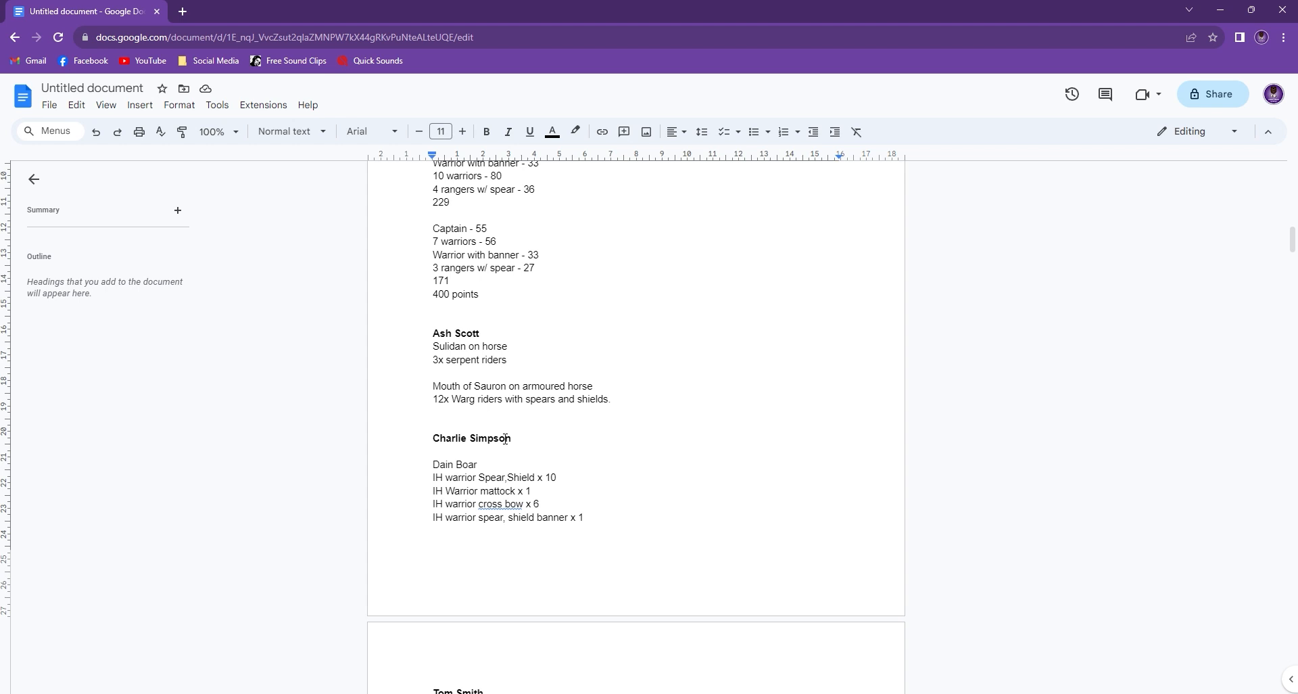
click(610, 398)
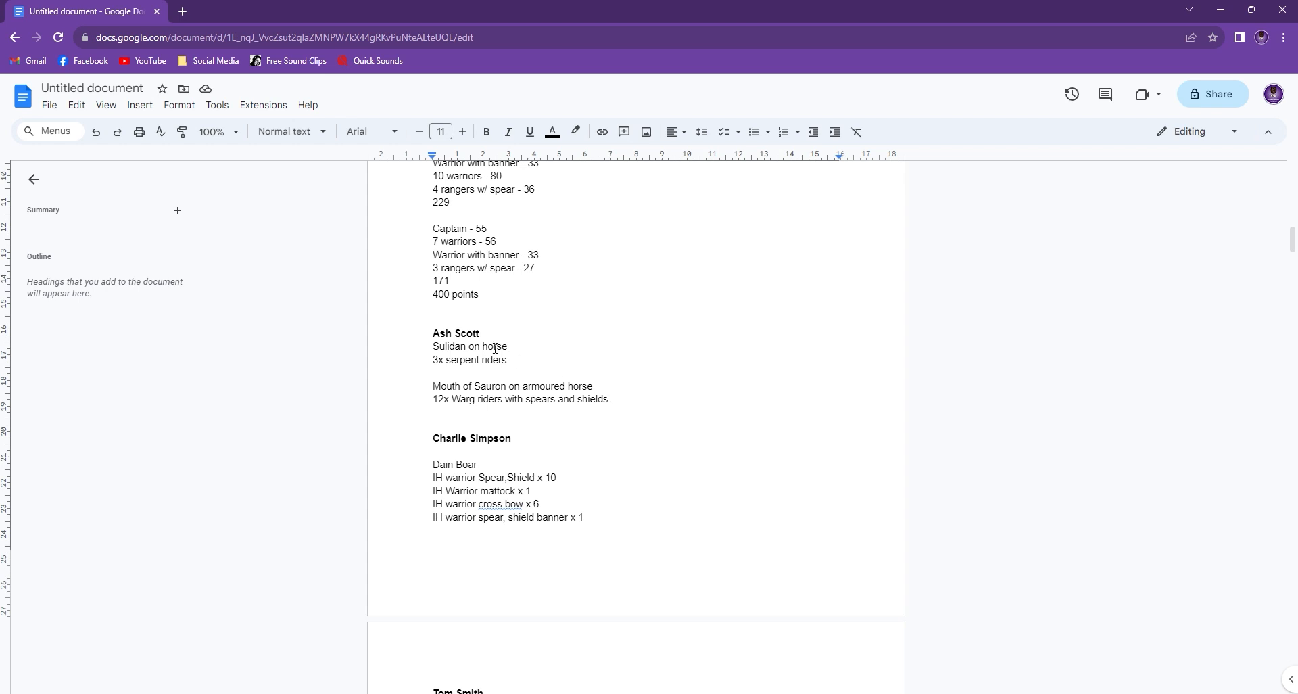
click(610, 398)
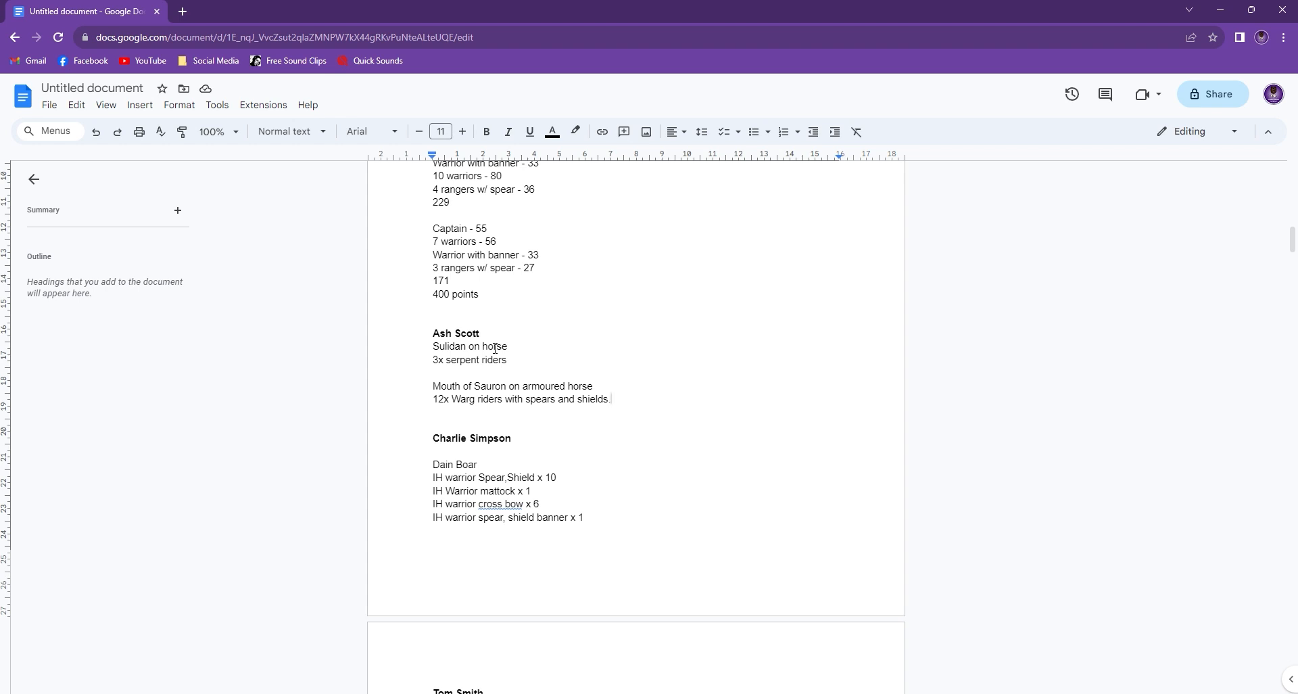
mouse_move(657, 404)
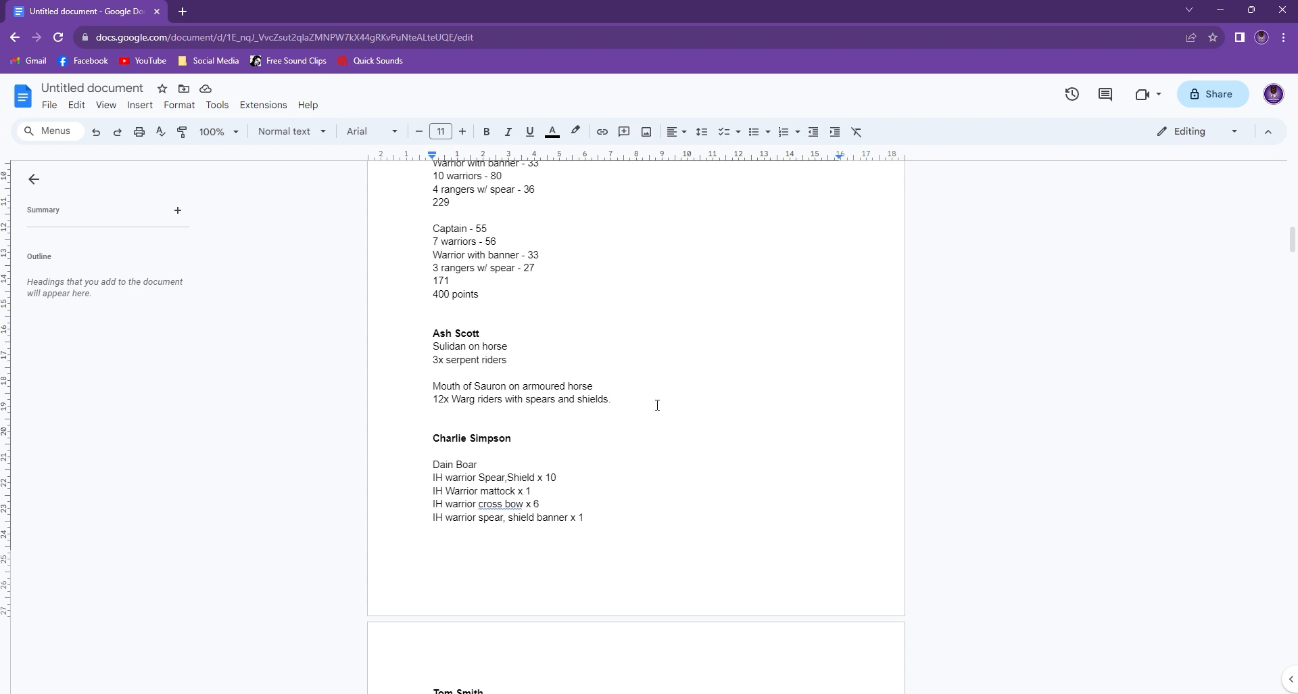
scroll(down, 3)
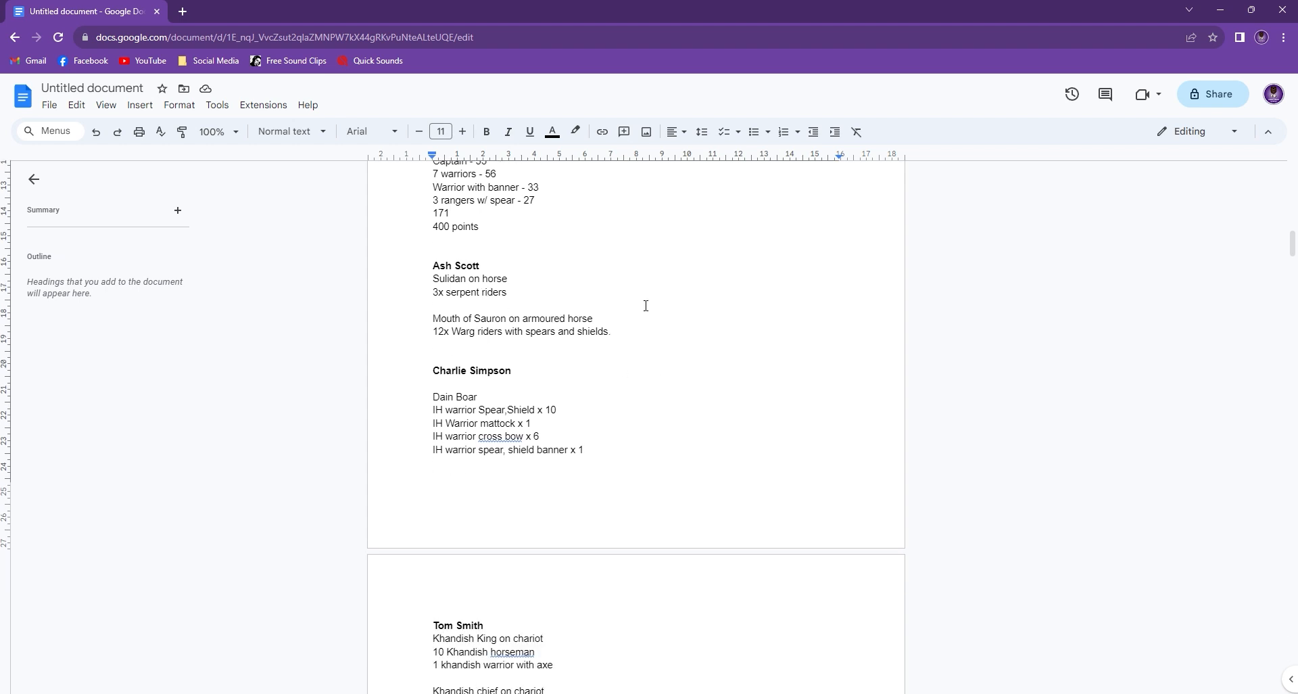
scroll(down, 3)
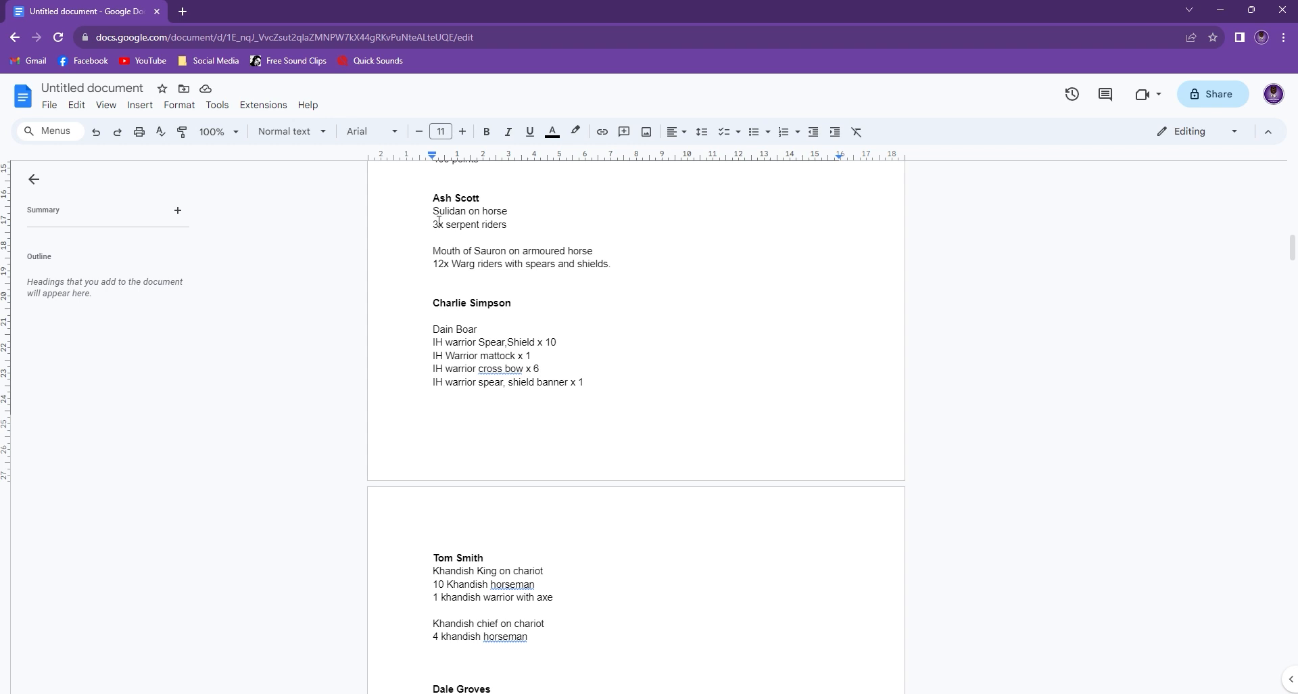
mouse_move(479, 304)
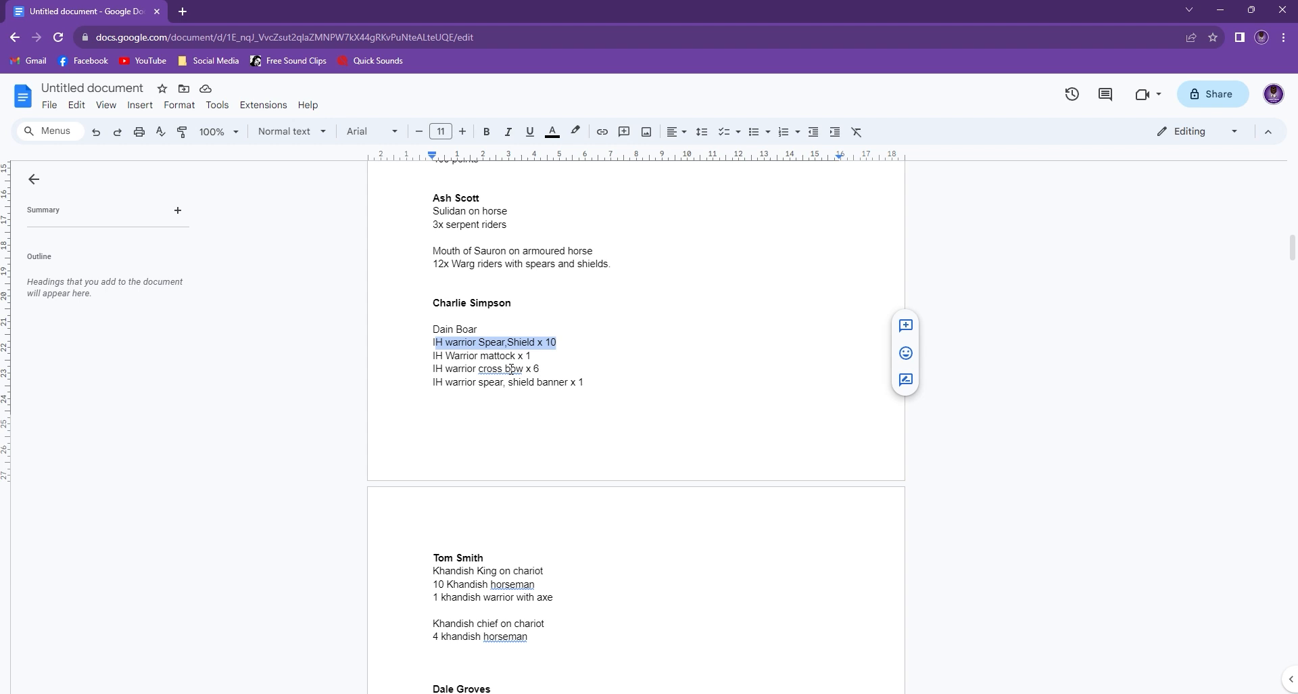
click(541, 368)
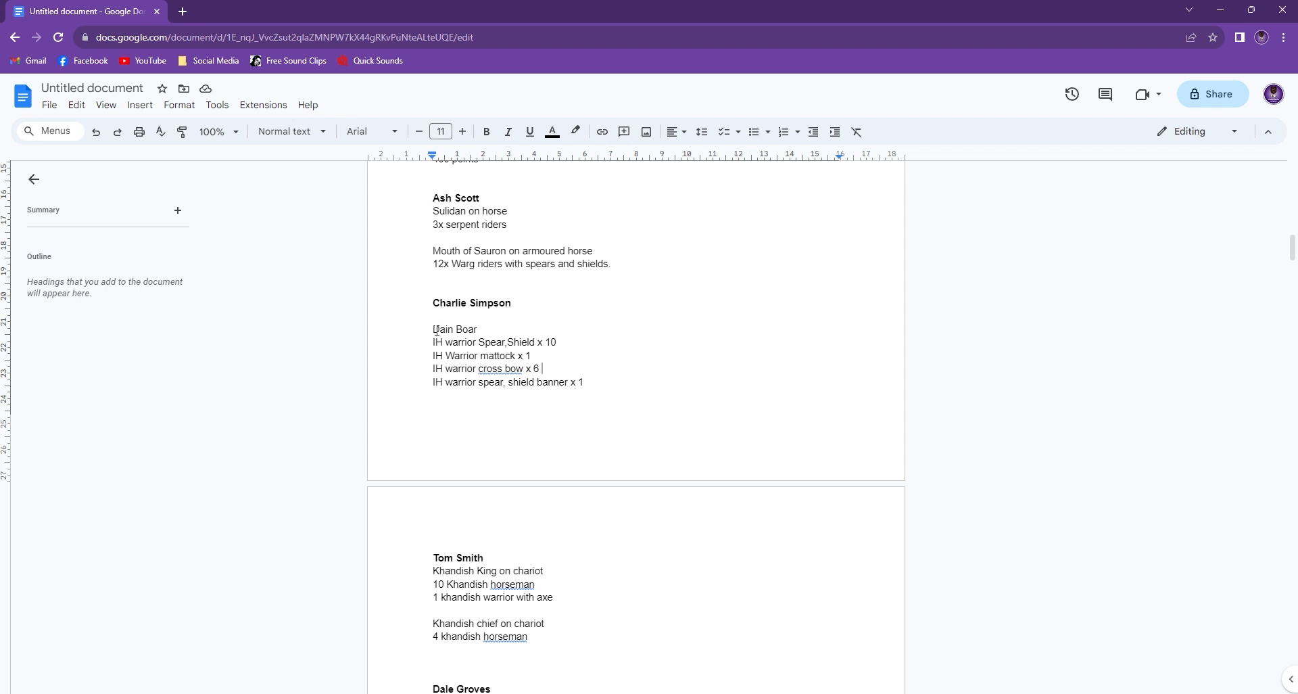
Scroll to the Khandish King on chariot list and highlight its heading line
scroll(down, 3)
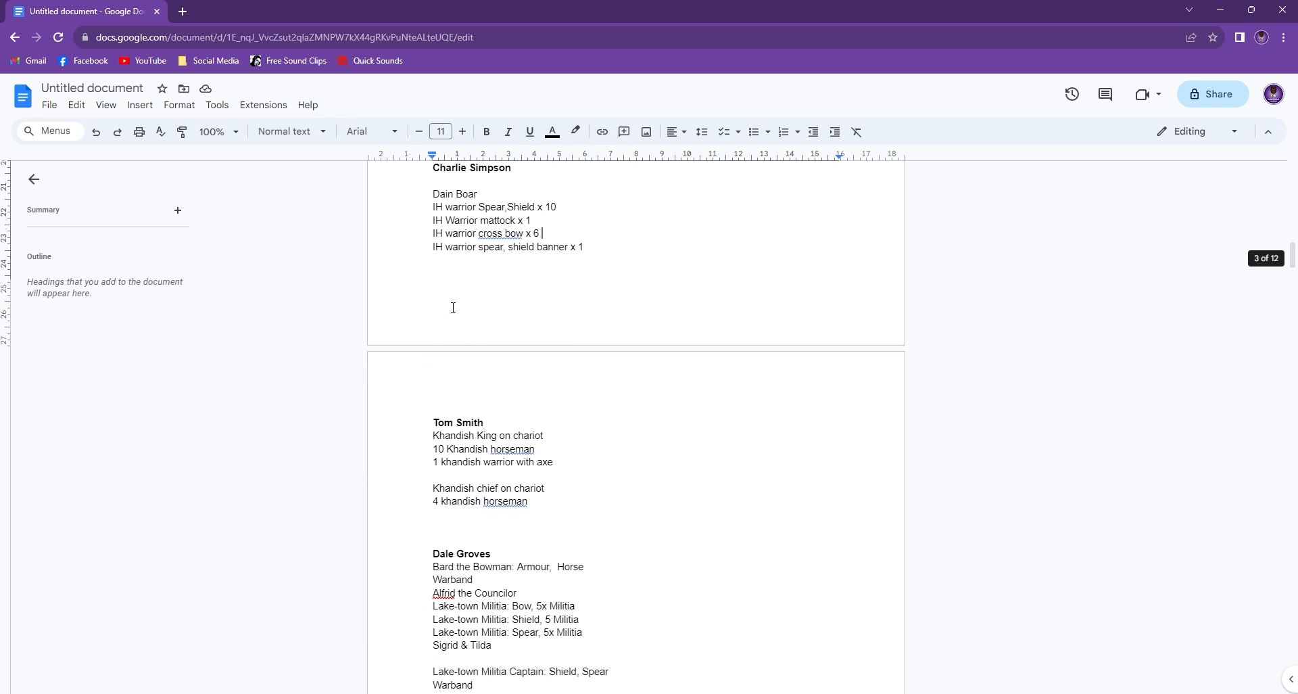
scroll(down, 3)
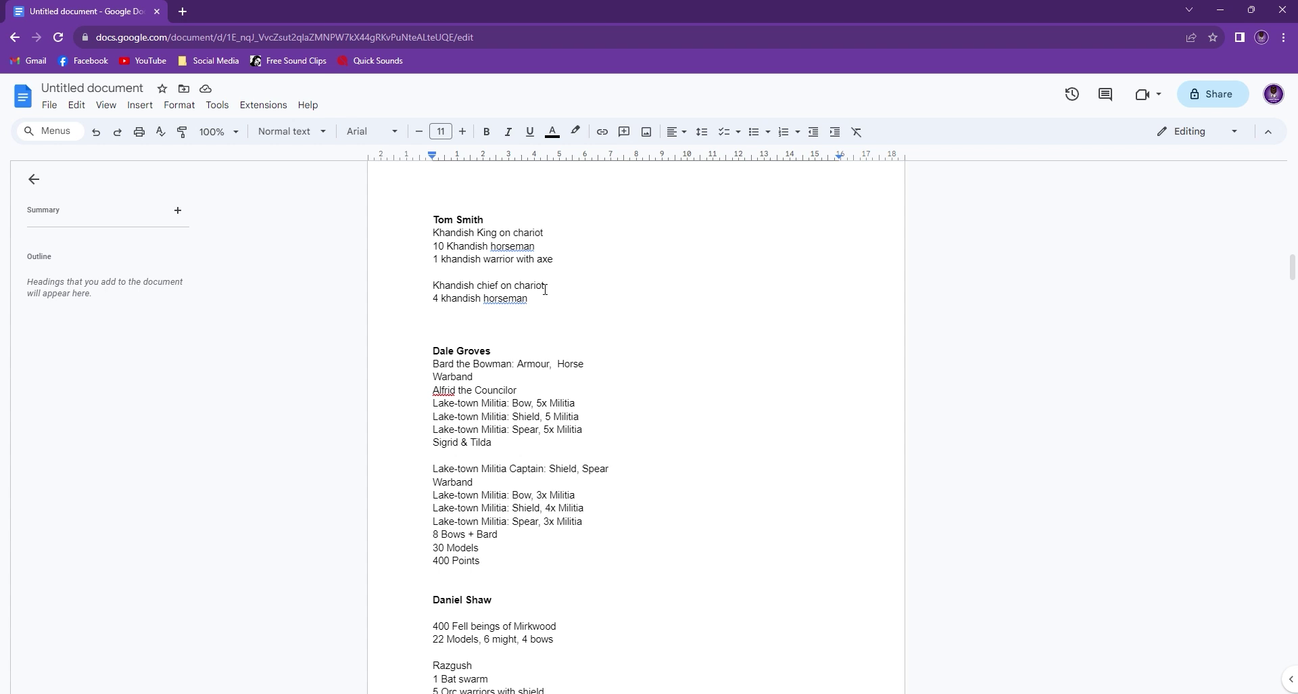
drag(432, 246, 553, 258)
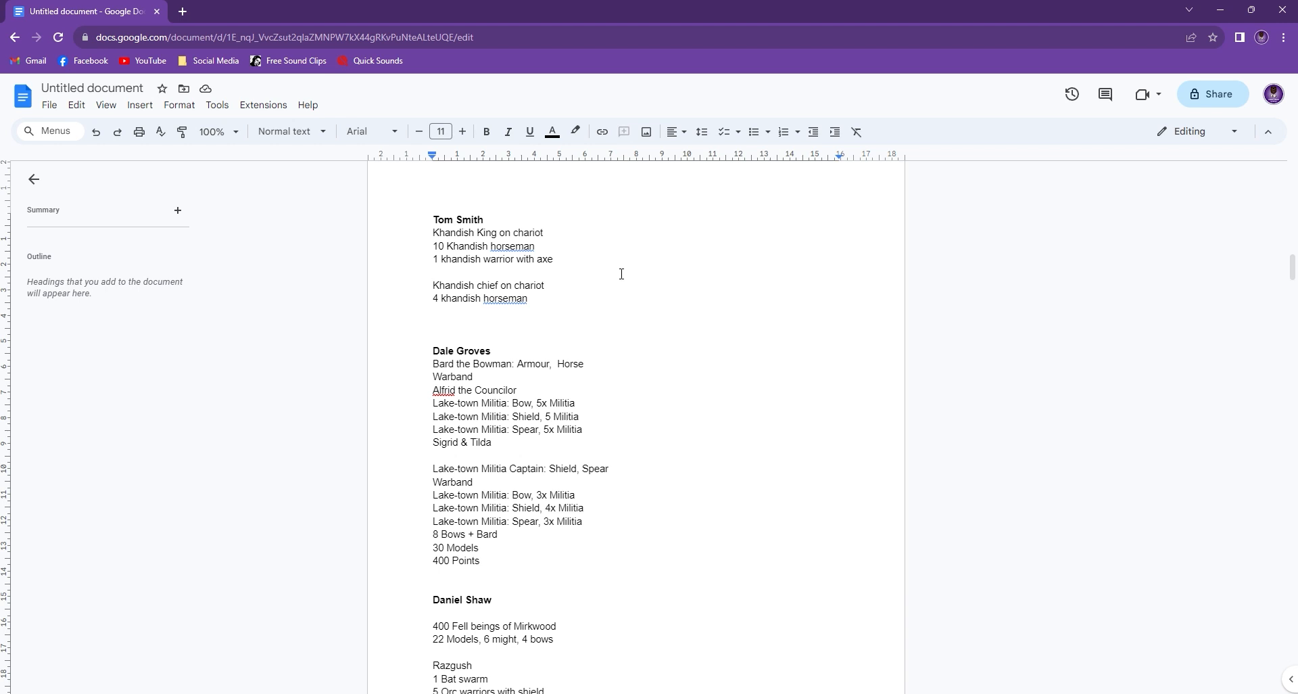
Keep the insertion point on the blank line between the two Khandish groups while reviewing
click(433, 272)
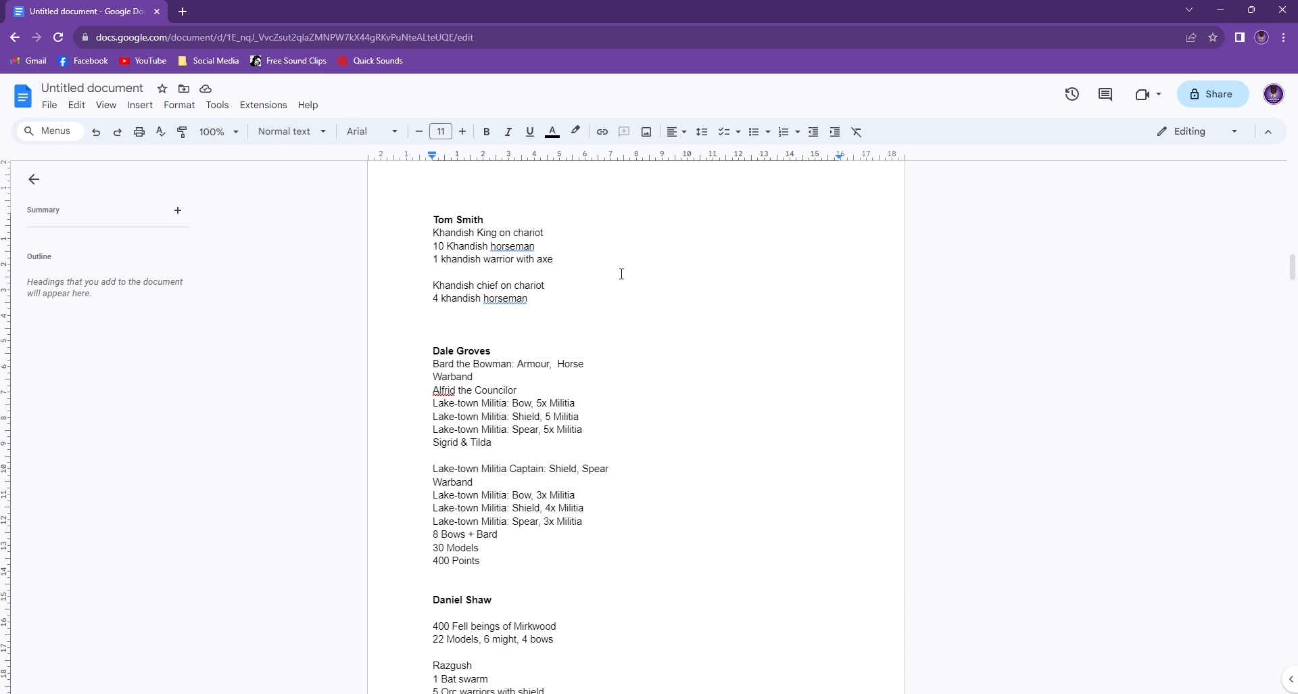
click(434, 272)
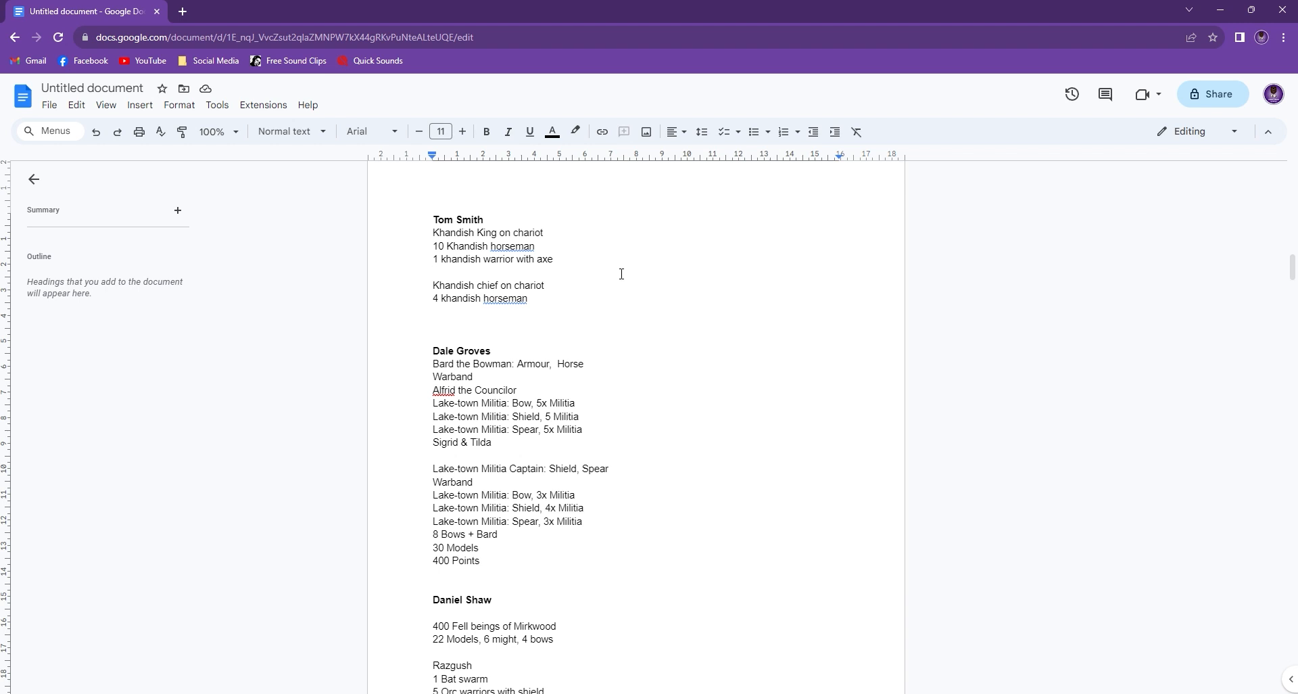
click(433, 271)
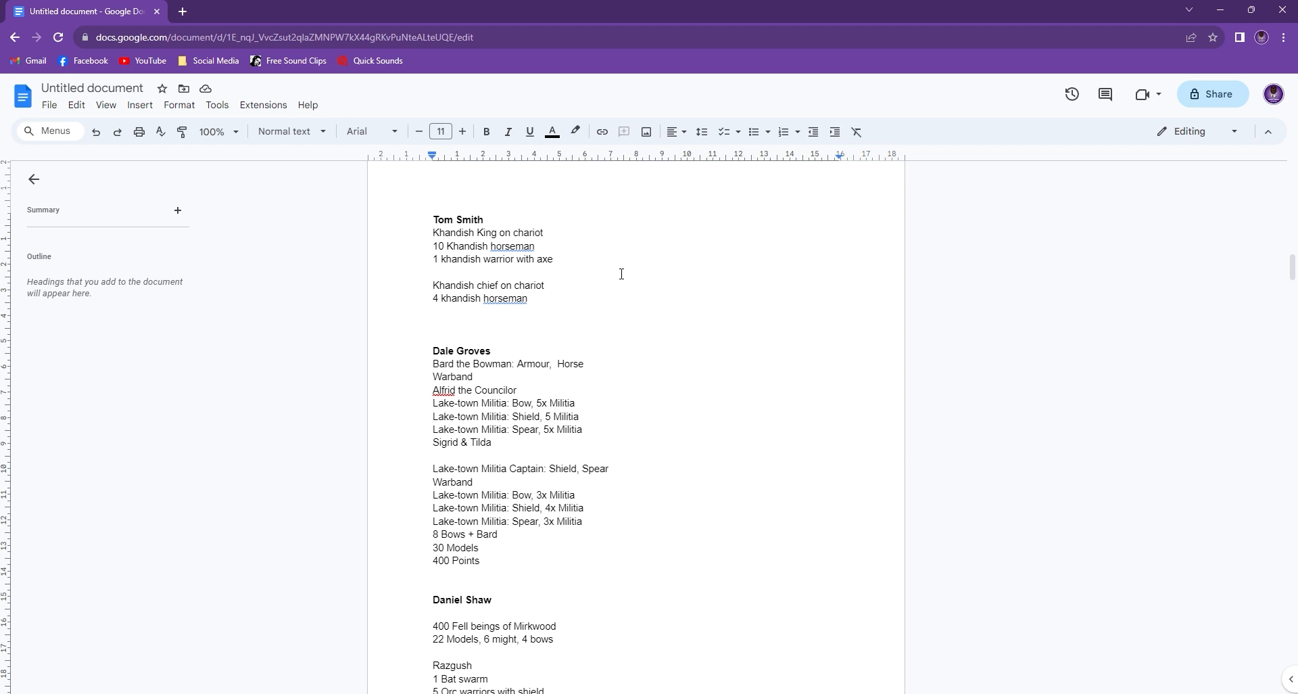
click(433, 272)
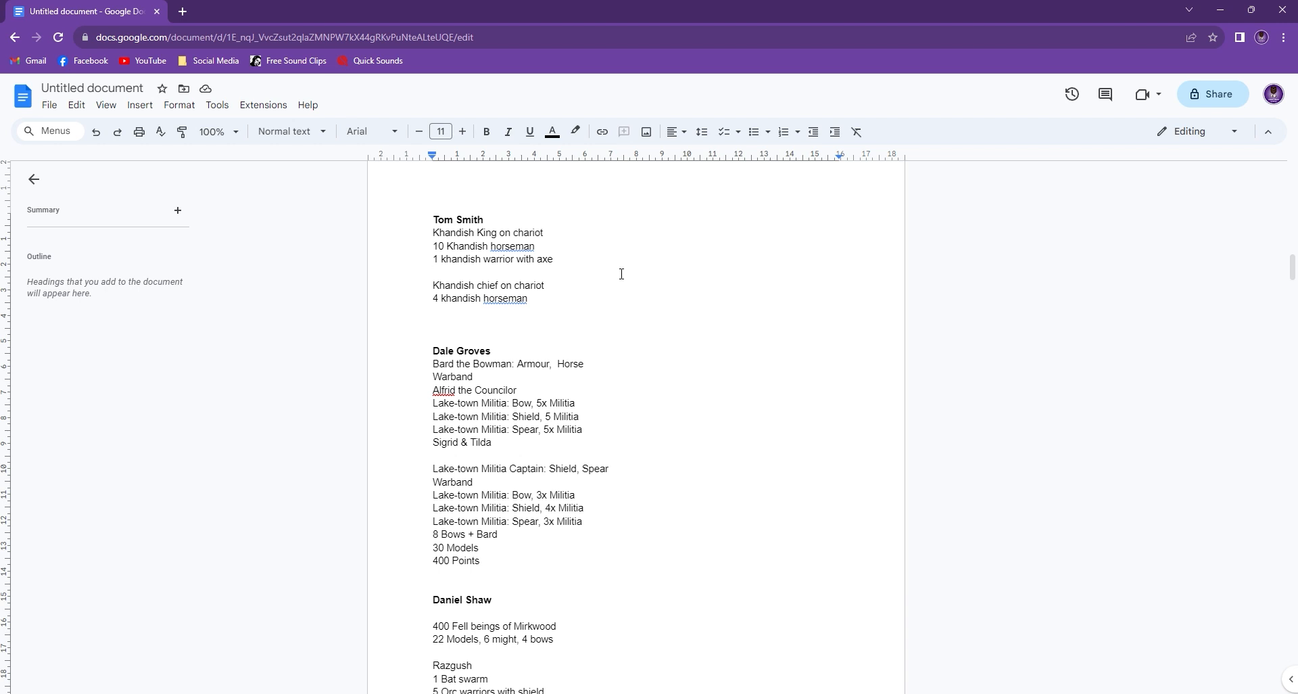
click(434, 272)
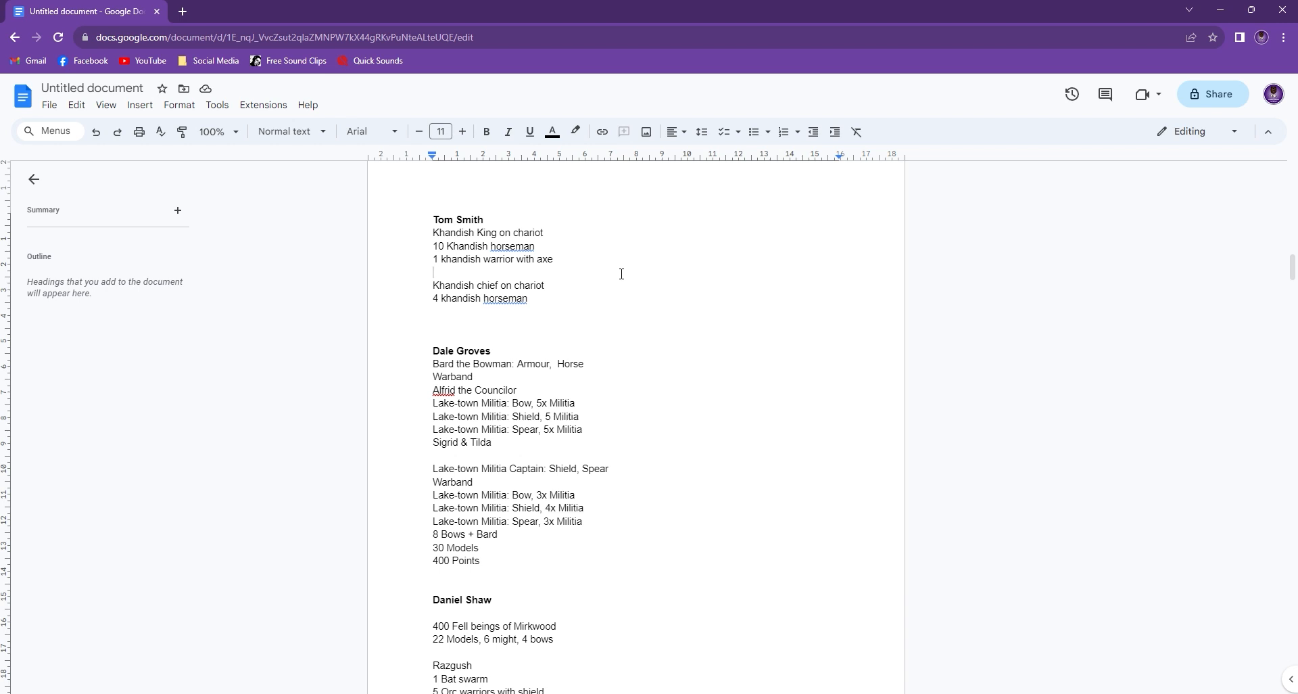
mouse_move(451, 253)
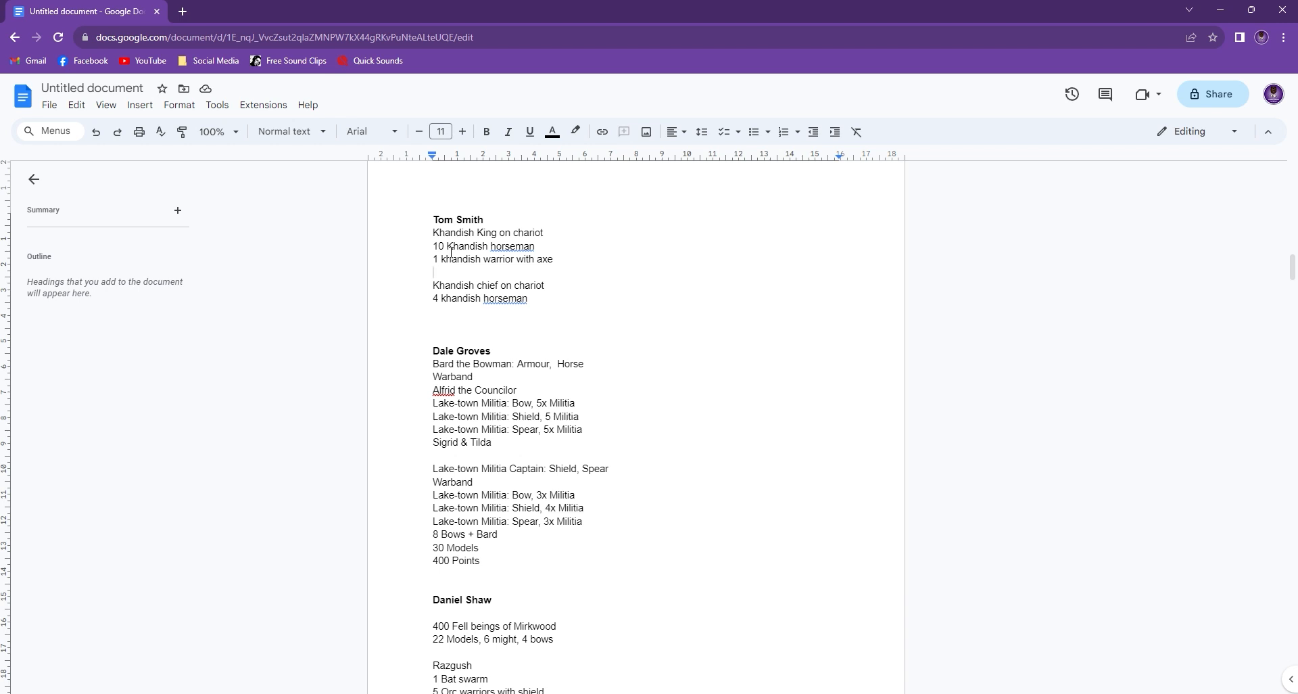
mouse_move(524, 259)
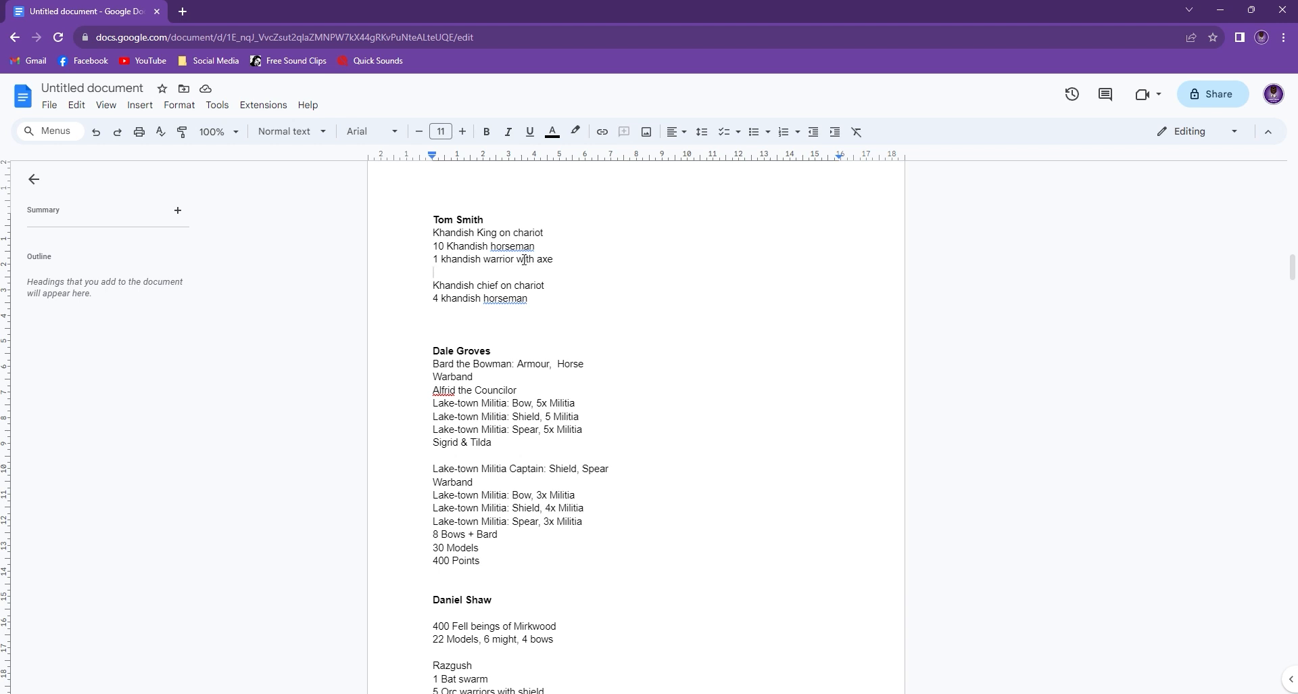
mouse_move(646, 290)
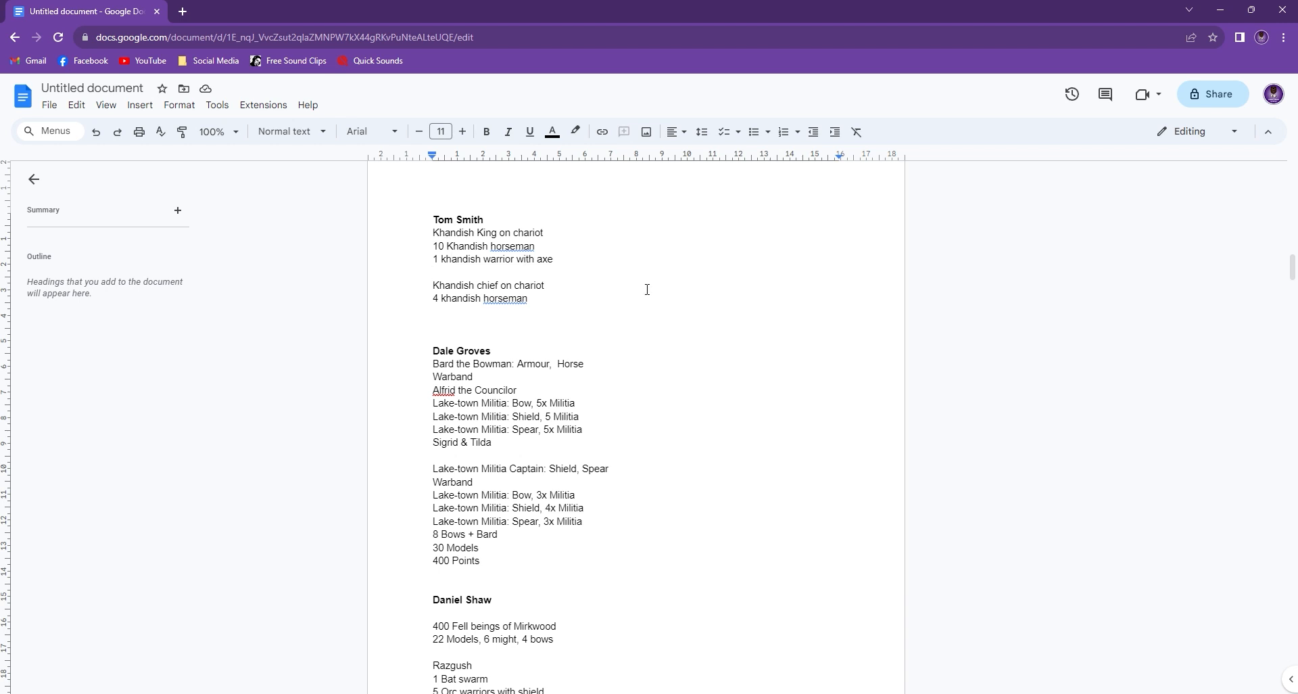
click(433, 271)
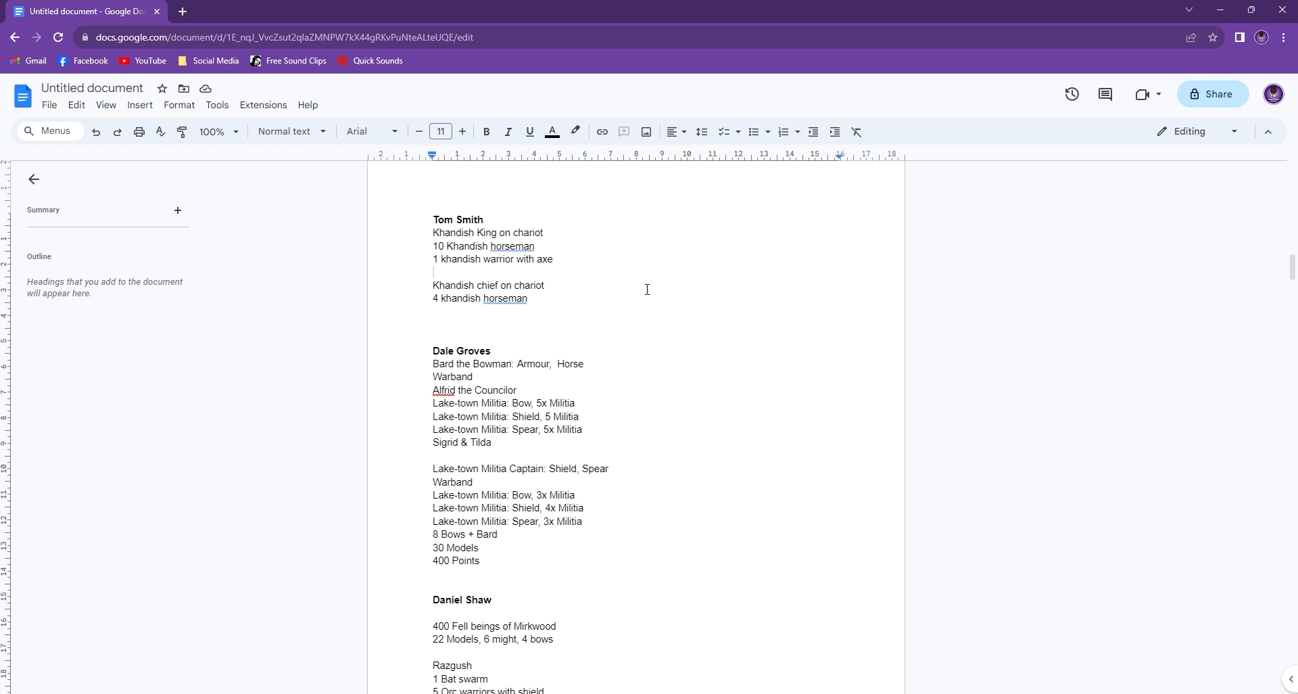
click(433, 272)
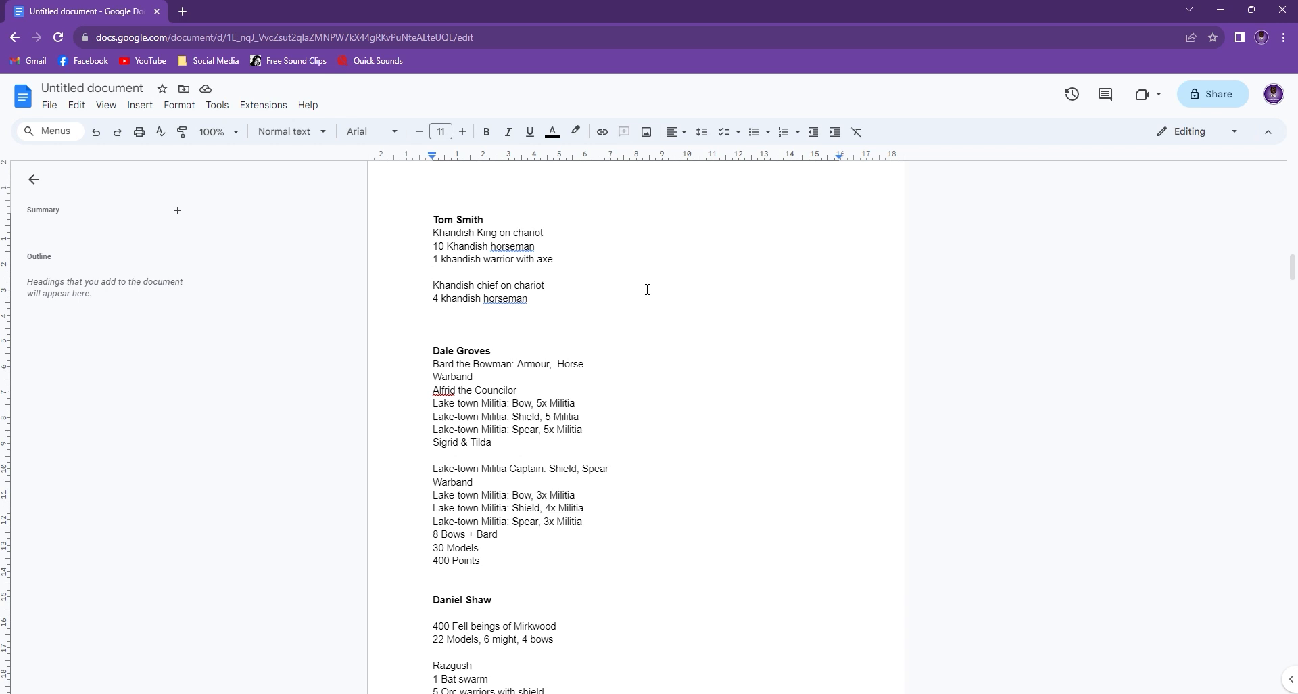
mouse_move(445, 241)
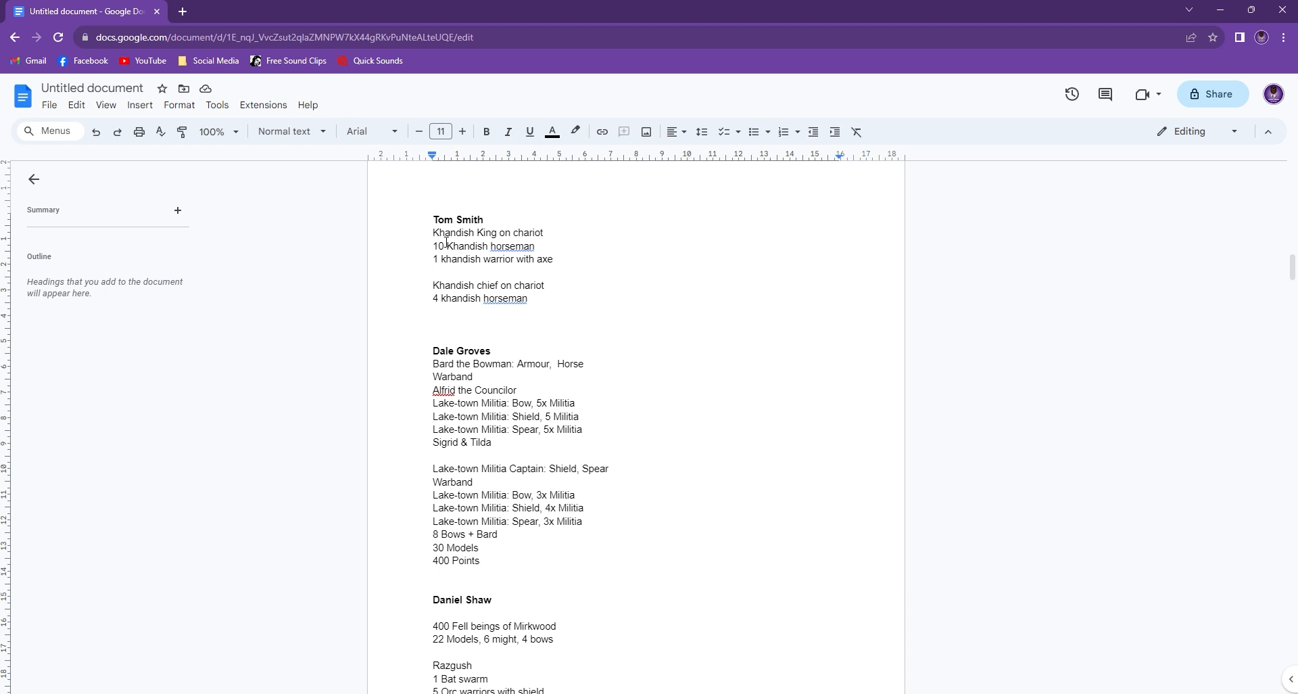
Clear the Lake-town Militia and Bard the Bowman selections, then scroll to Daniel Shaw's Mirkwood roster
scroll(down, 3)
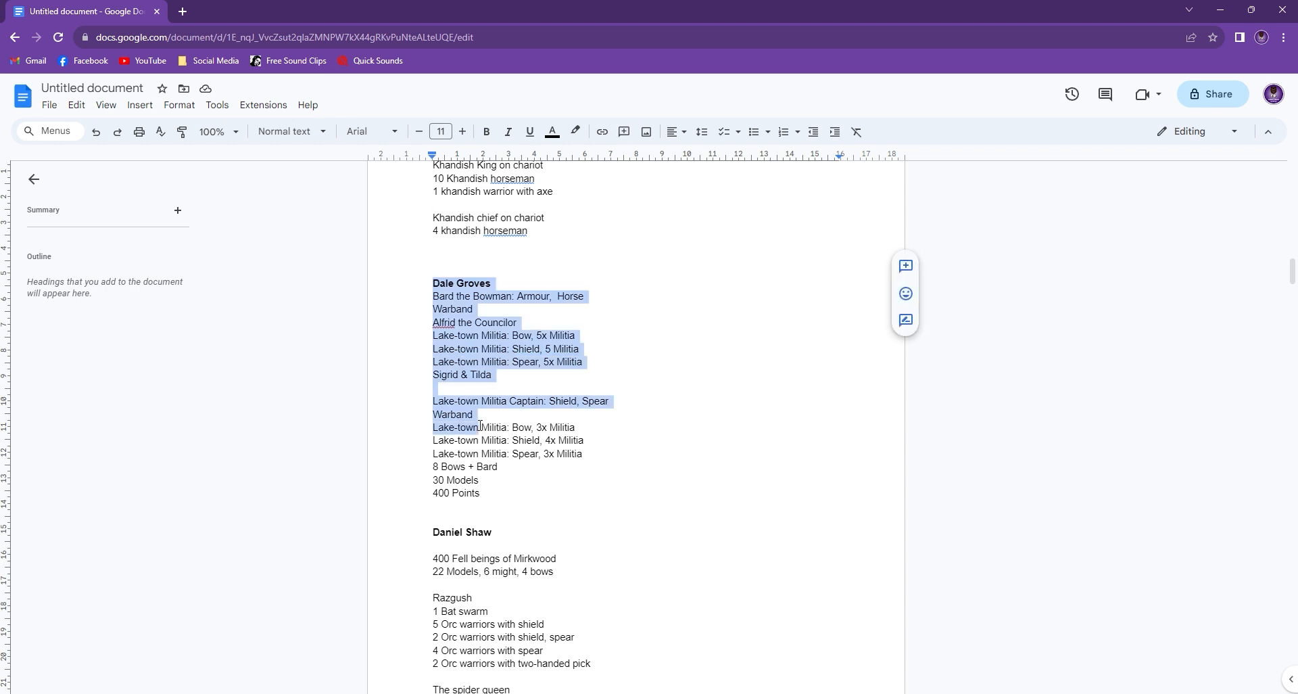
click(584, 297)
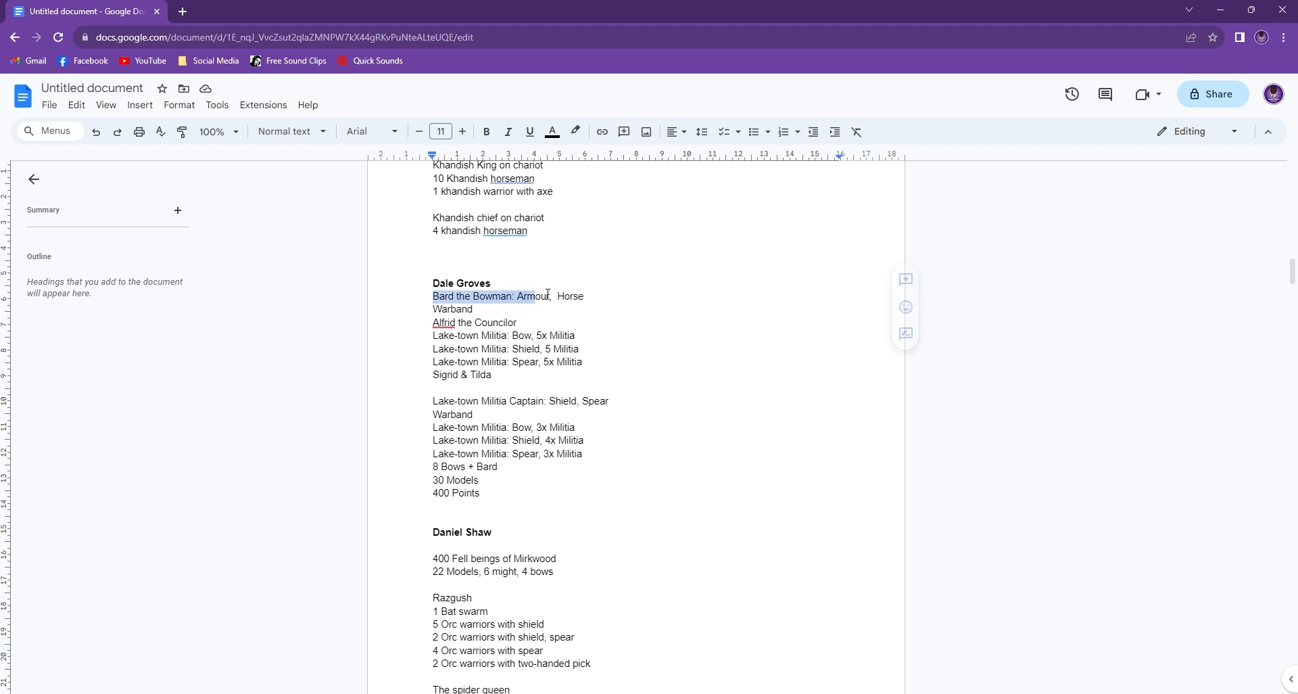
click(466, 375)
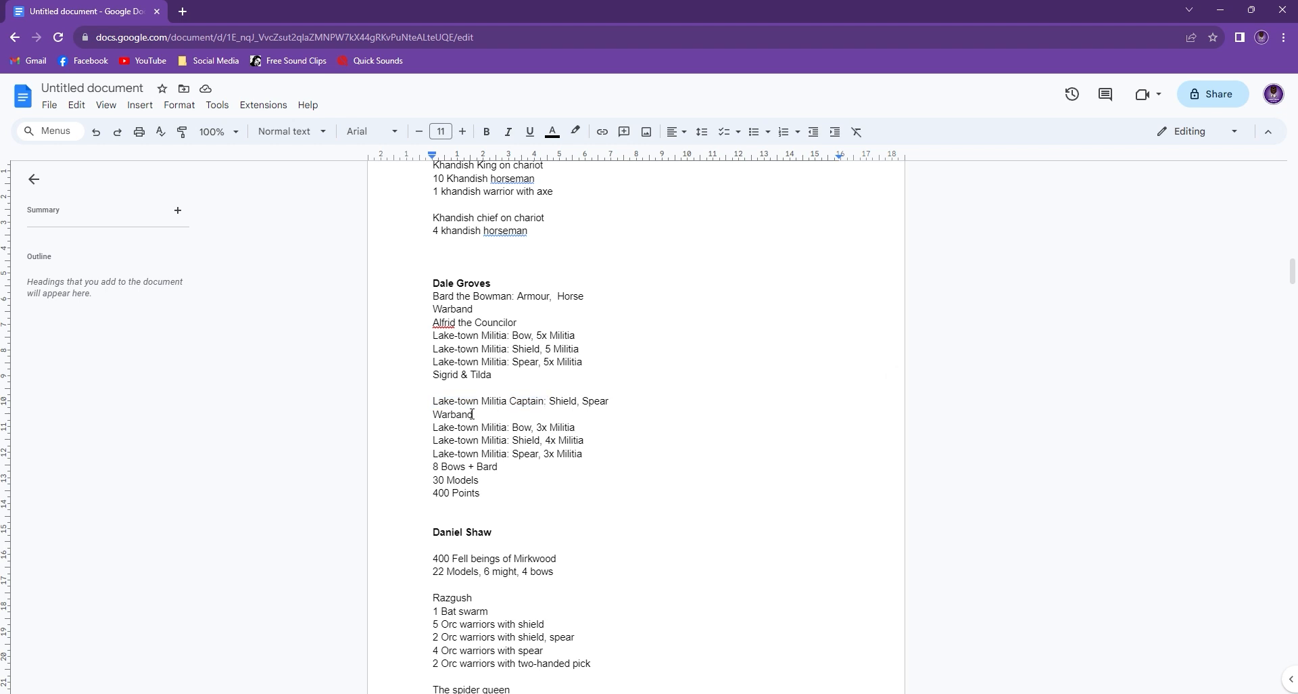
mouse_move(528, 462)
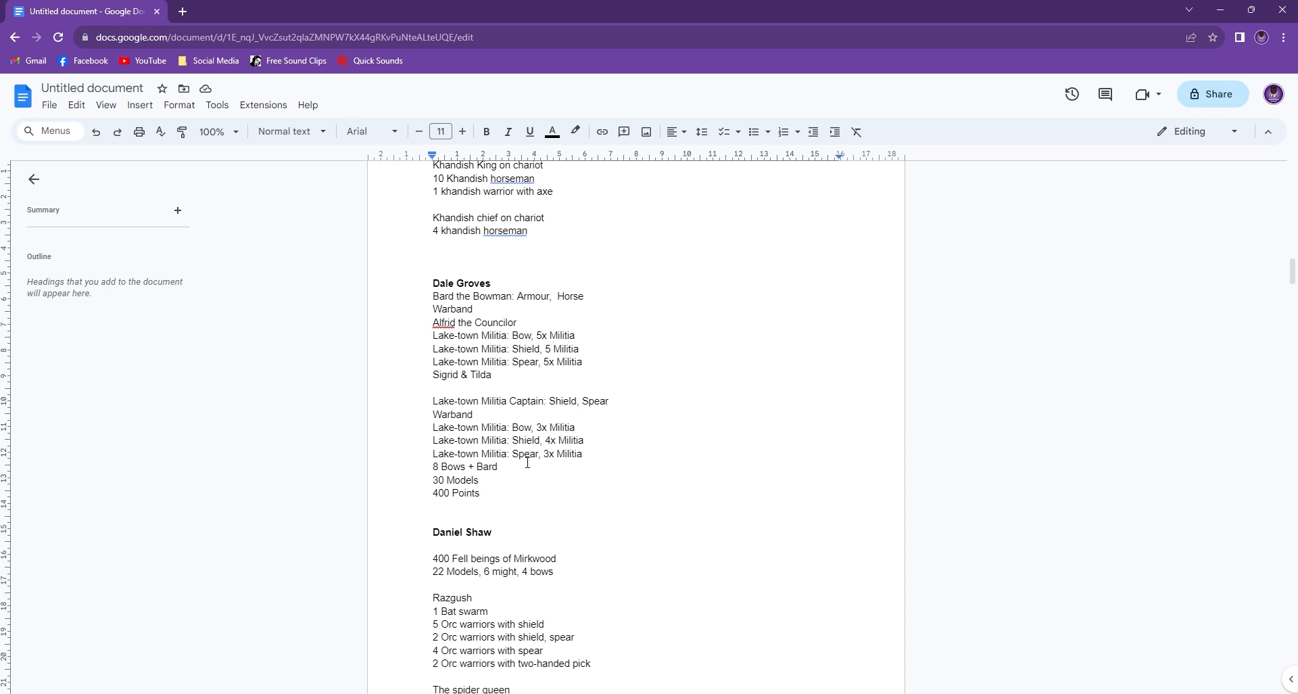
scroll(down, 3)
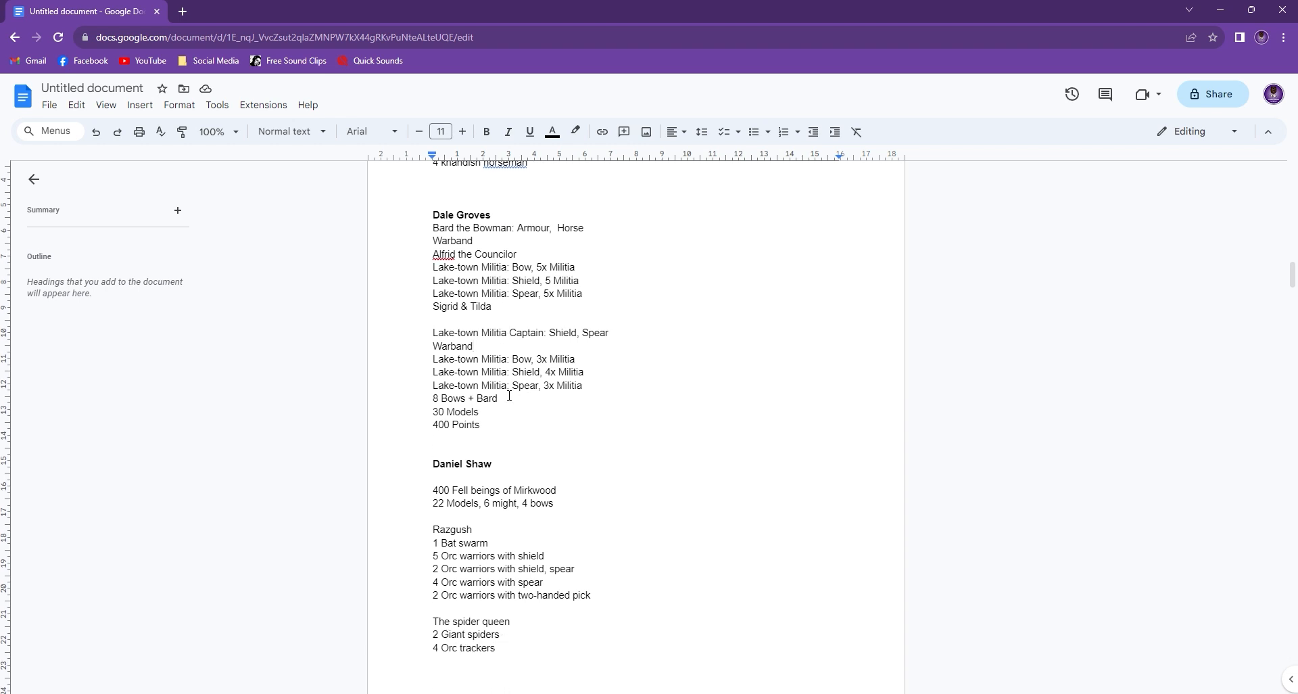
scroll(down, 3)
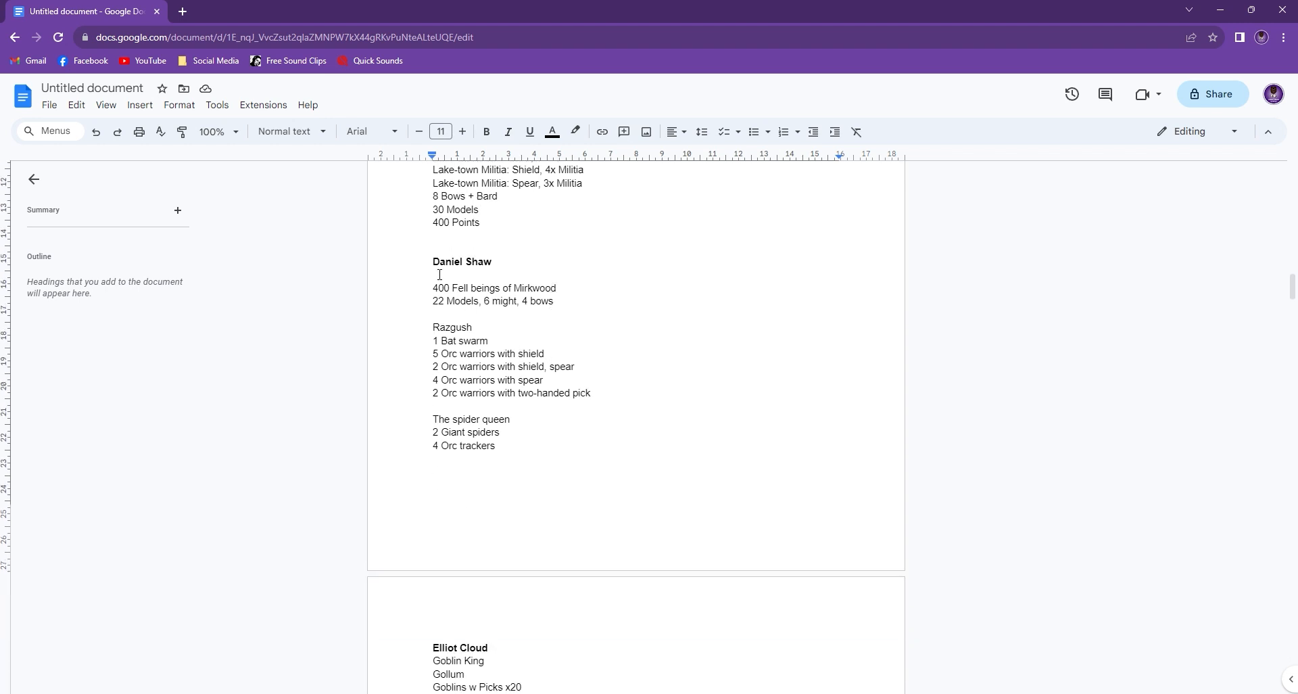
mouse_move(603, 317)
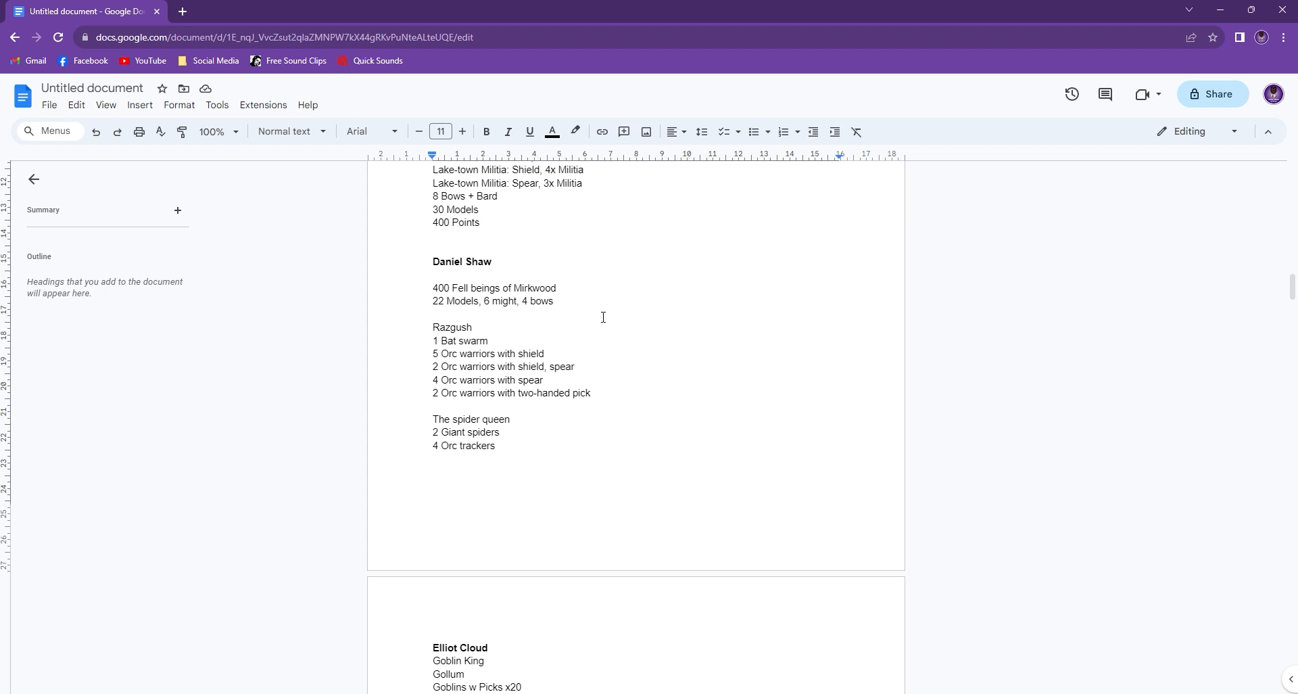
mouse_move(489, 381)
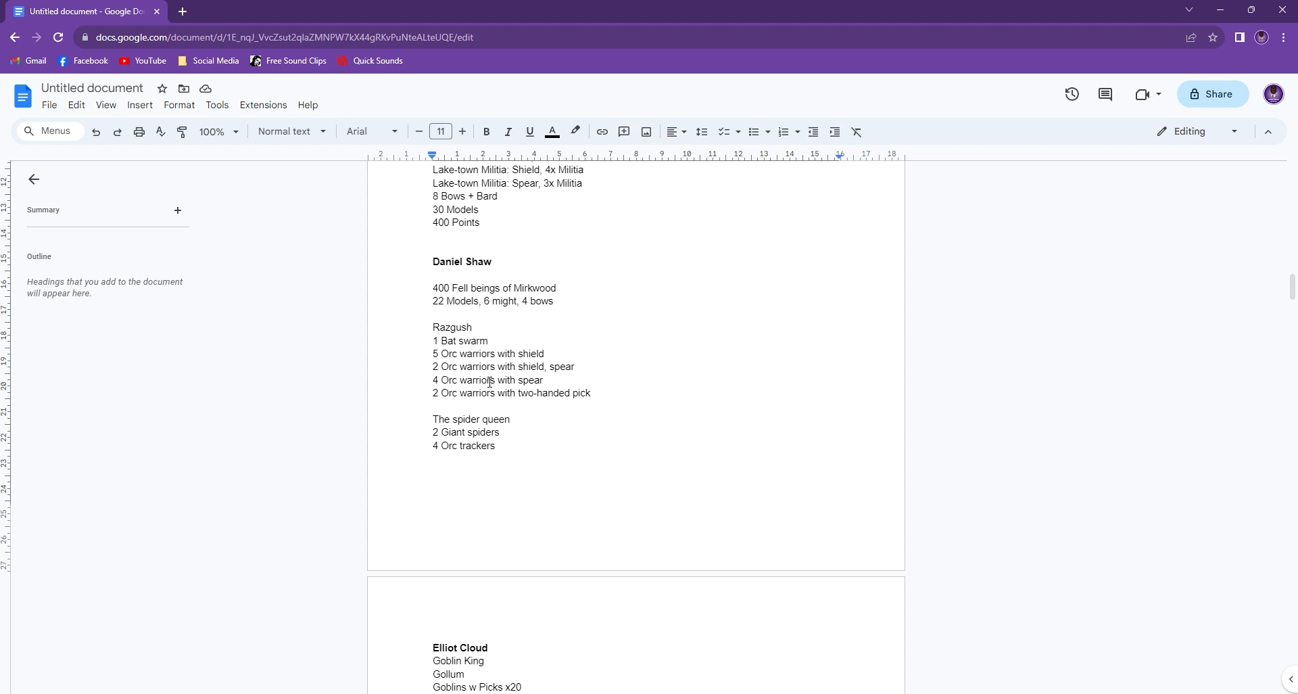
mouse_move(511, 437)
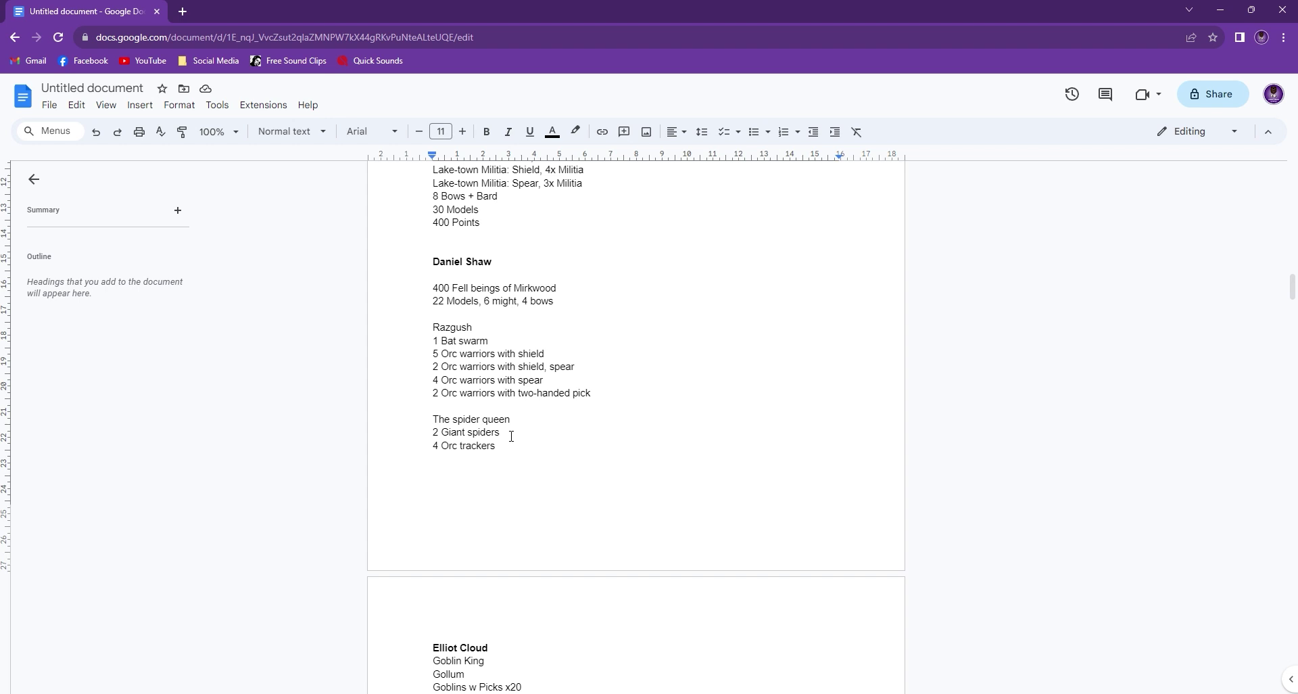
click(440, 340)
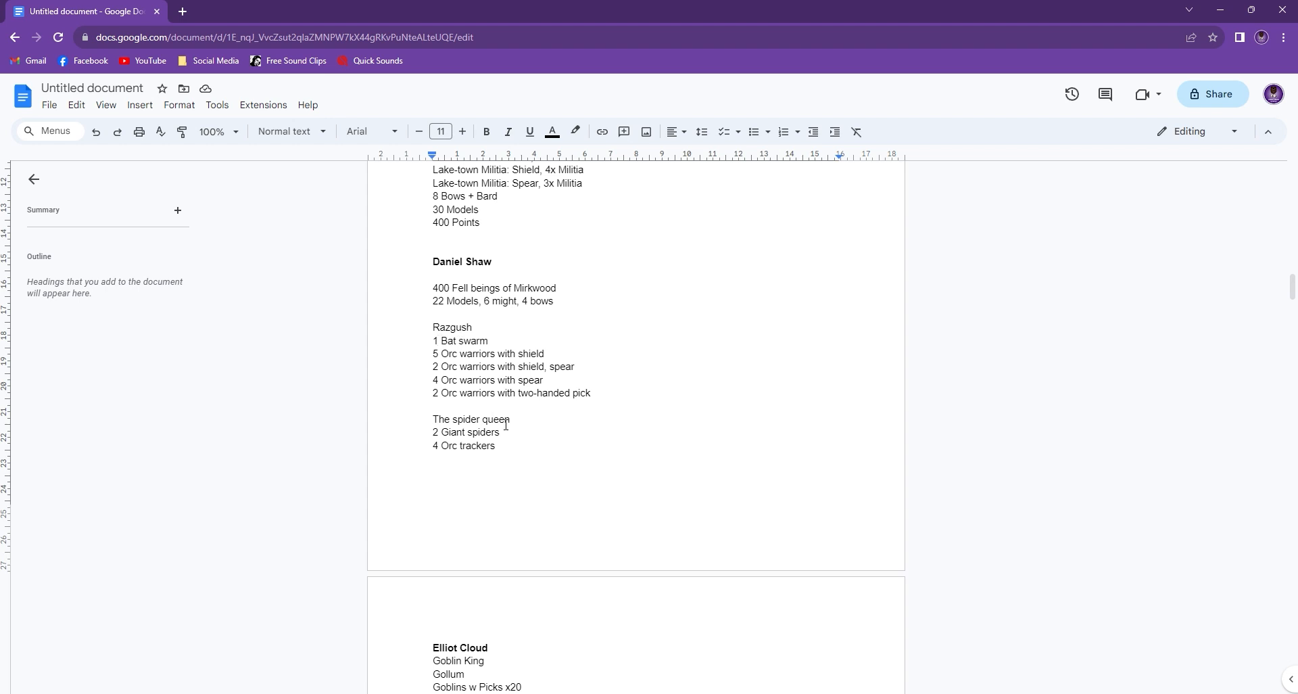
mouse_move(524, 444)
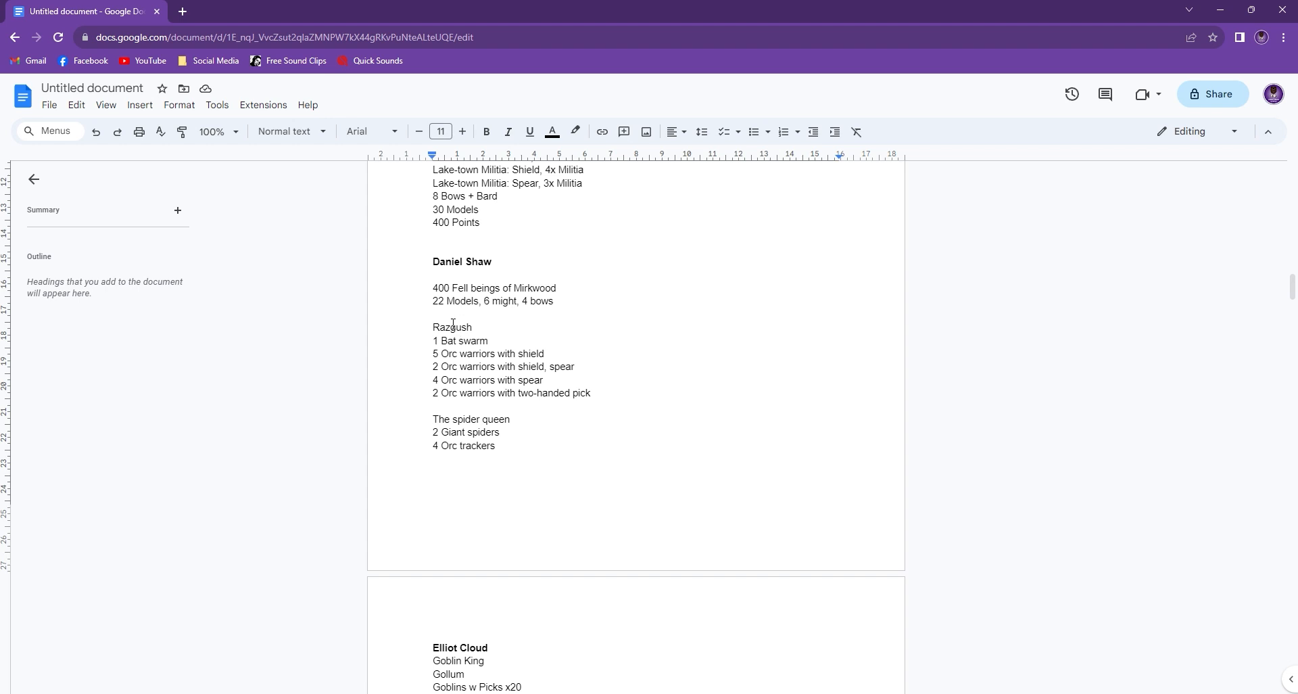
mouse_move(511, 414)
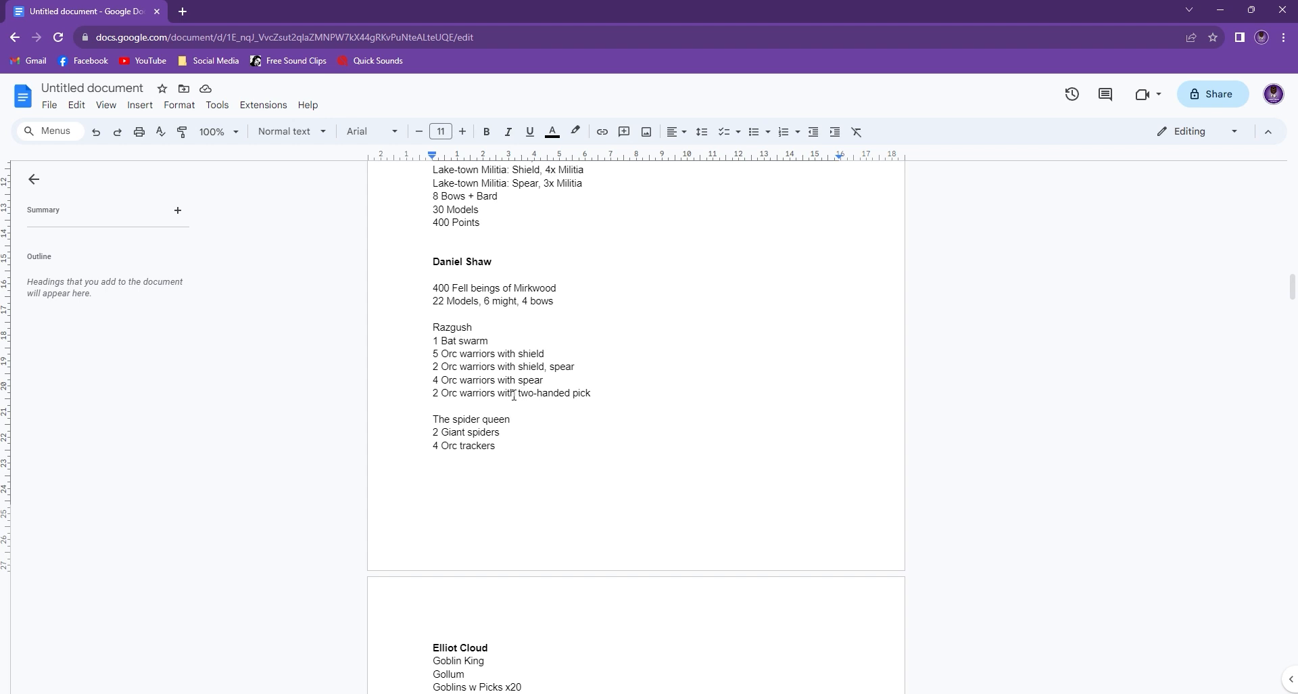
scroll(down, 3)
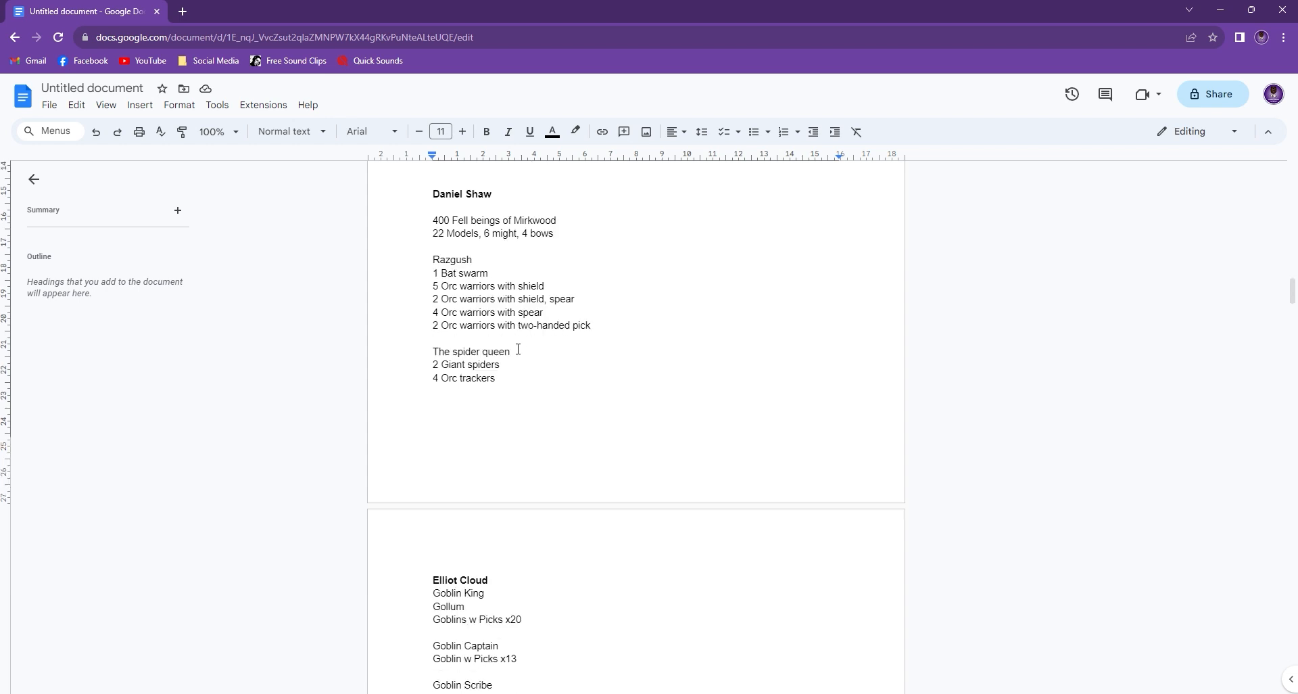
scroll(down, 3)
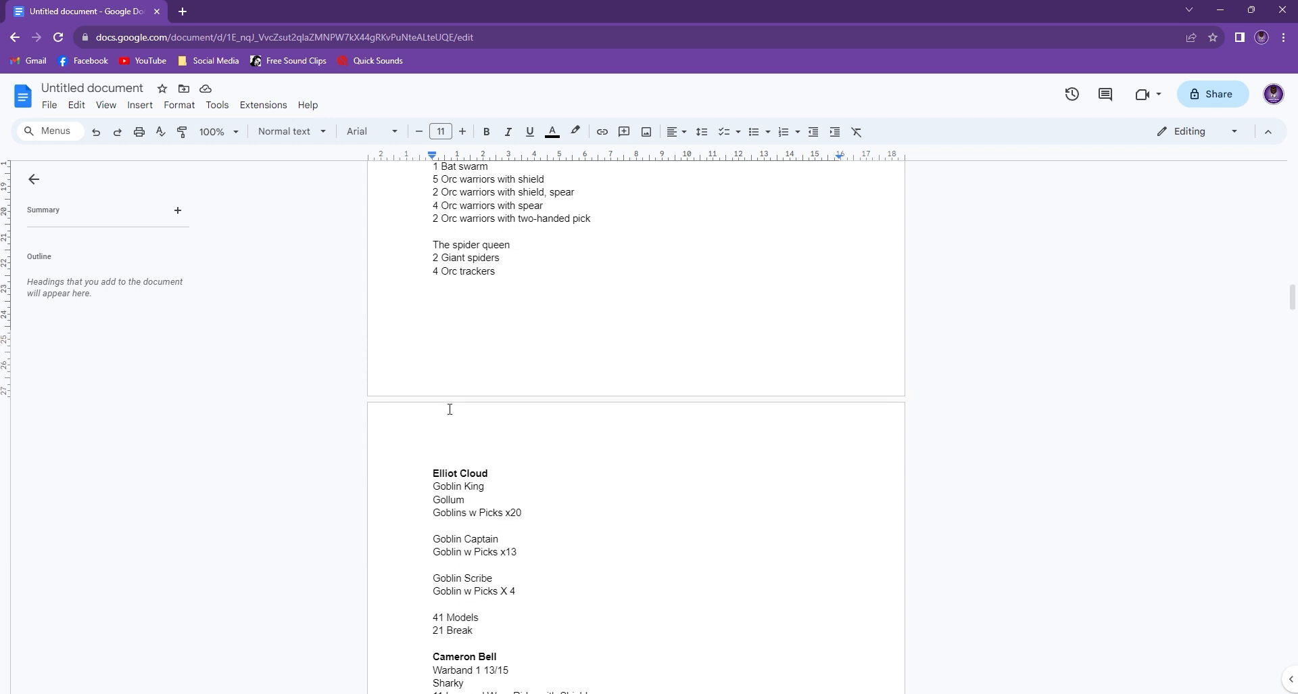
scroll(down, 3)
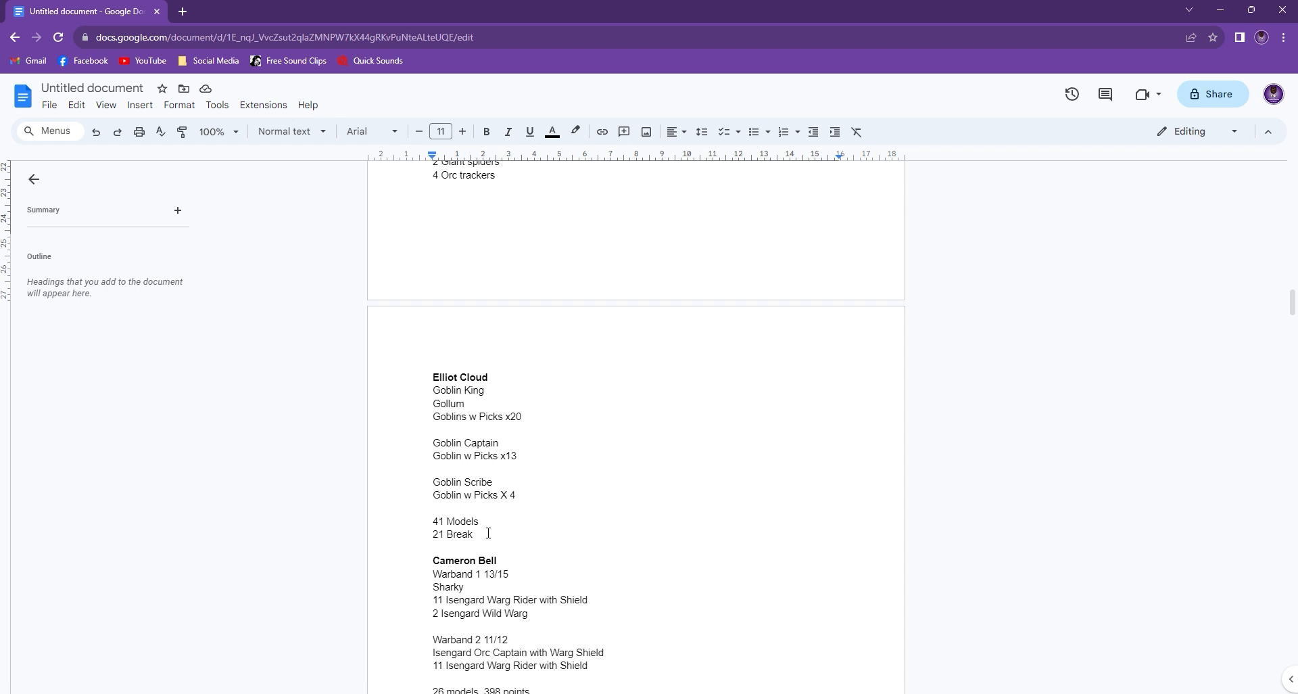
mouse_move(510, 440)
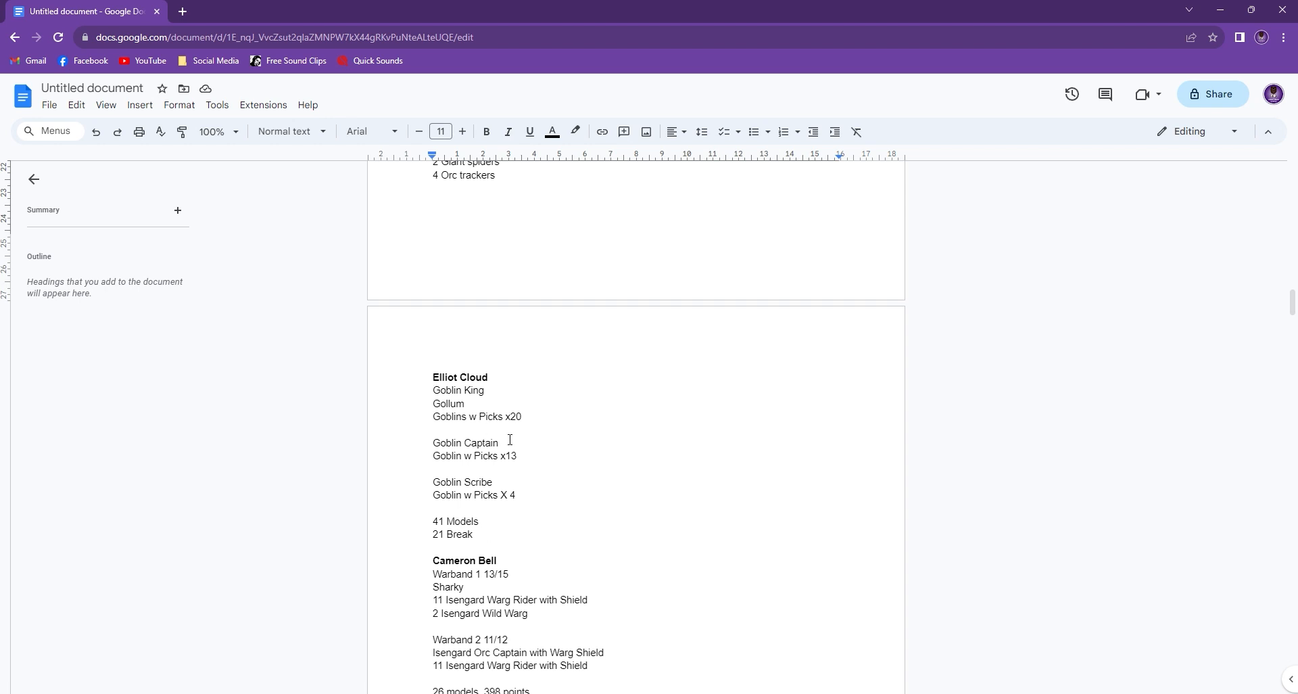
mouse_move(539, 443)
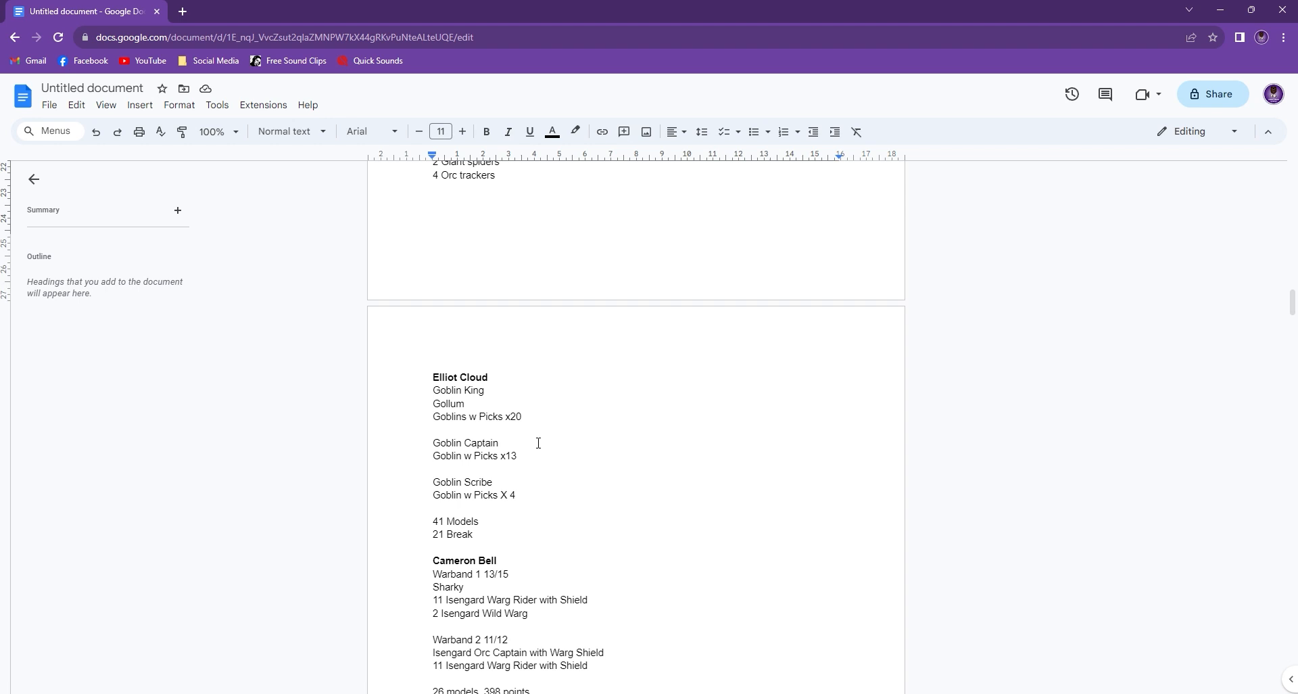
click(514, 456)
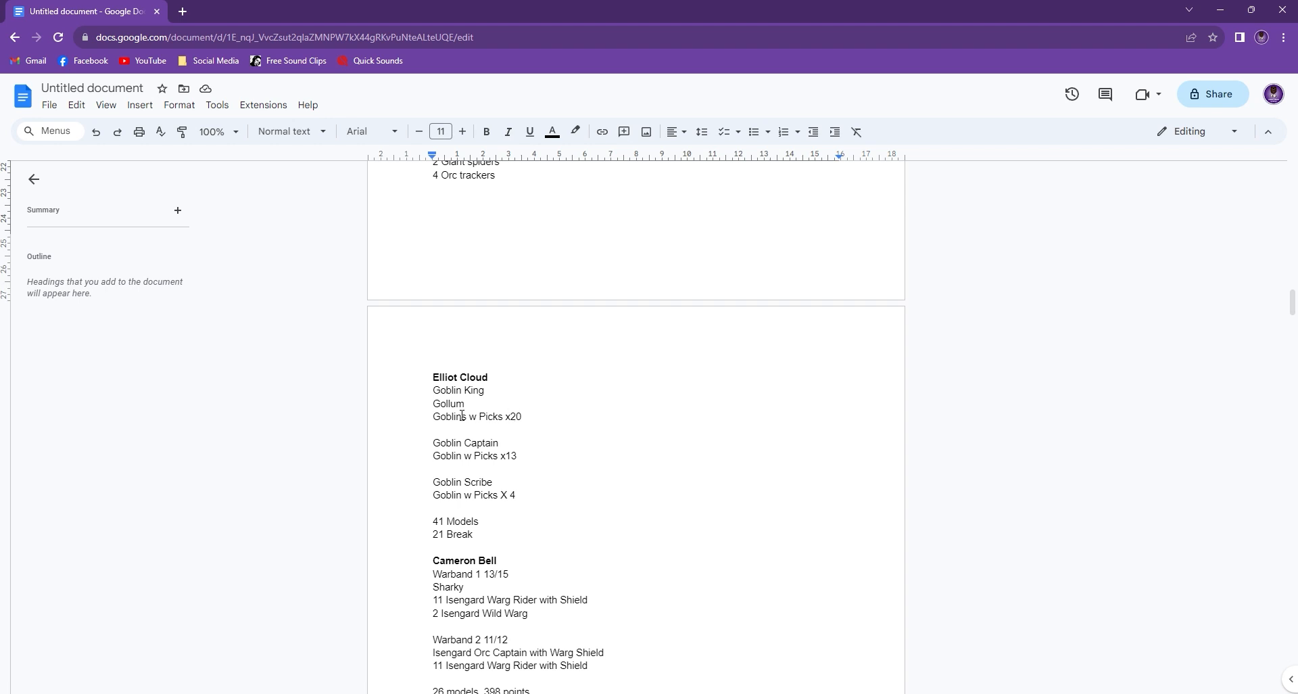
click(495, 481)
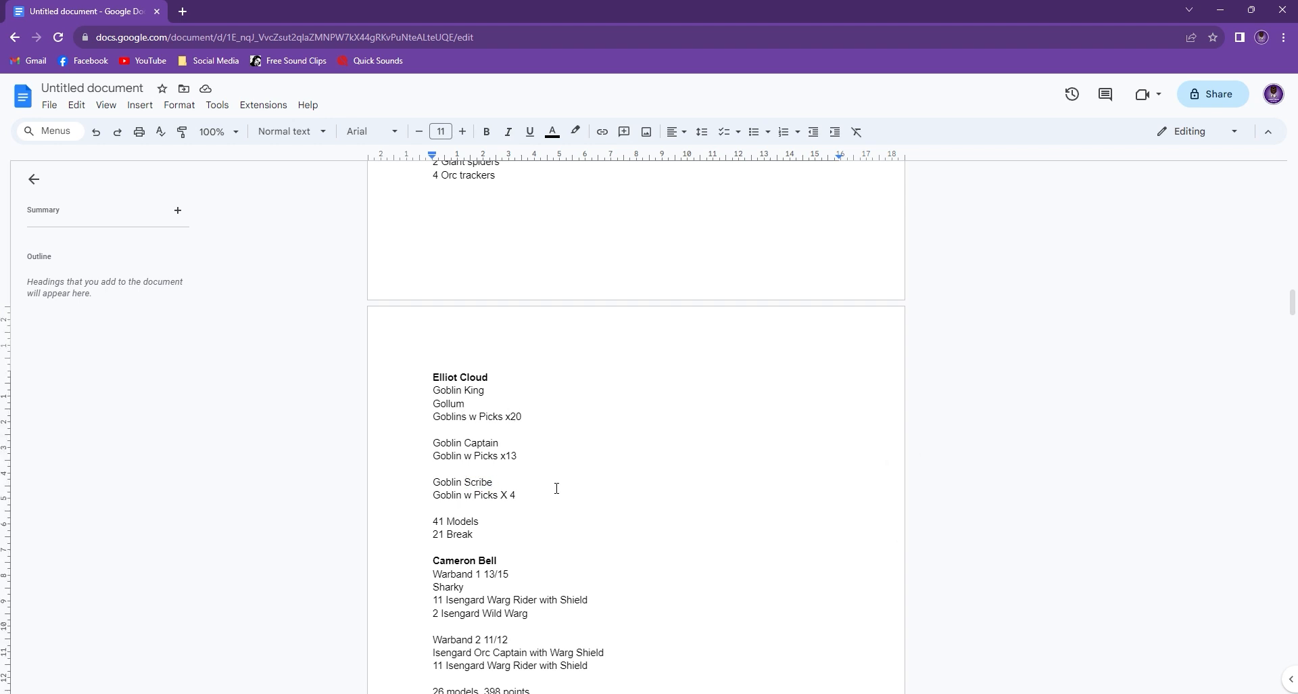
click(495, 481)
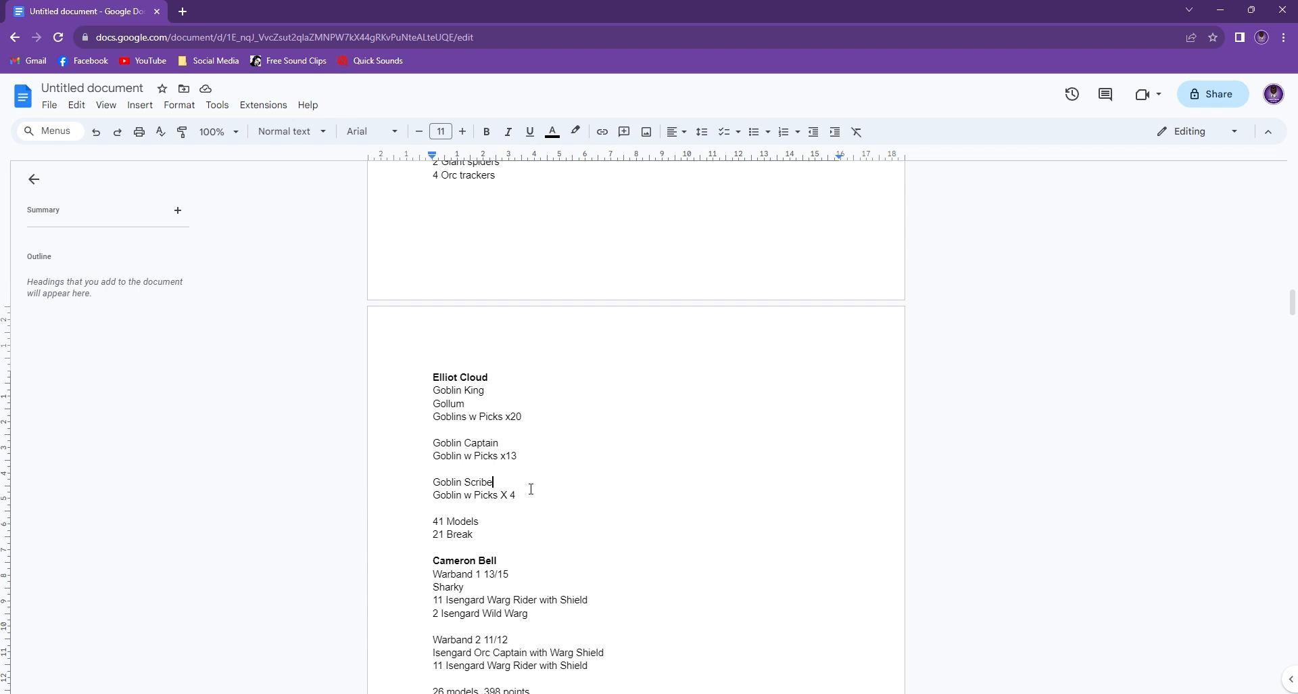
mouse_move(537, 444)
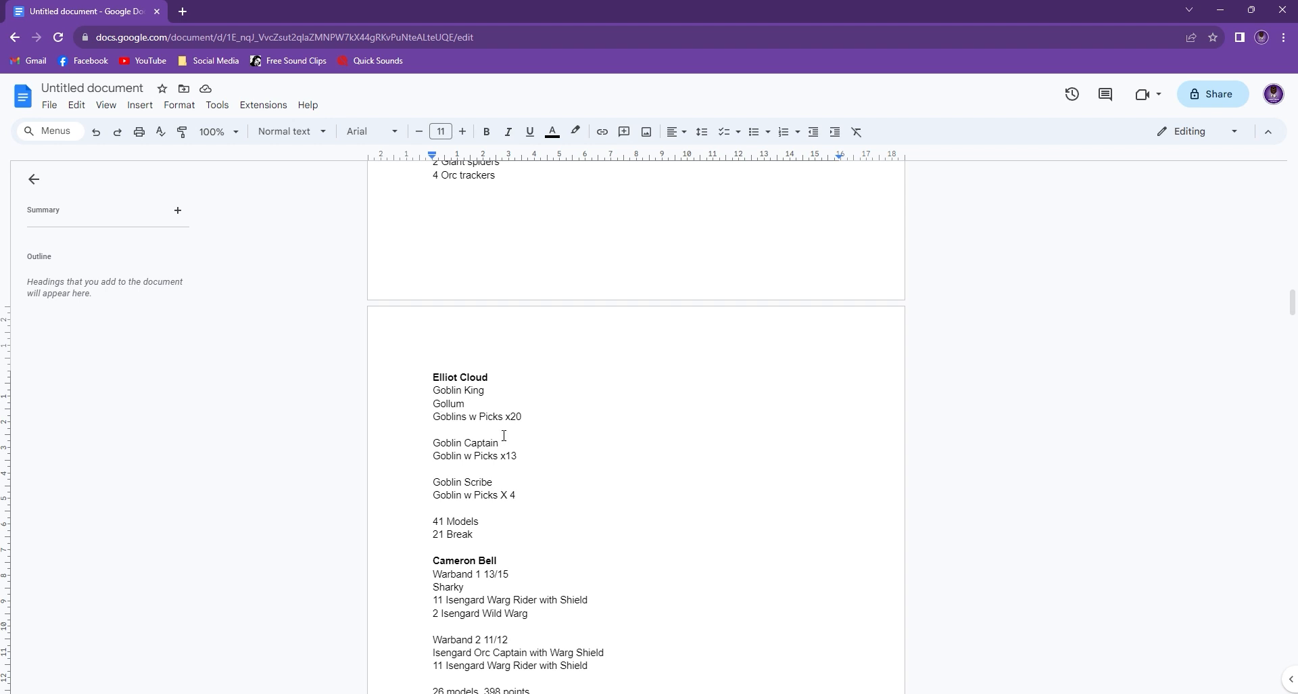
scroll(down, 3)
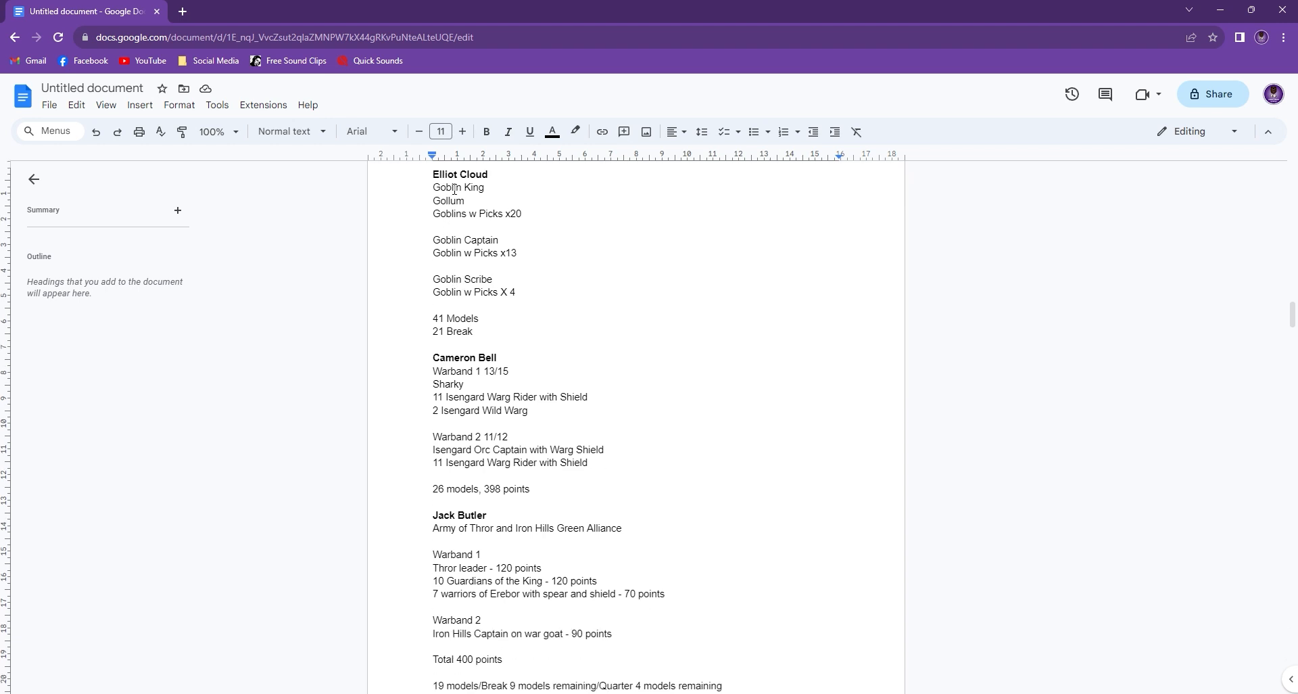
mouse_move(512, 364)
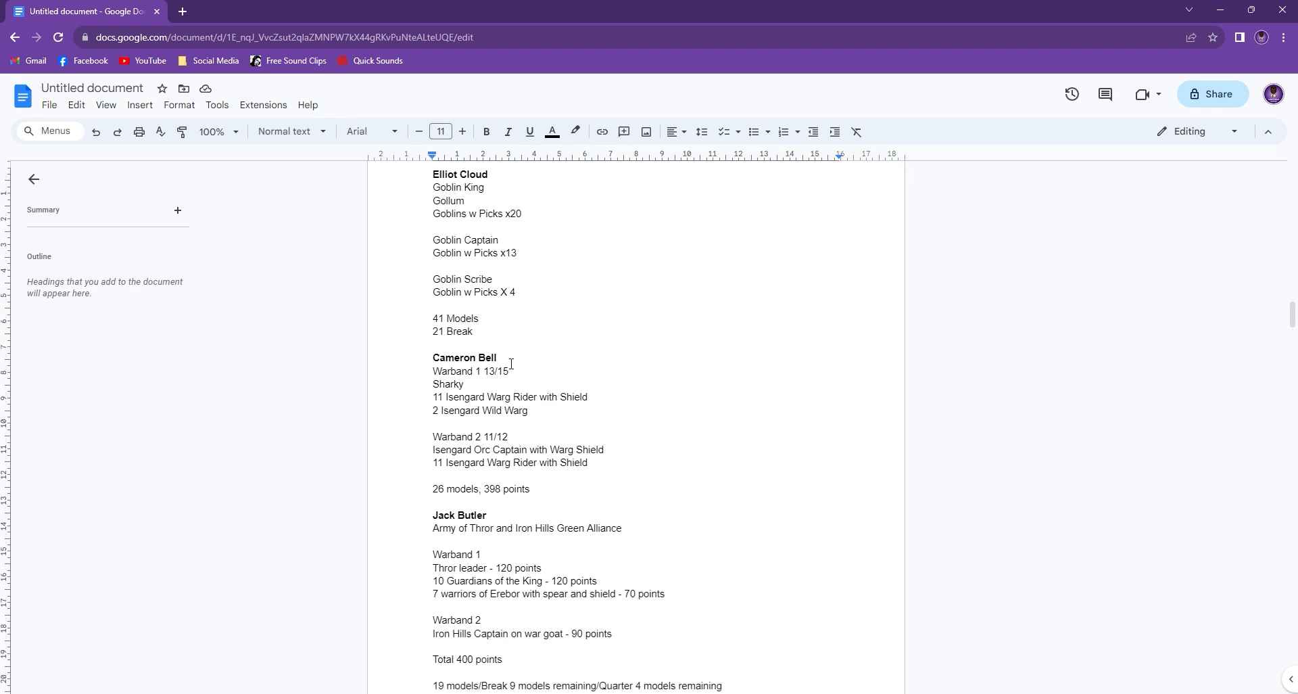
Scroll to the Isengard warband and highlight the Sharky entry to correct it to Sharku
scroll(down, 3)
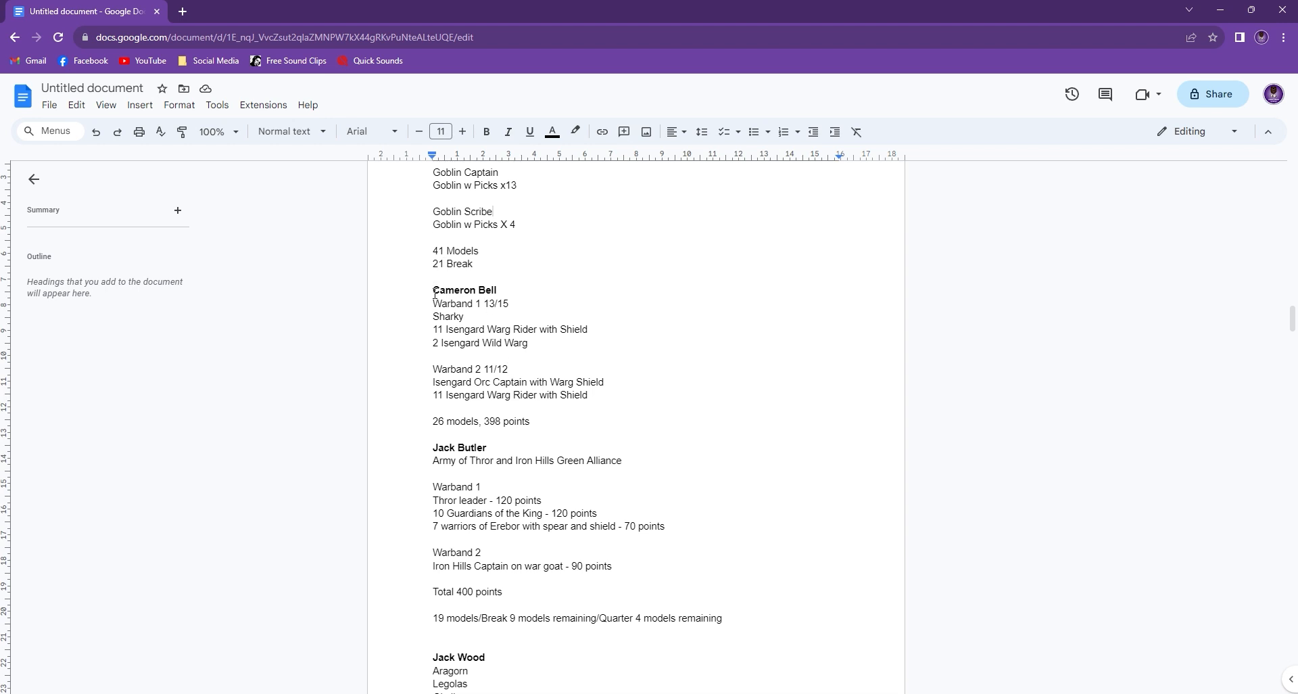
drag(431, 289, 588, 395)
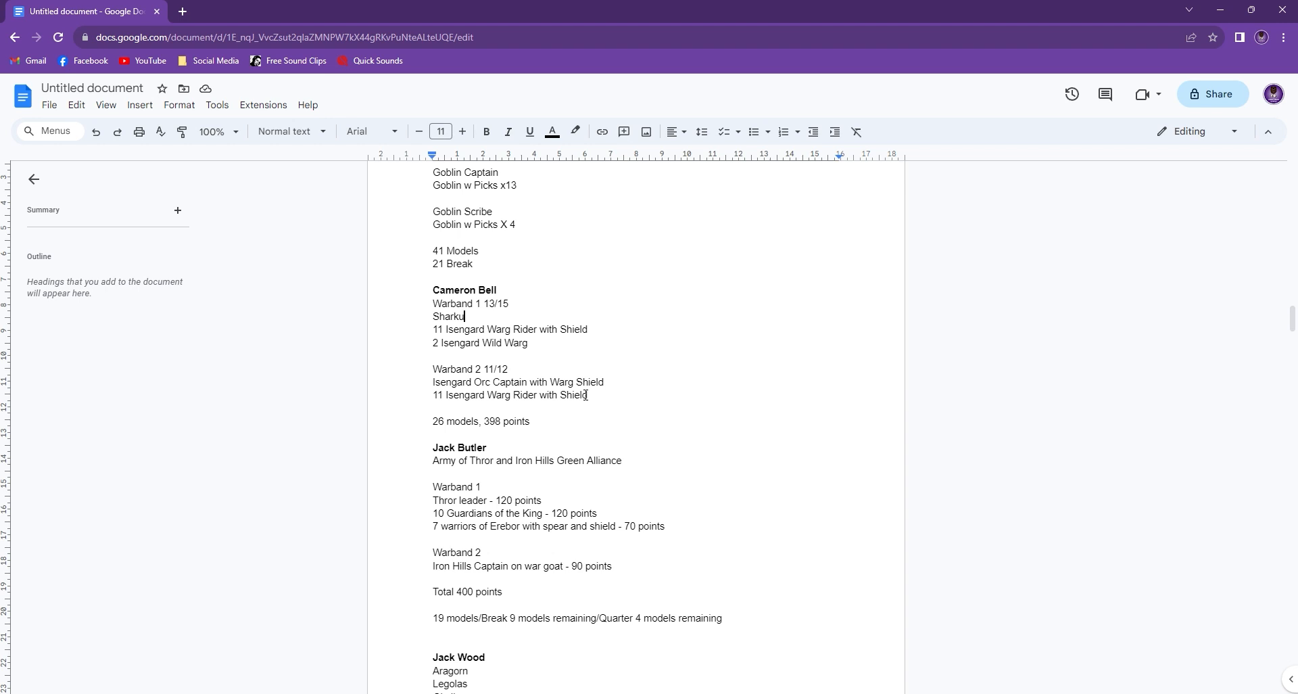
mouse_move(508, 343)
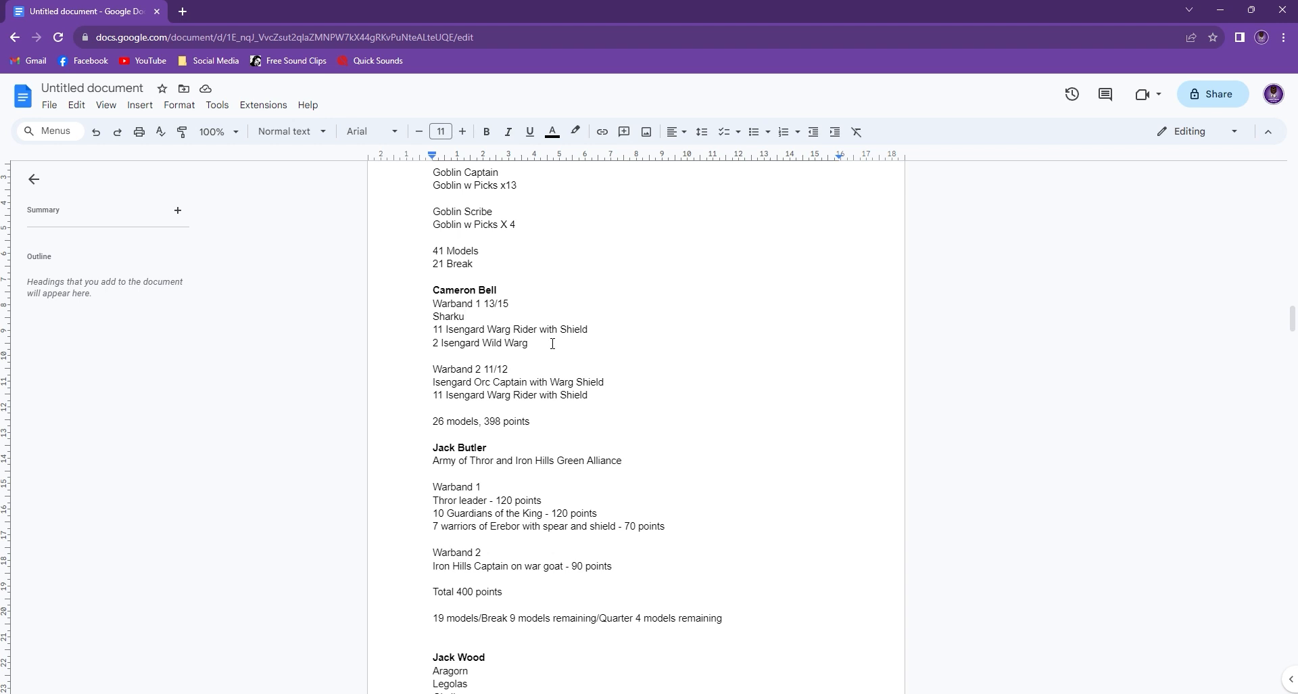
mouse_move(600, 395)
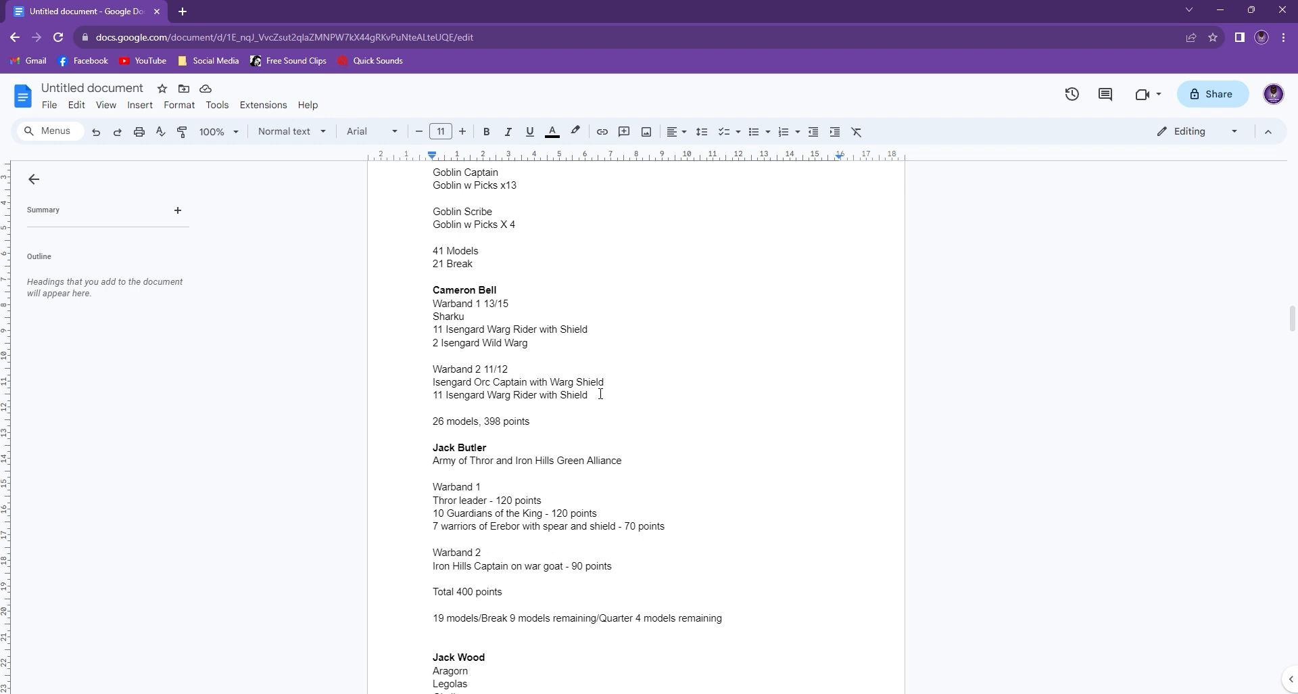
mouse_move(418, 338)
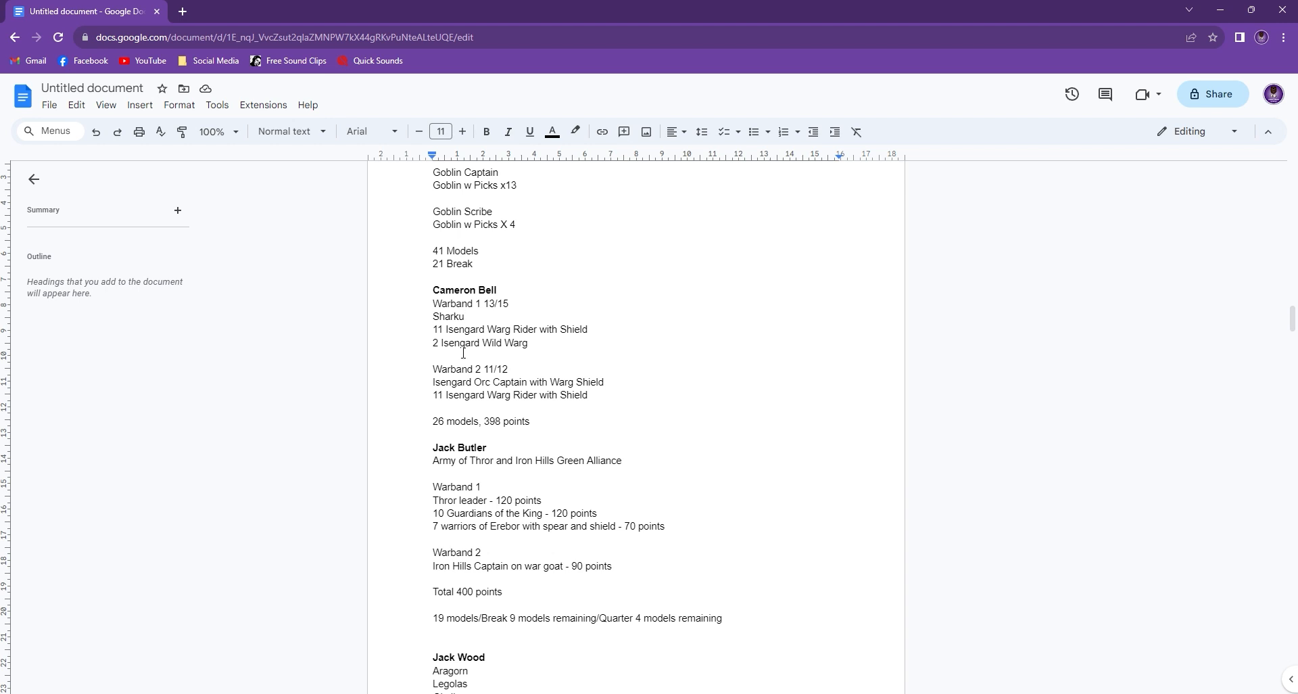
mouse_move(566, 393)
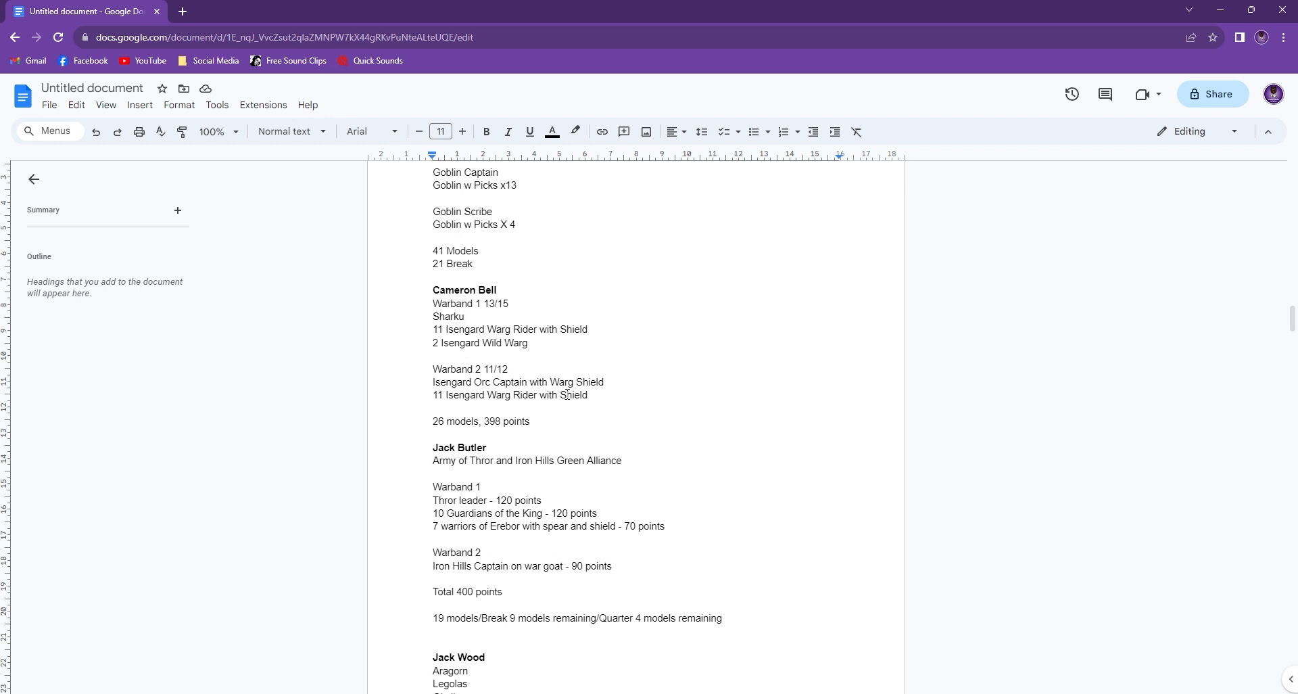
scroll(down, 3)
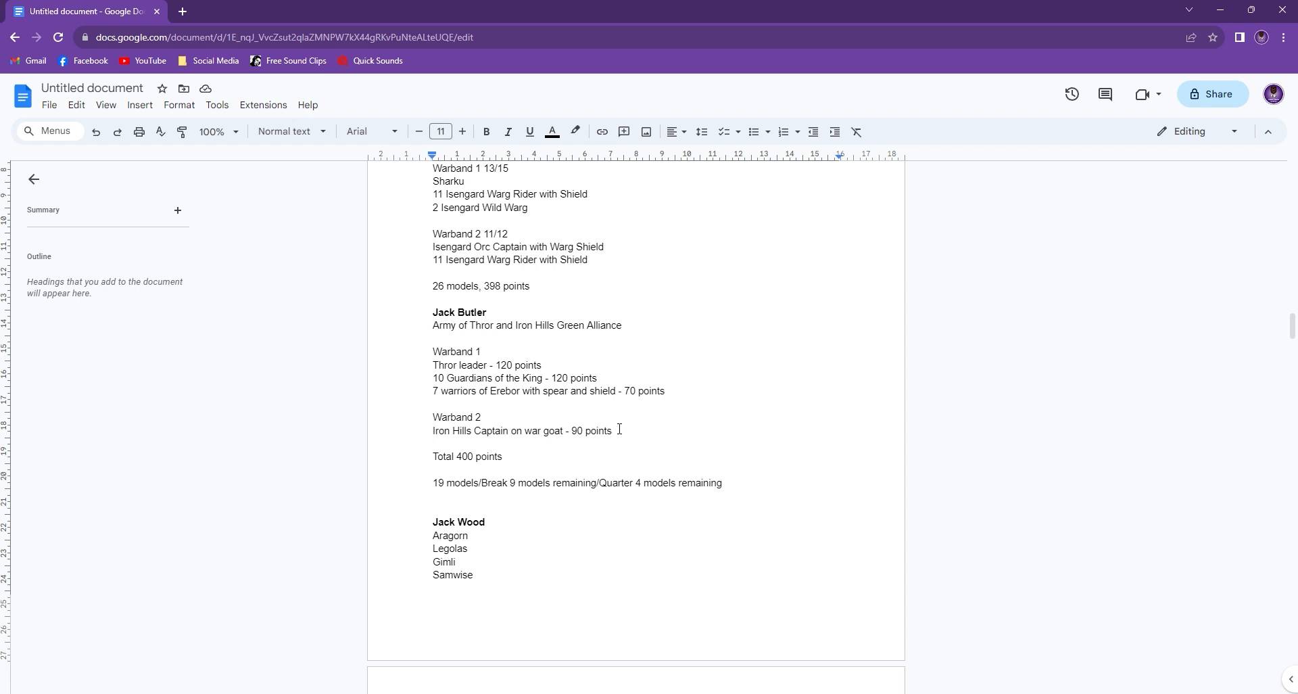
mouse_move(667, 477)
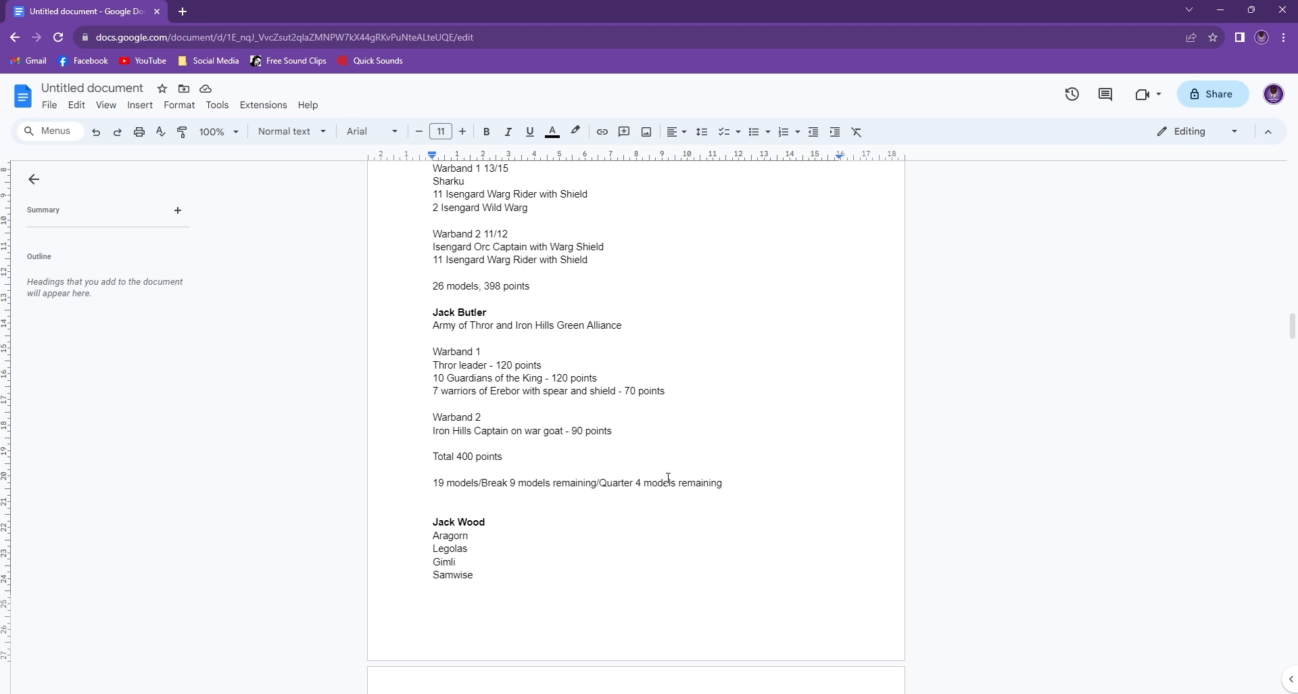
mouse_move(492, 360)
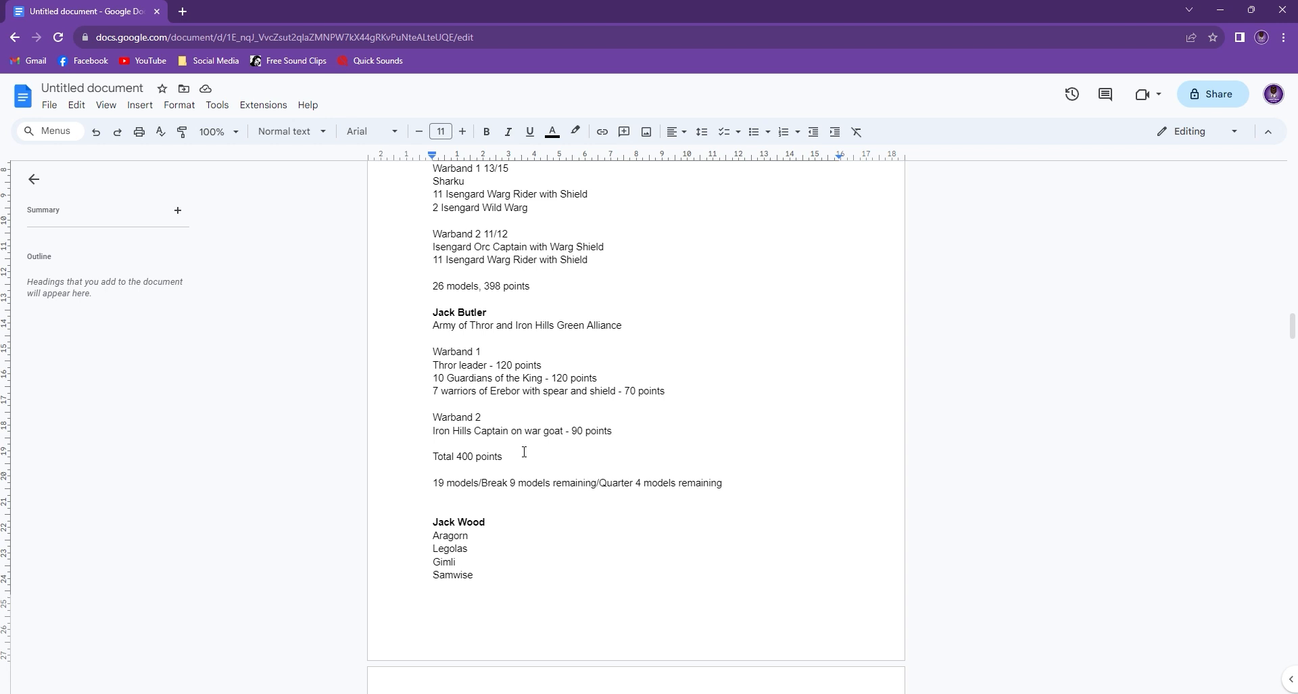
mouse_move(482, 397)
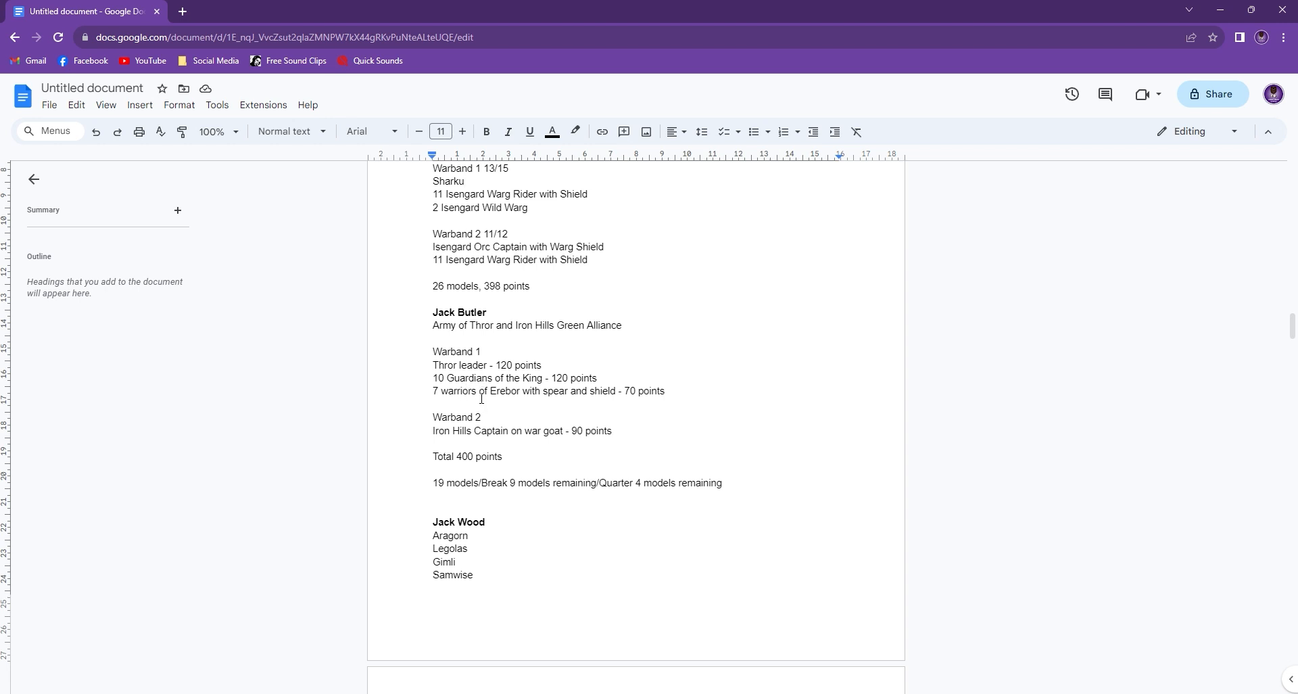
mouse_move(510, 385)
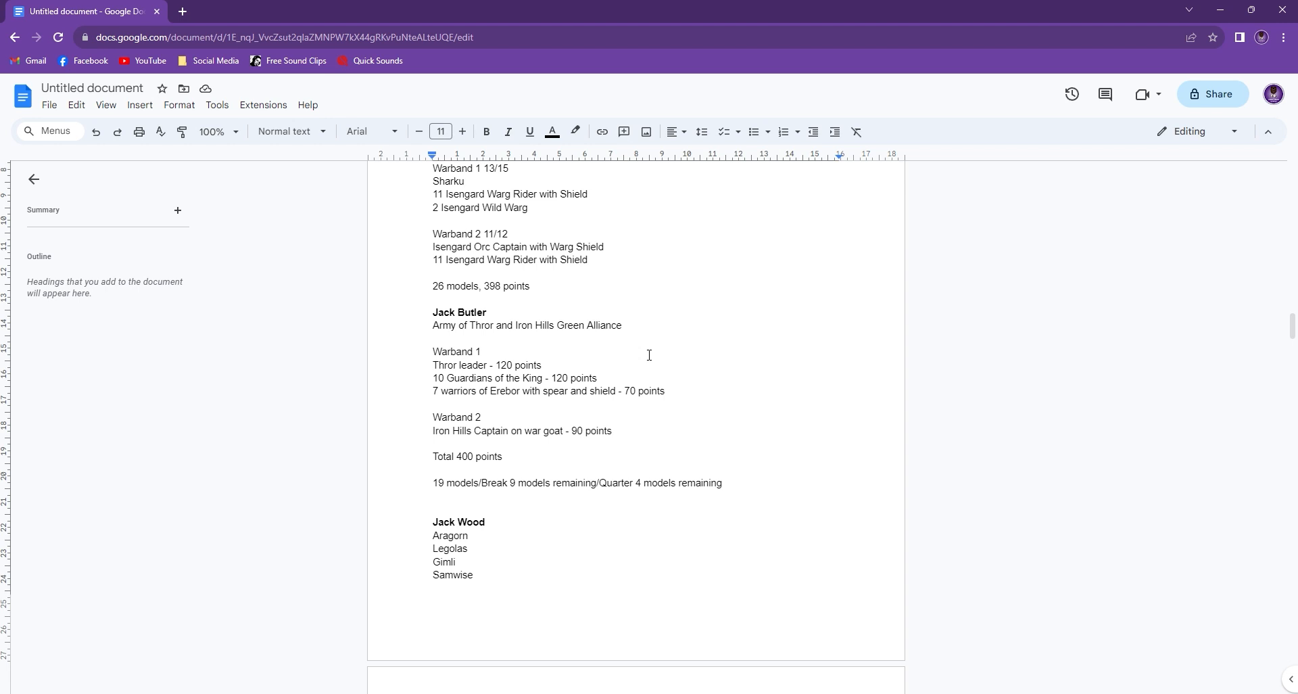
scroll(down, 3)
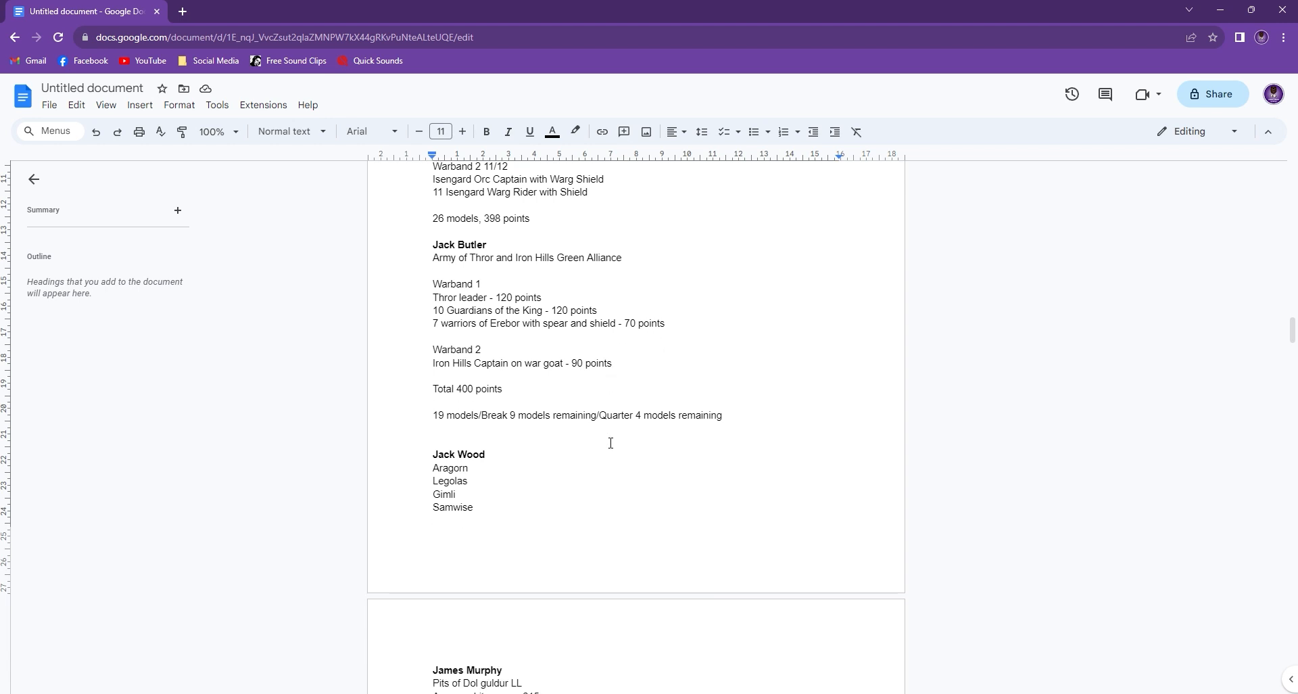
Scroll to the Dol Guldur opening lines, briefly selecting then deselecting the Aragorn, Legolas and Gimli lines
scroll(down, 3)
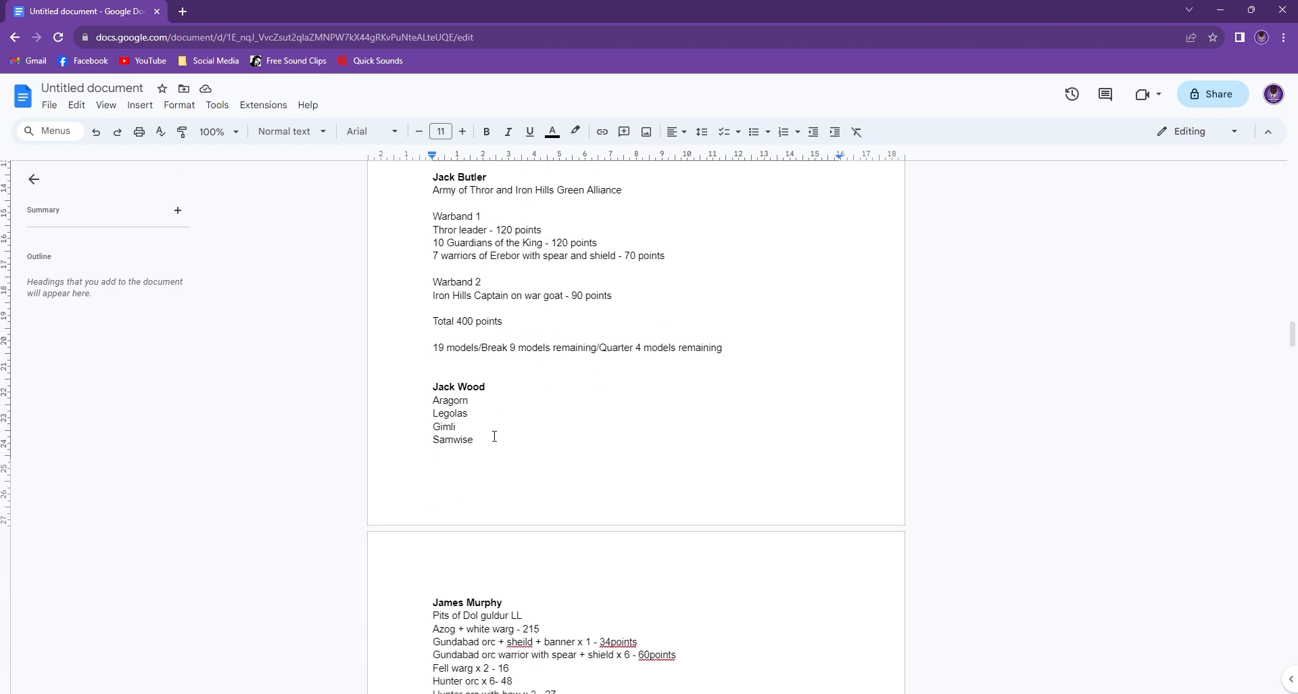
mouse_move(570, 463)
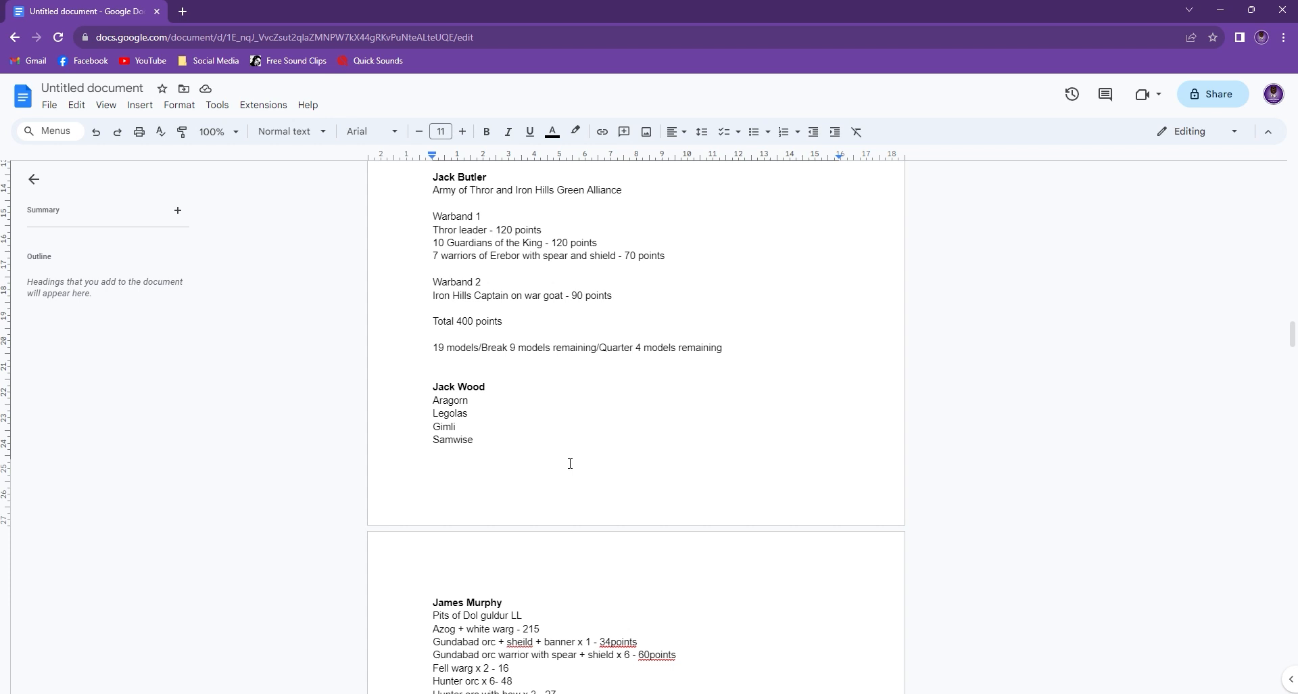
drag(433, 400, 456, 426)
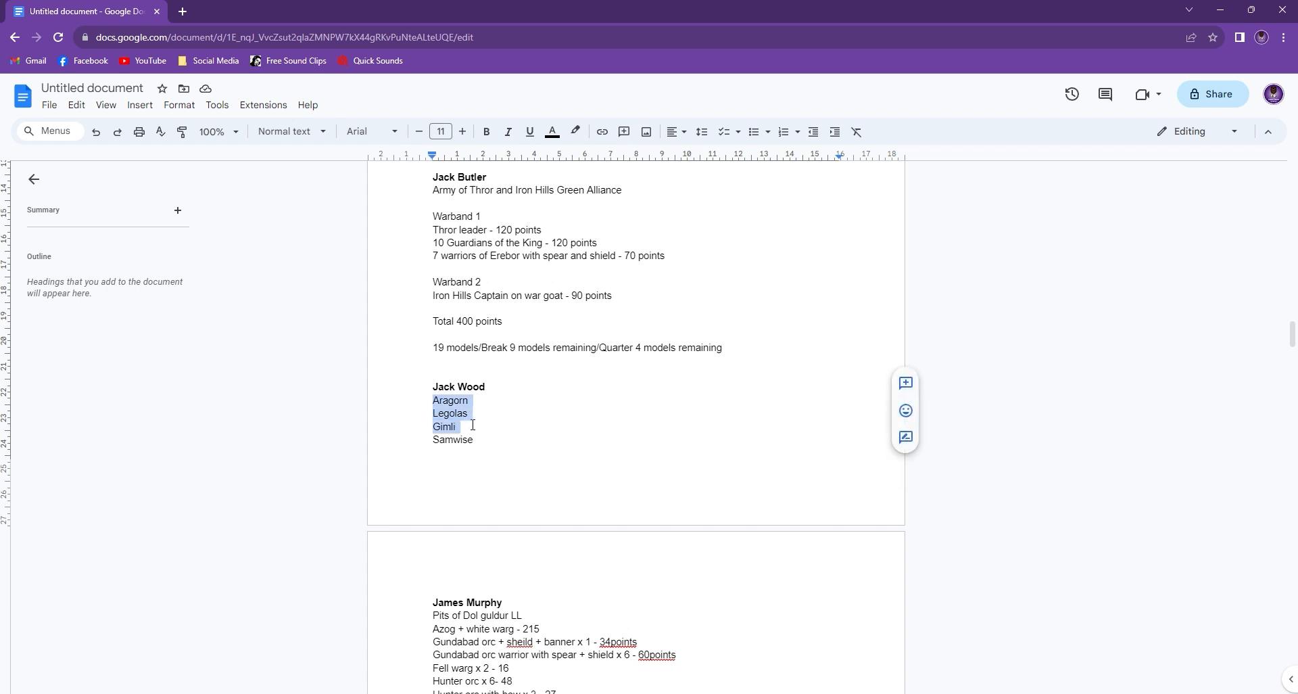
click(455, 426)
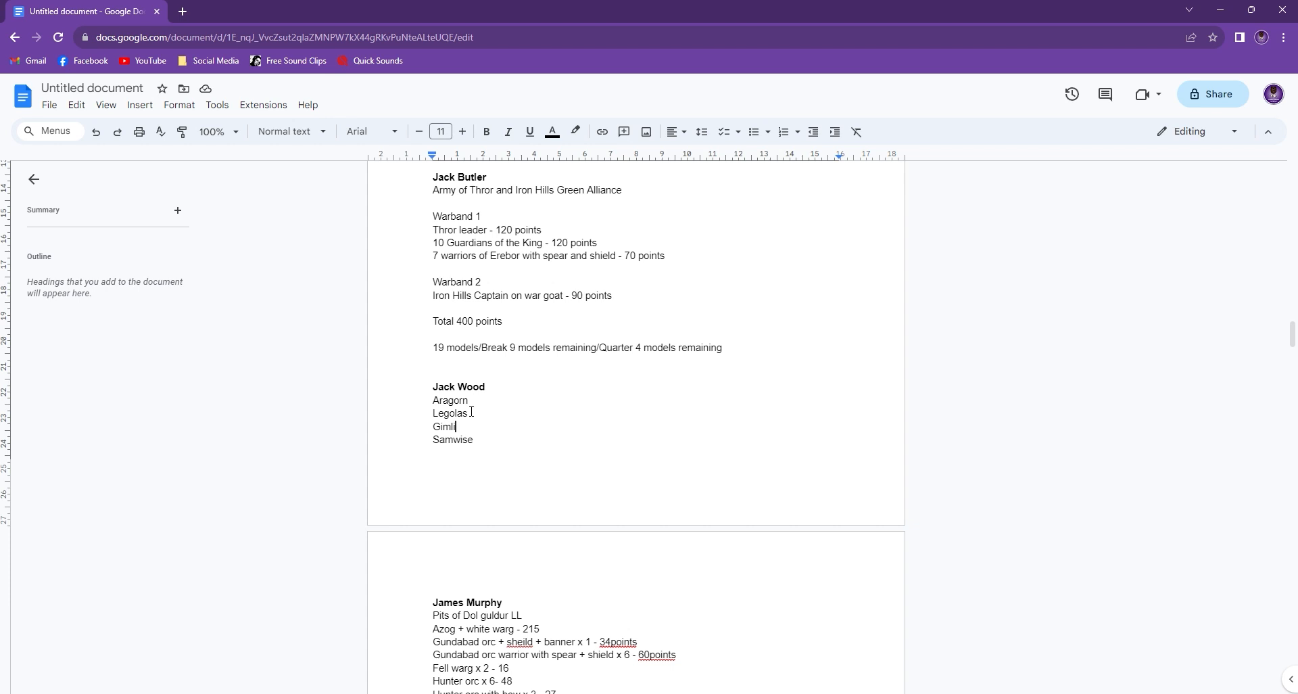
mouse_move(563, 438)
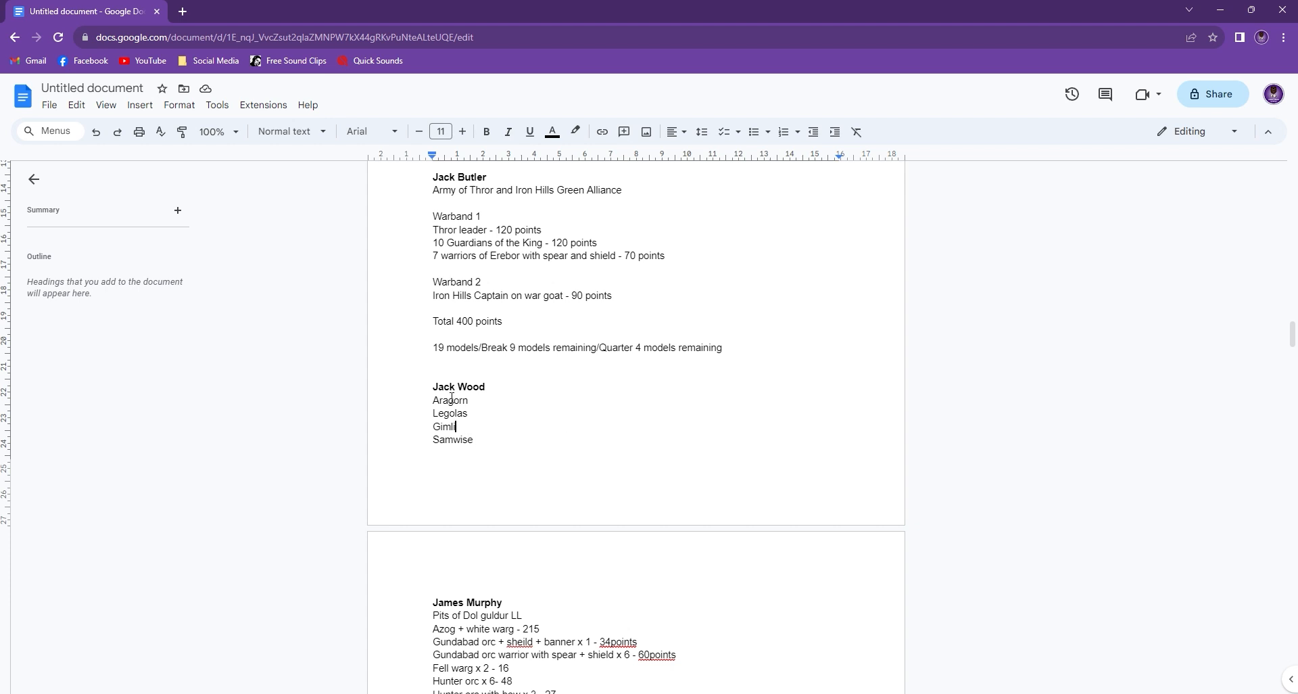
mouse_move(488, 476)
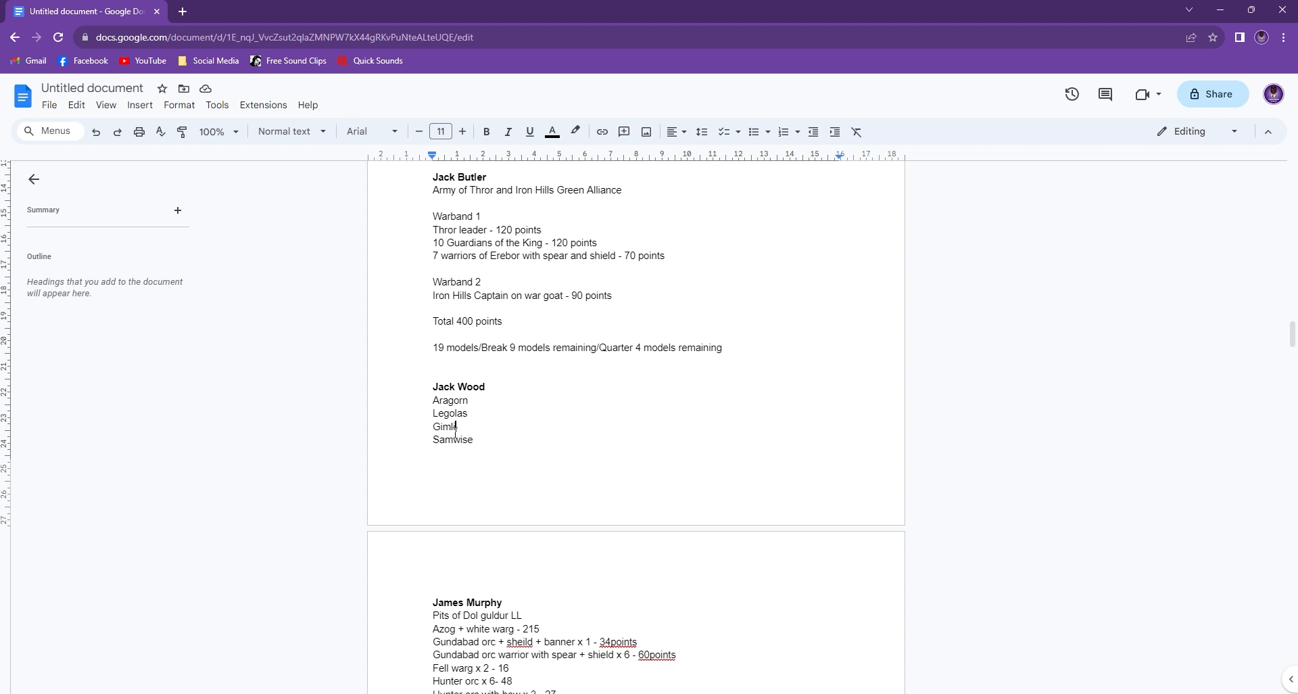
scroll(down, 3)
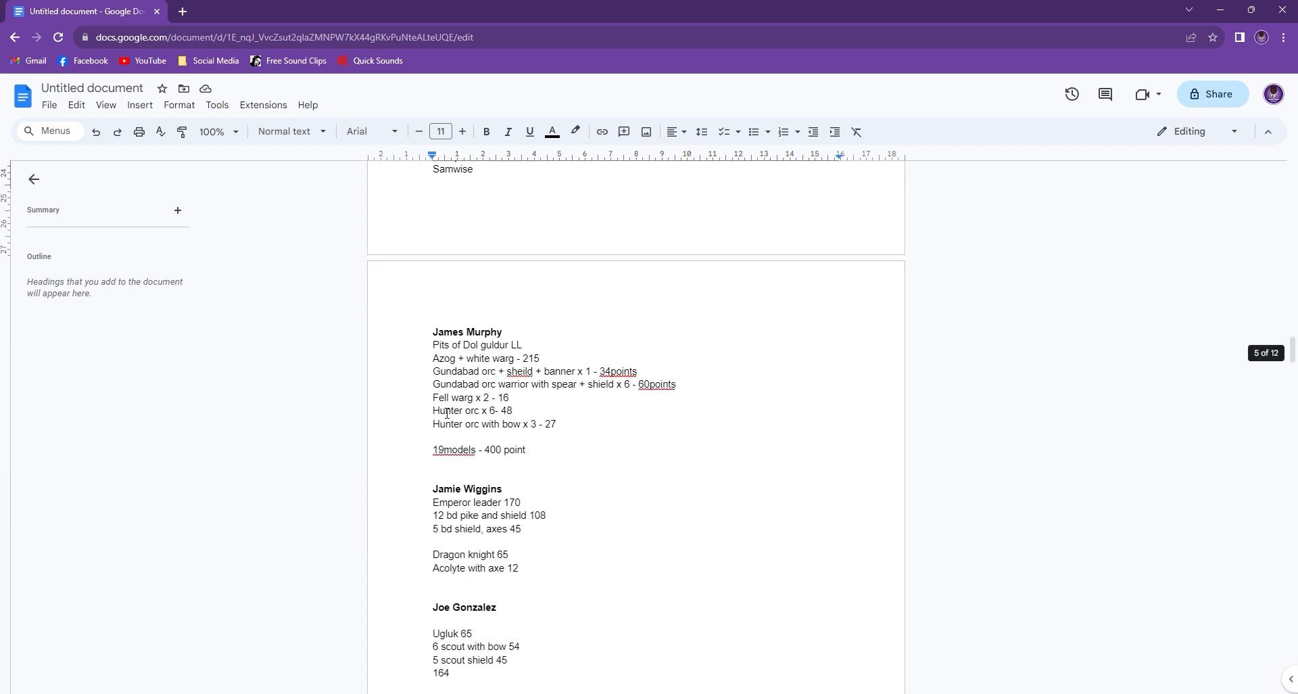
scroll(down, 3)
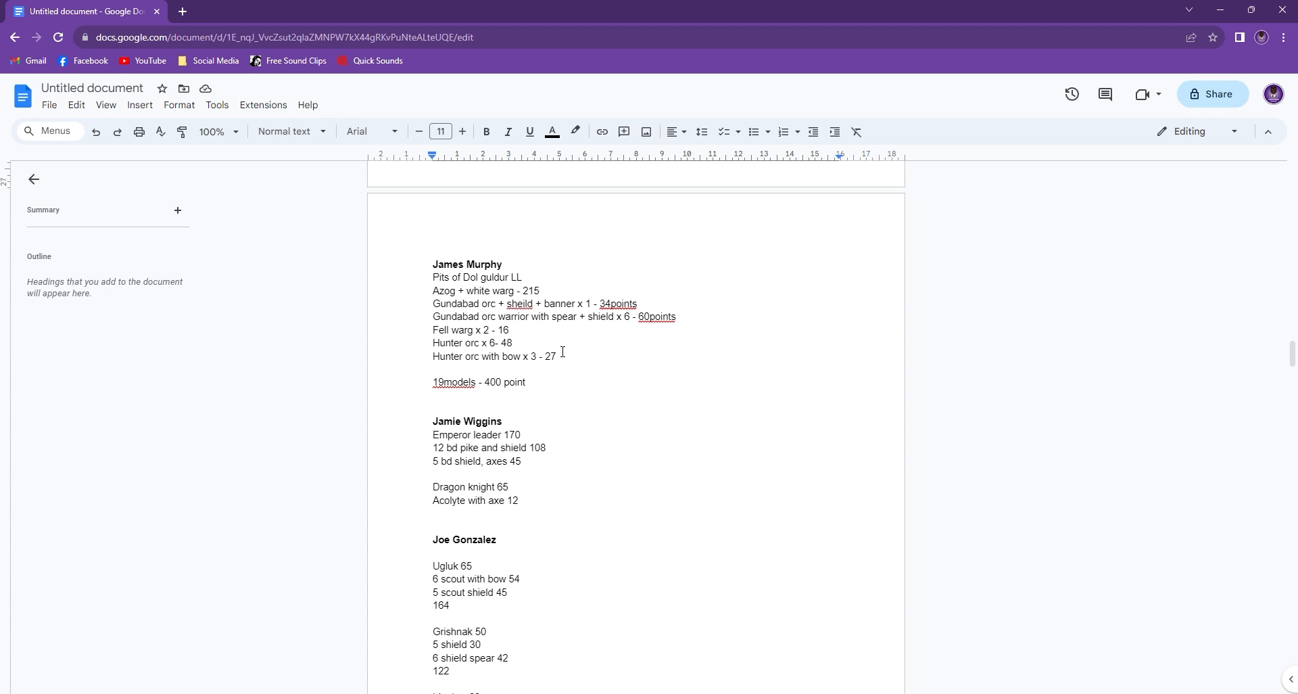
mouse_move(588, 369)
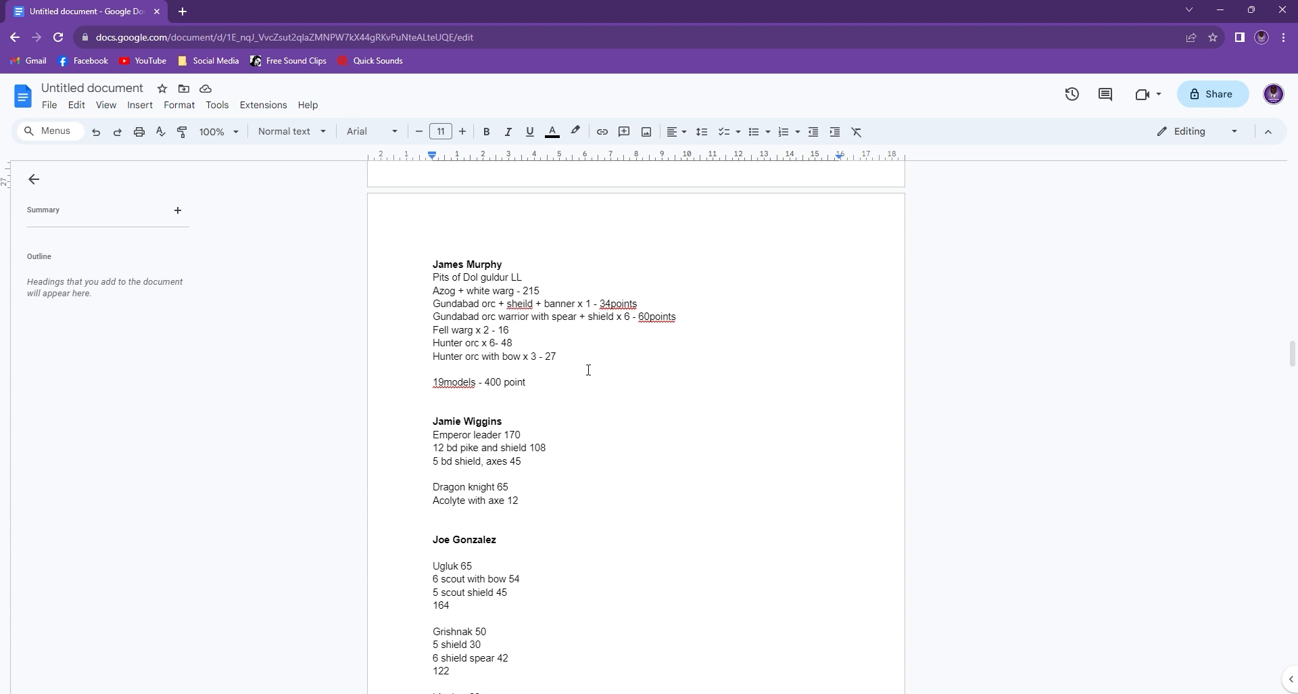
mouse_move(442, 299)
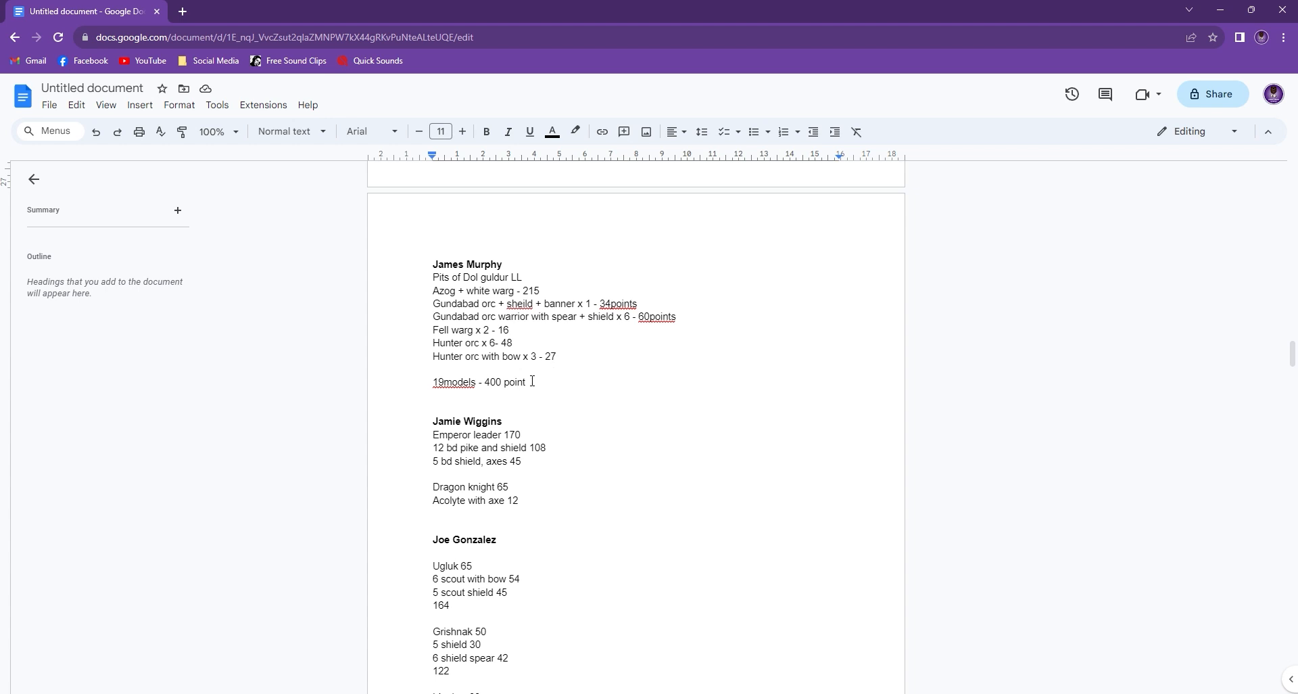
scroll(down, 3)
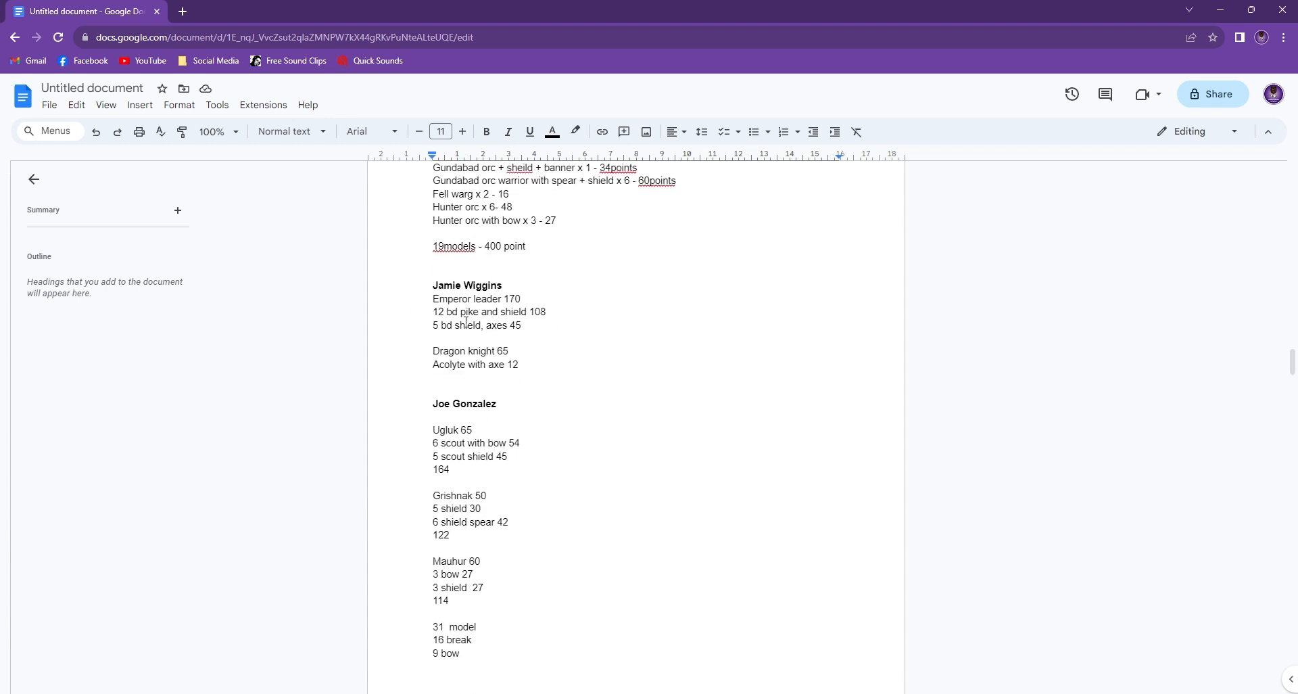
scroll(down, 3)
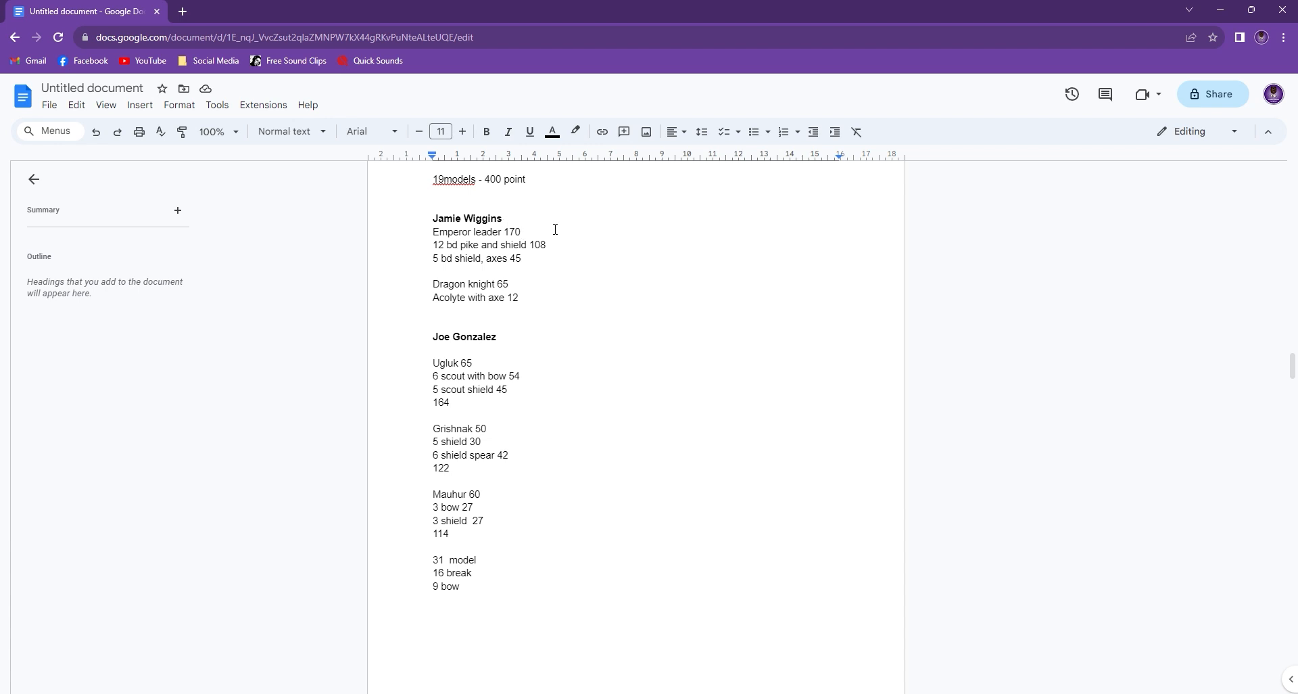
mouse_move(592, 244)
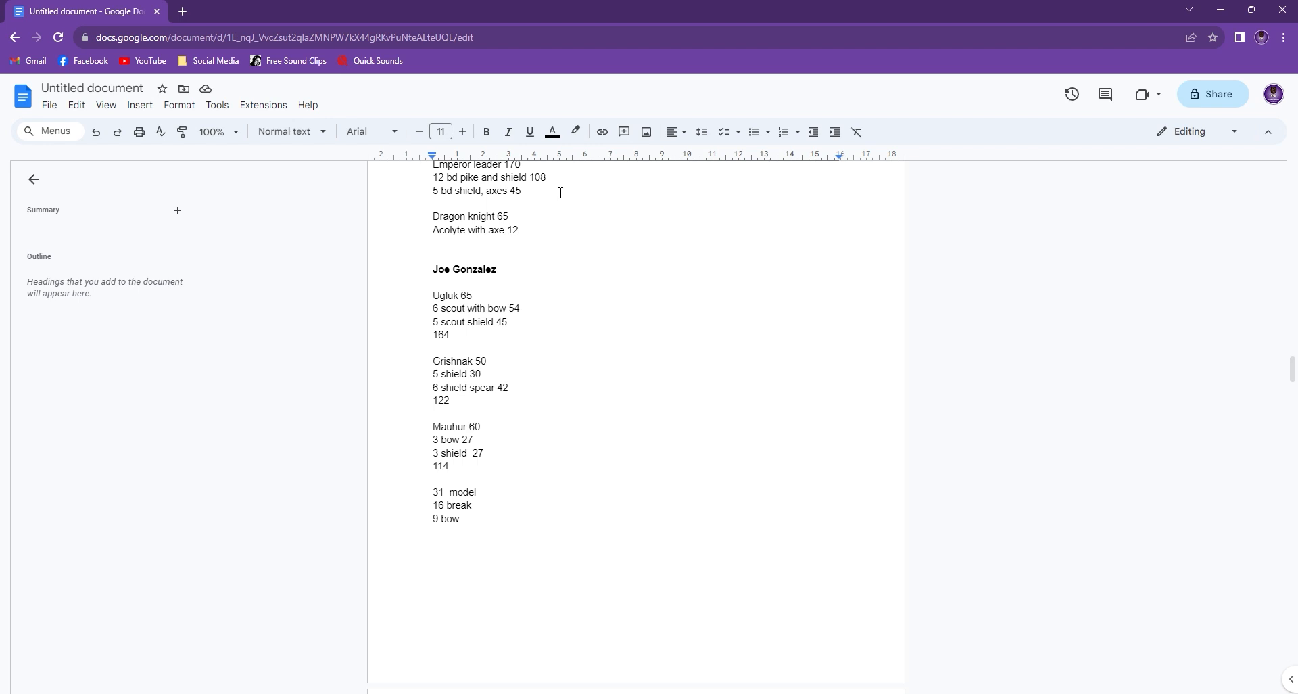
mouse_move(424, 420)
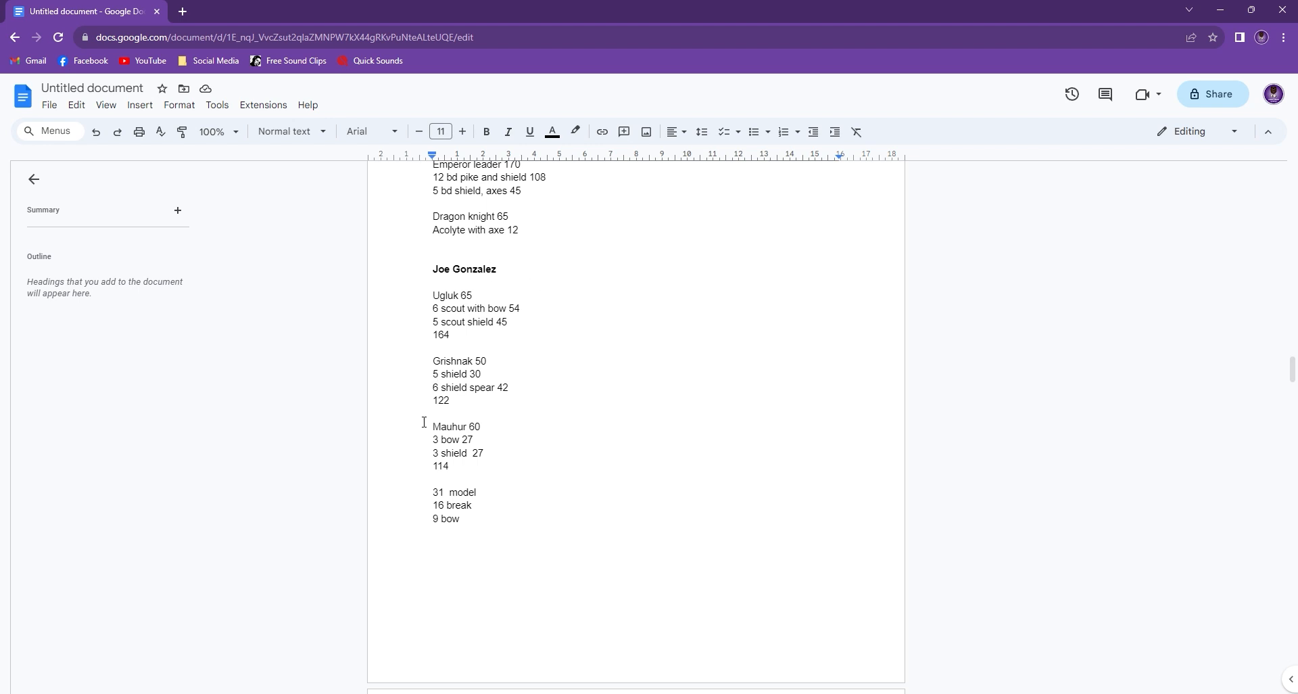
mouse_move(548, 472)
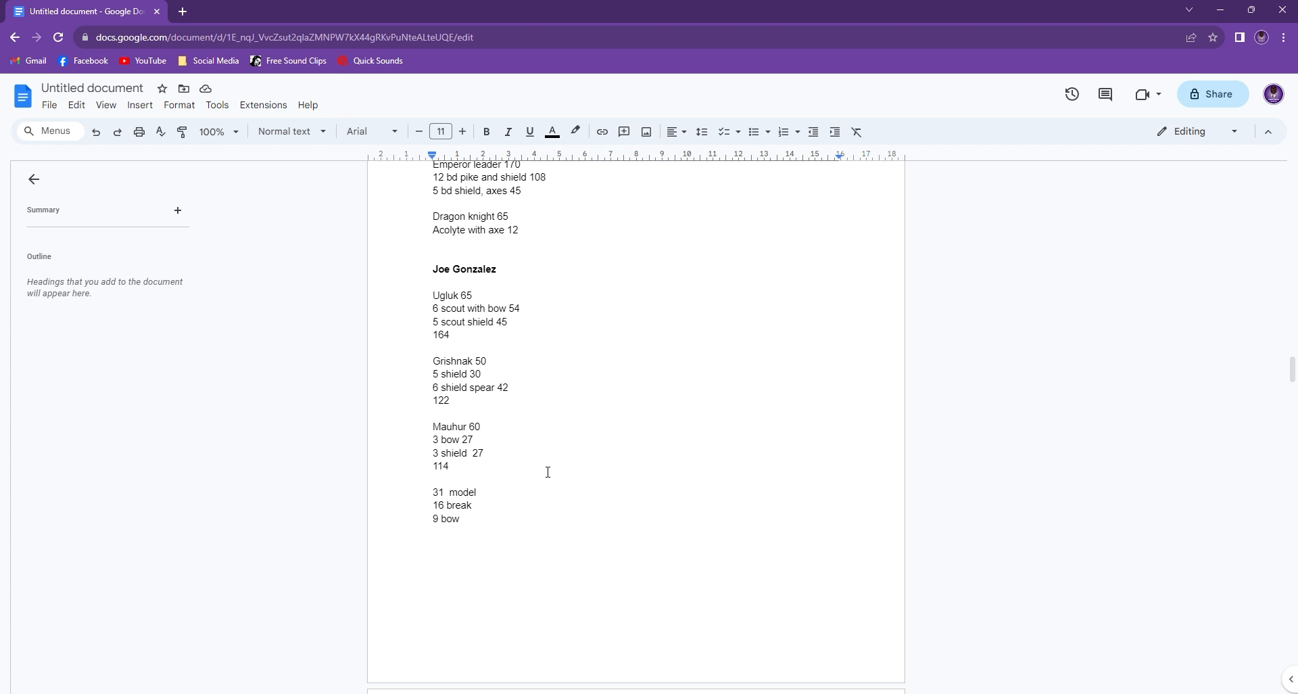
mouse_move(537, 410)
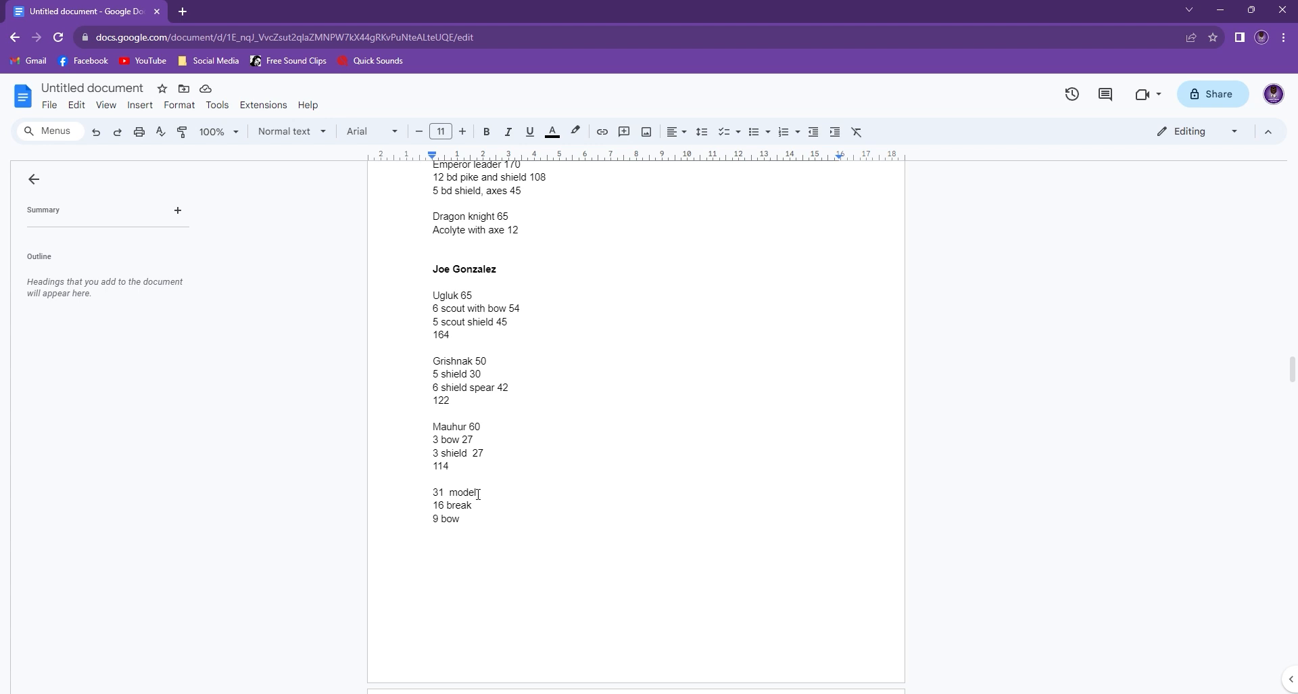
mouse_move(454, 326)
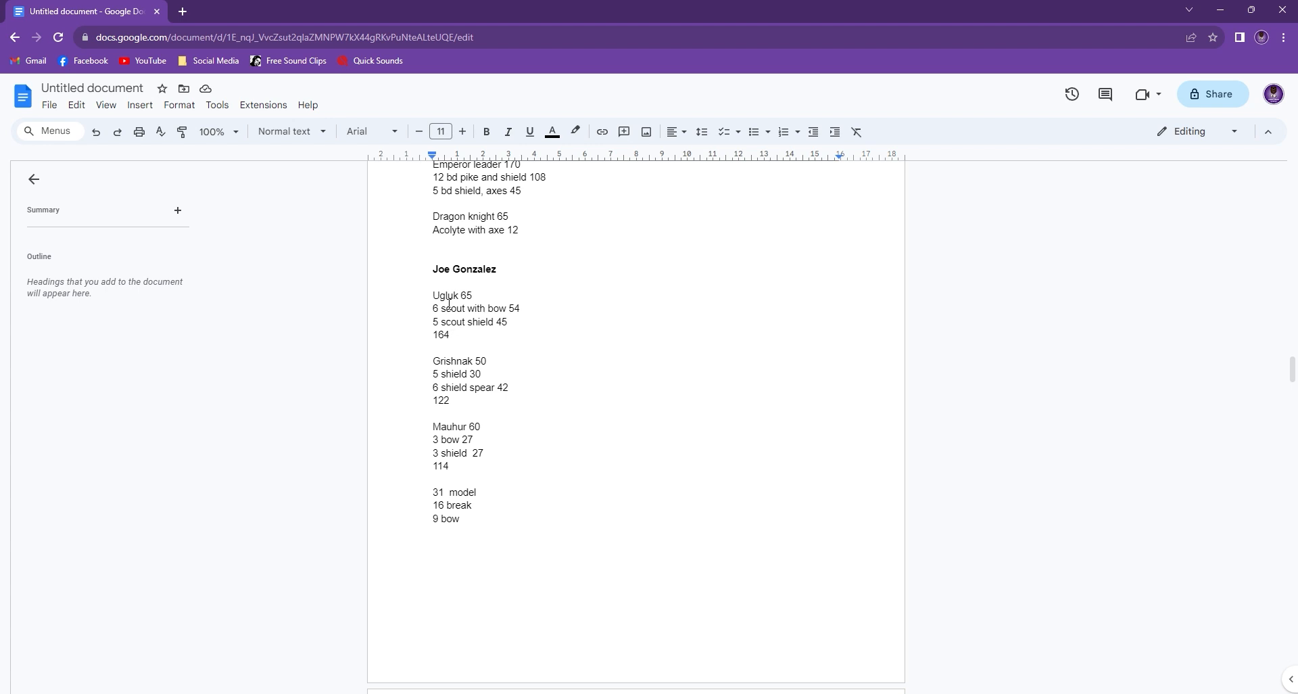
mouse_move(478, 356)
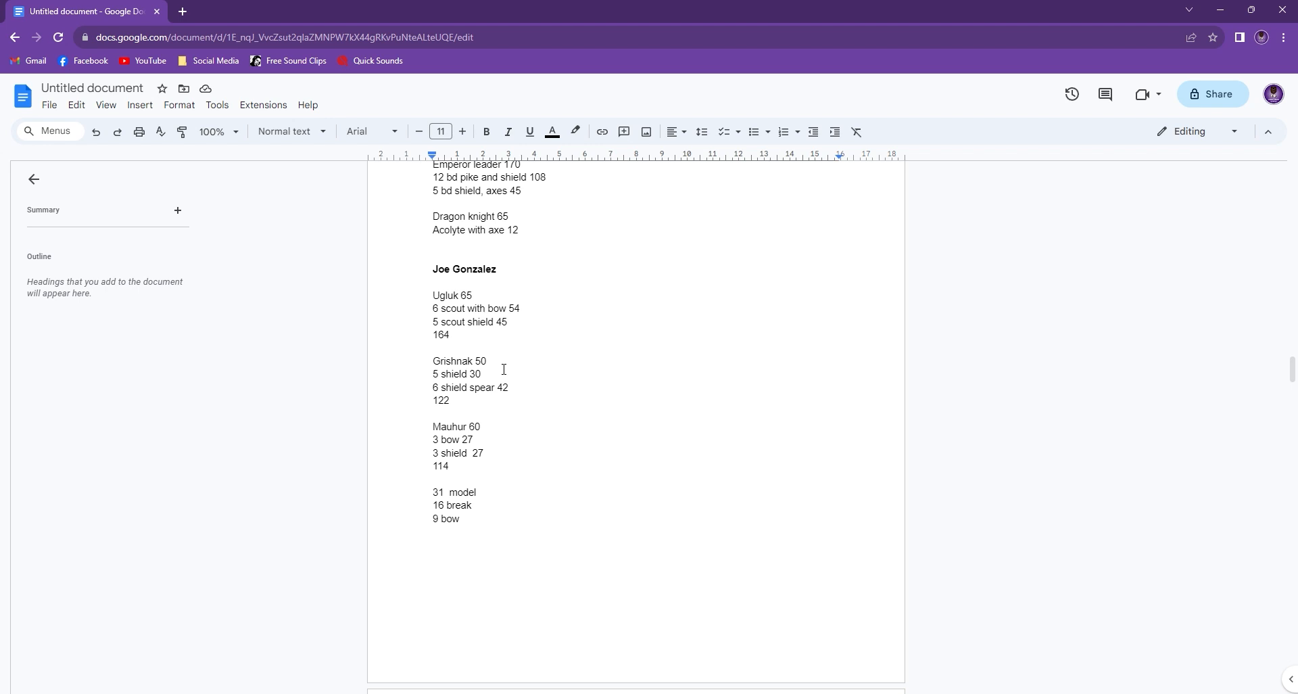
mouse_move(527, 392)
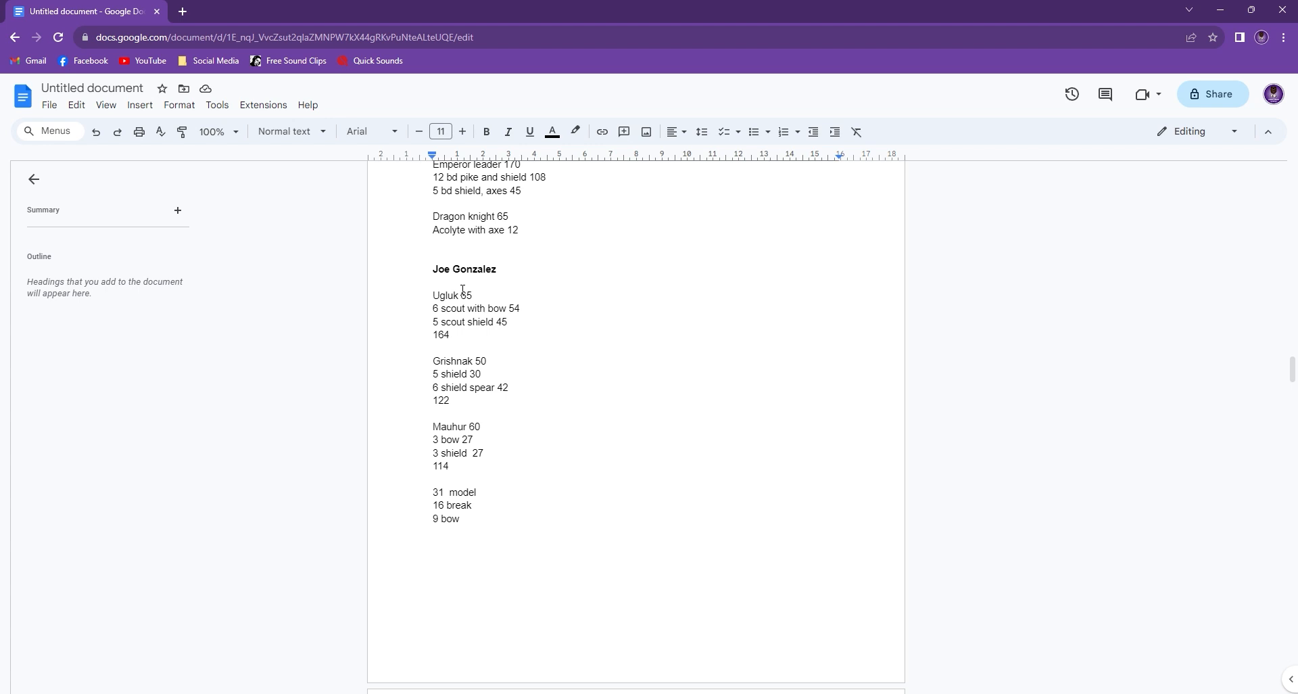
mouse_move(448, 305)
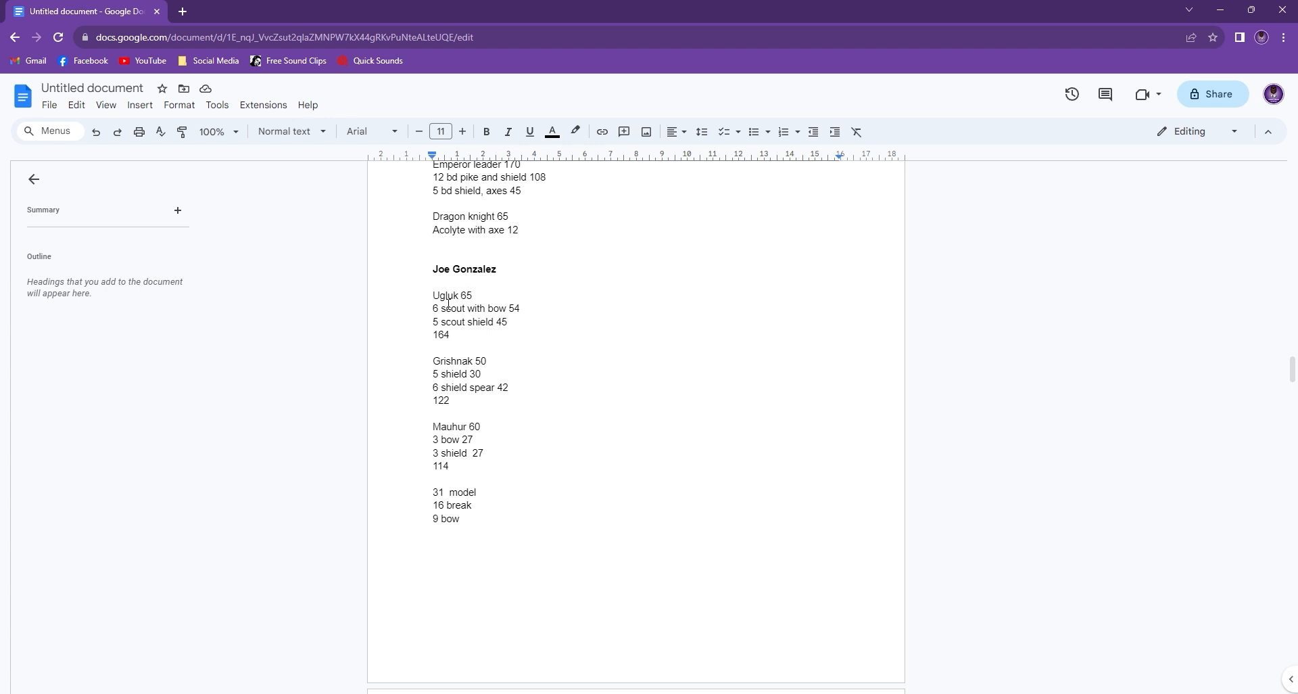
scroll(down, 3)
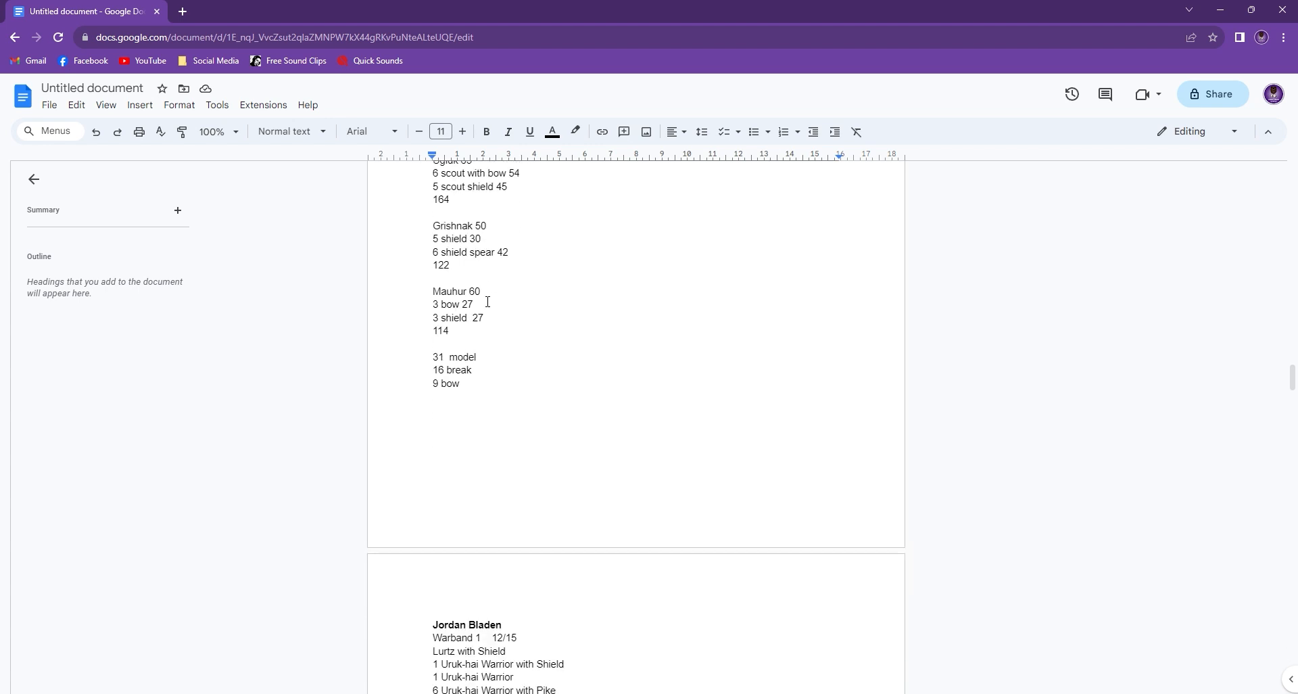
scroll(up, 3)
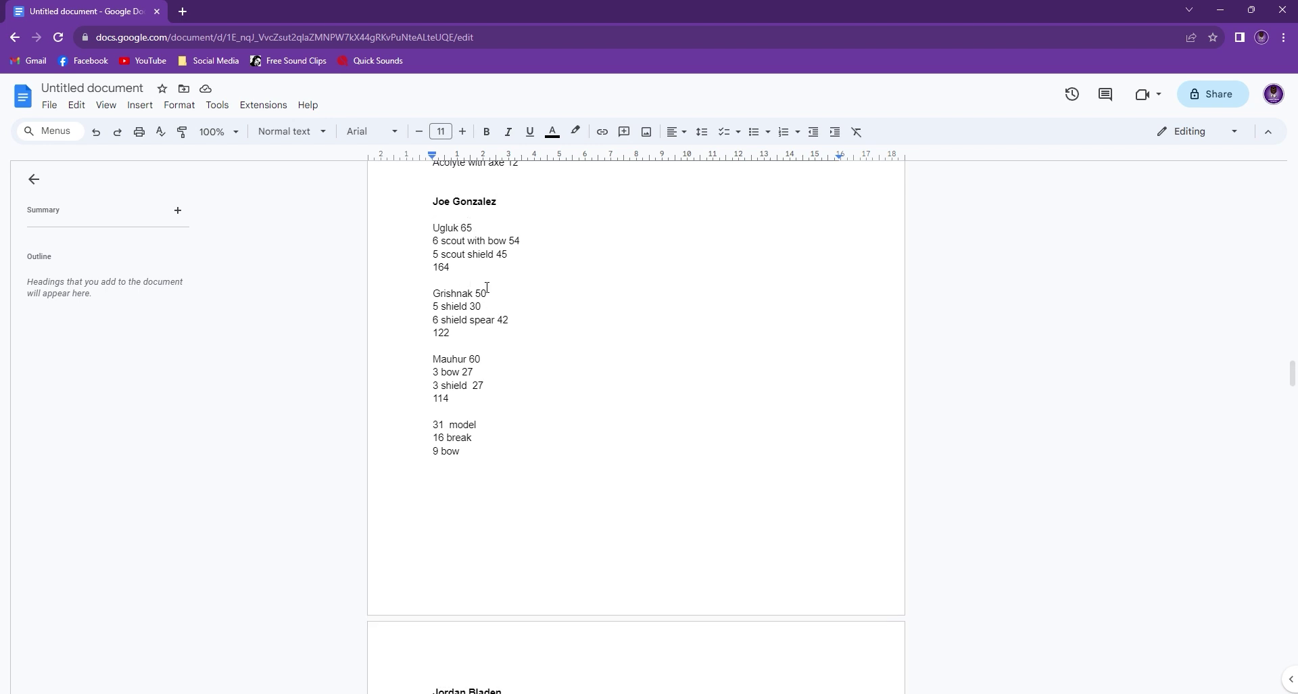
scroll(down, 3)
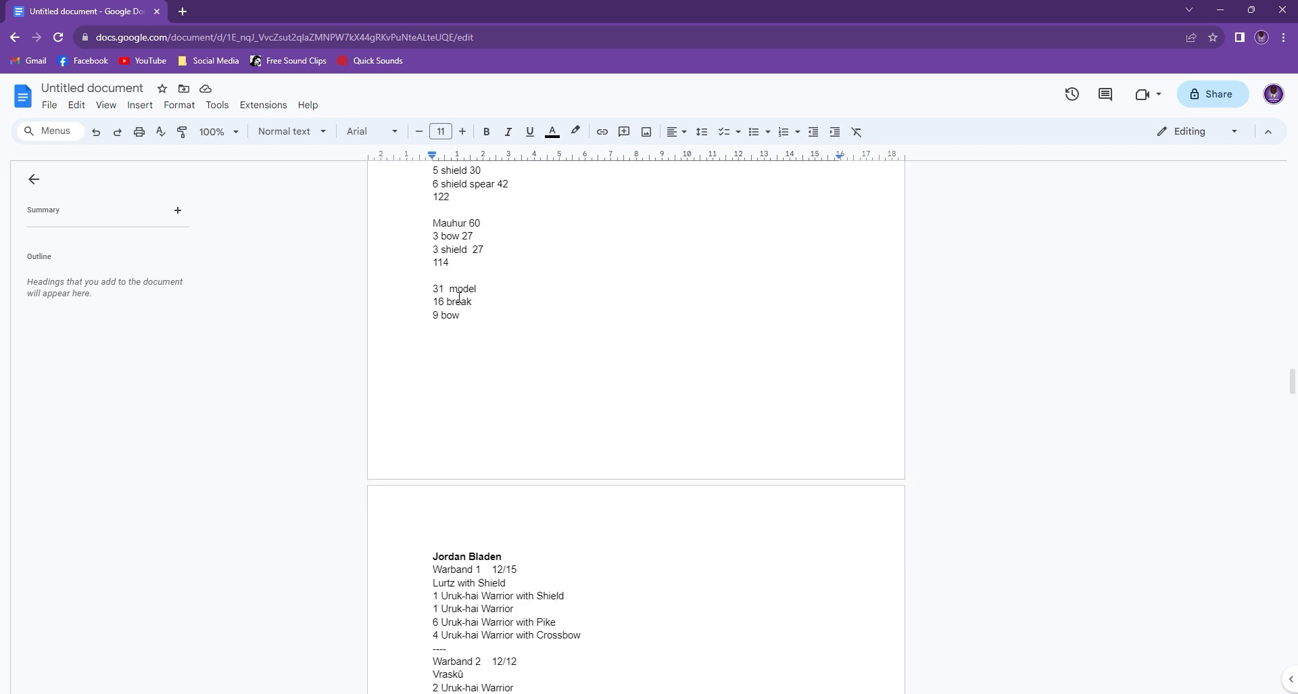
scroll(down, 3)
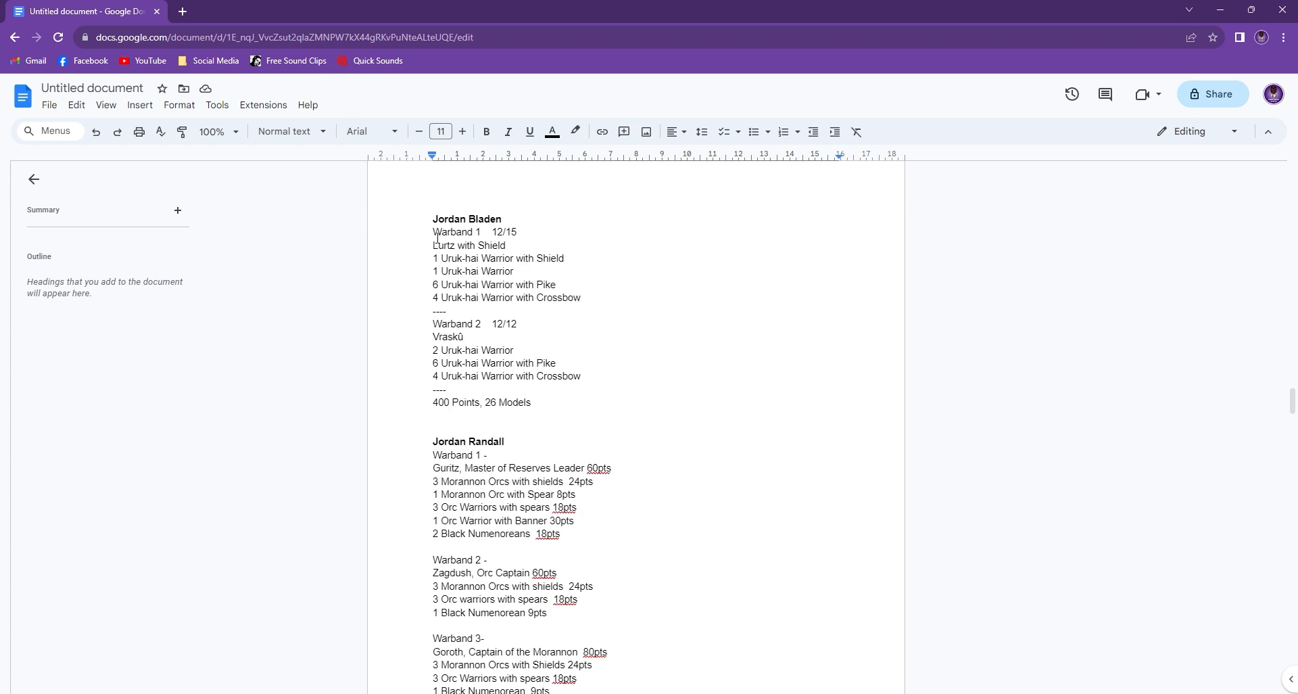
mouse_move(591, 367)
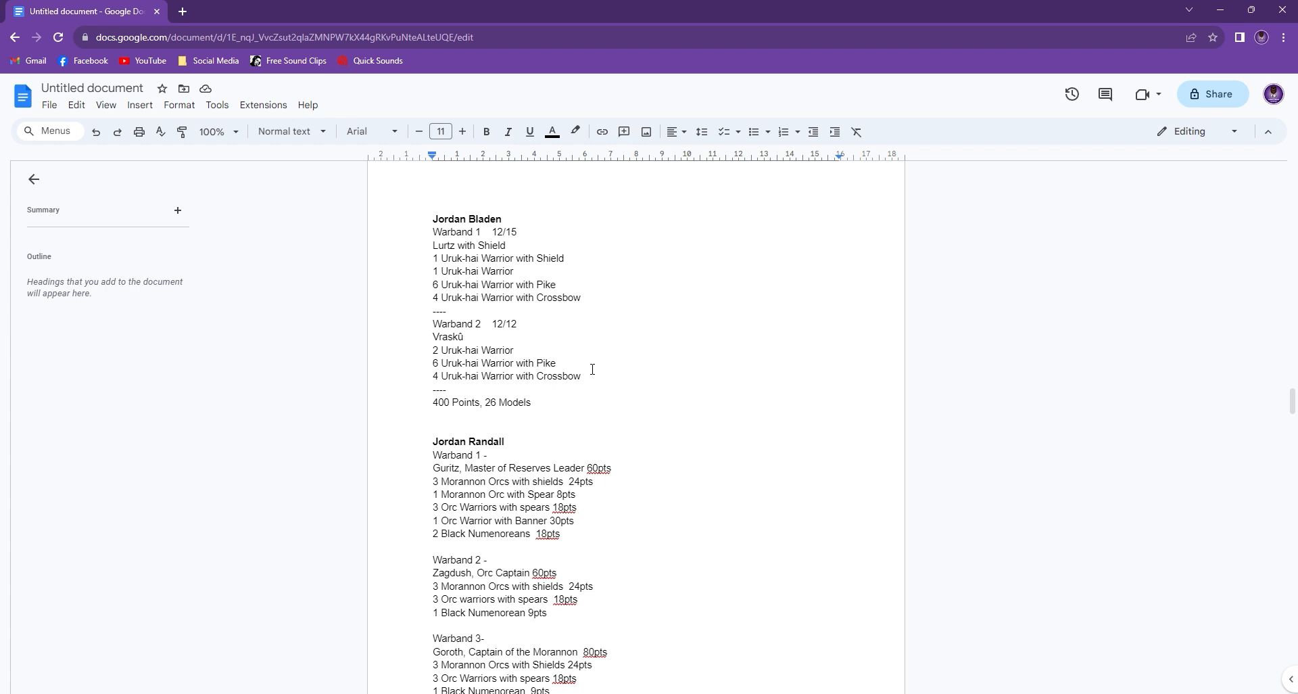
mouse_move(514, 289)
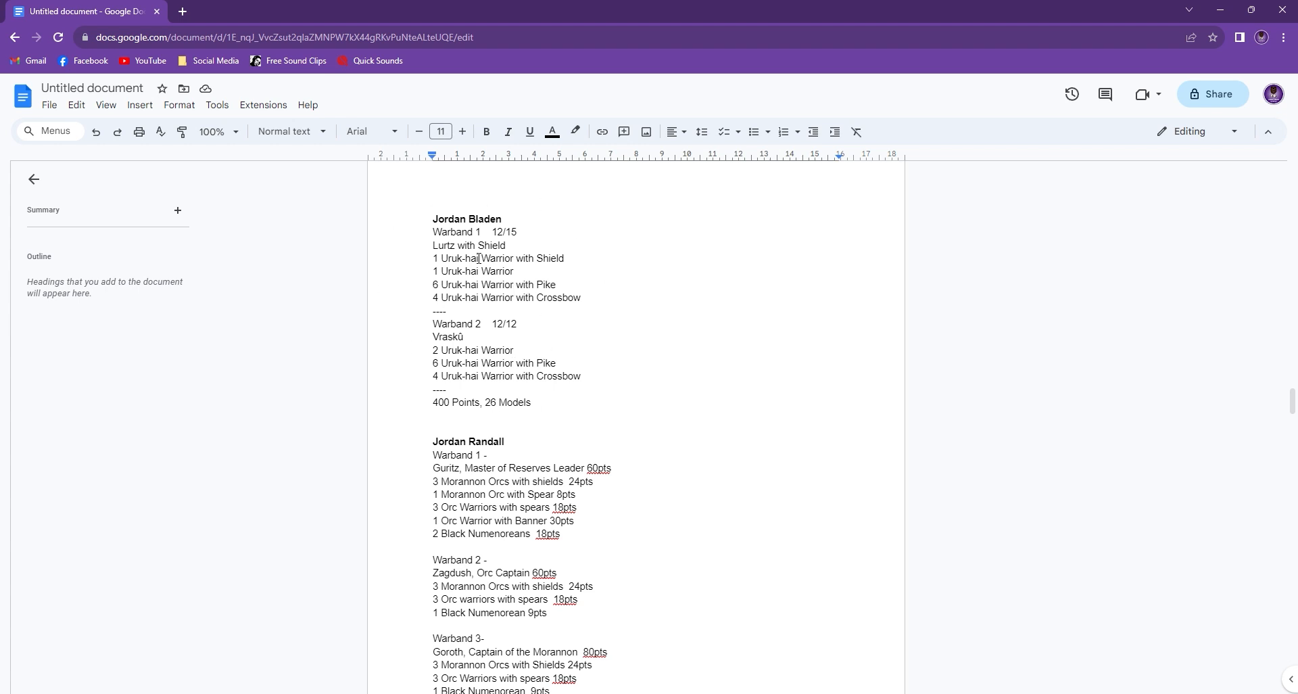
mouse_move(456, 339)
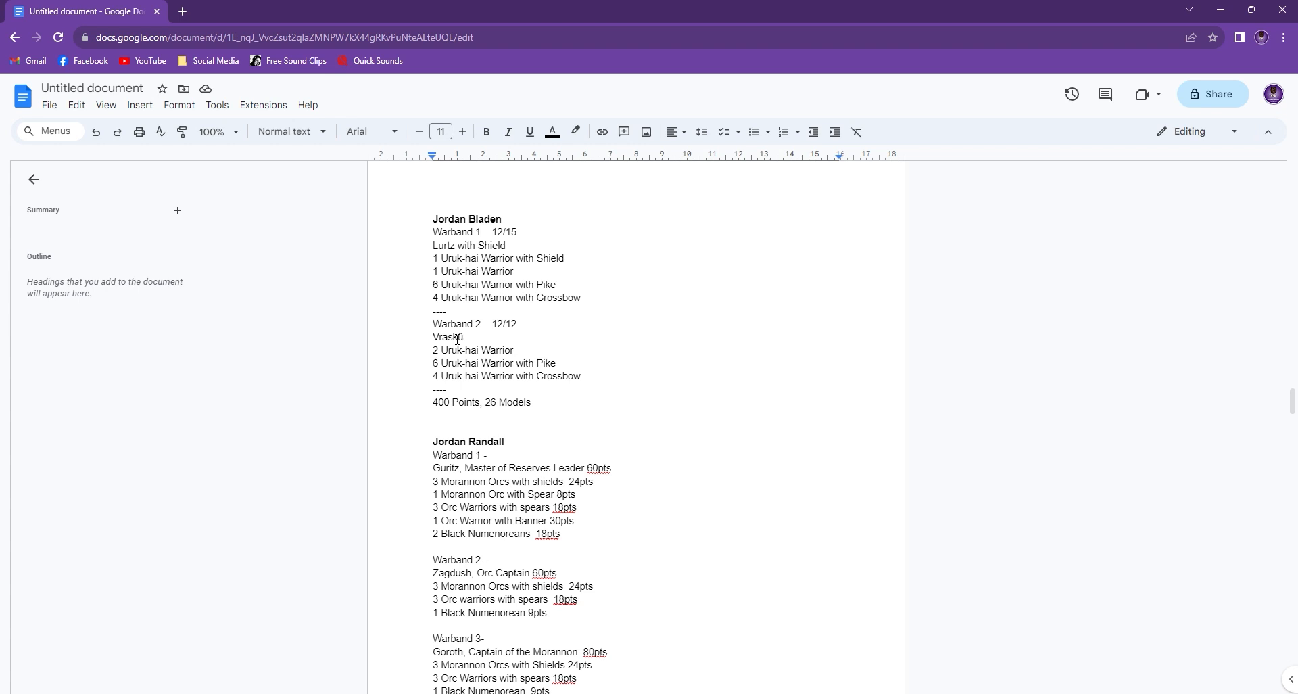
mouse_move(508, 381)
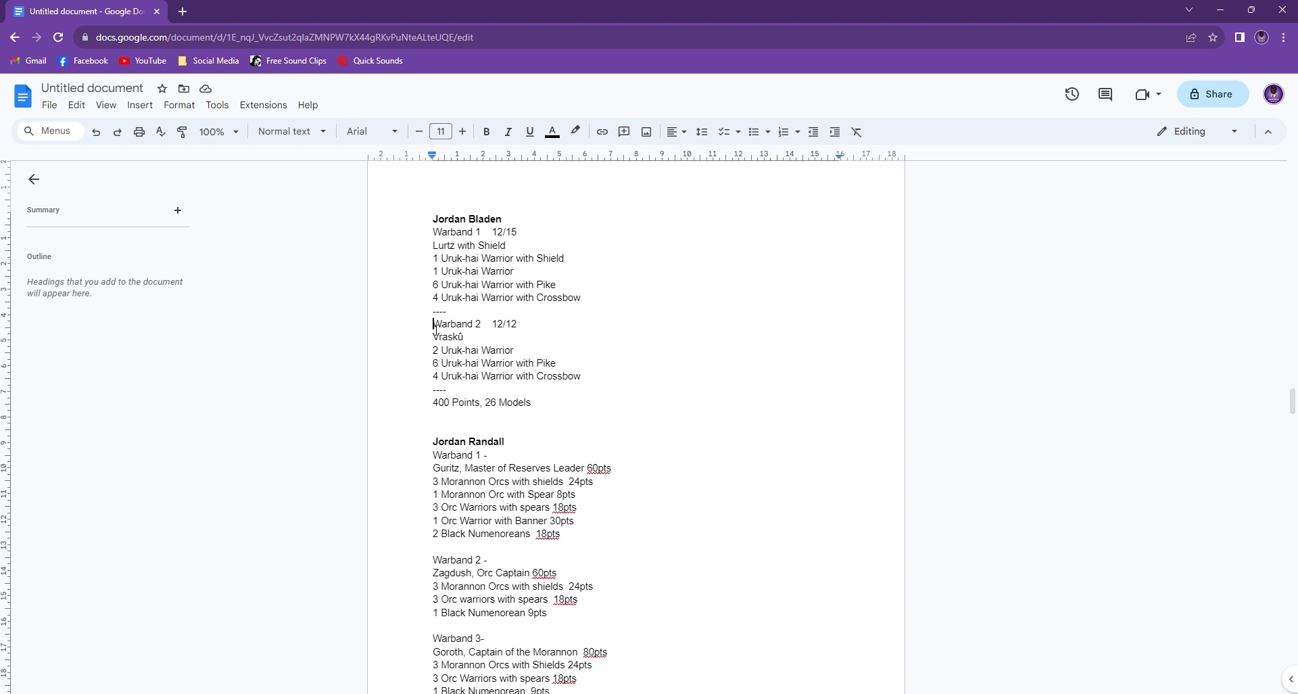
mouse_move(490, 384)
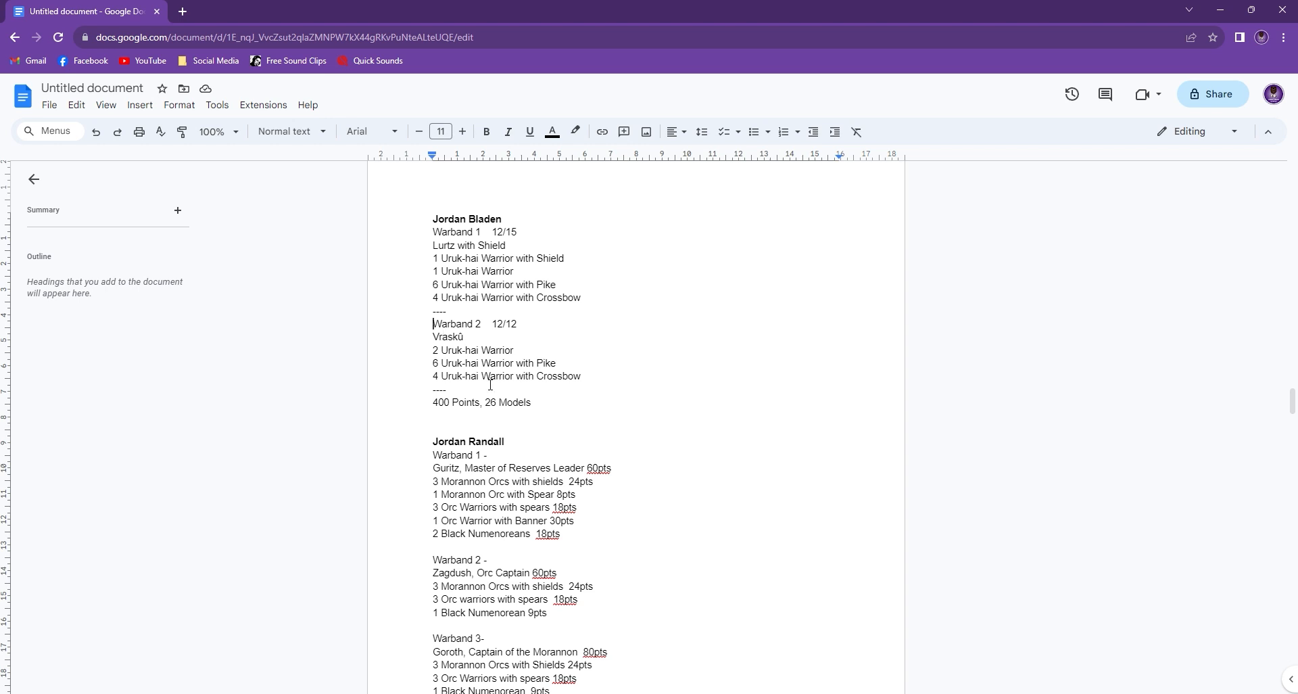
mouse_move(499, 403)
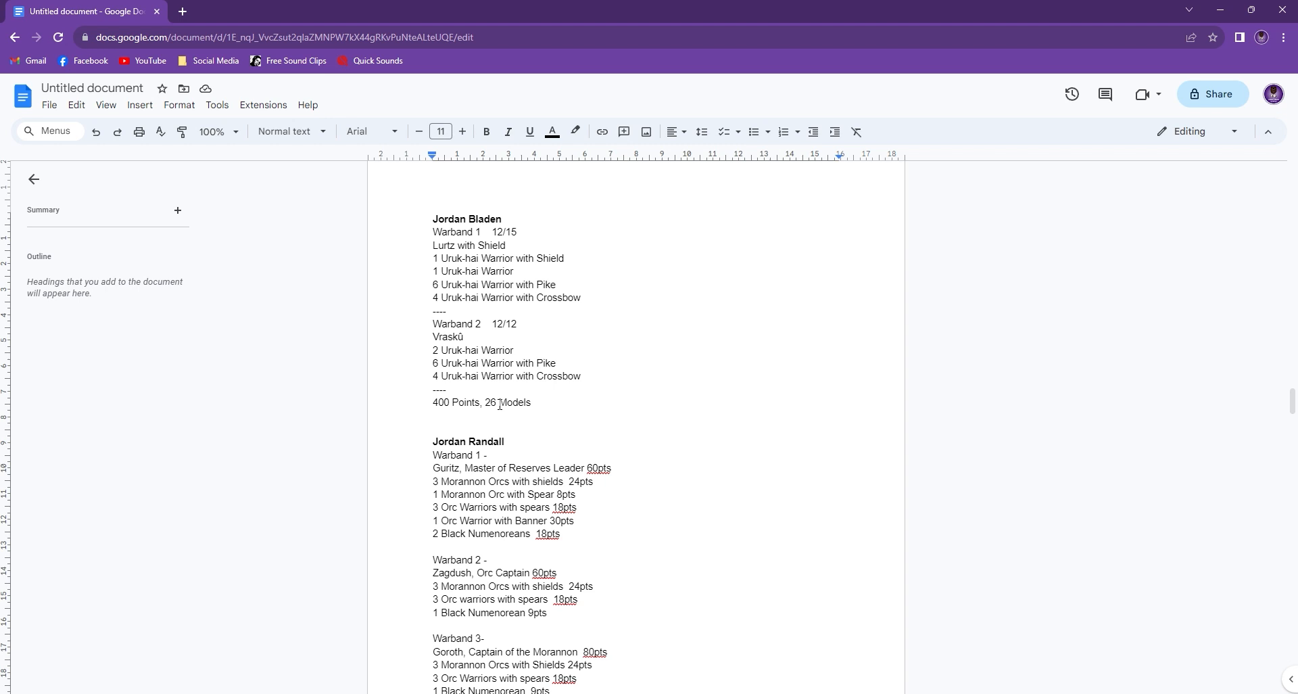
scroll(down, 3)
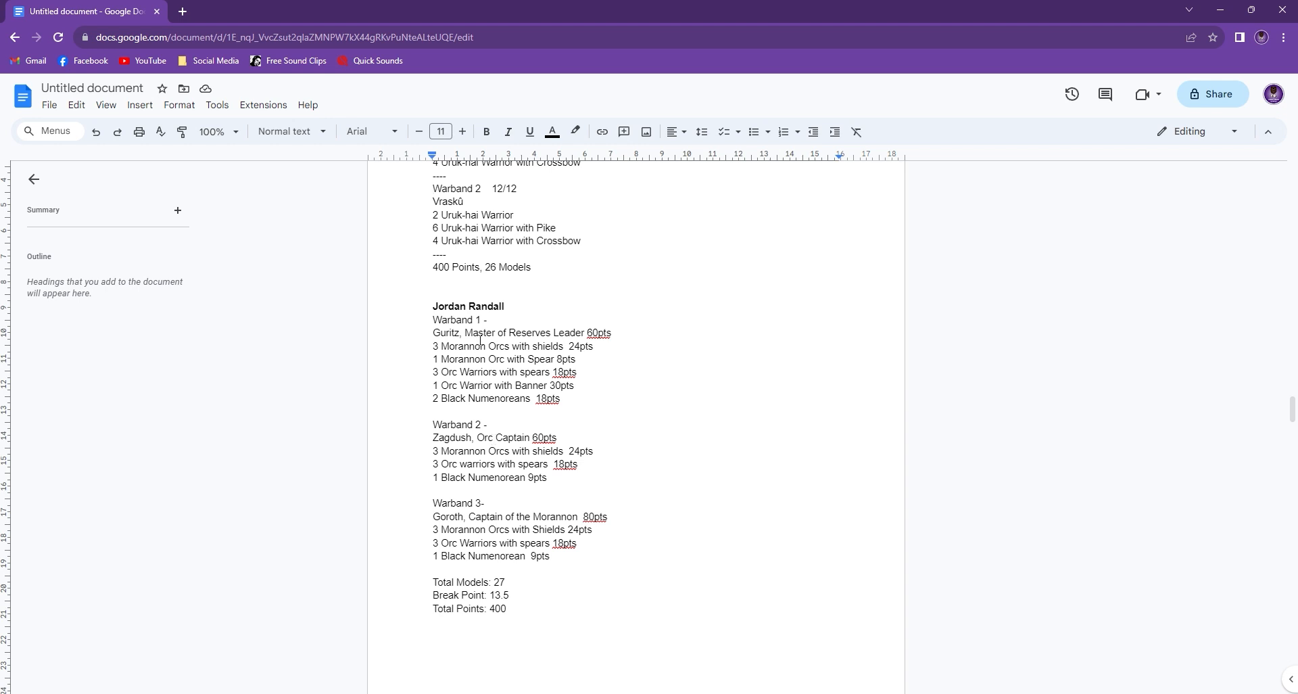
scroll(down, 3)
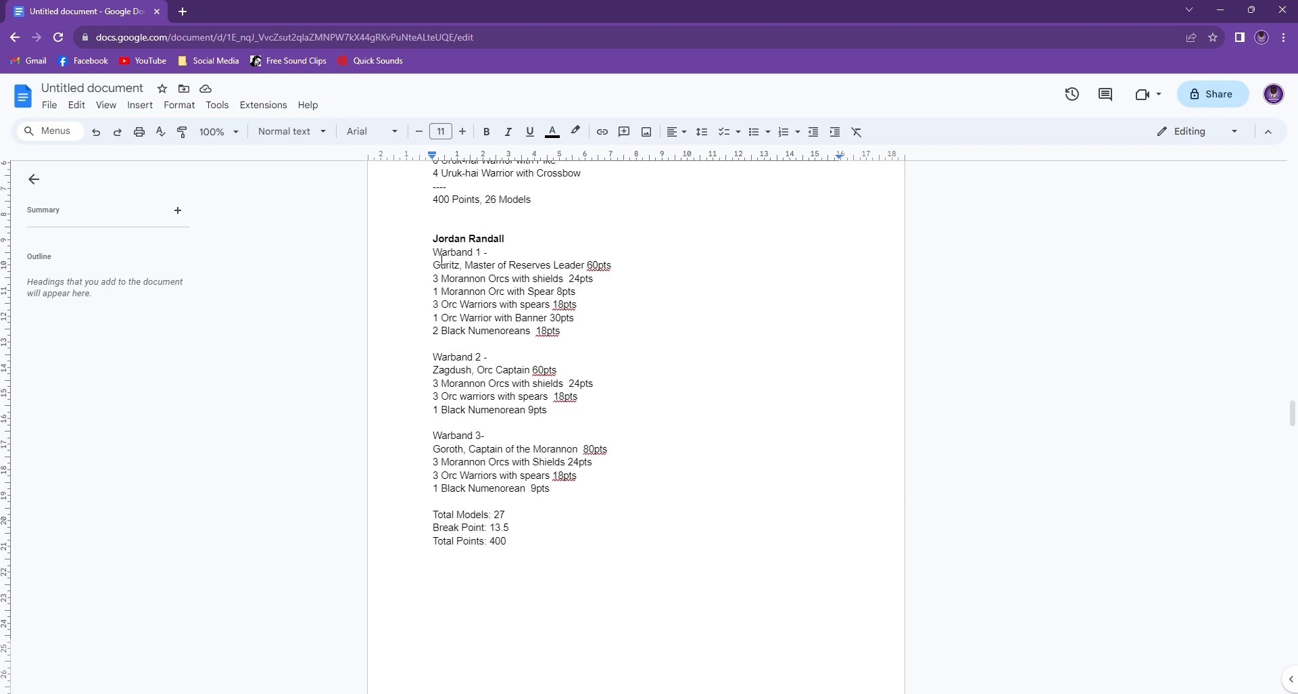
mouse_move(609, 349)
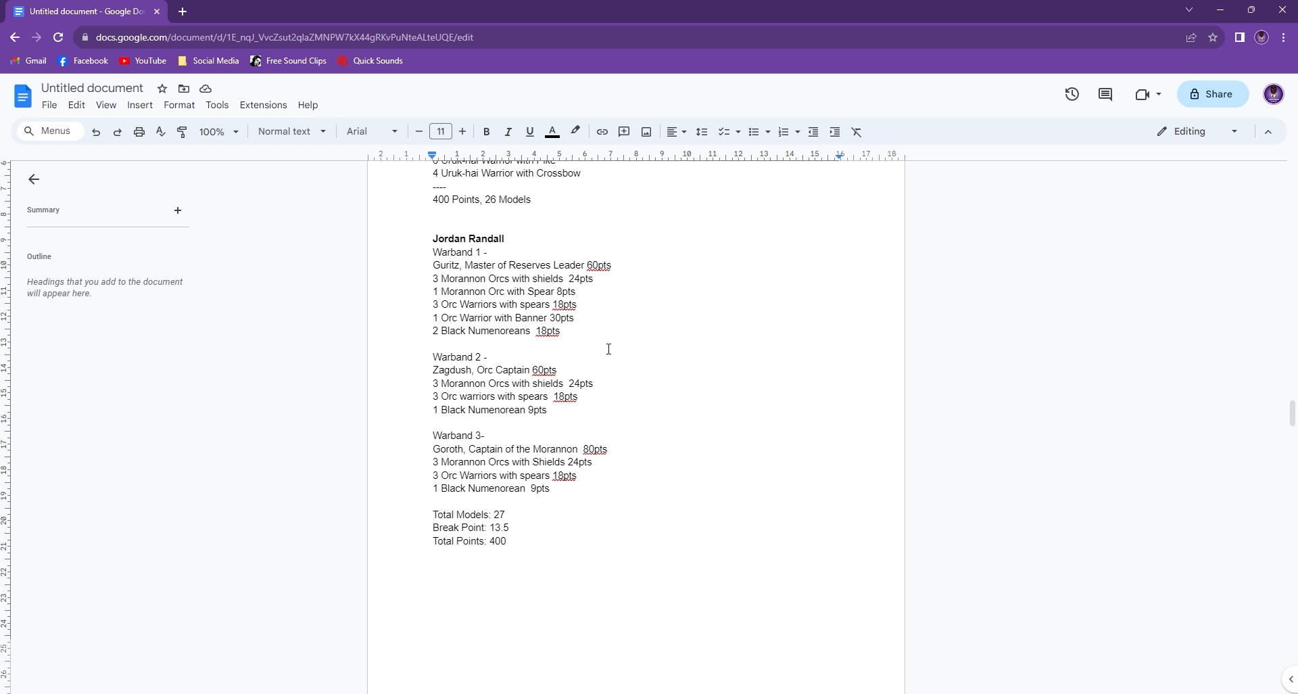
mouse_move(675, 443)
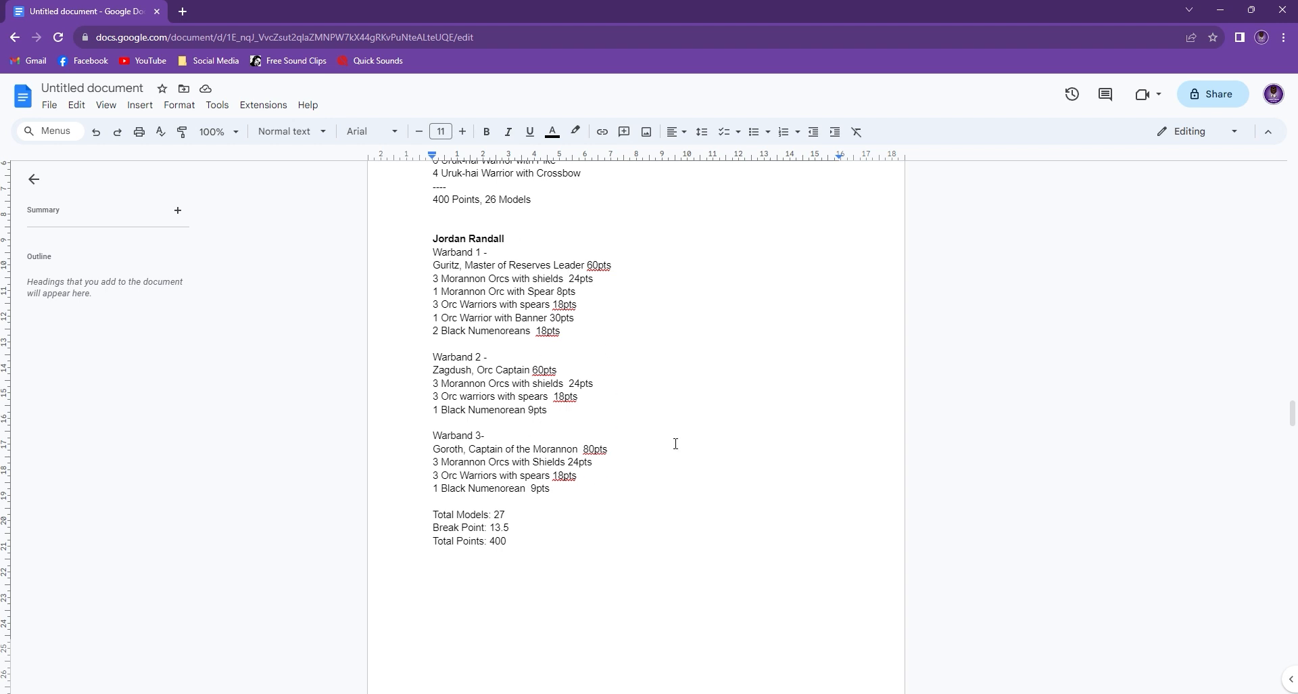
mouse_move(604, 460)
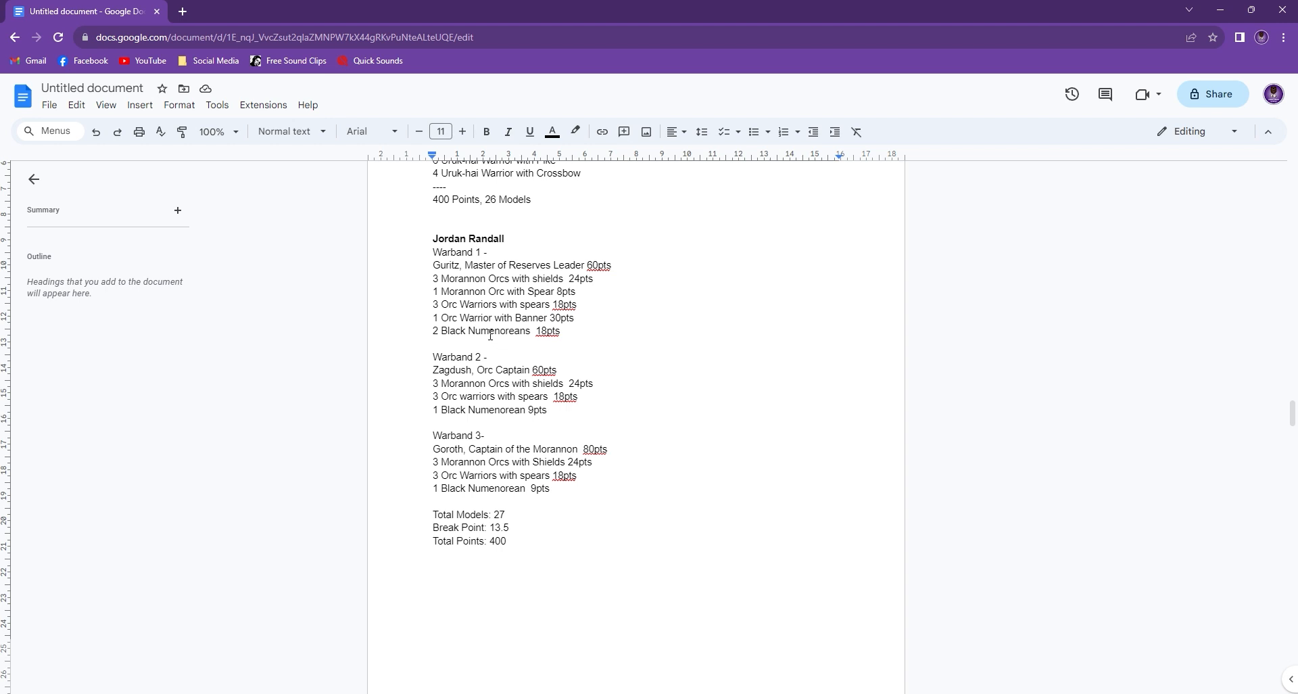
mouse_move(577, 449)
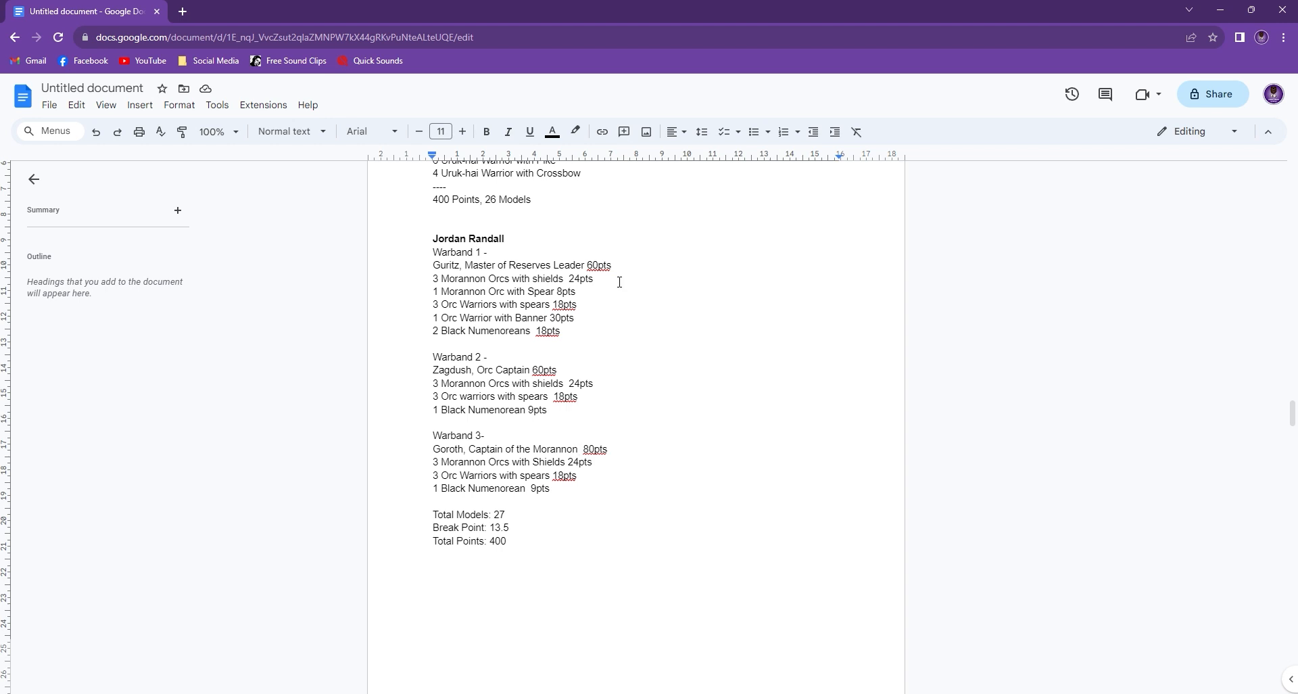
mouse_move(652, 272)
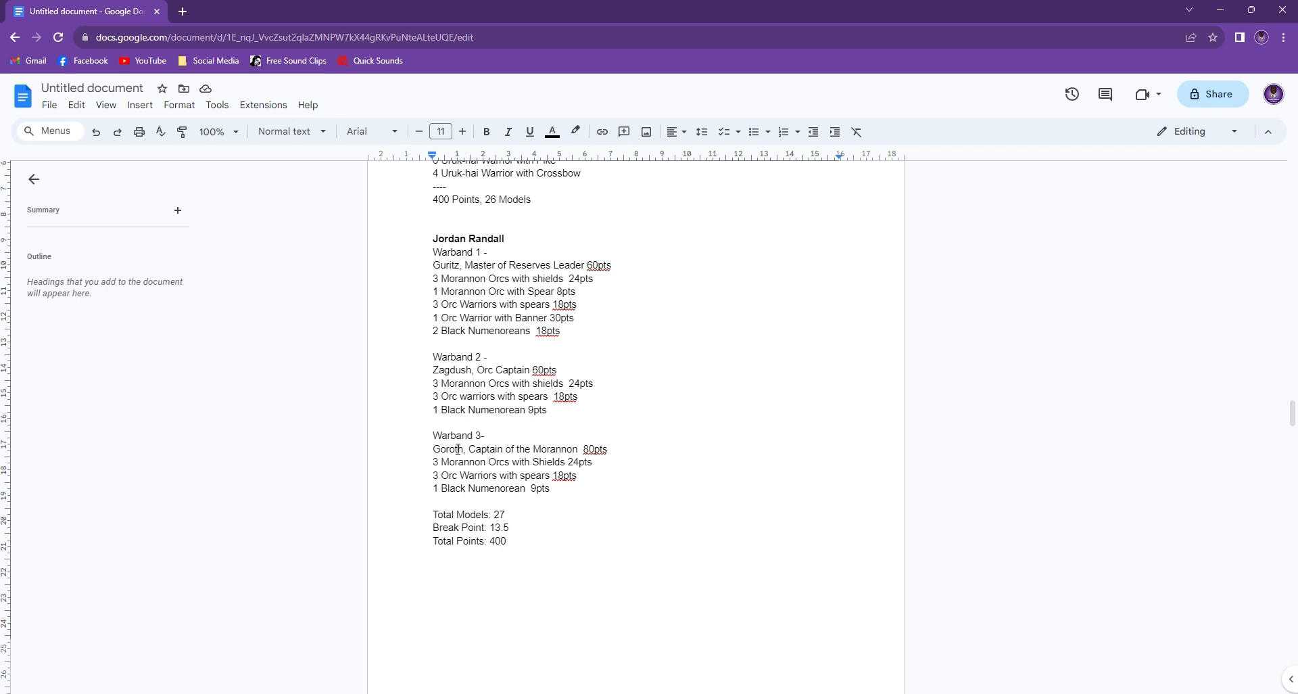
mouse_move(462, 435)
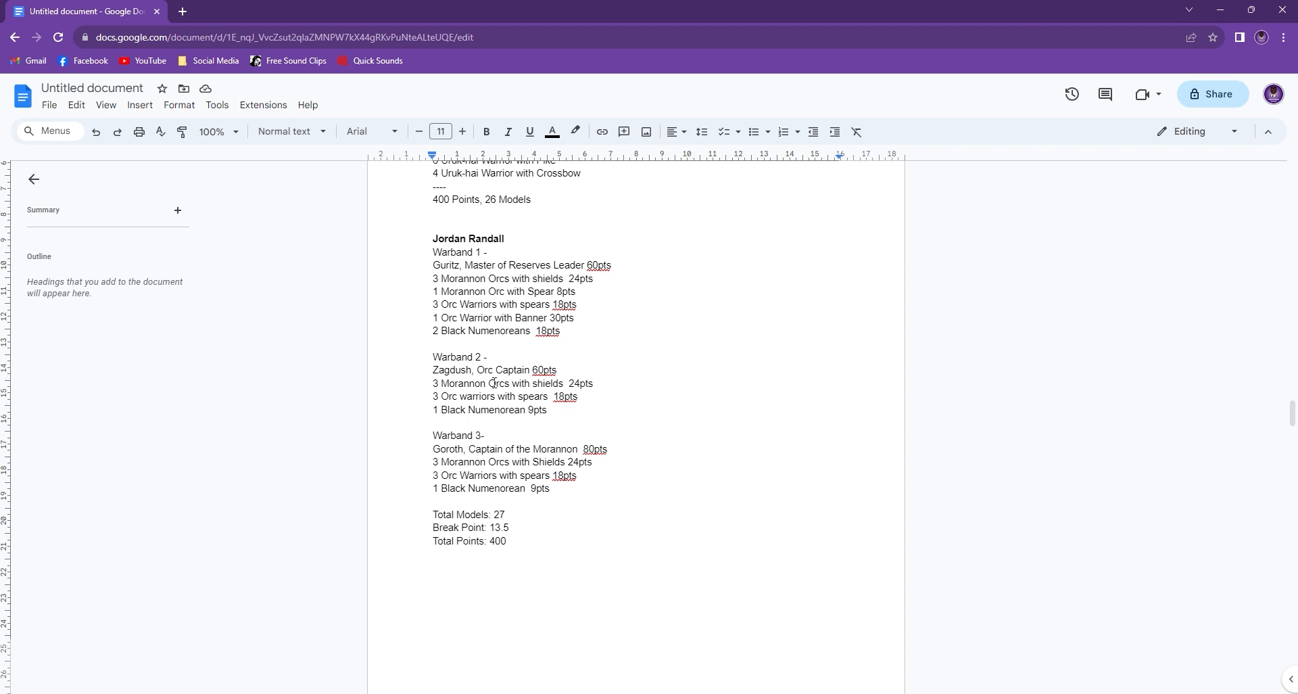
mouse_move(533, 388)
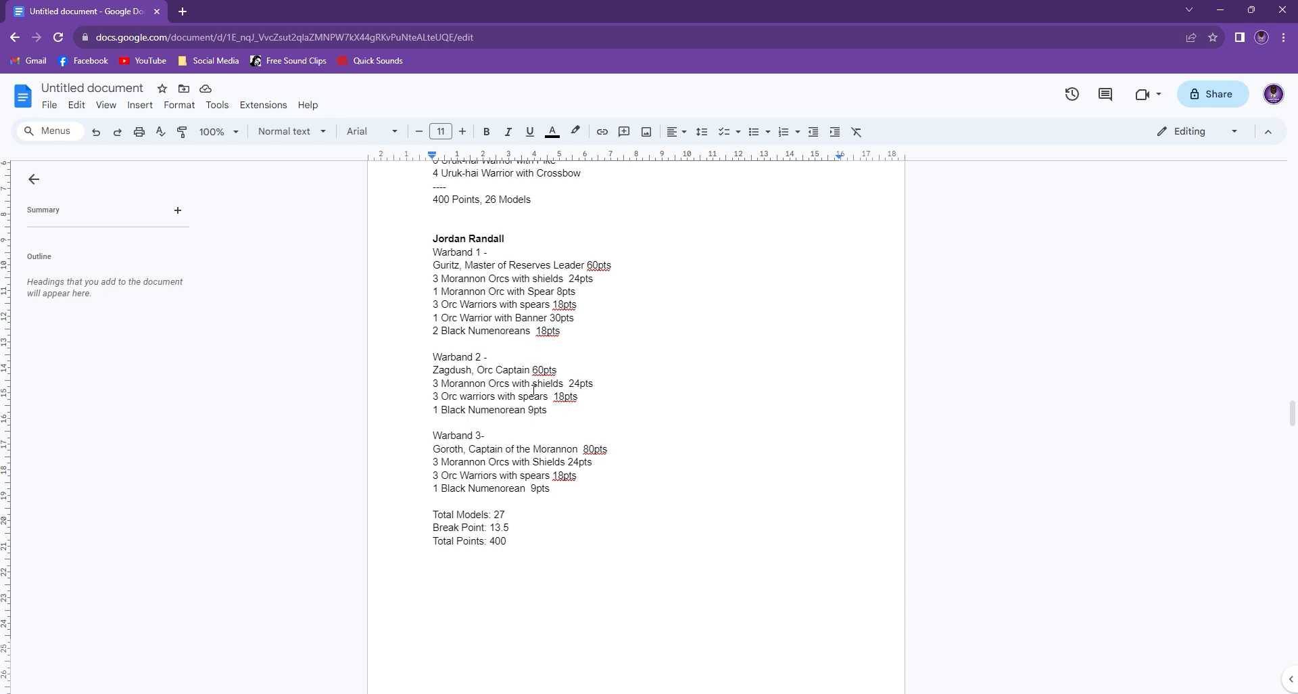
mouse_move(422, 404)
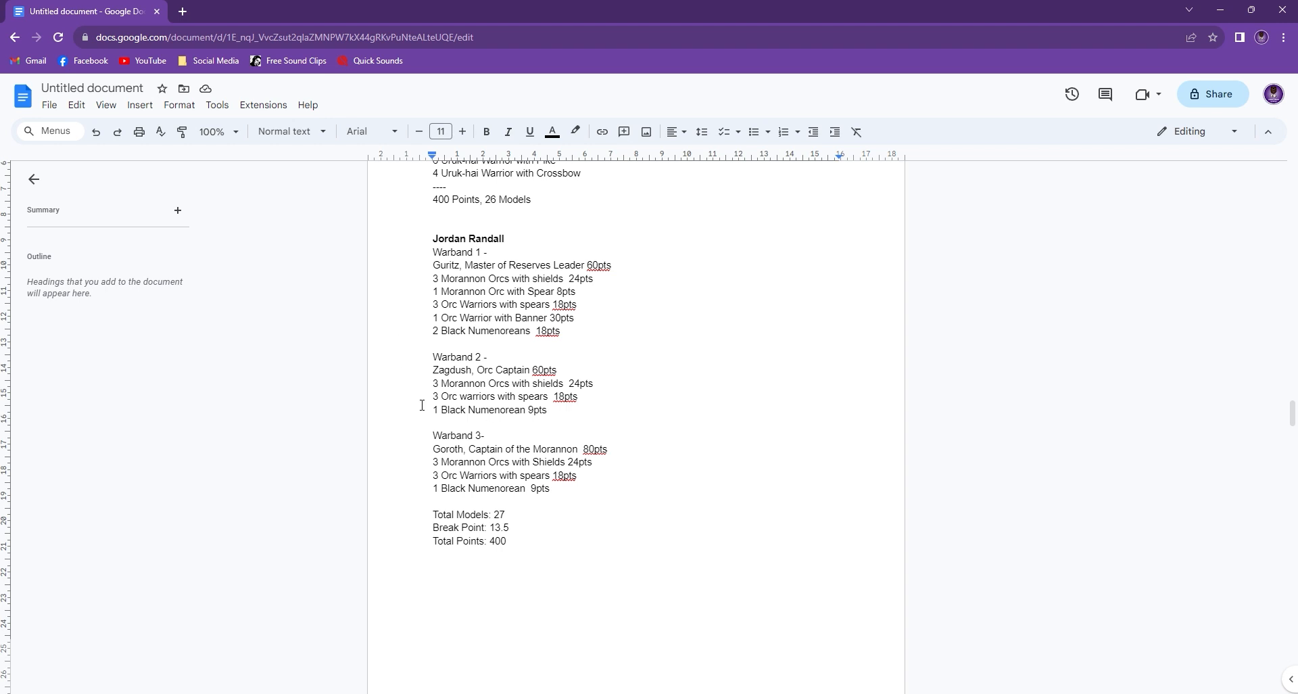
scroll(down, 3)
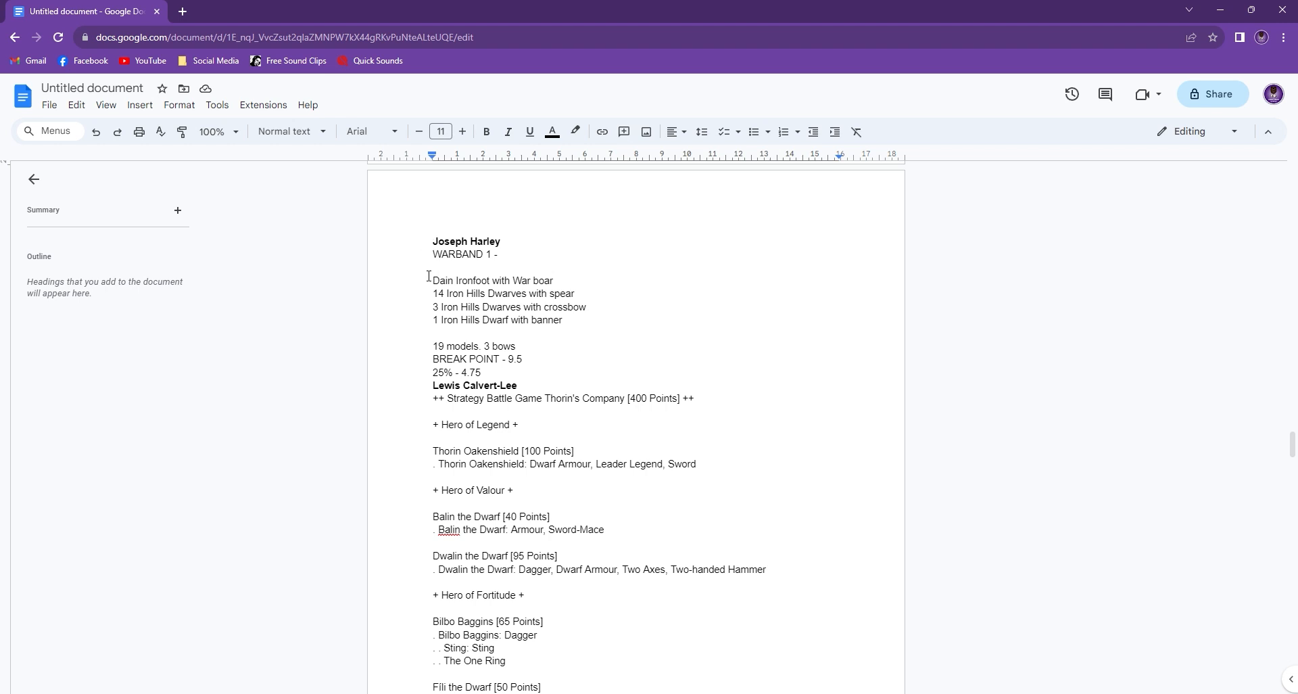
drag(433, 280, 563, 319)
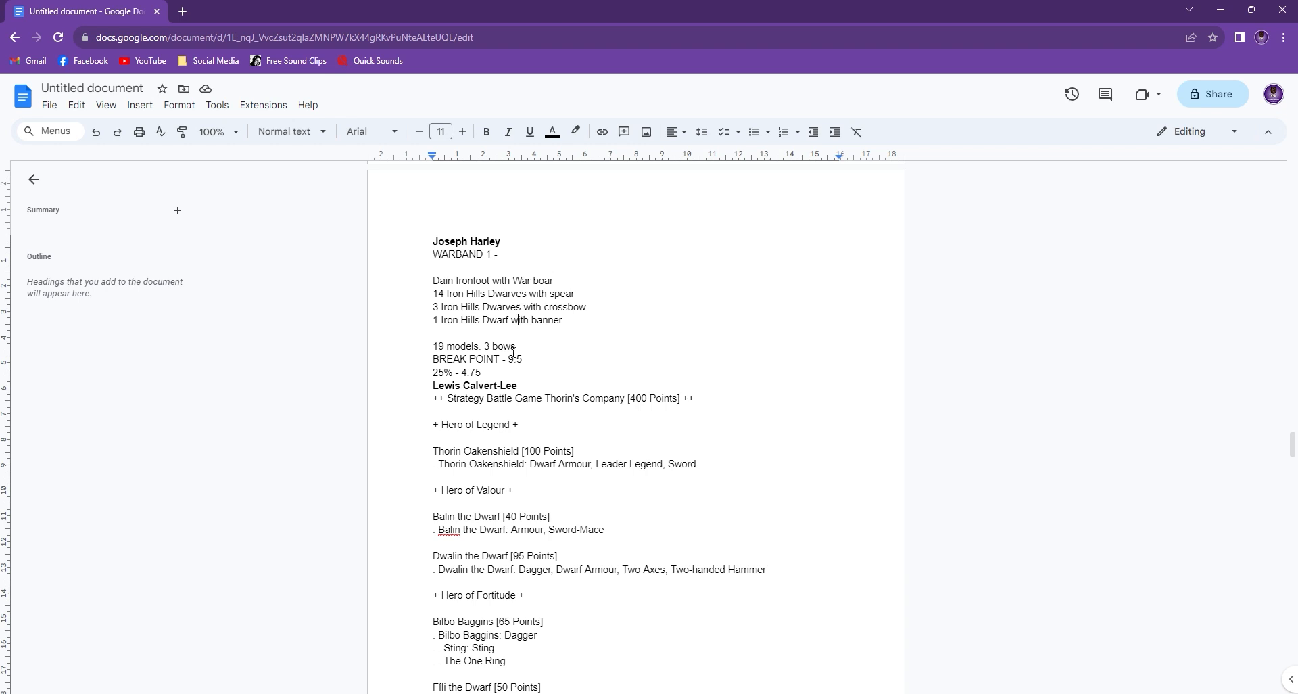
scroll(down, 3)
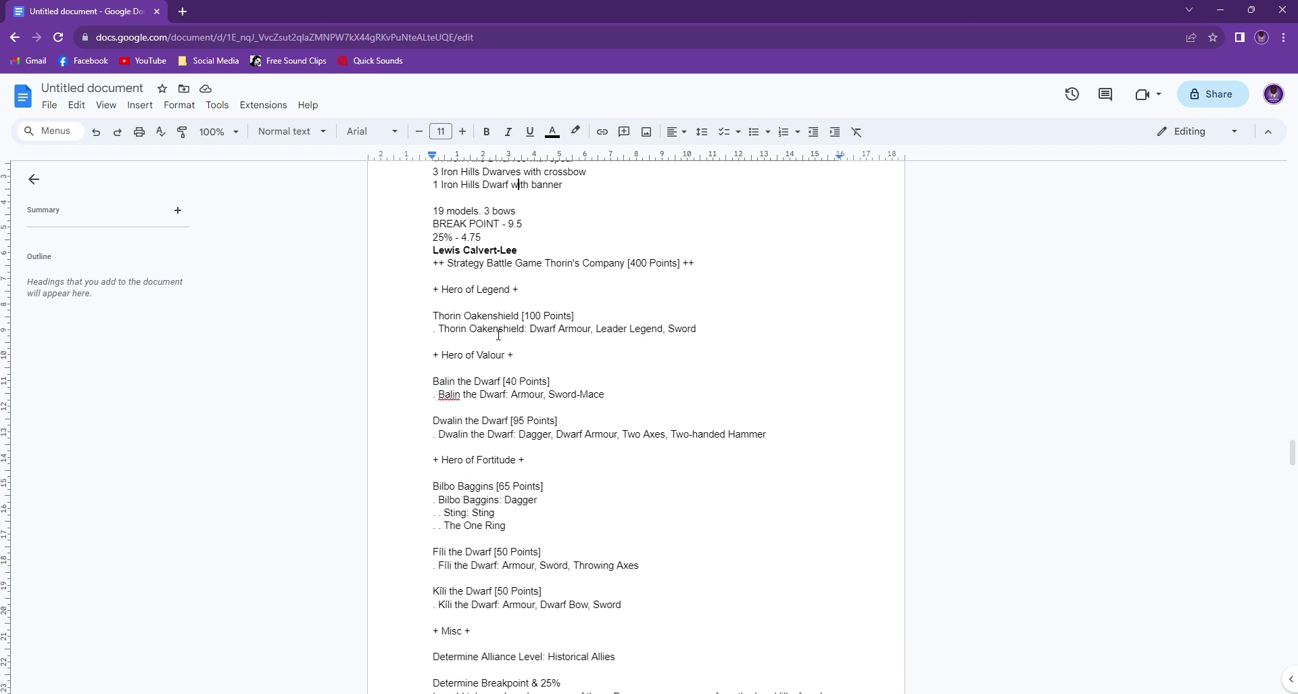
scroll(down, 3)
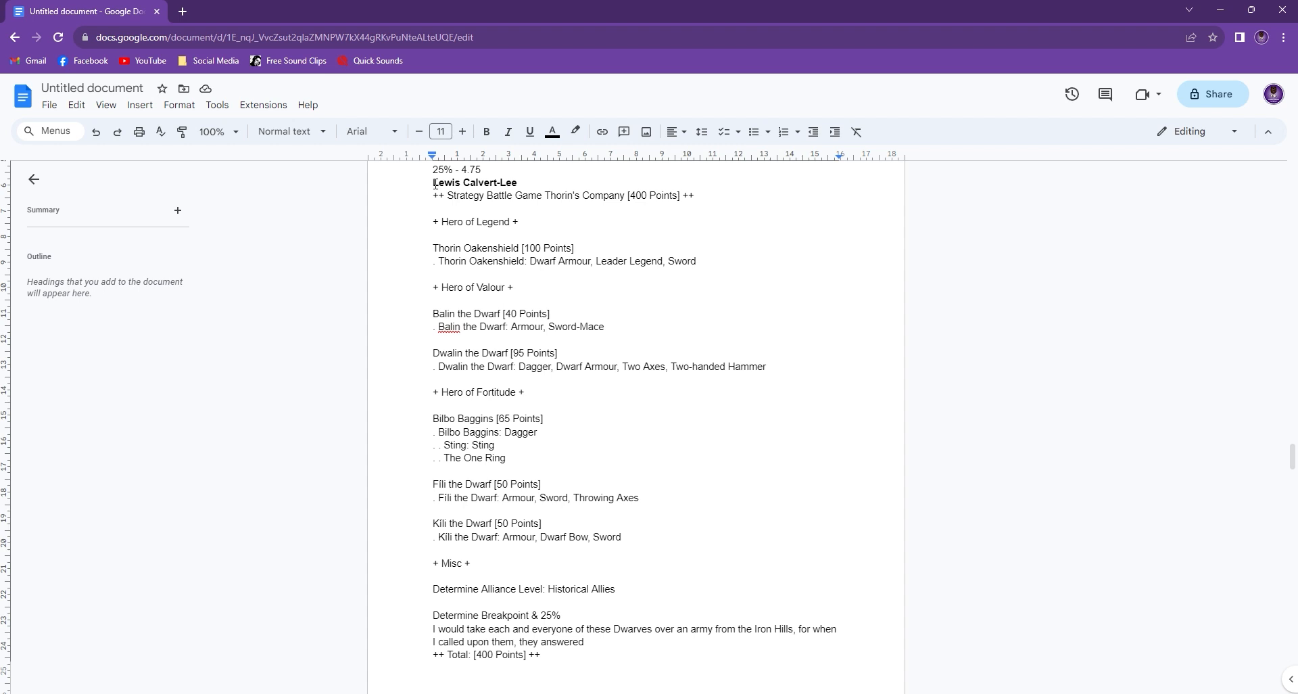
double_click(475, 183)
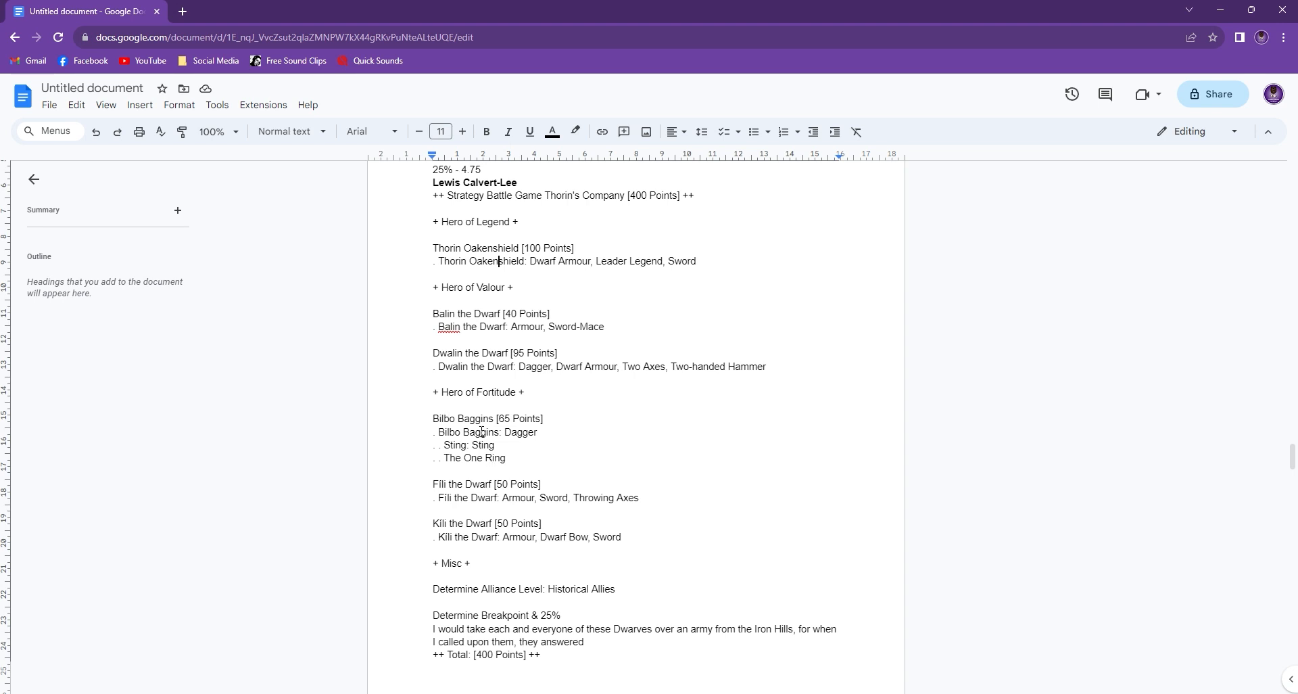
mouse_move(483, 432)
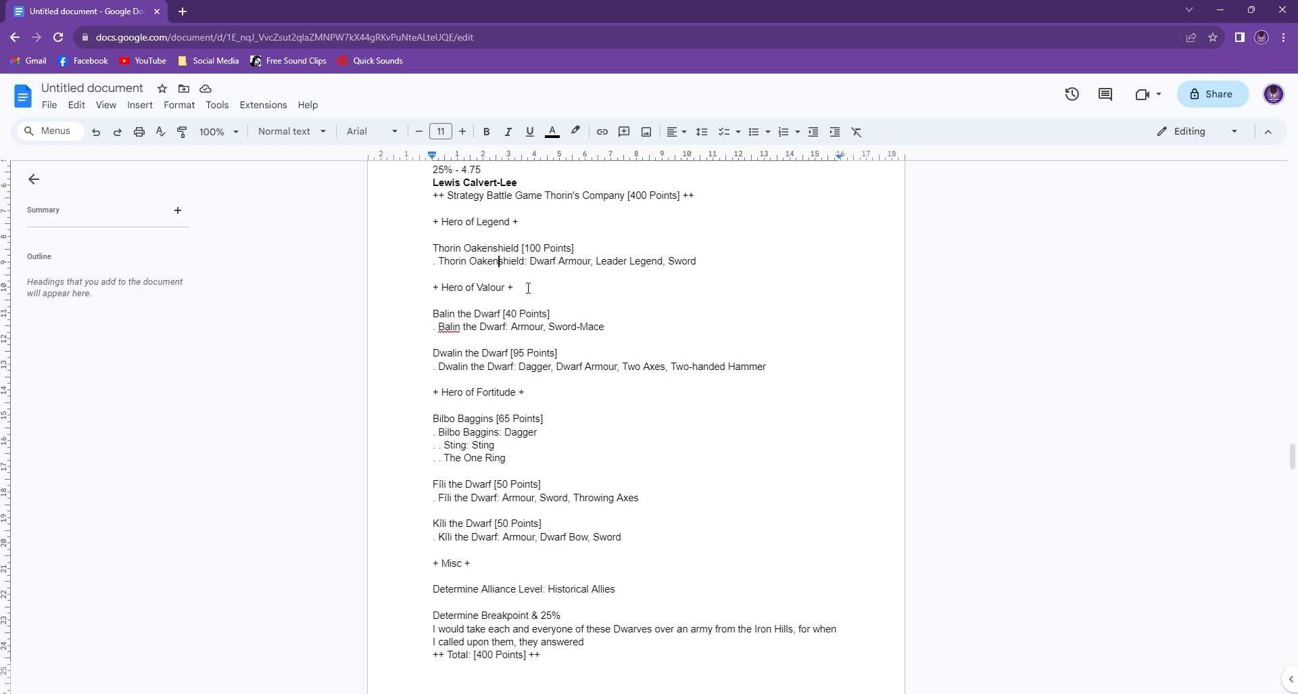
mouse_move(462, 334)
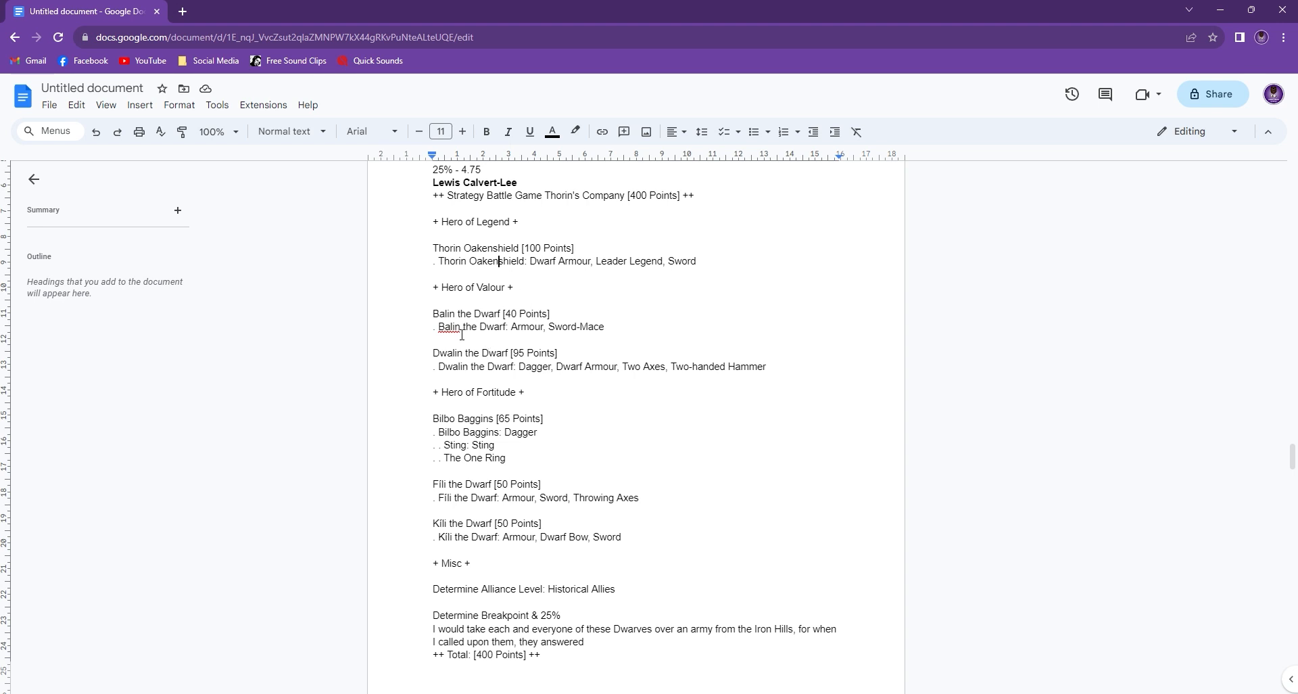
mouse_move(489, 314)
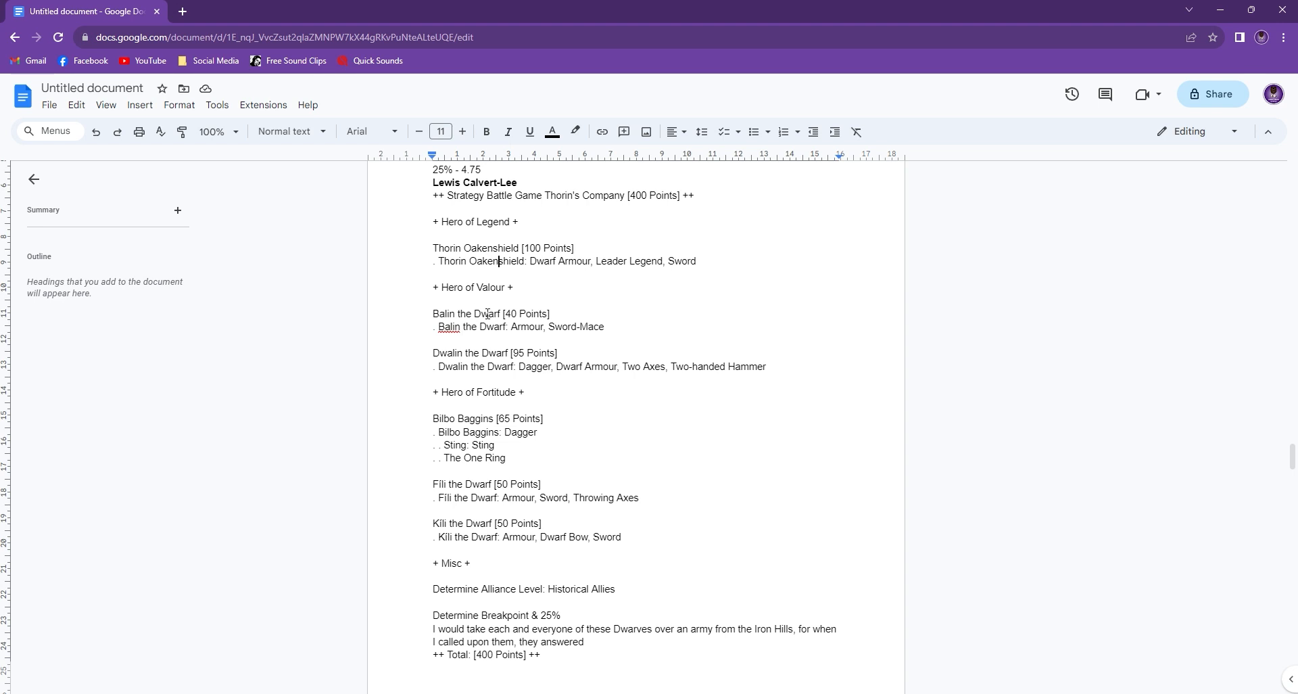
scroll(down, 3)
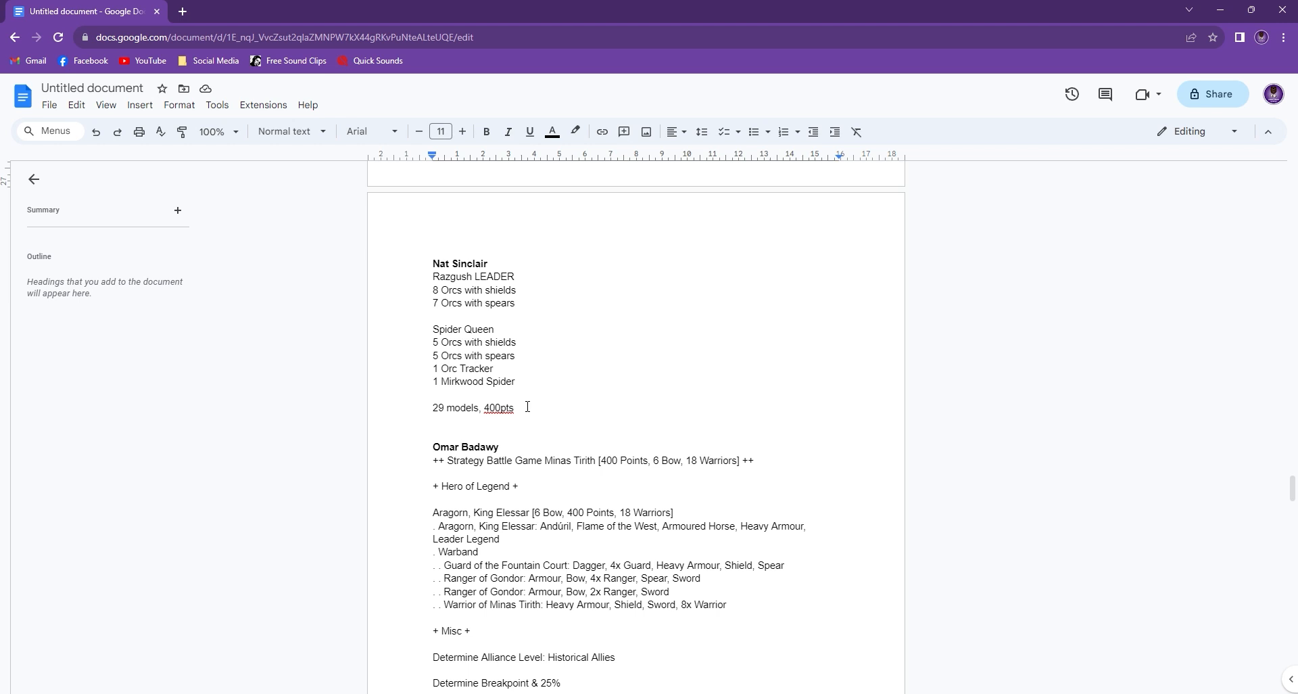
mouse_move(471, 303)
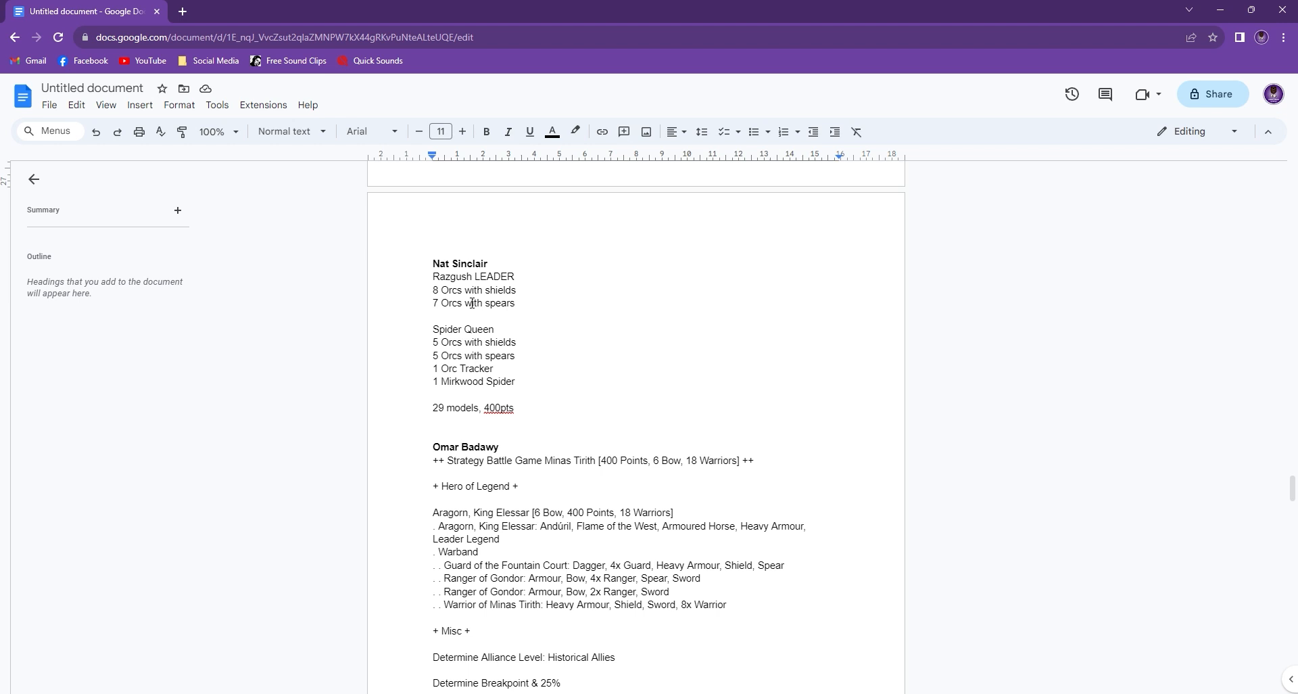
mouse_move(489, 393)
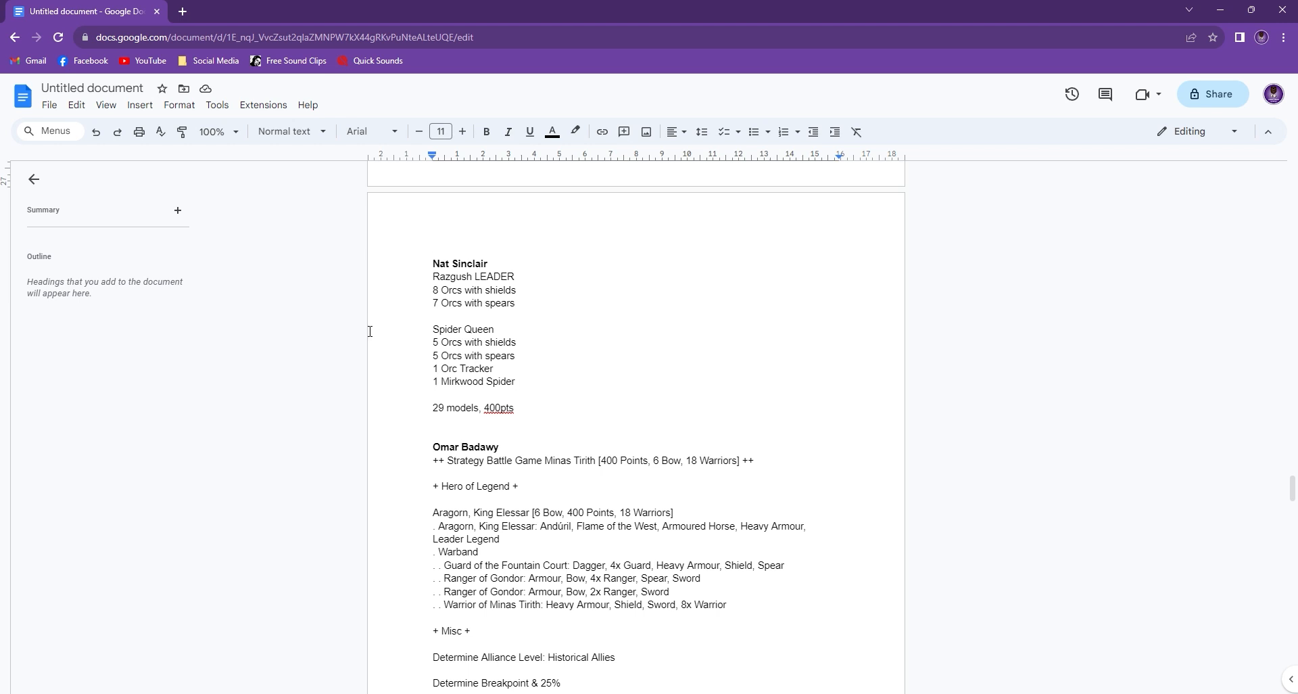
mouse_move(556, 338)
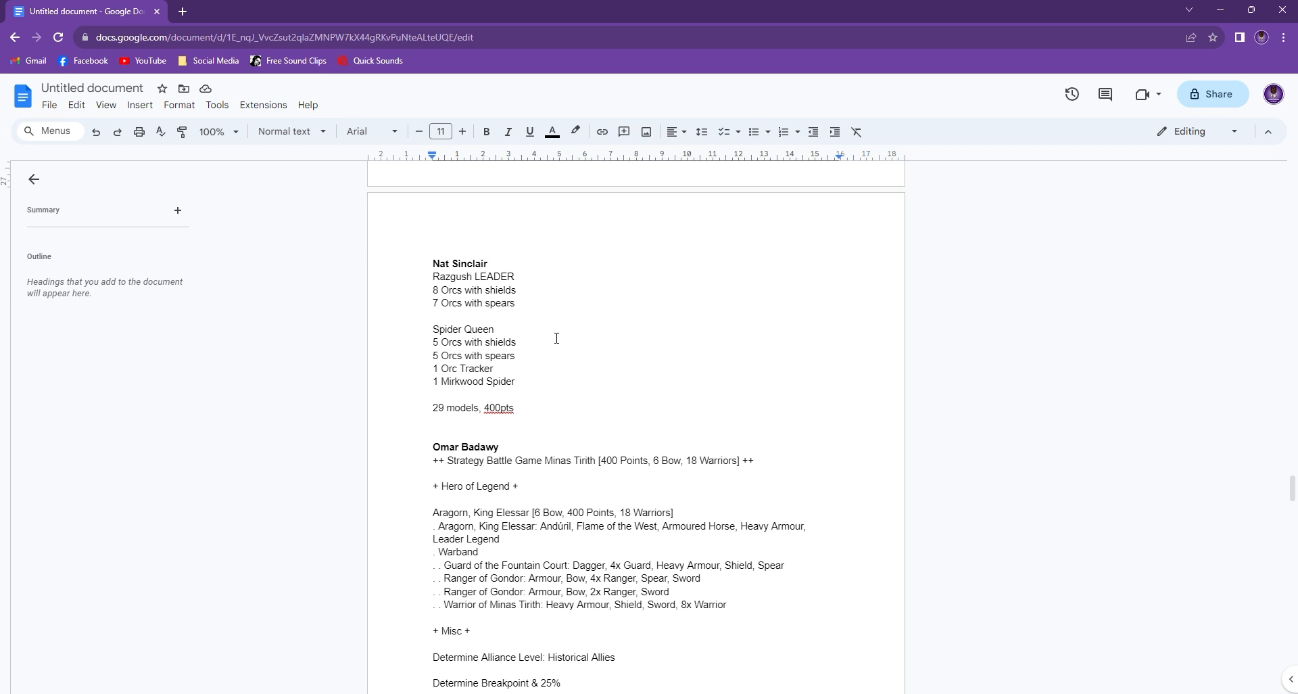
mouse_move(522, 386)
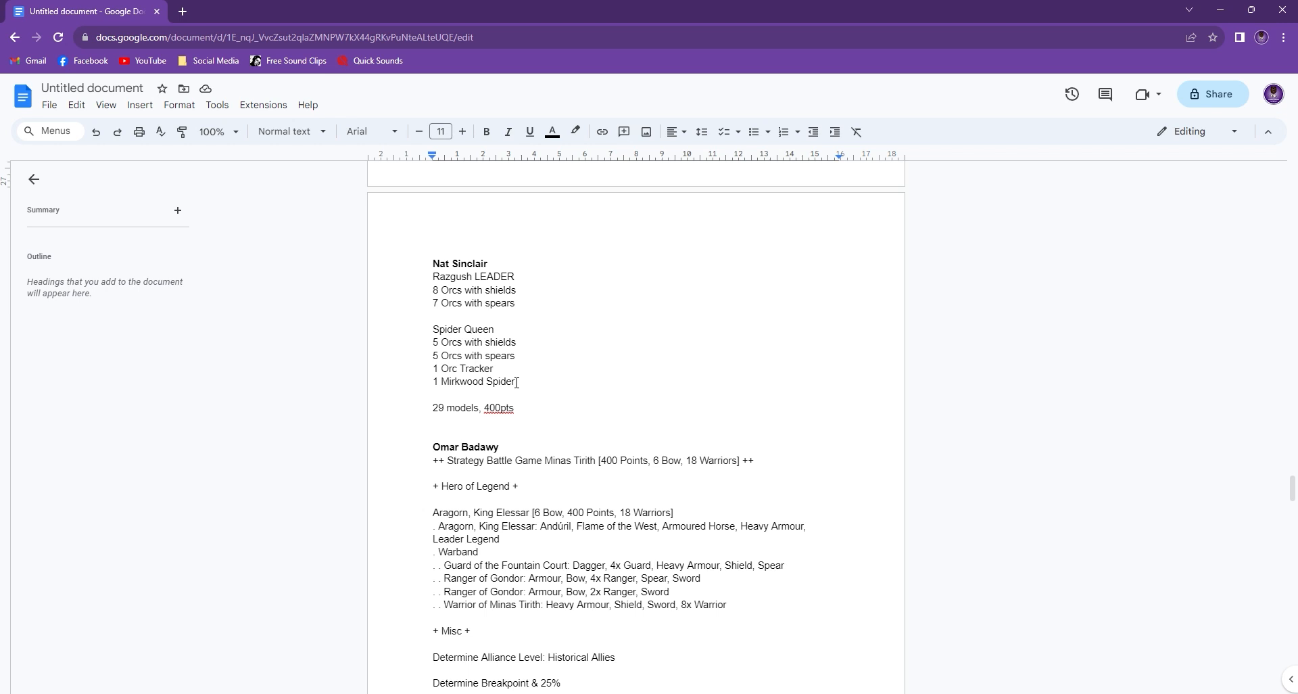
mouse_move(534, 381)
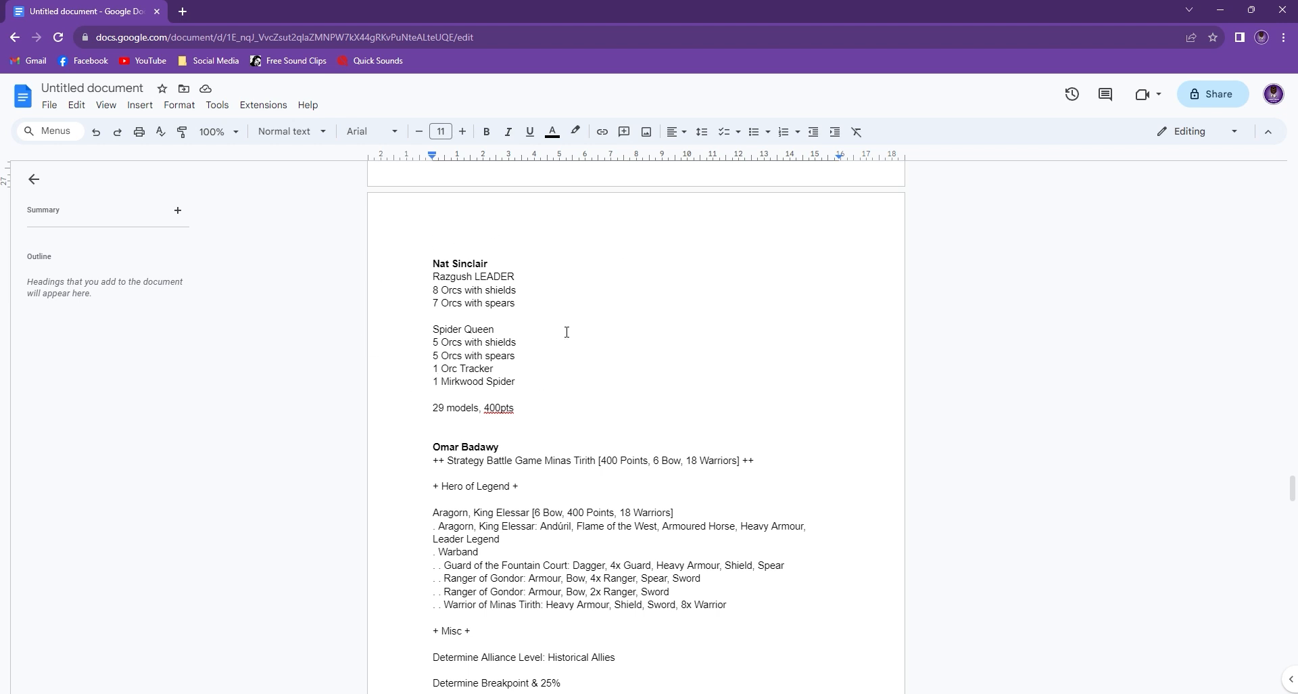
scroll(down, 3)
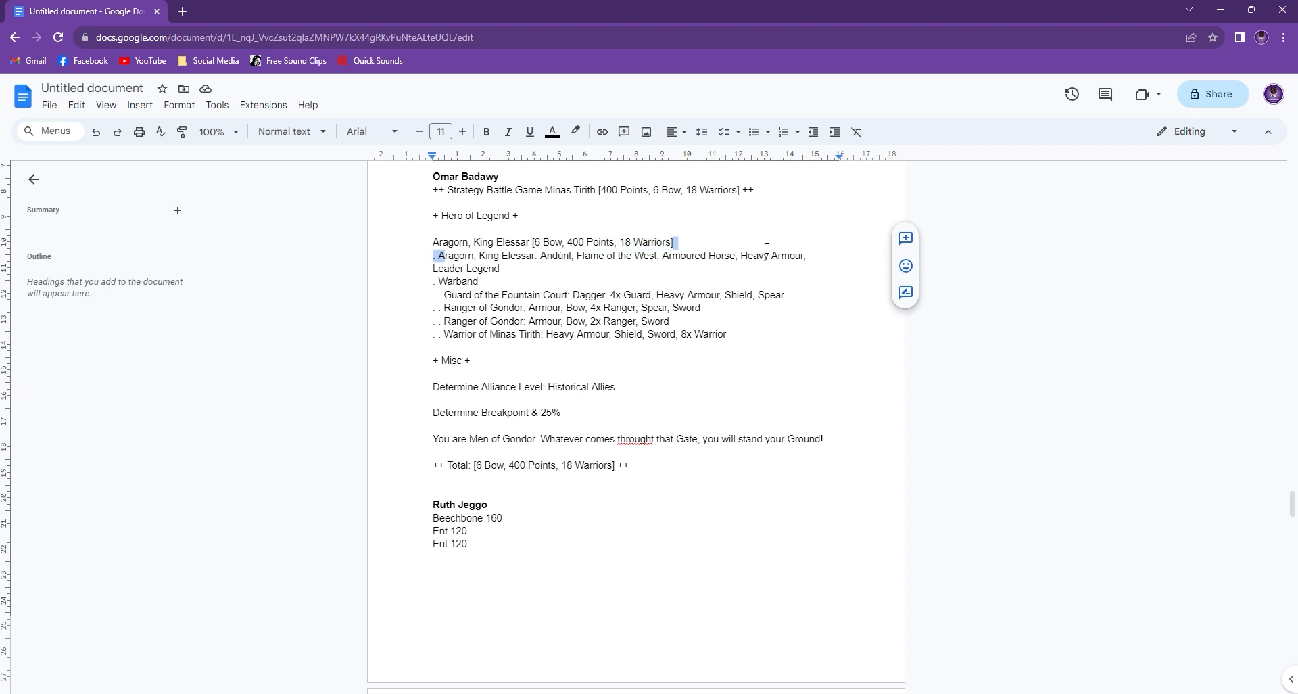
click(559, 271)
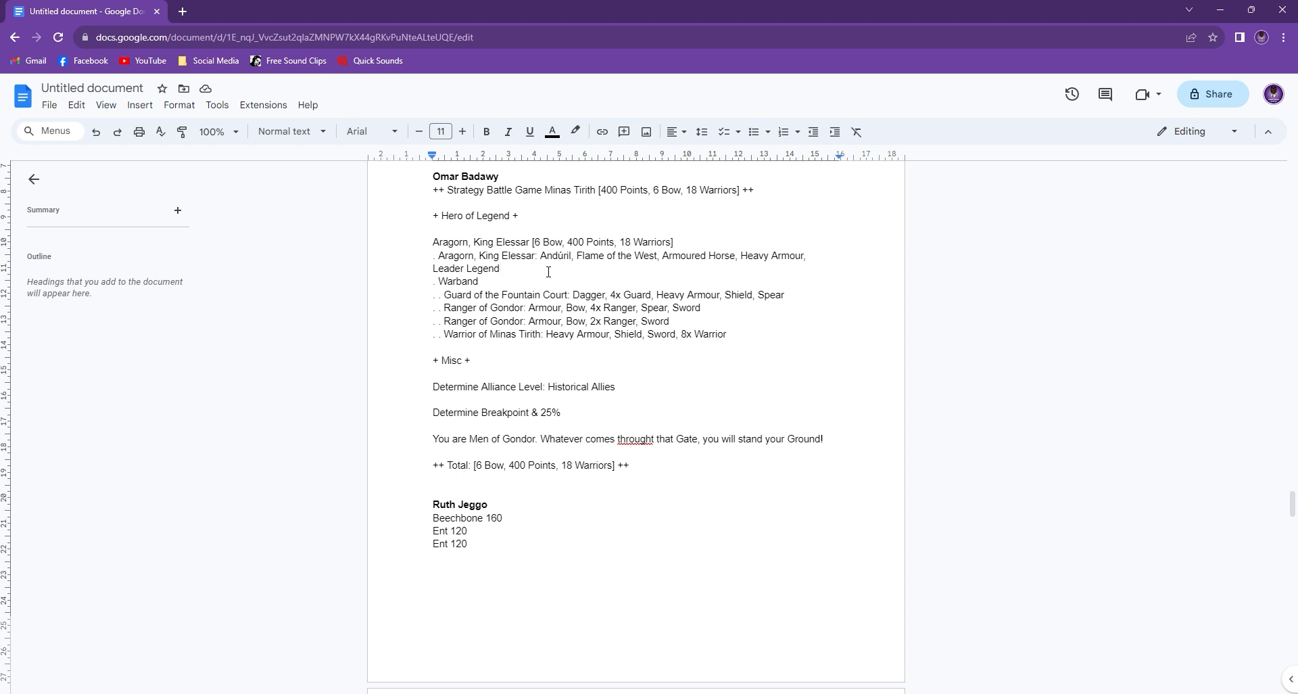
click(500, 268)
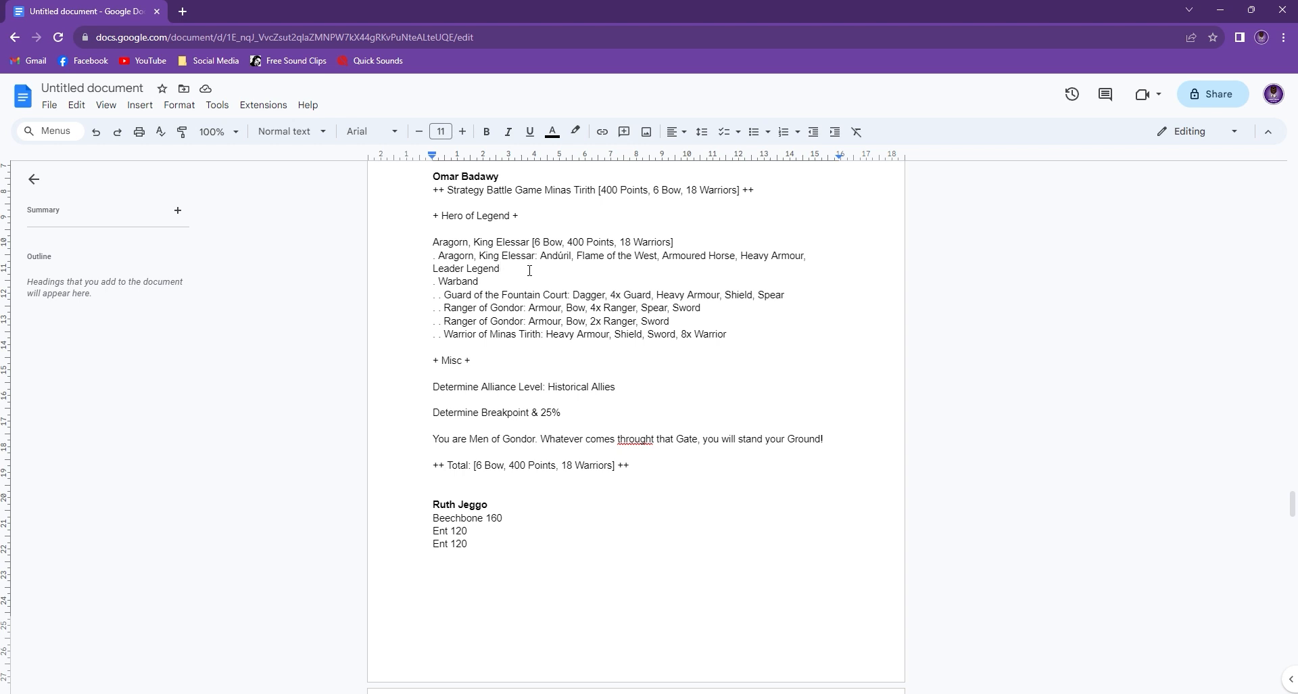
mouse_move(507, 308)
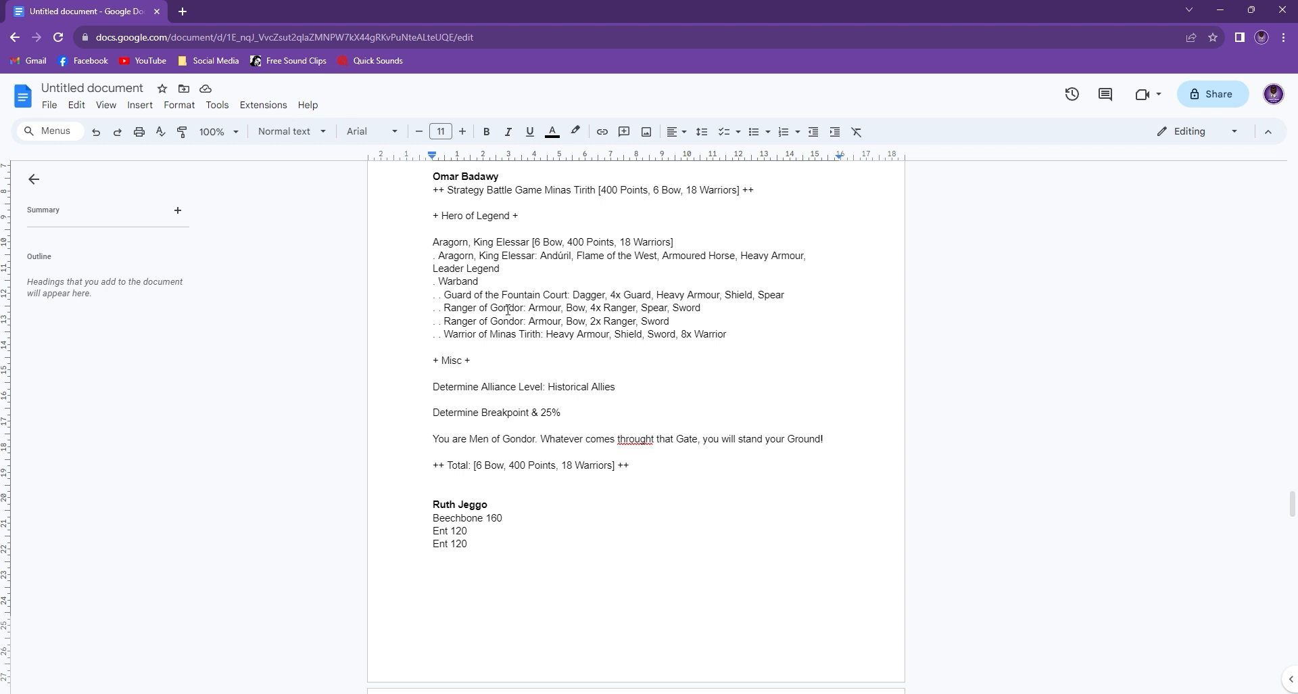
scroll(down, 3)
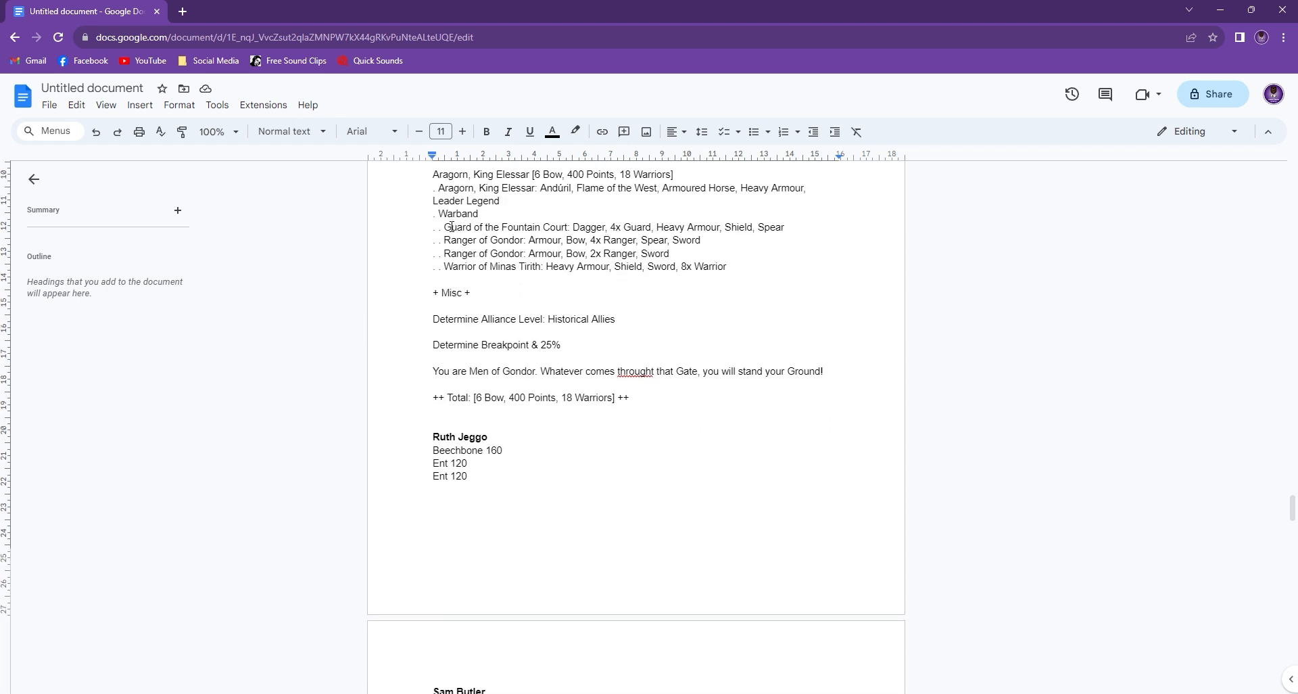
click(500, 200)
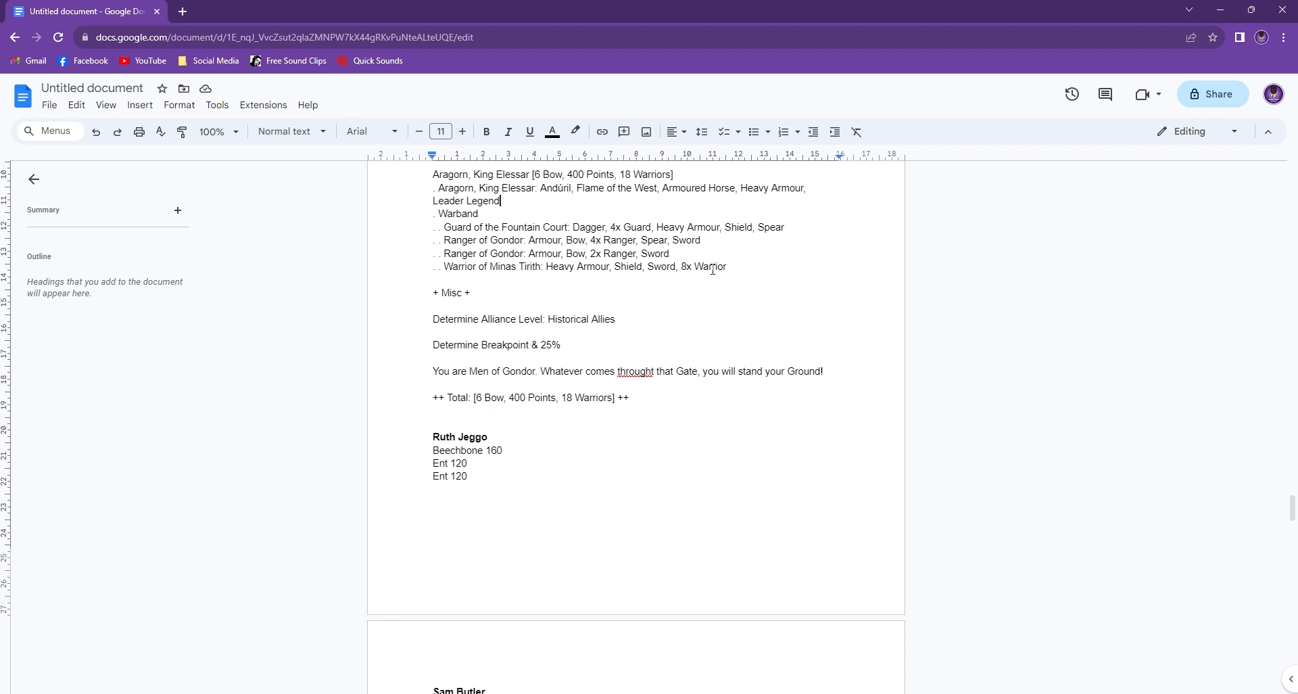
mouse_move(609, 264)
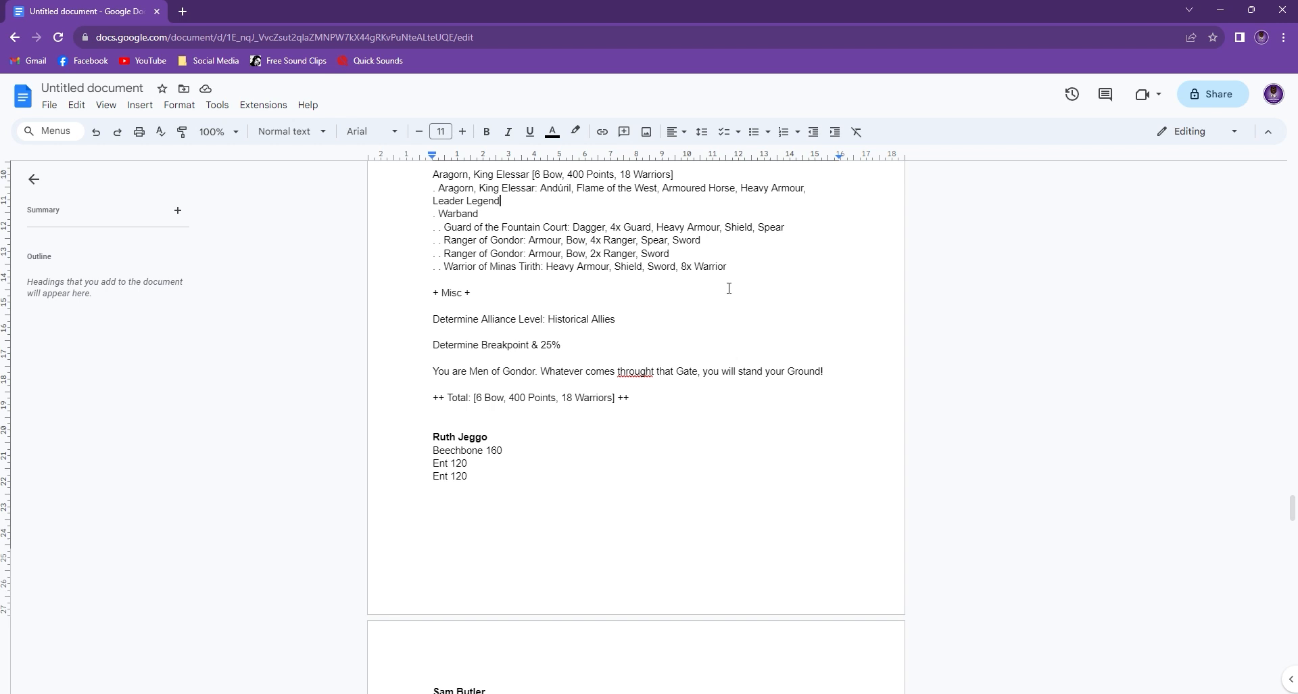
scroll(up, 3)
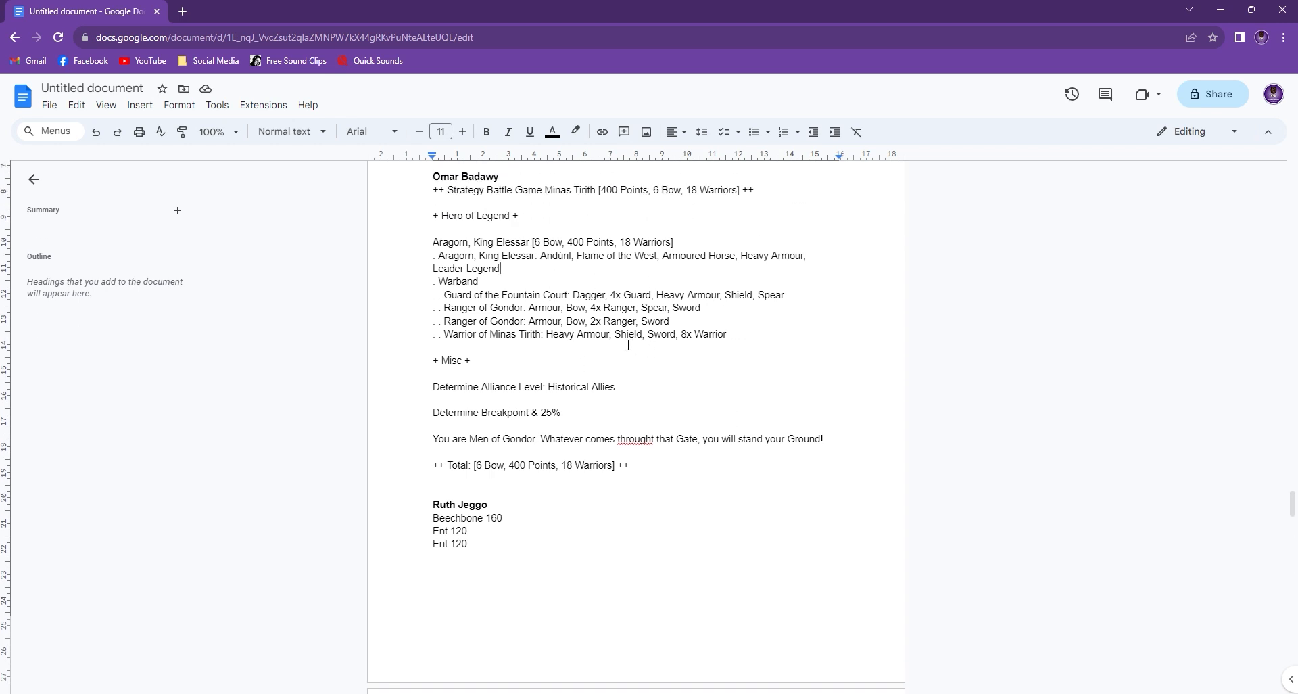
scroll(down, 3)
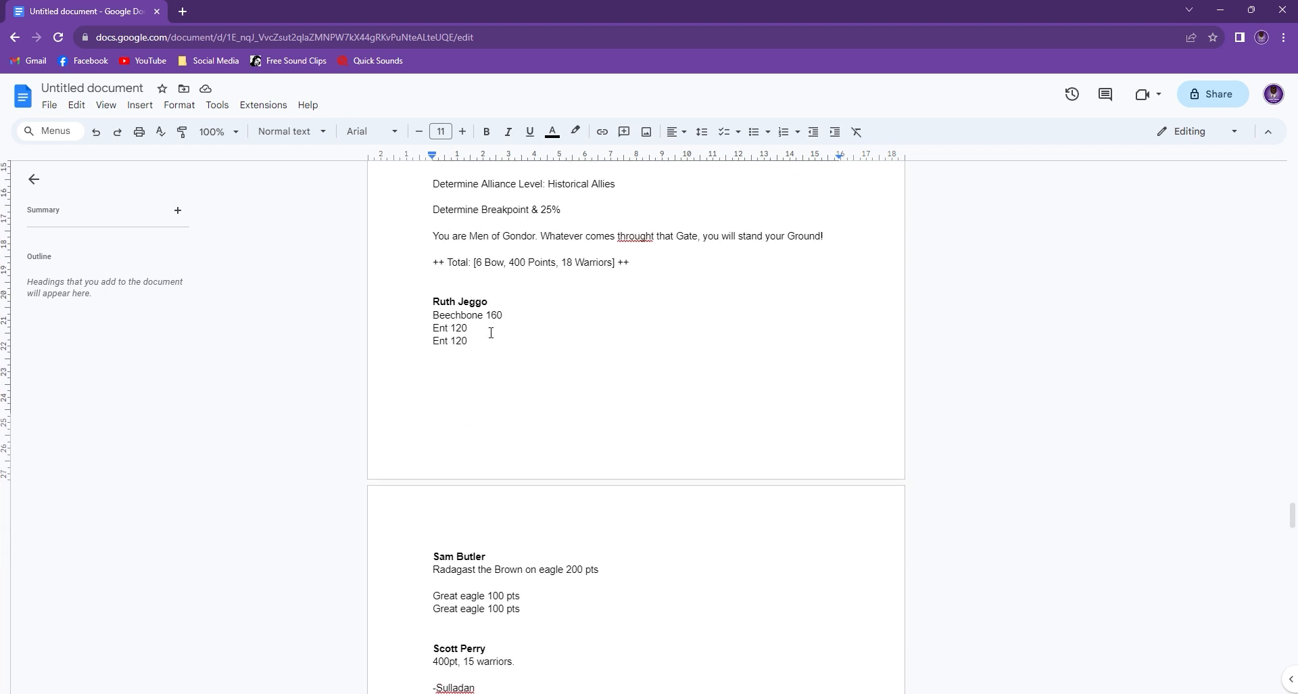
mouse_move(477, 337)
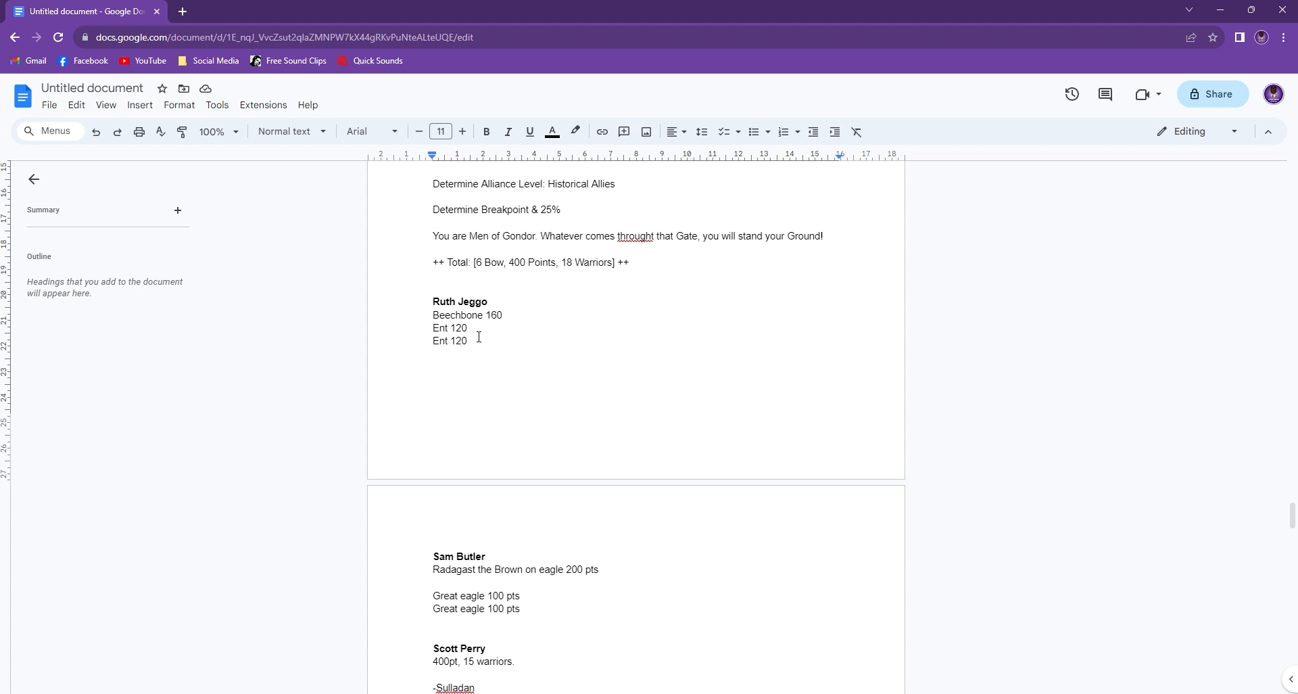
mouse_move(586, 544)
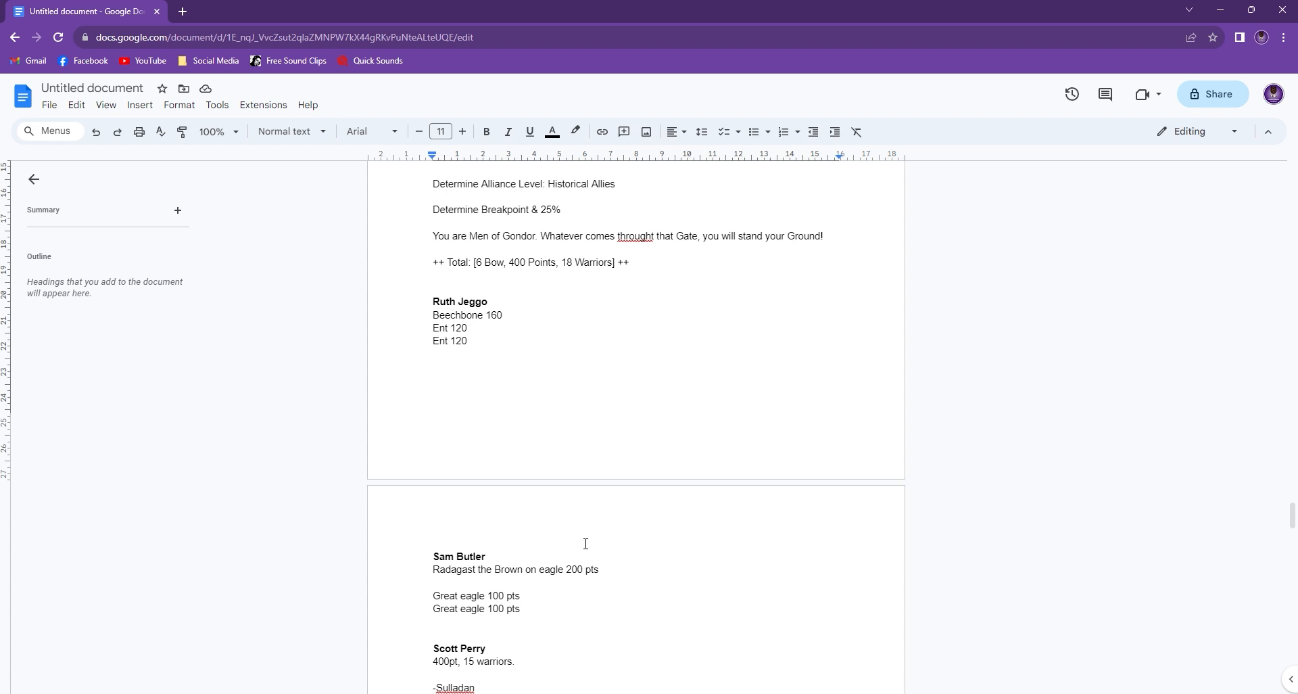
mouse_move(549, 581)
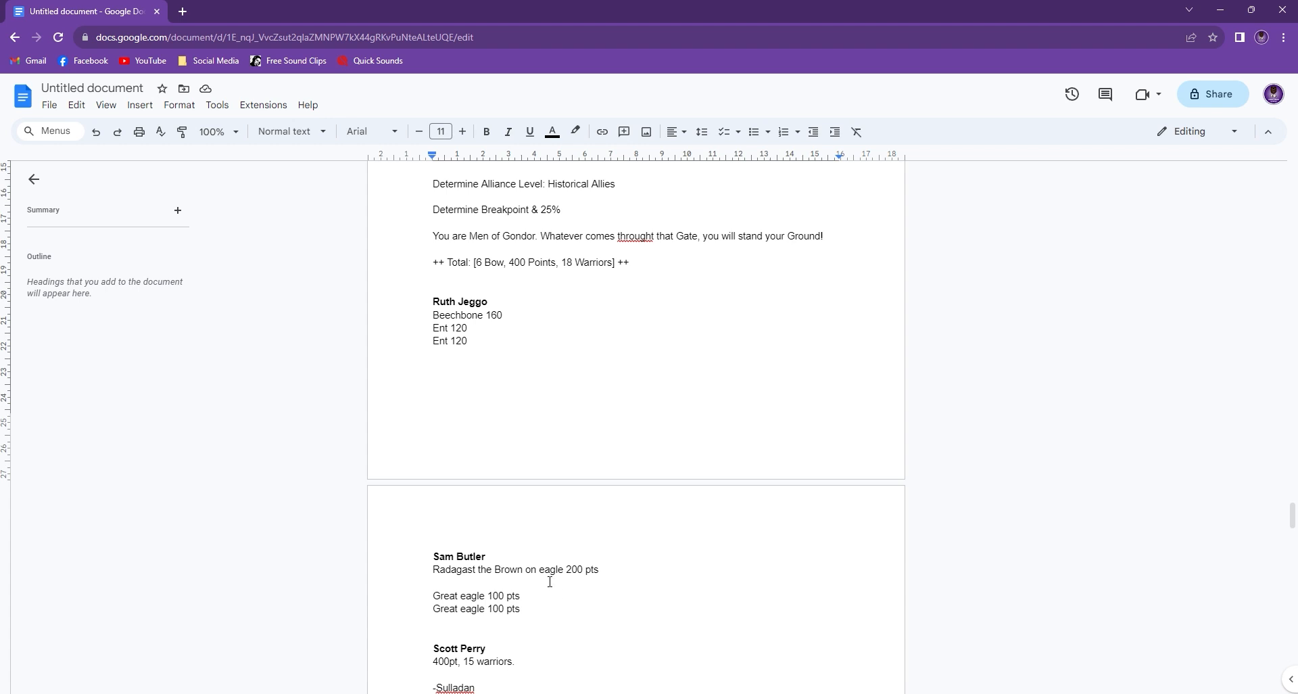
scroll(down, 3)
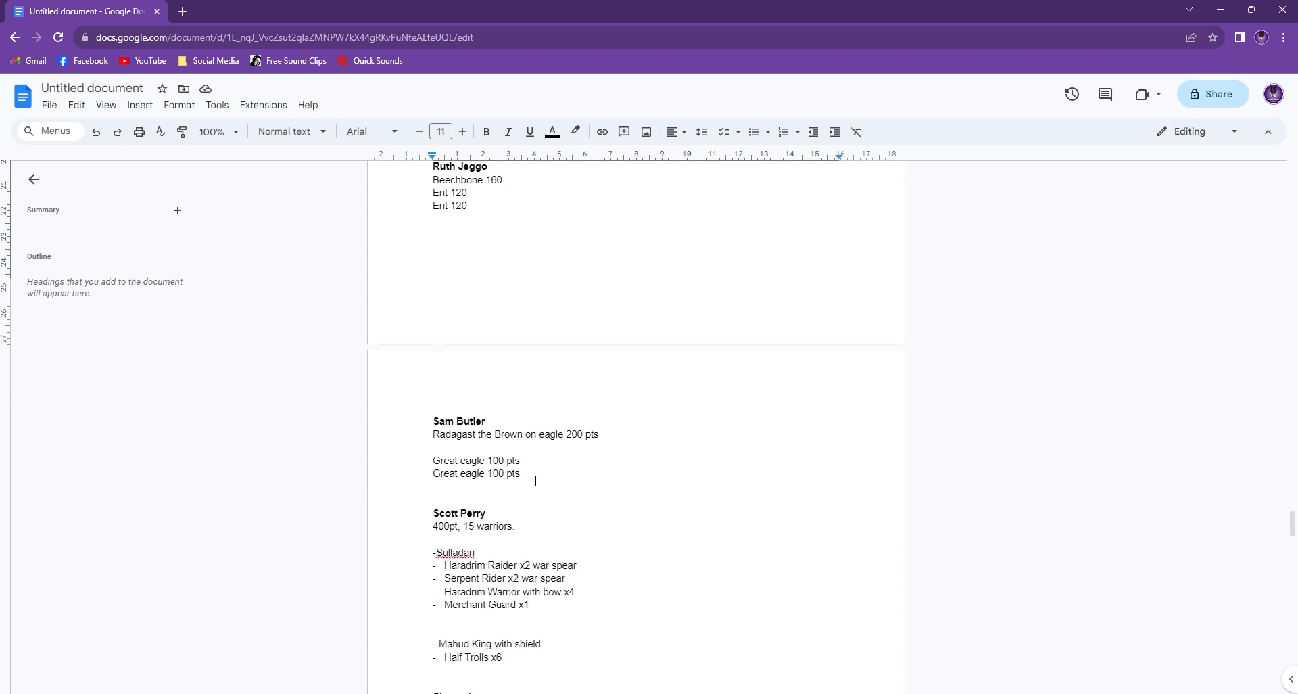
scroll(down, 3)
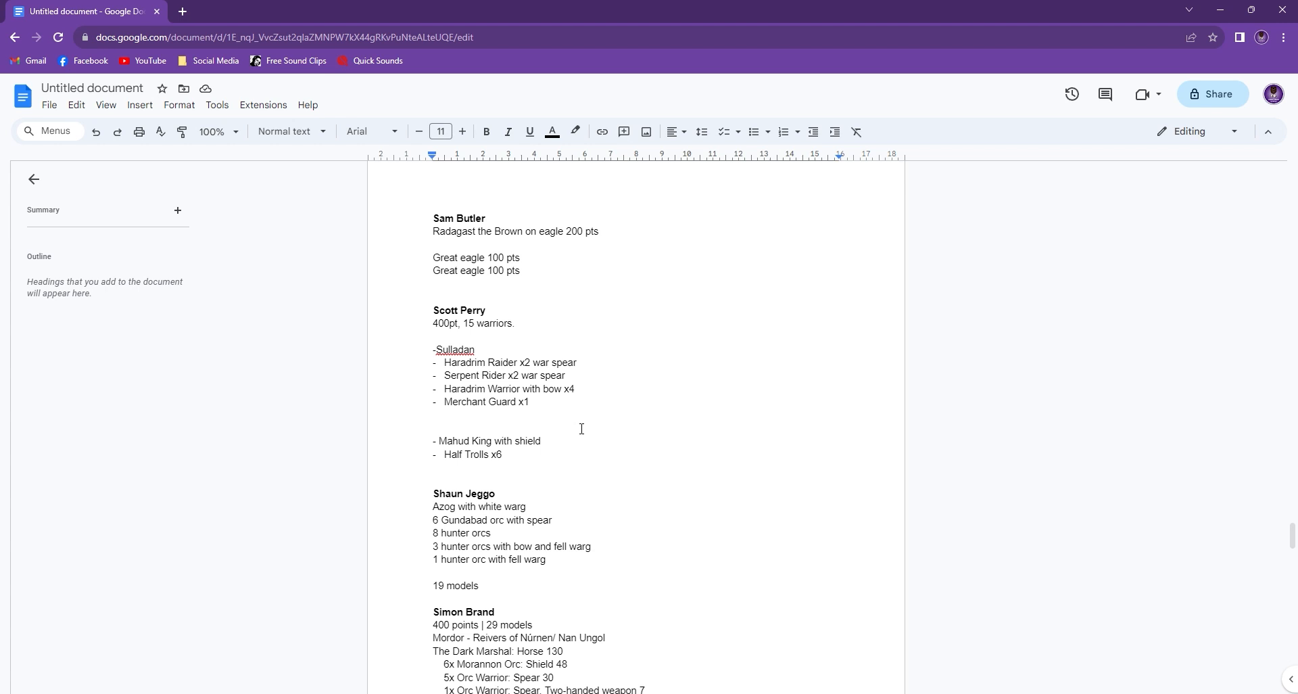
mouse_move(464, 346)
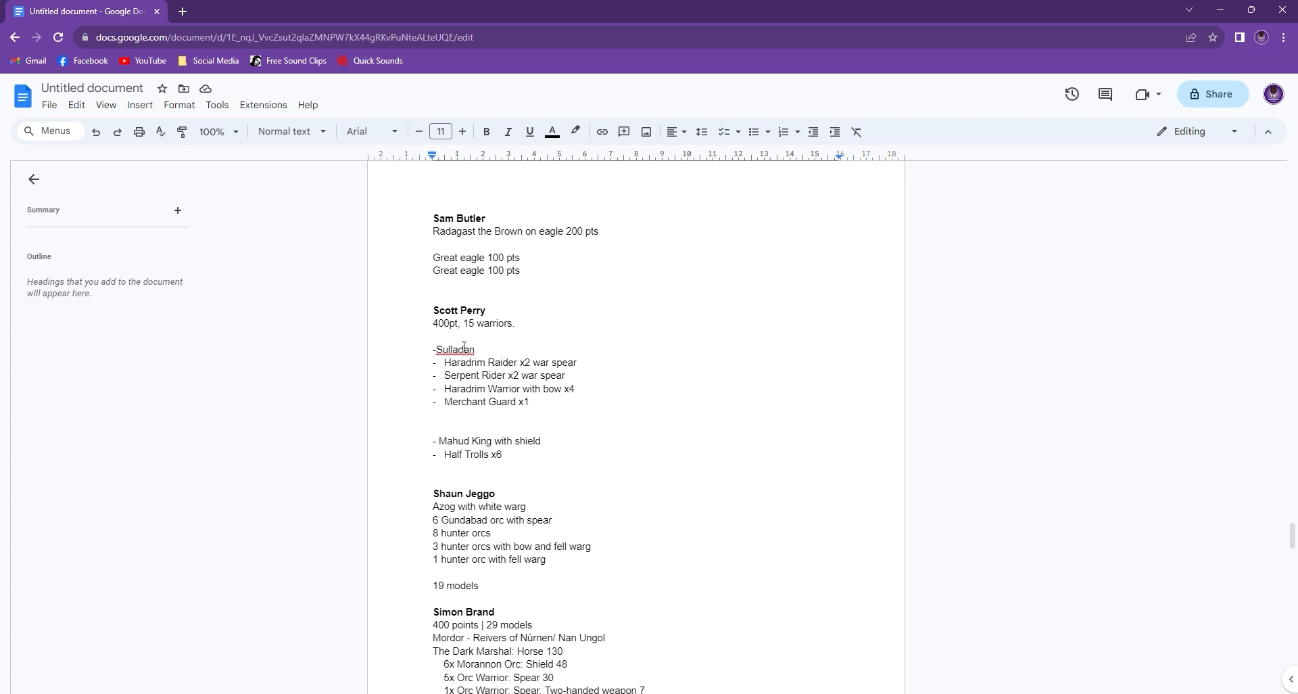
mouse_move(491, 459)
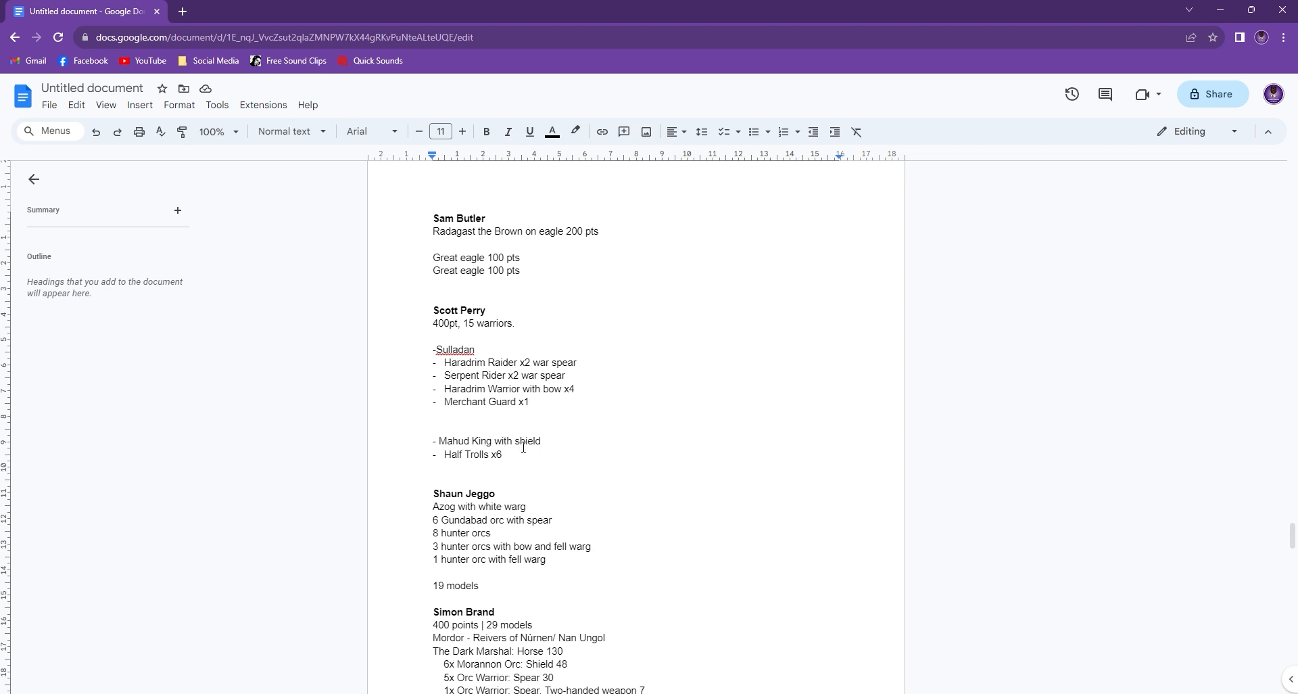
mouse_move(486, 458)
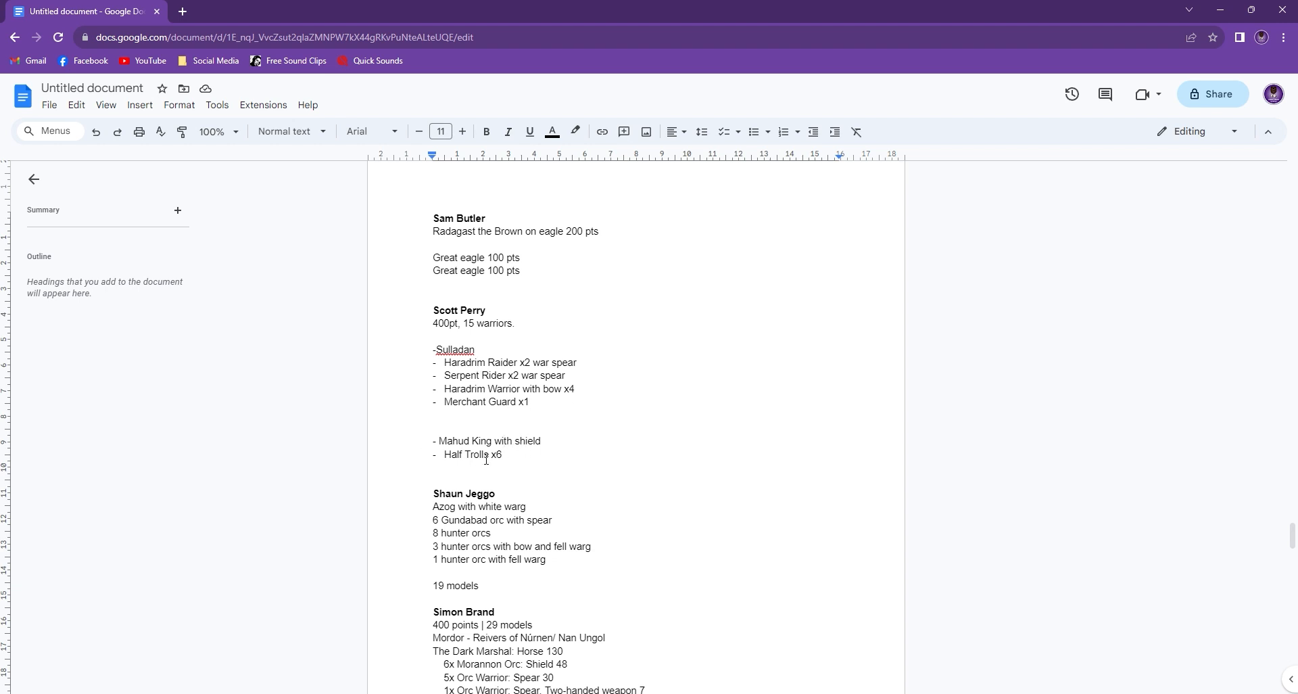
mouse_move(497, 407)
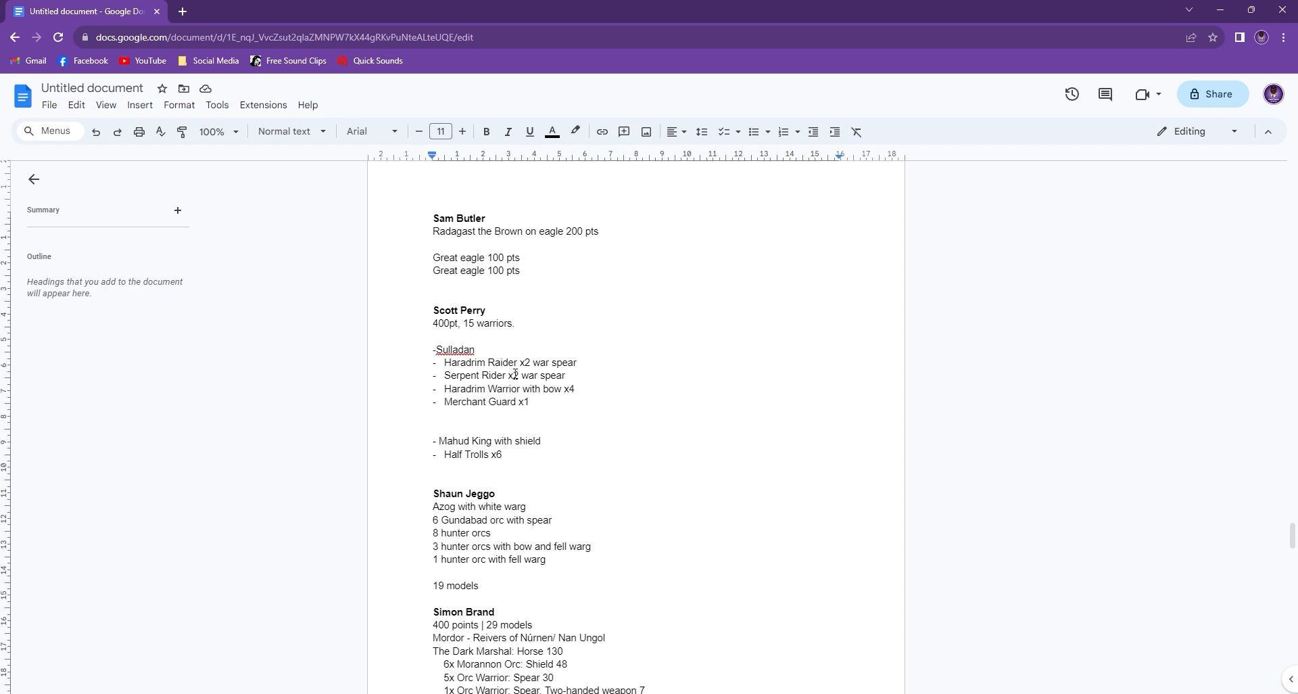
click(456, 388)
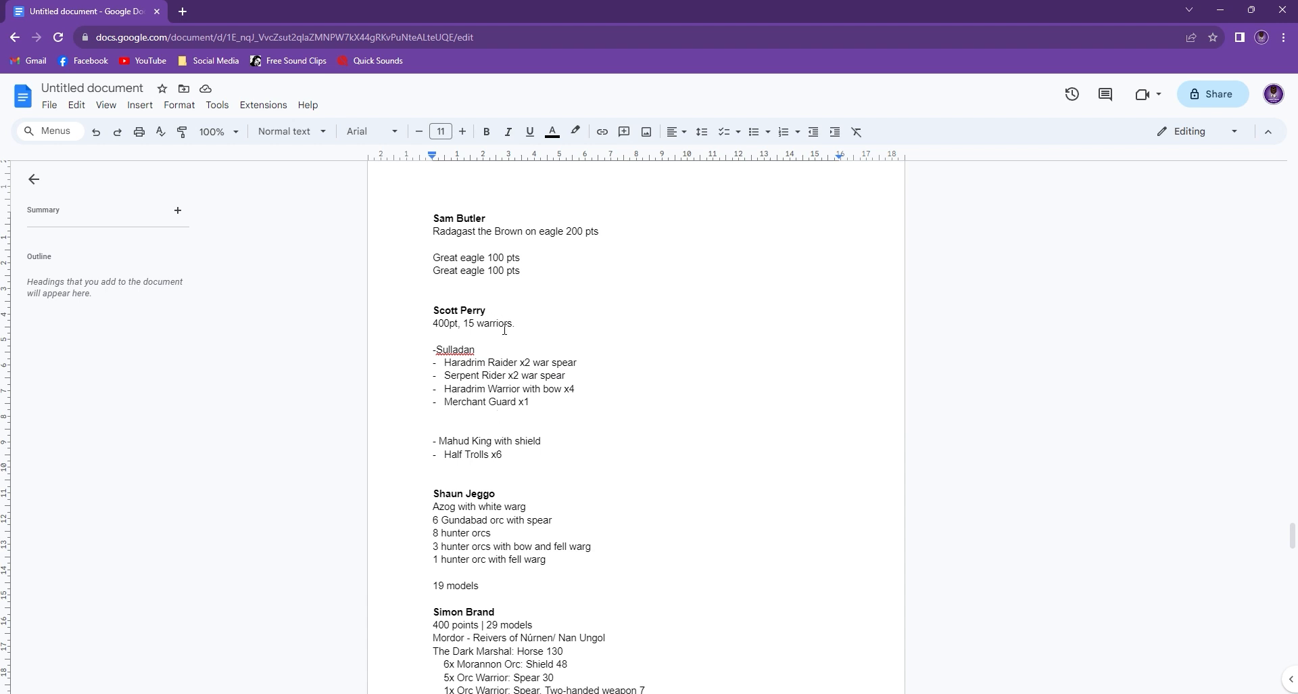
mouse_move(530, 407)
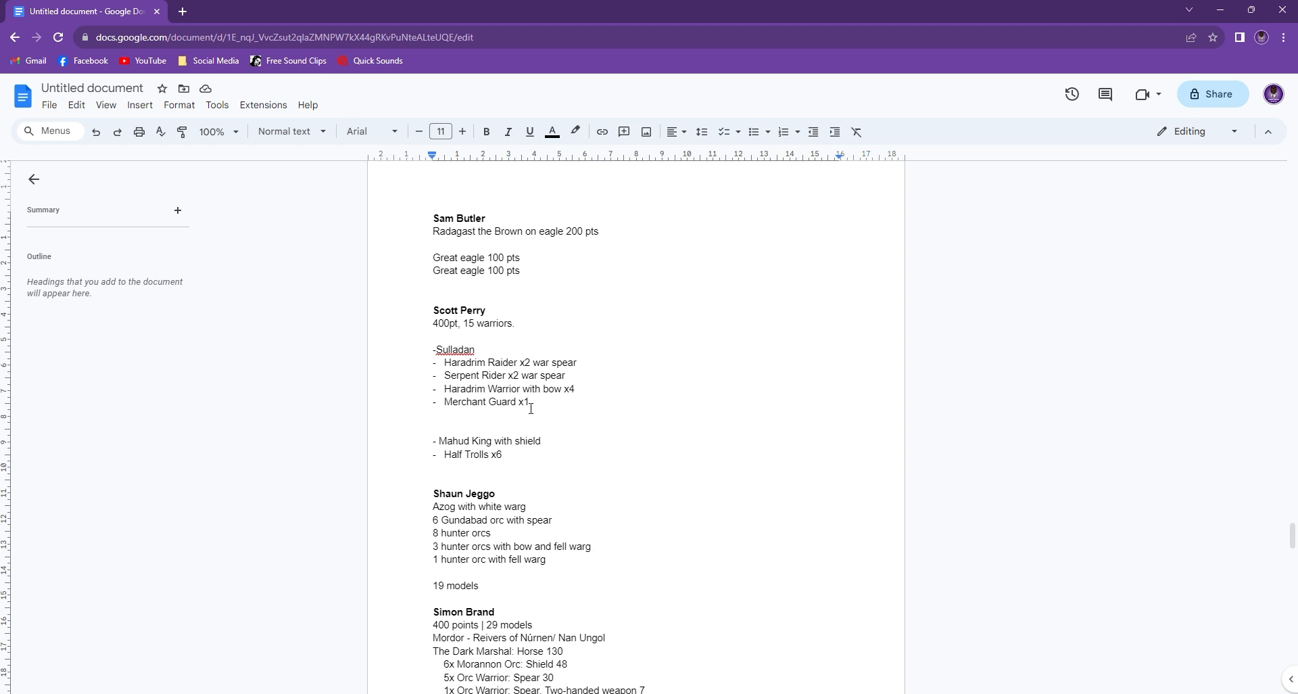
click(503, 454)
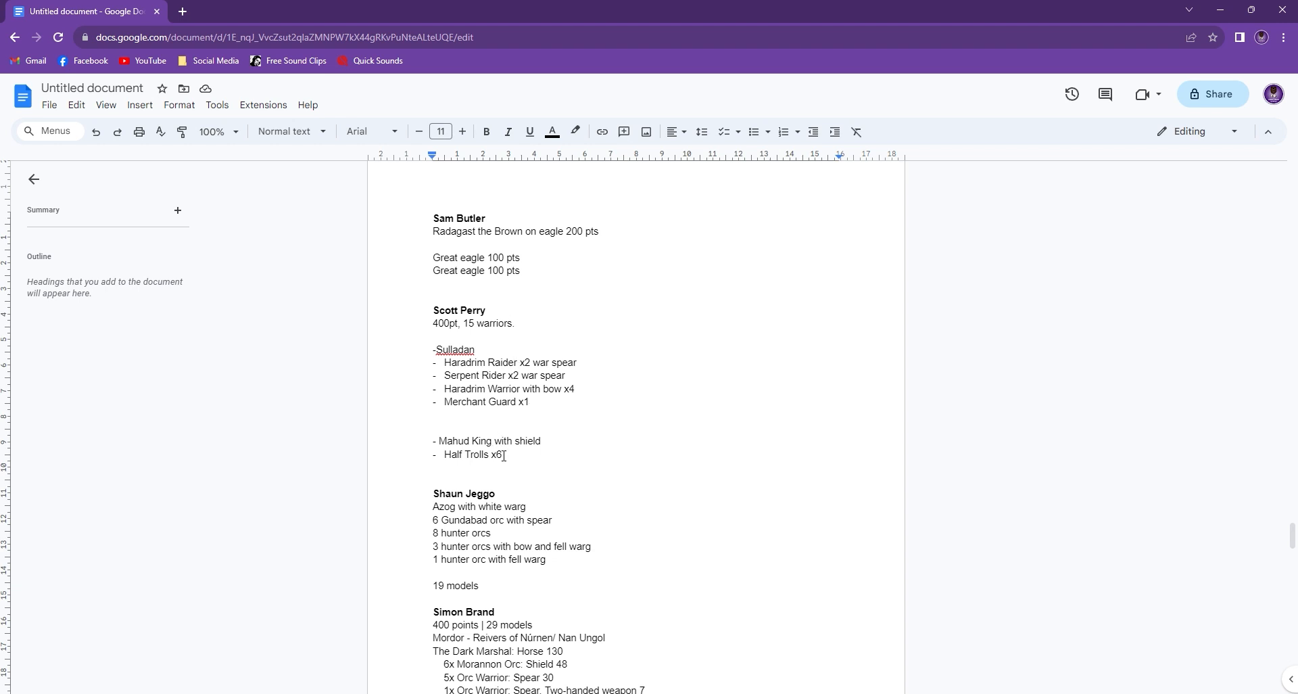
scroll(down, 3)
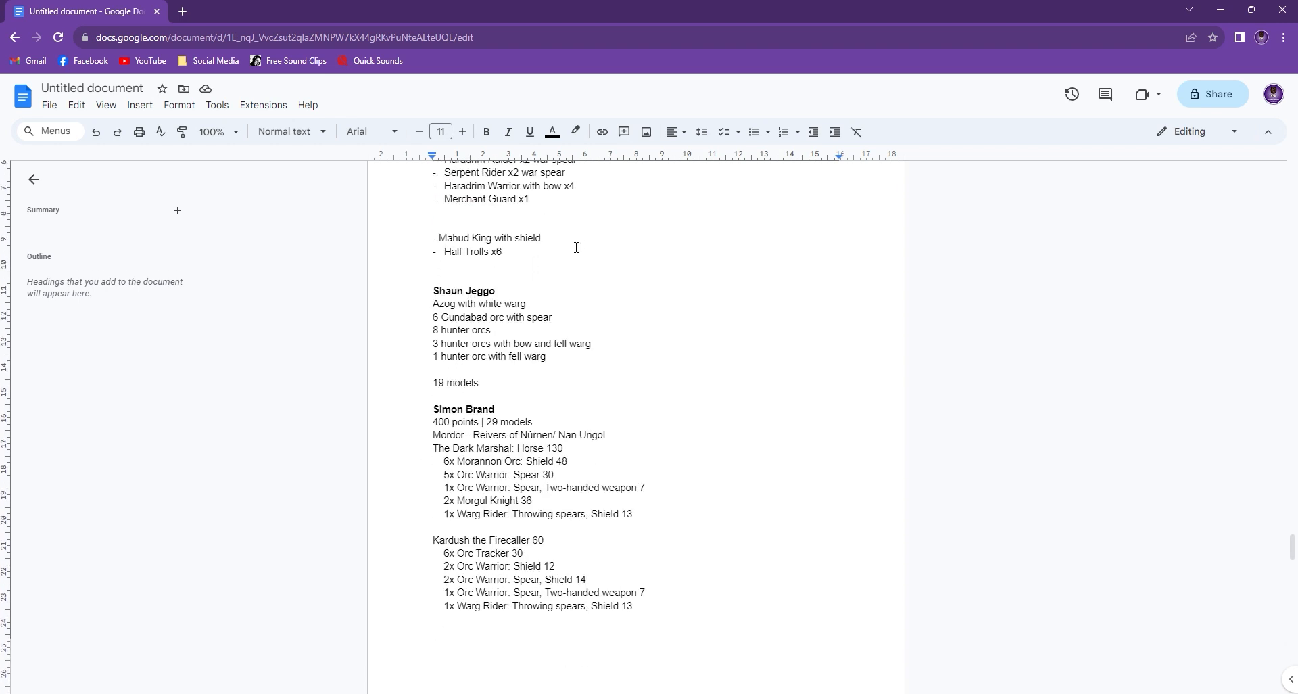
mouse_move(551, 364)
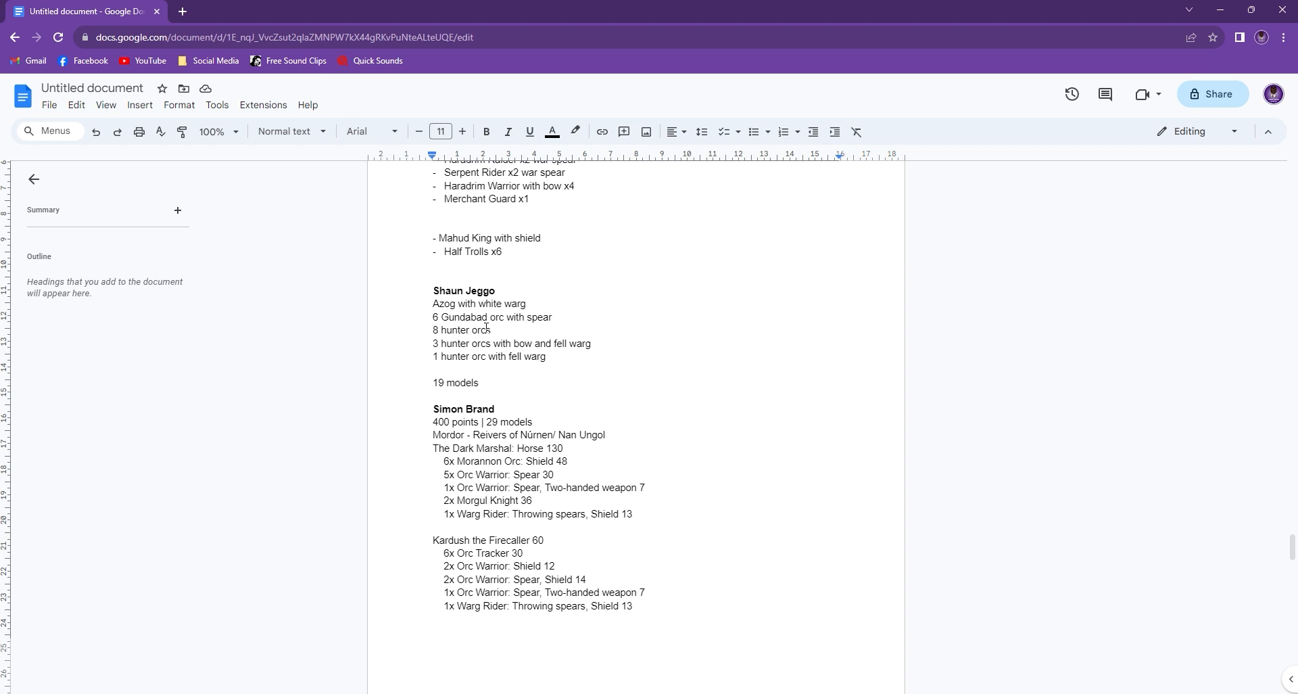
scroll(down, 3)
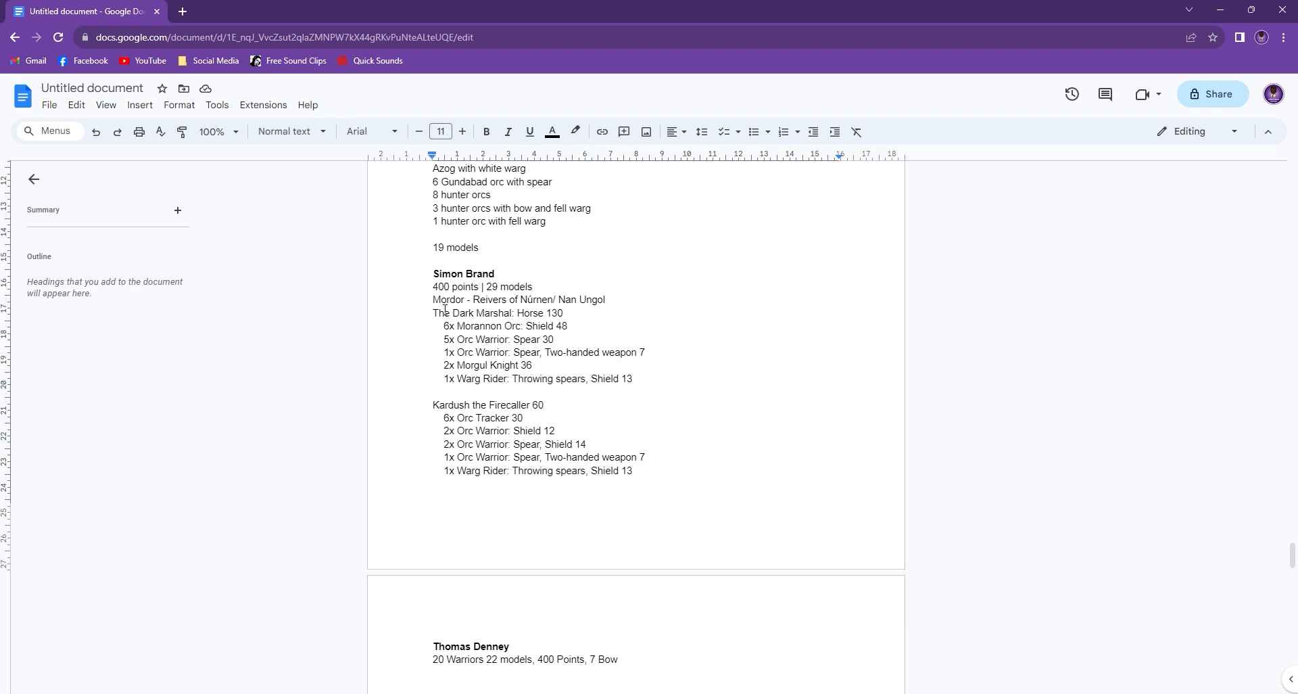
mouse_move(430, 313)
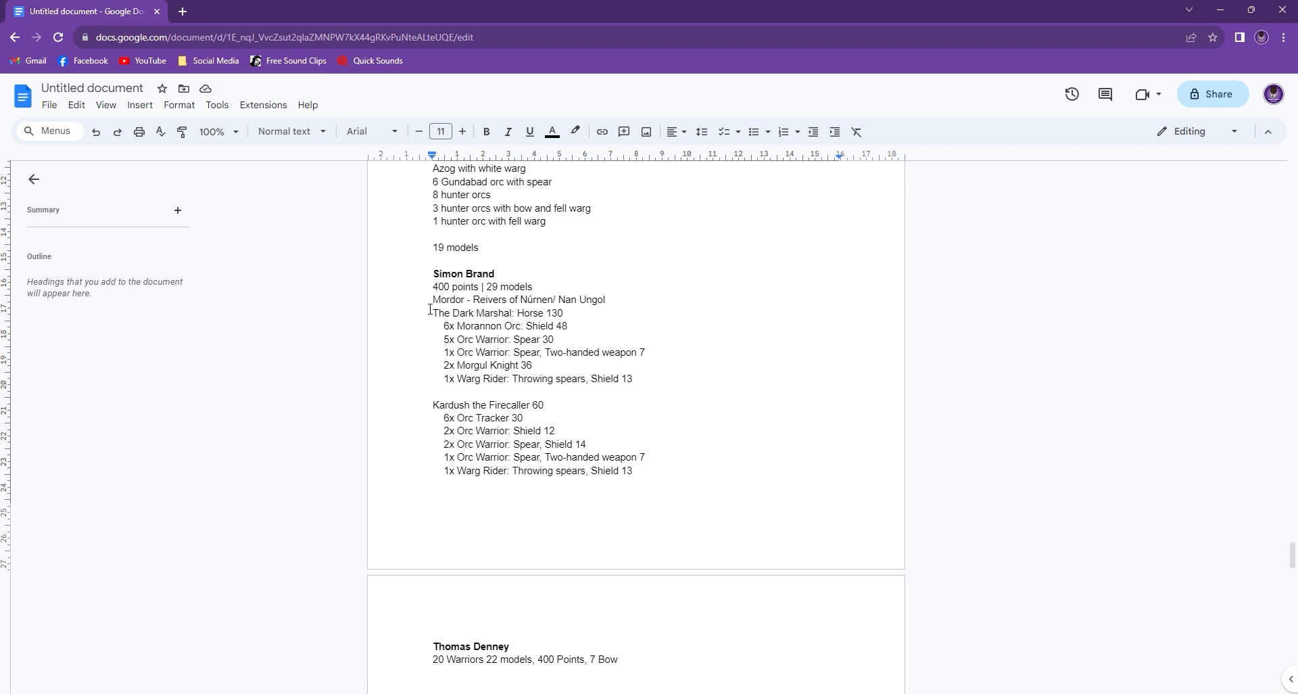
mouse_move(427, 326)
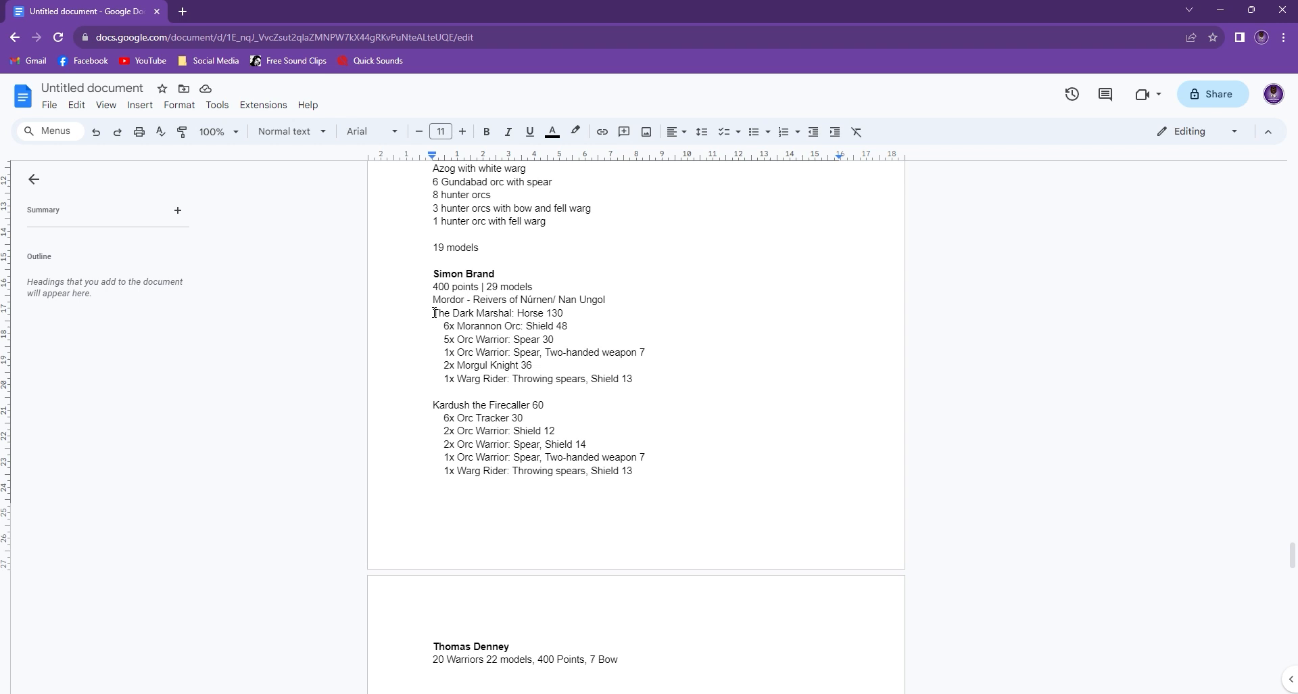
click(529, 364)
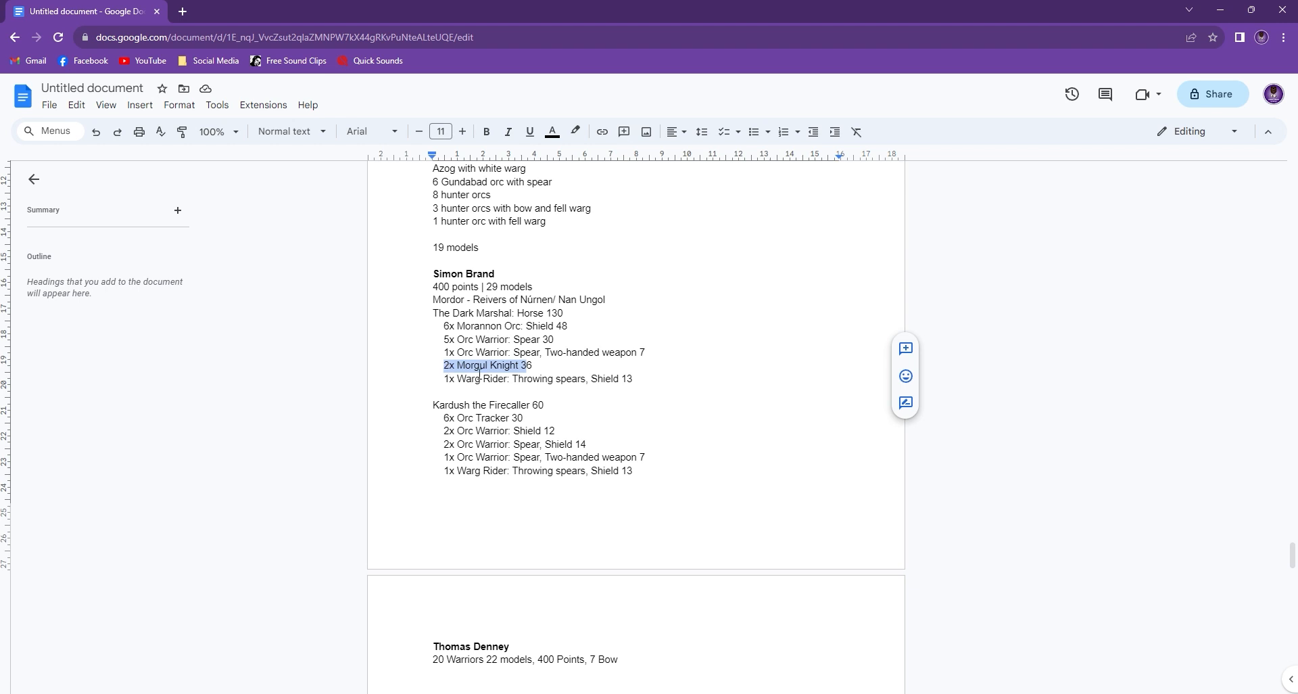
click(505, 365)
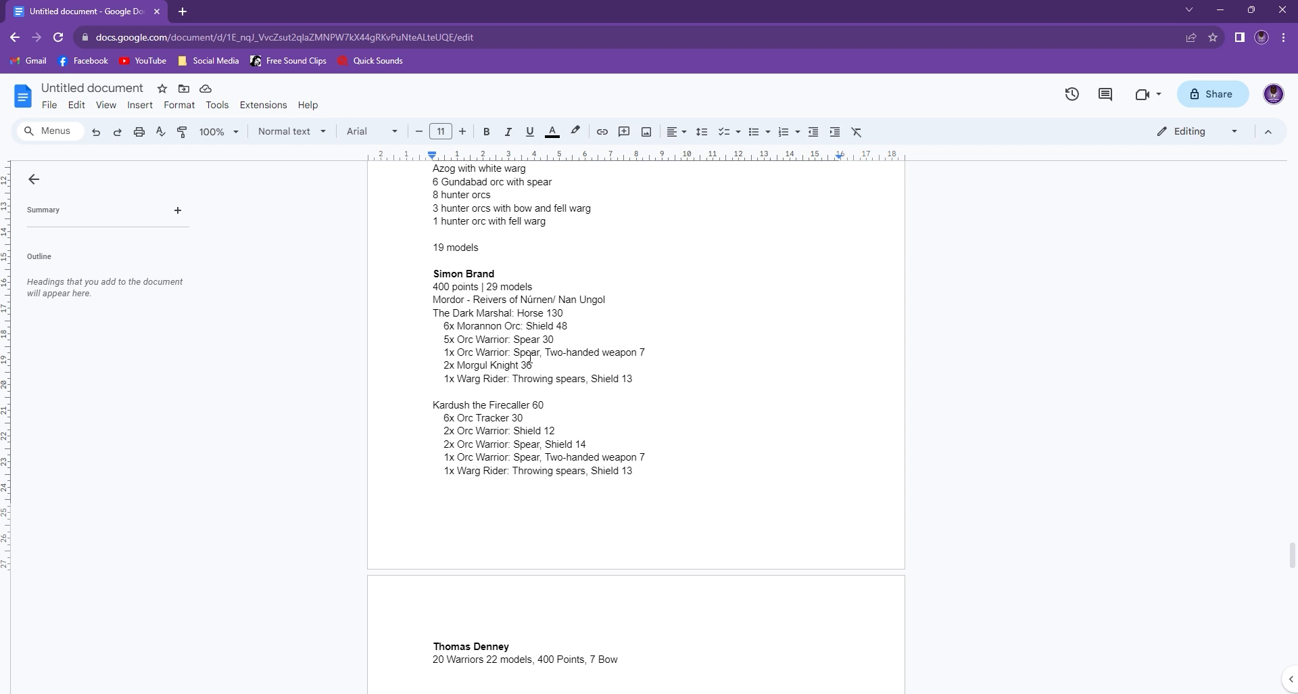
mouse_move(426, 389)
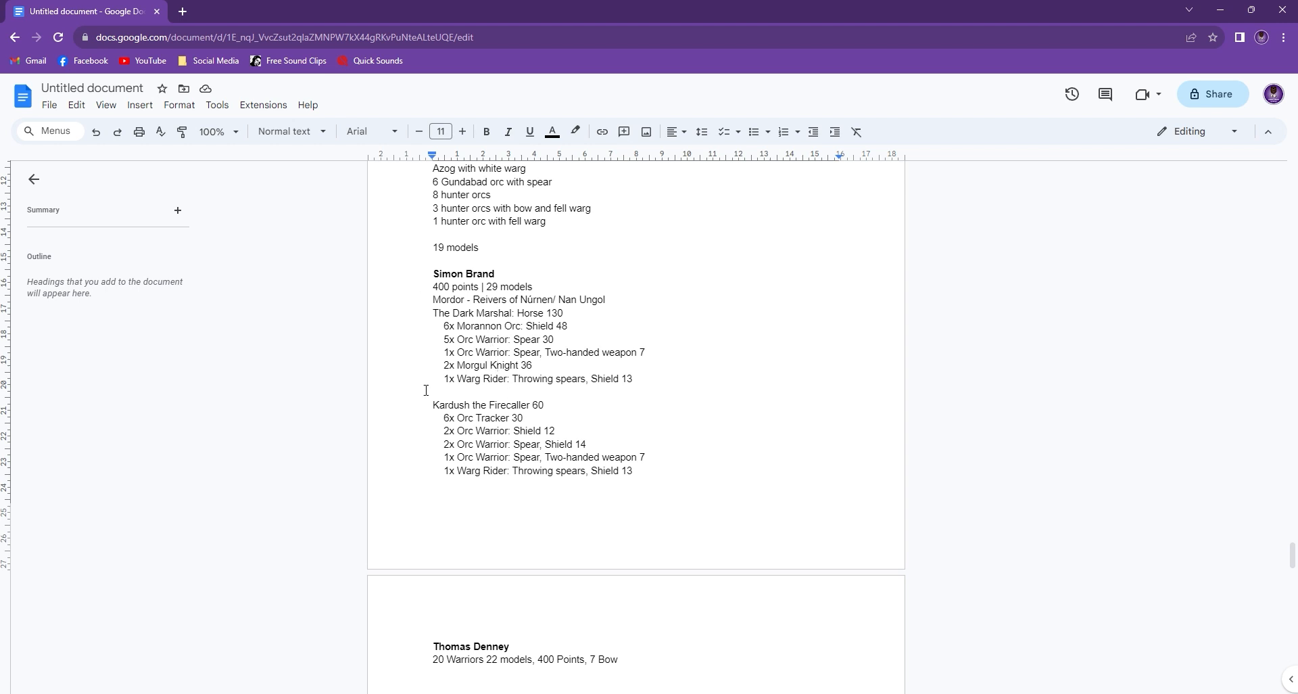
mouse_move(428, 381)
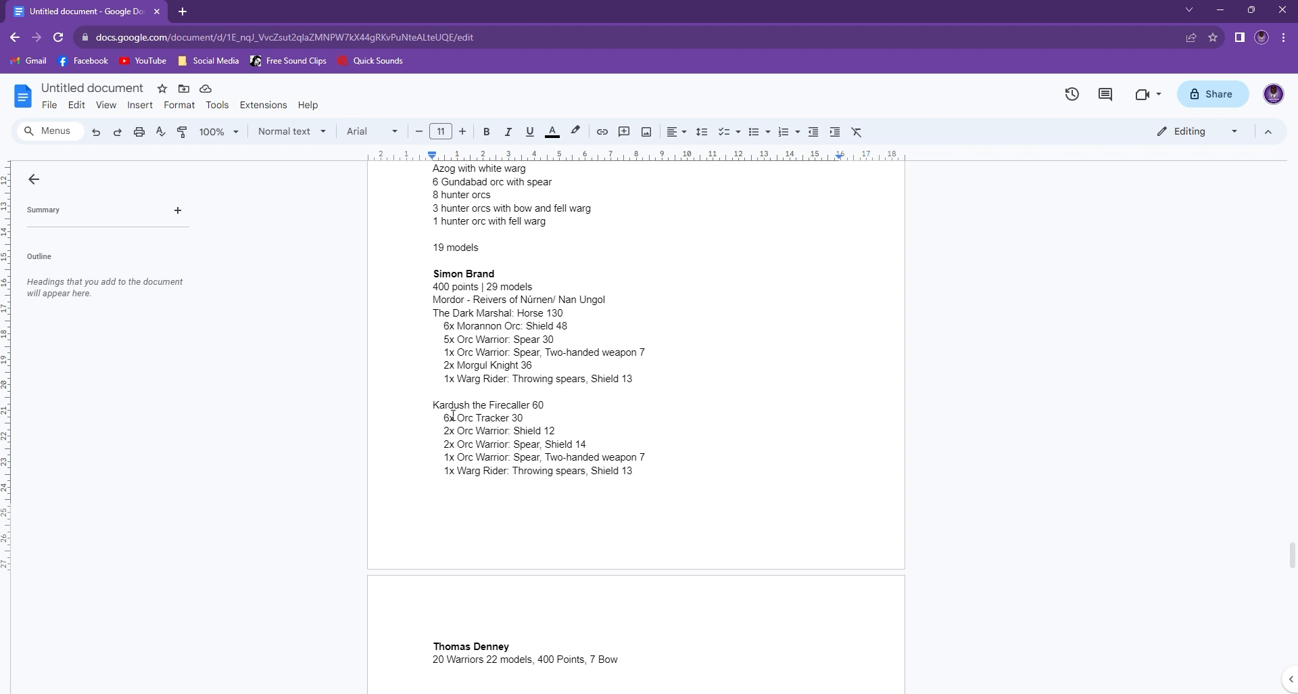
mouse_move(486, 417)
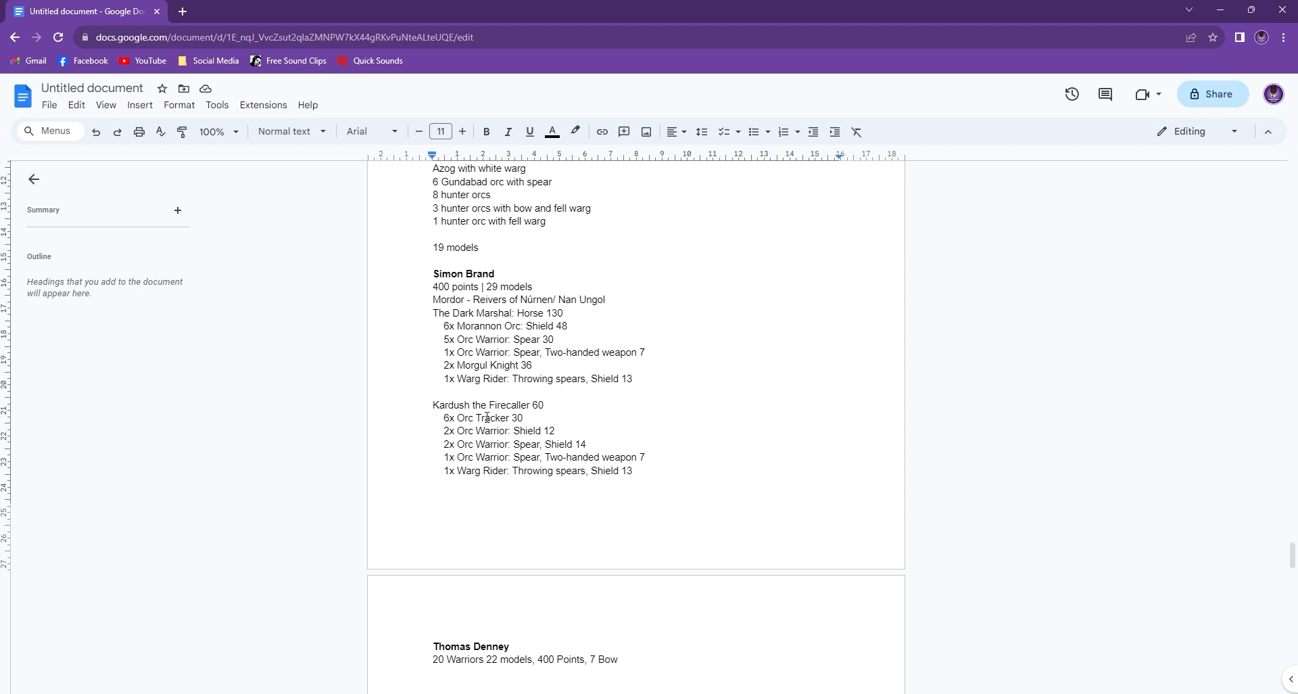
scroll(down, 3)
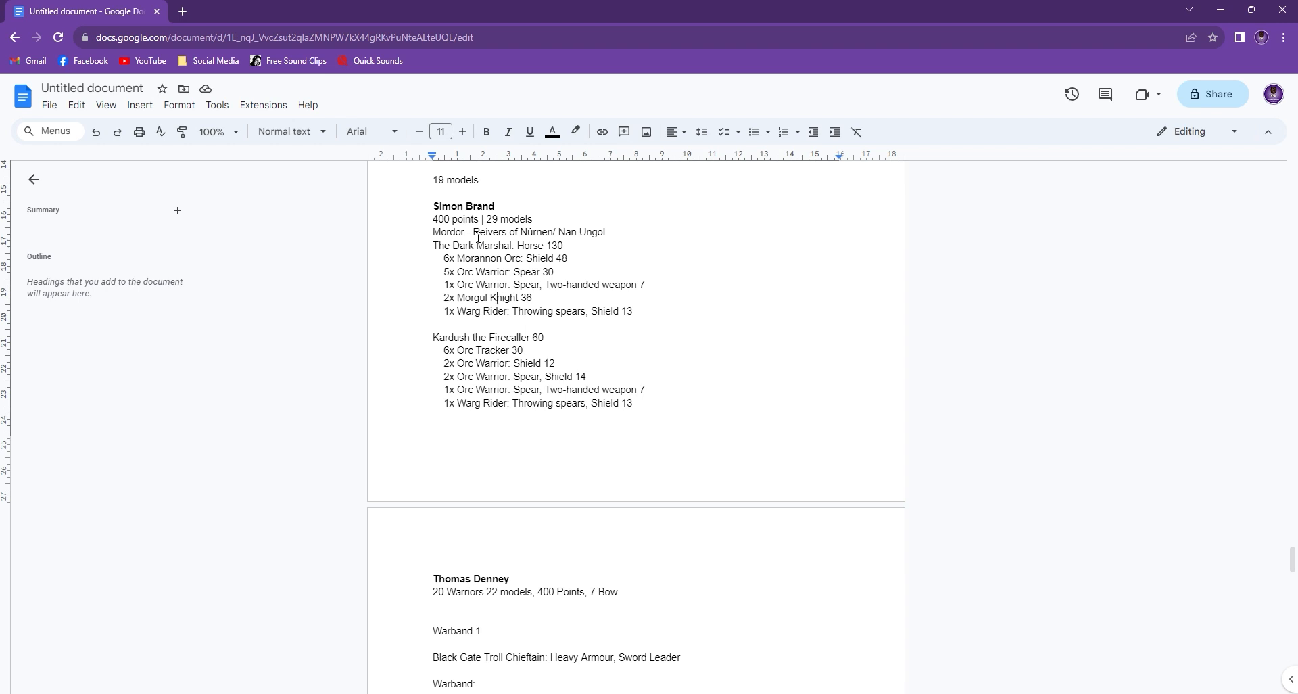
scroll(down, 3)
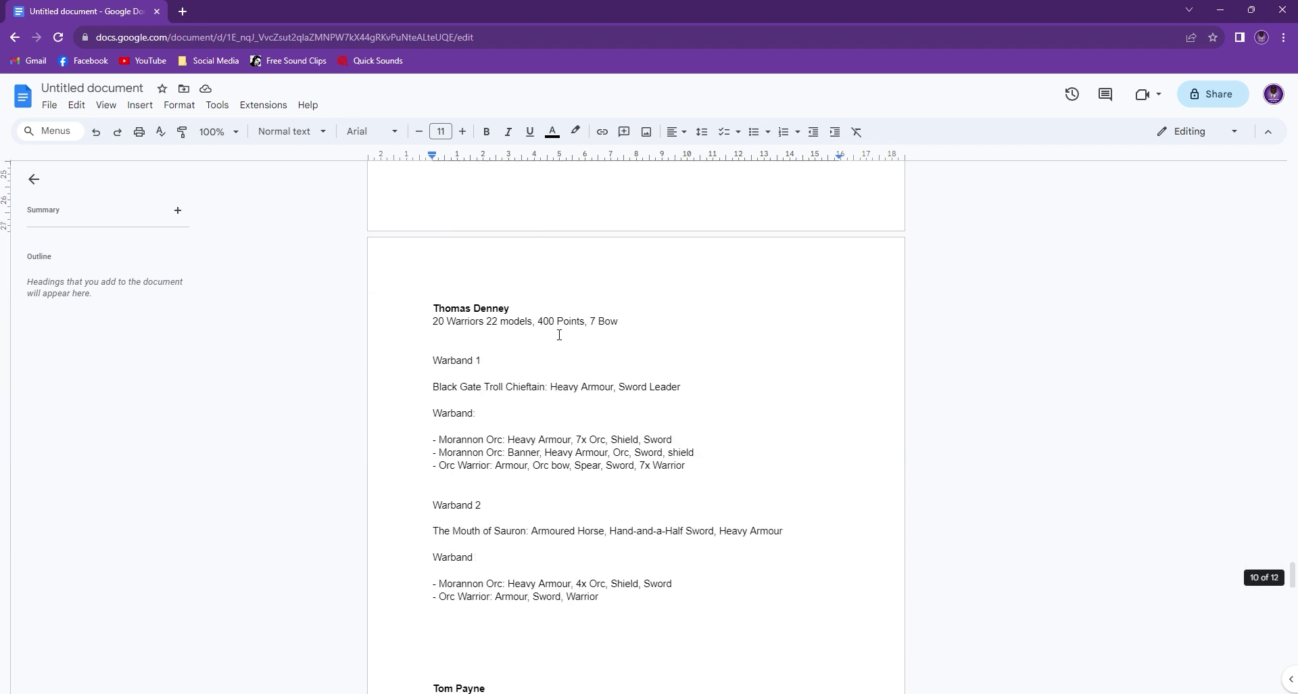
scroll(up, 3)
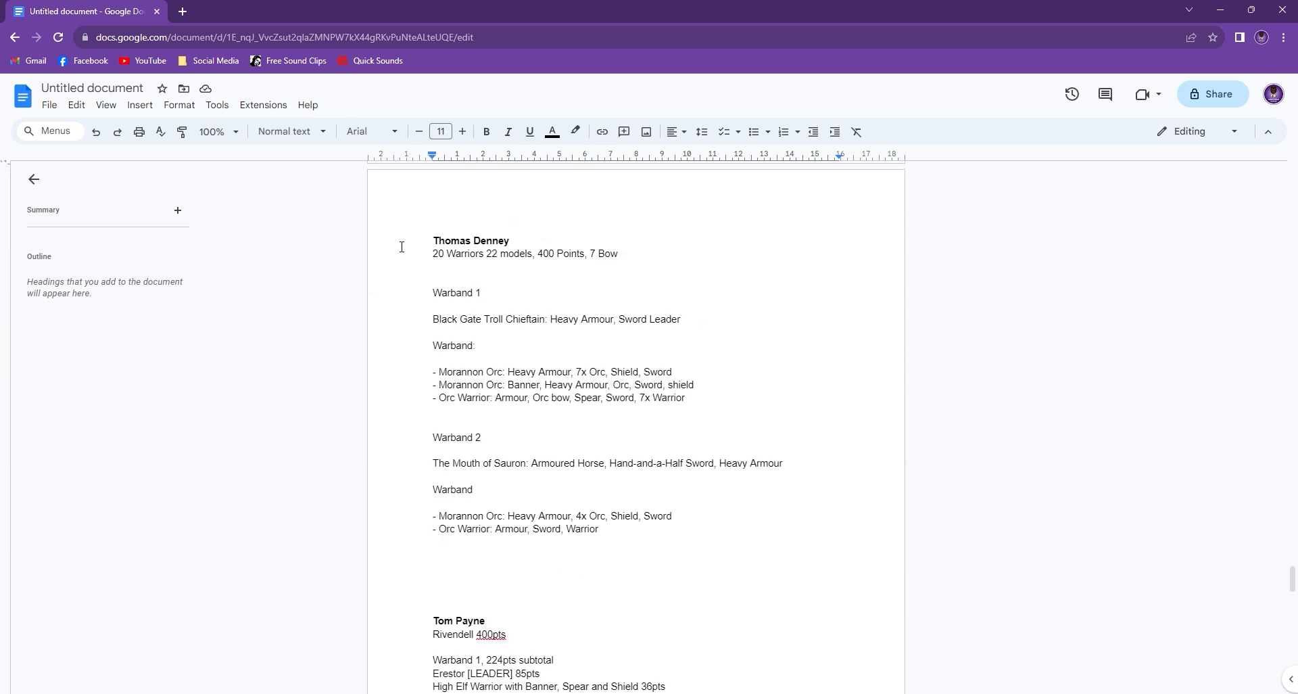
mouse_move(577, 385)
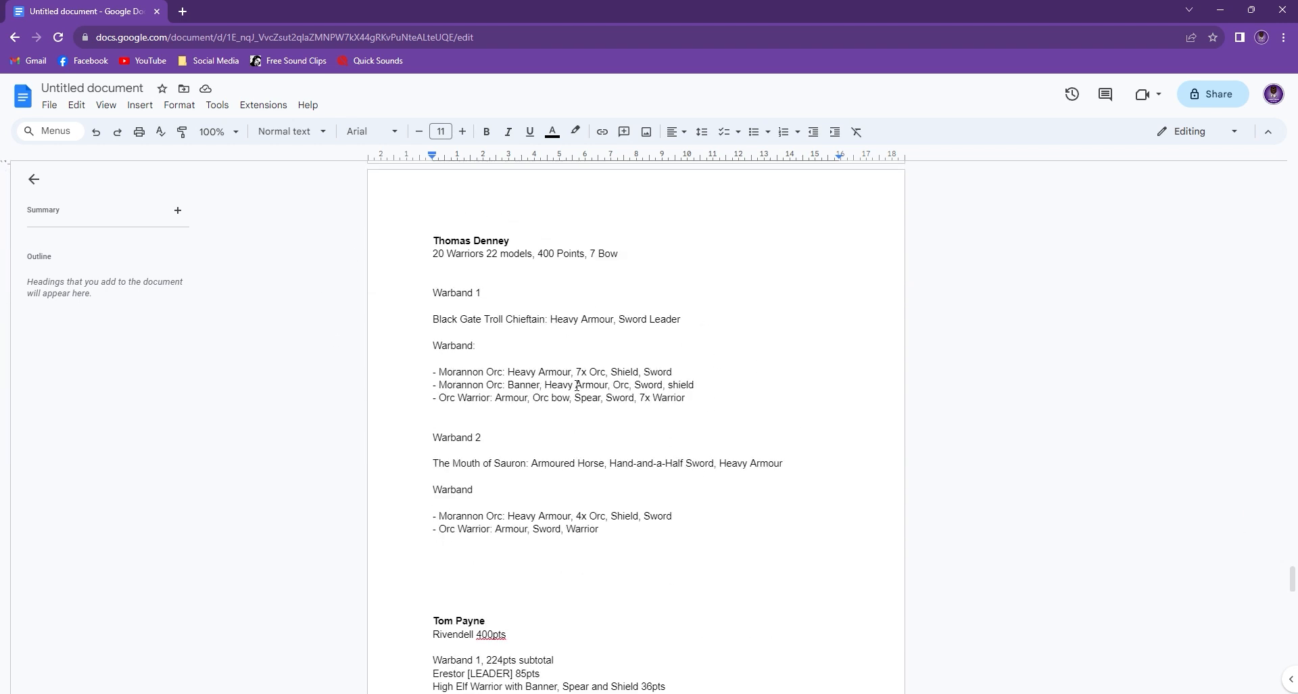
mouse_move(565, 447)
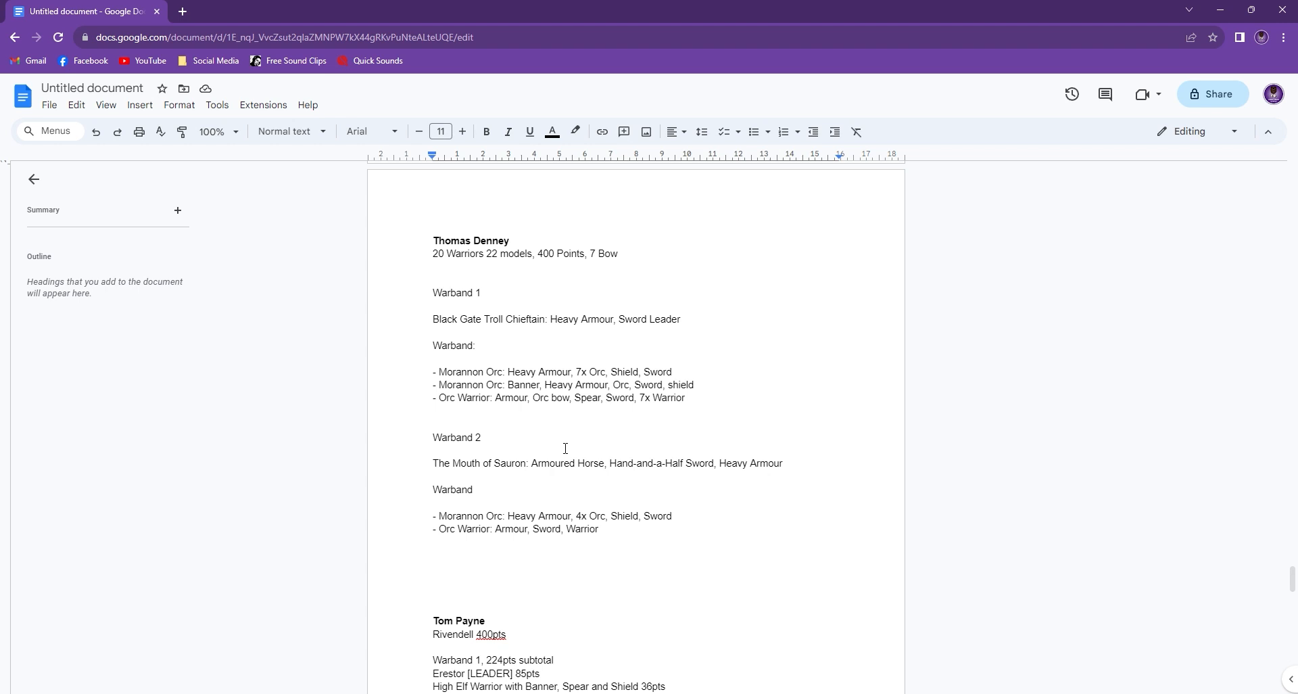
mouse_move(541, 326)
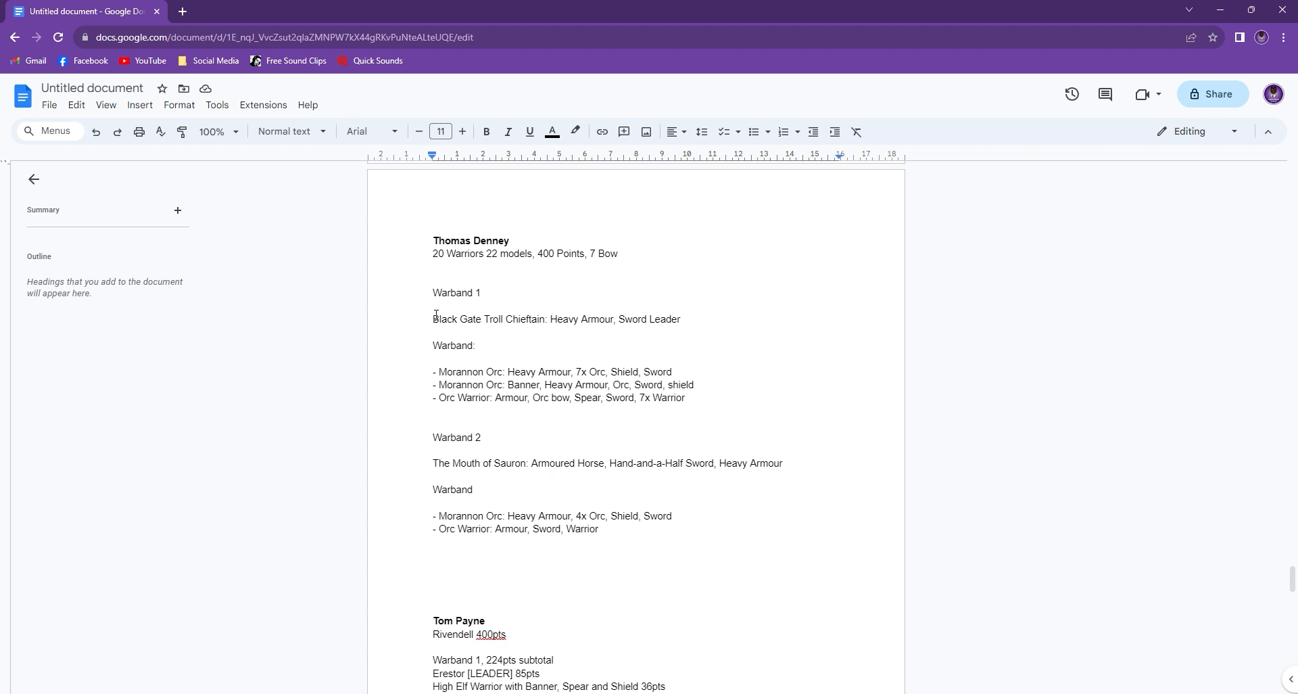
mouse_move(698, 368)
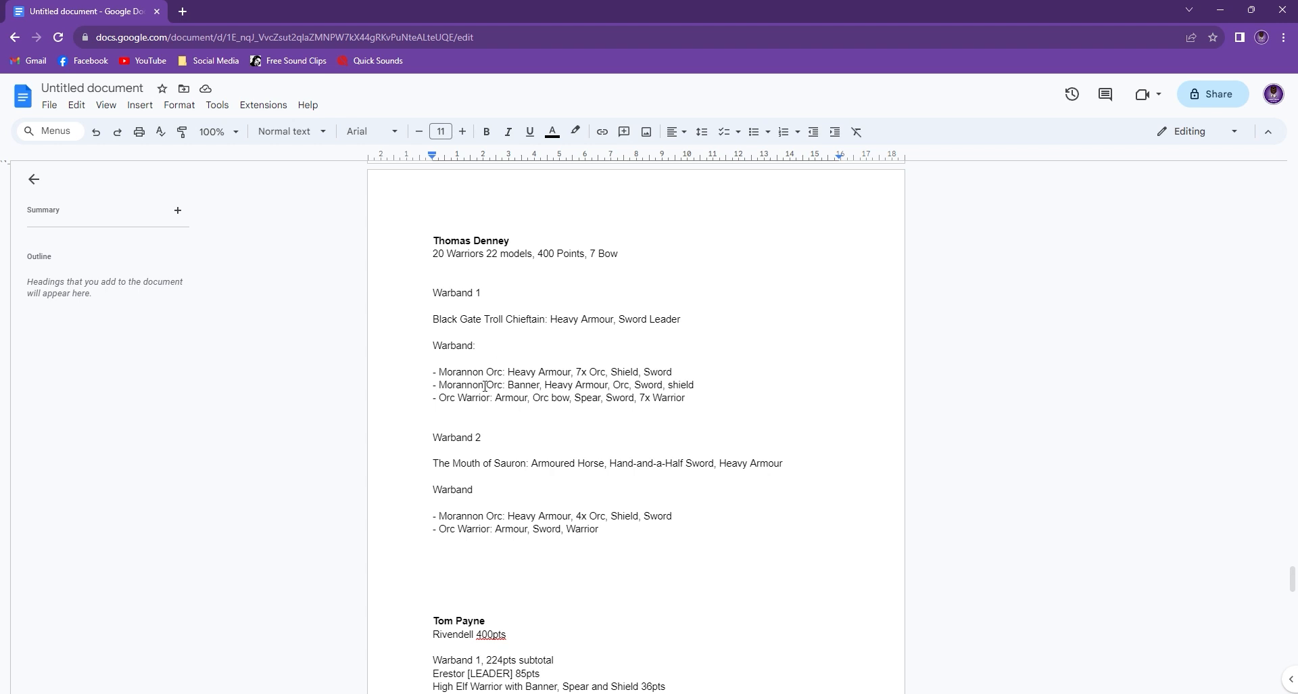
mouse_move(474, 378)
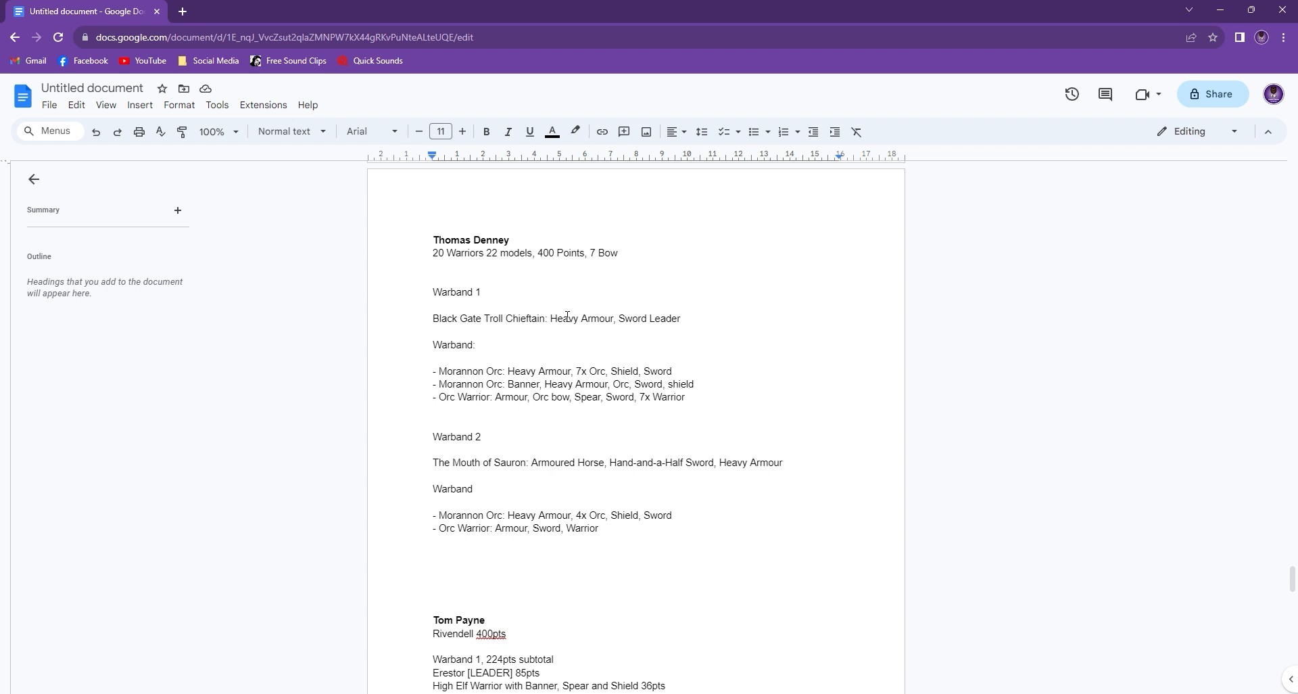
scroll(down, 3)
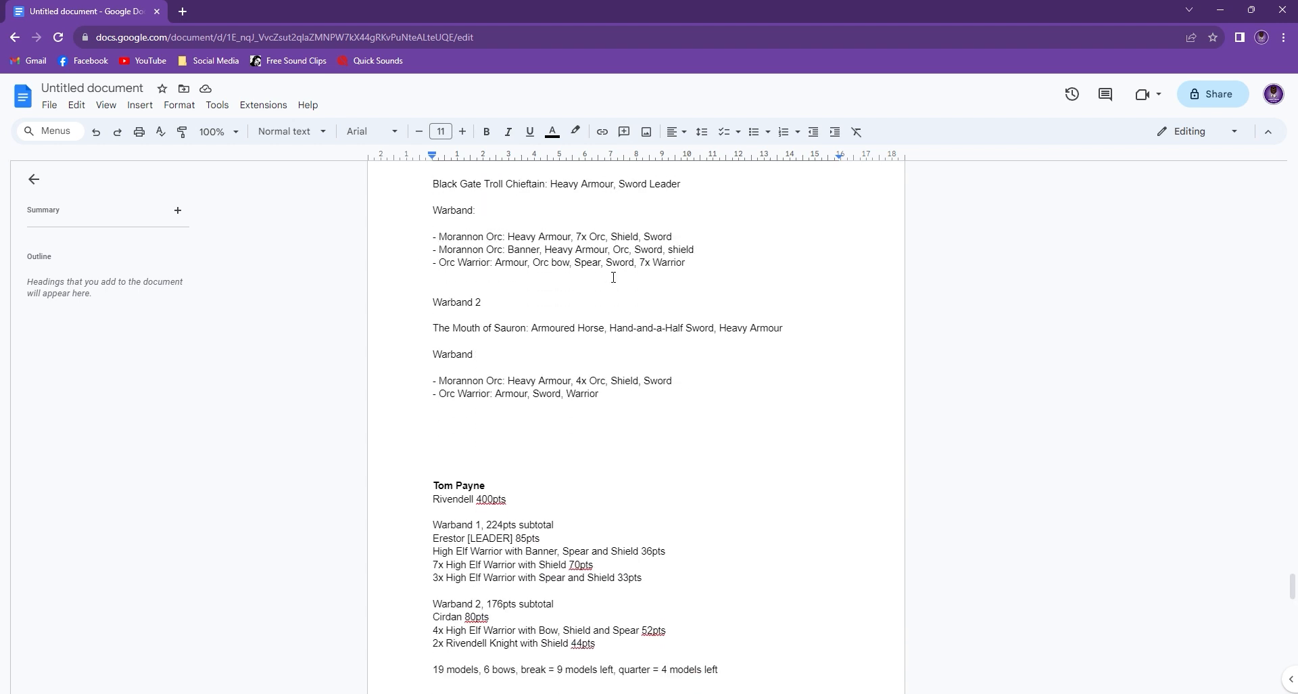
Scroll so Tom Payne's Erestor and Cirdan warbands sit above Tom Rice's Sulladan list
scroll(down, 3)
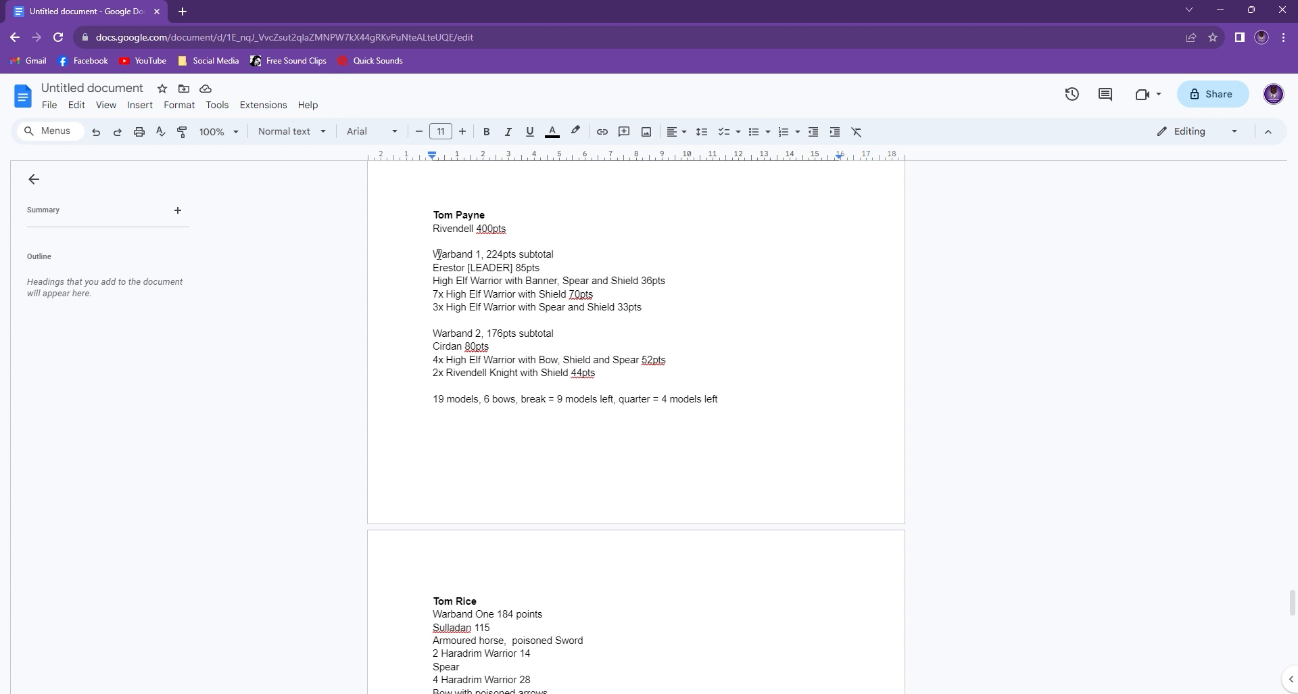
mouse_move(483, 294)
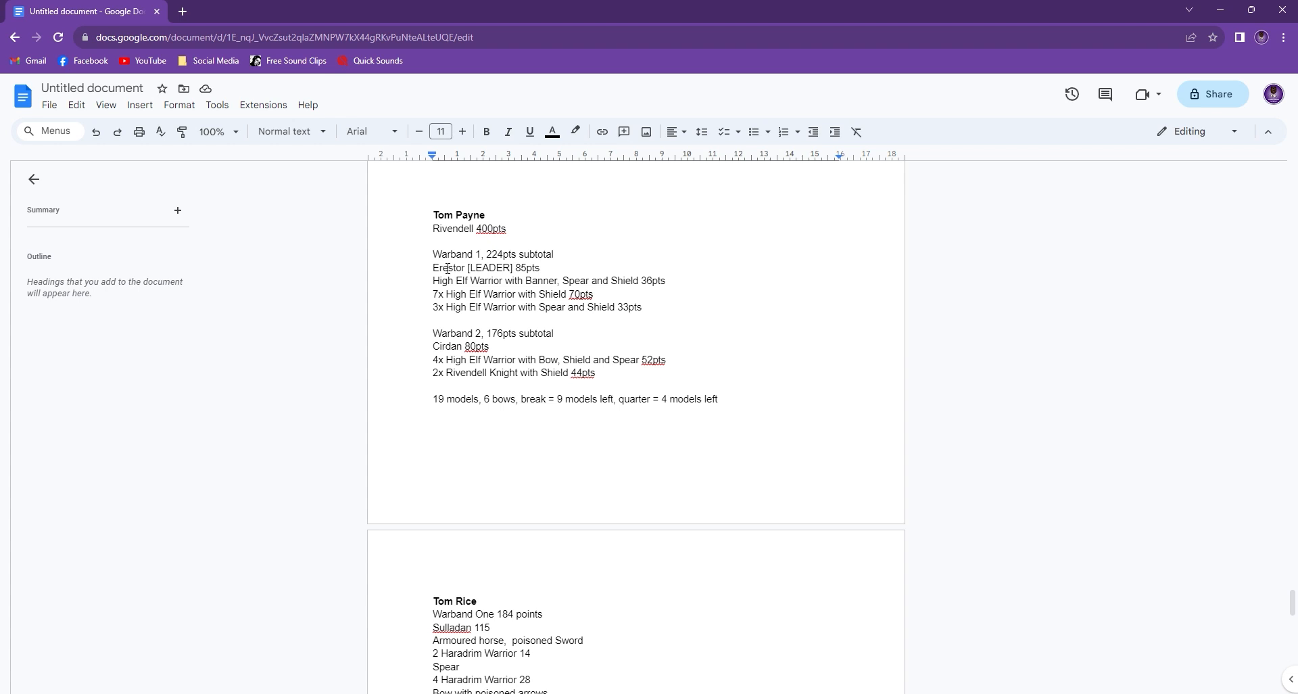
mouse_move(546, 314)
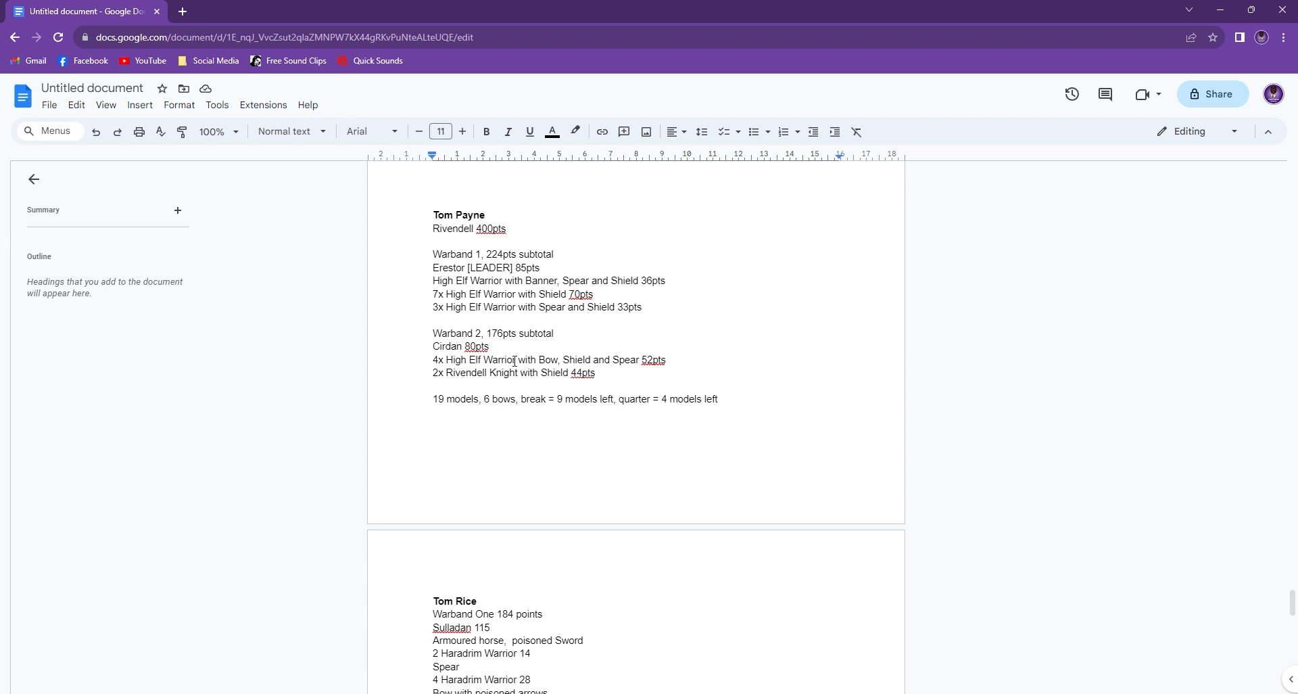
mouse_move(474, 279)
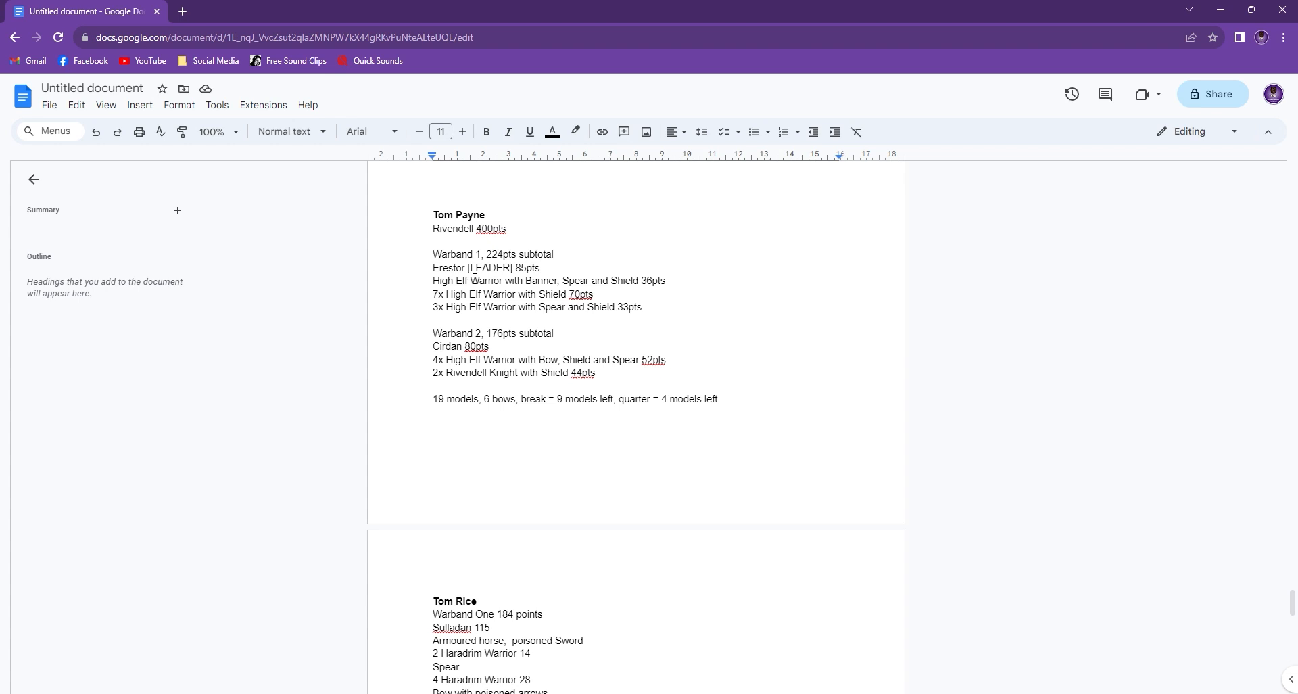
mouse_move(517, 345)
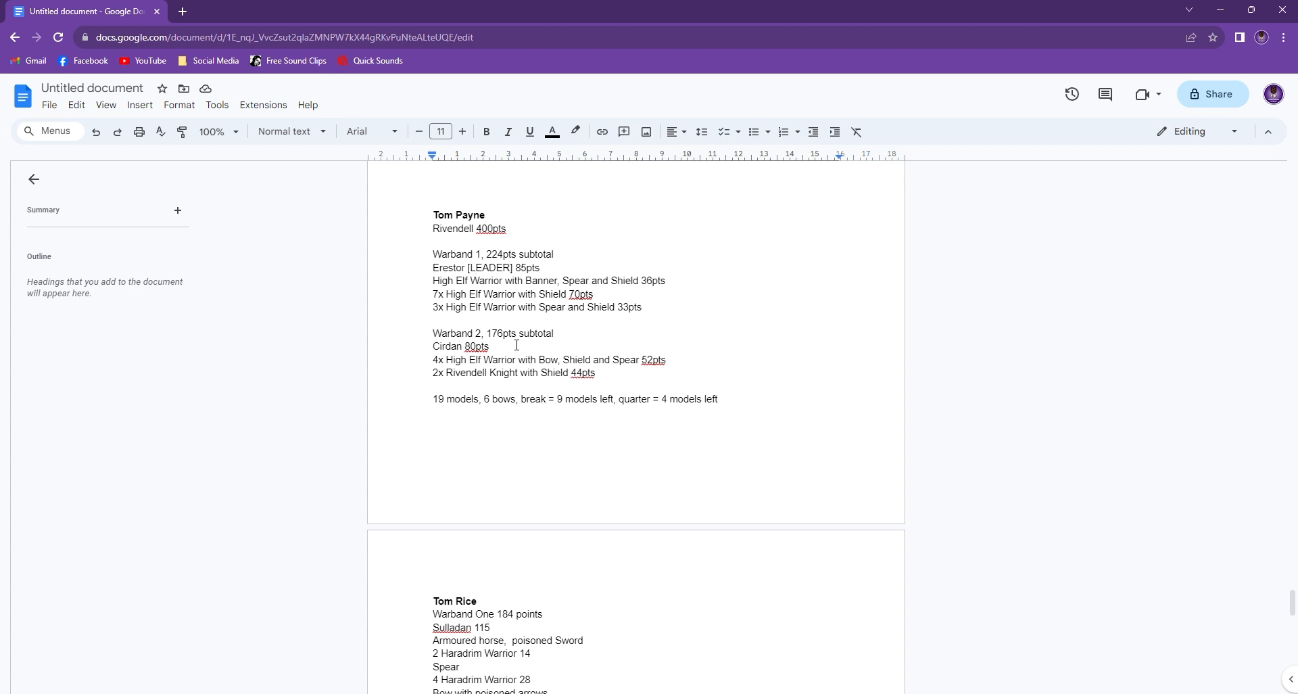
mouse_move(454, 345)
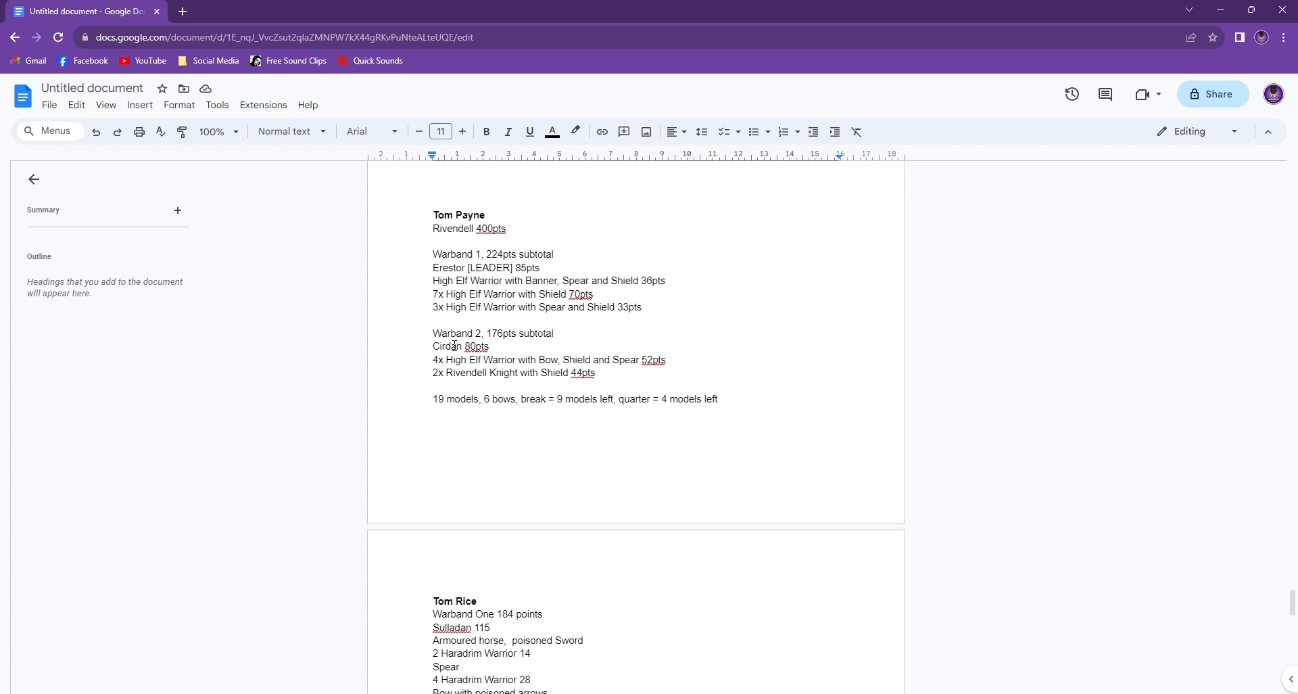
mouse_move(448, 345)
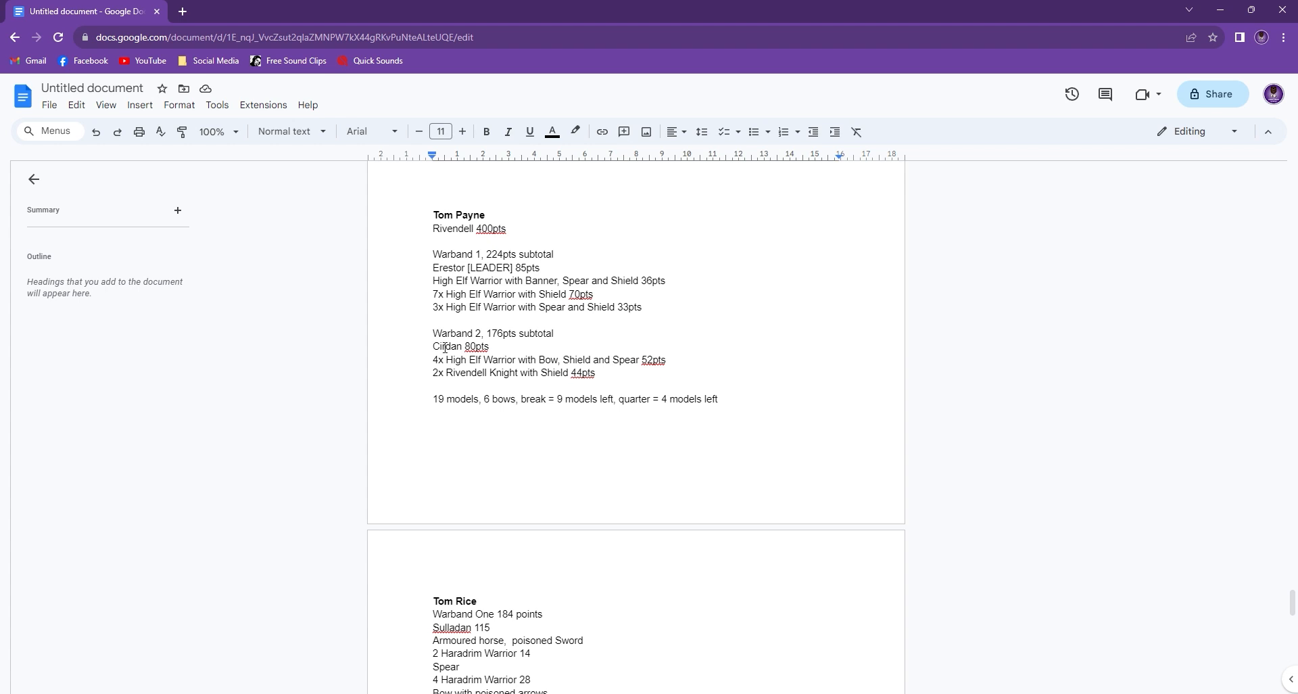
scroll(down, 3)
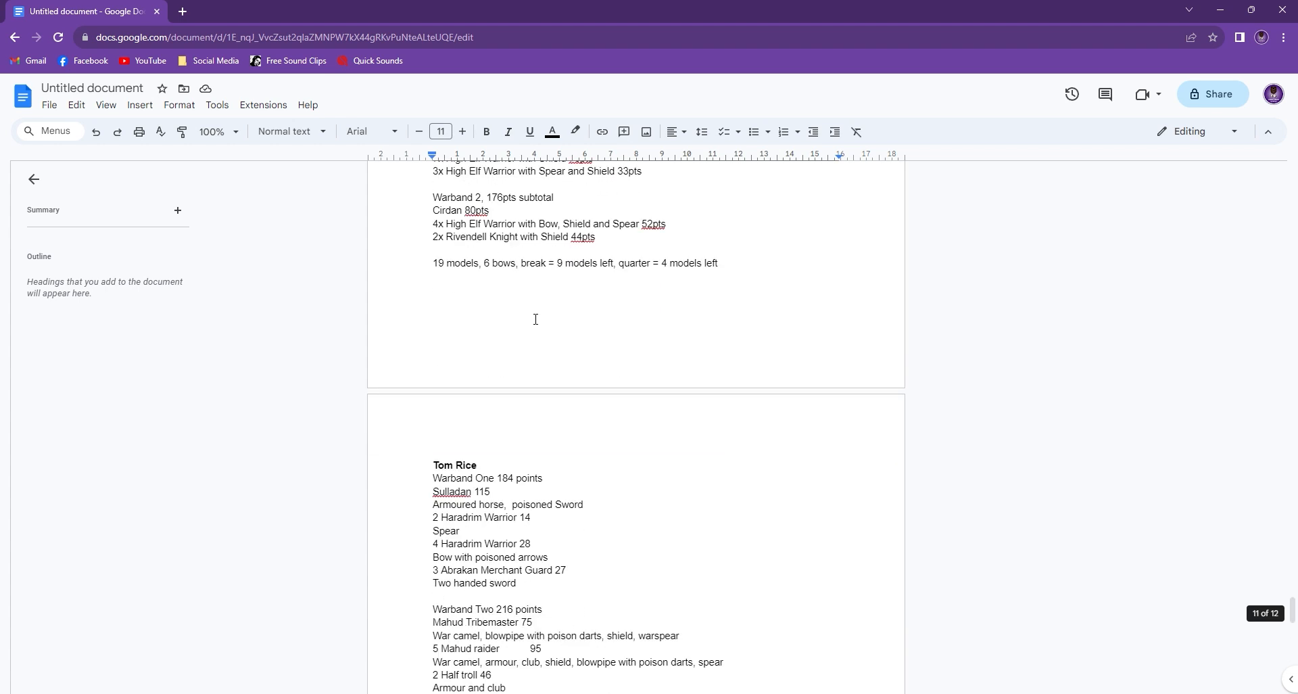
scroll(down, 3)
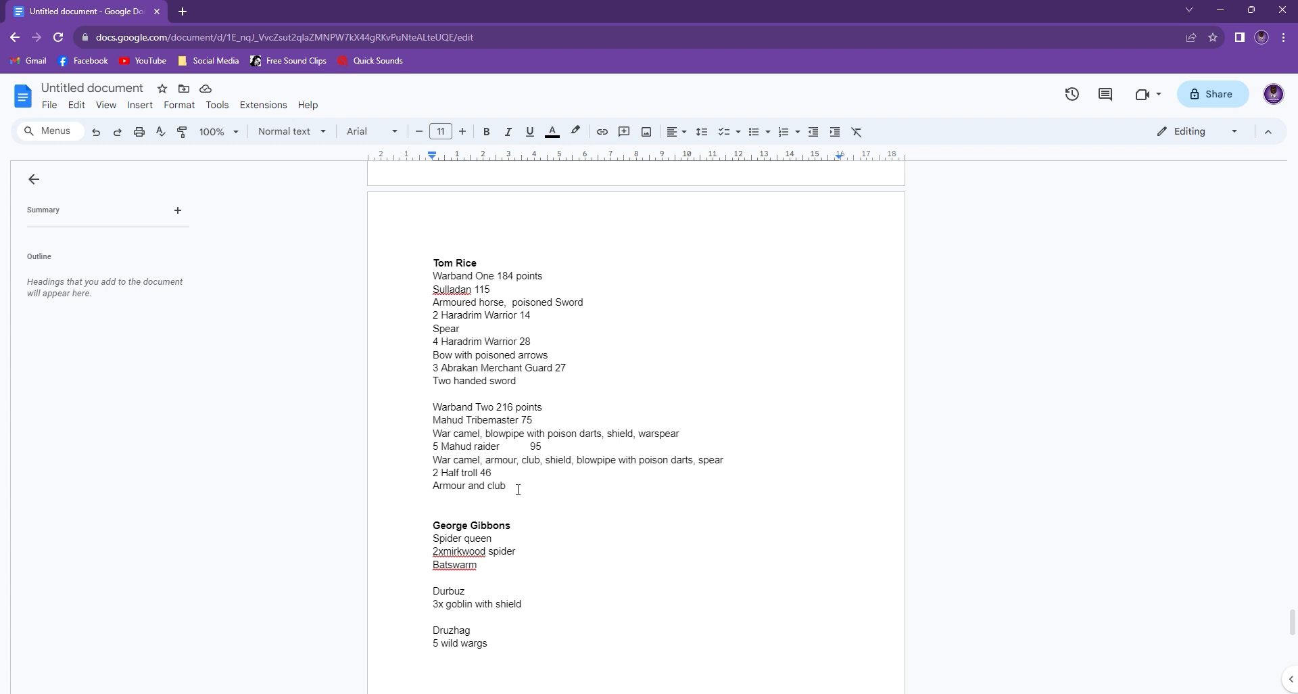
mouse_move(656, 286)
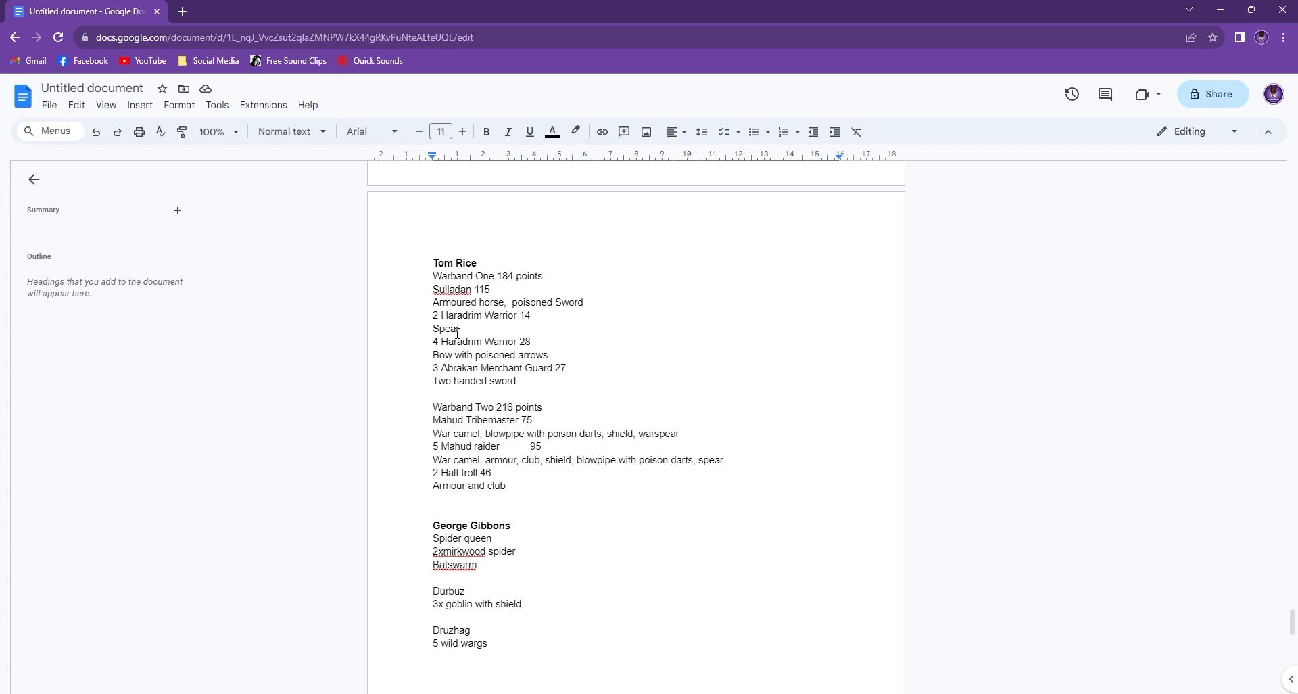
mouse_move(486, 296)
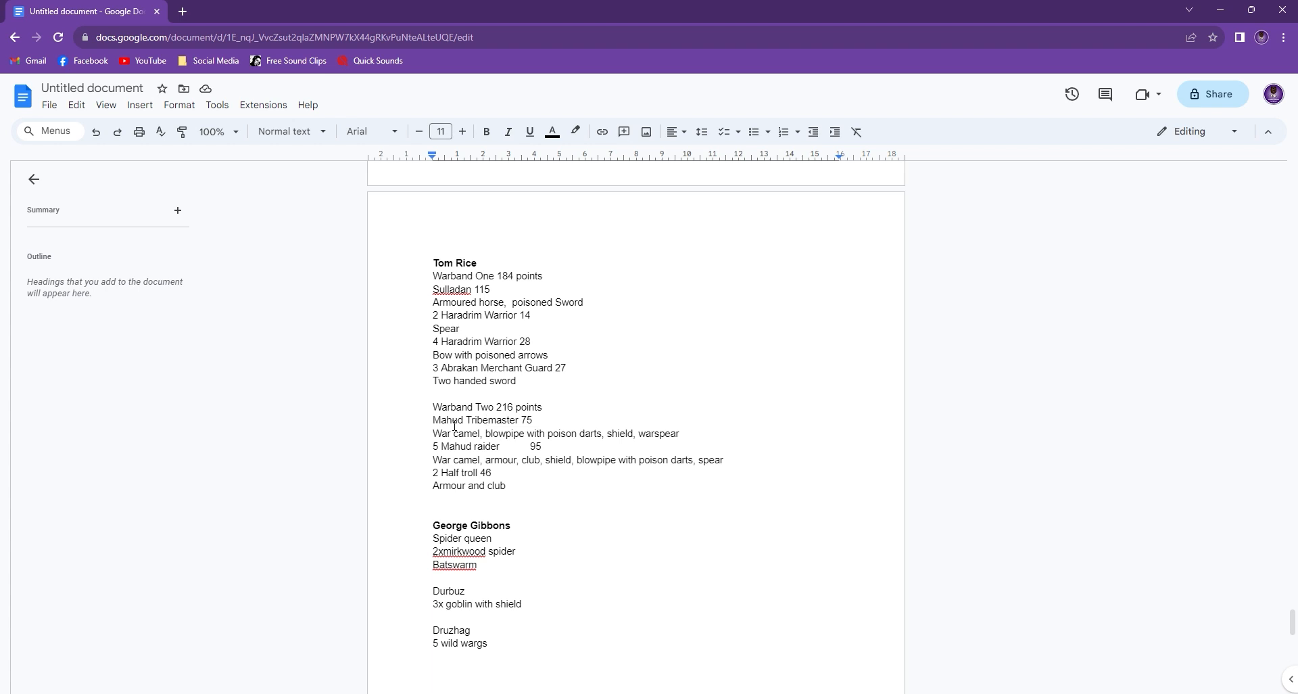
mouse_move(577, 463)
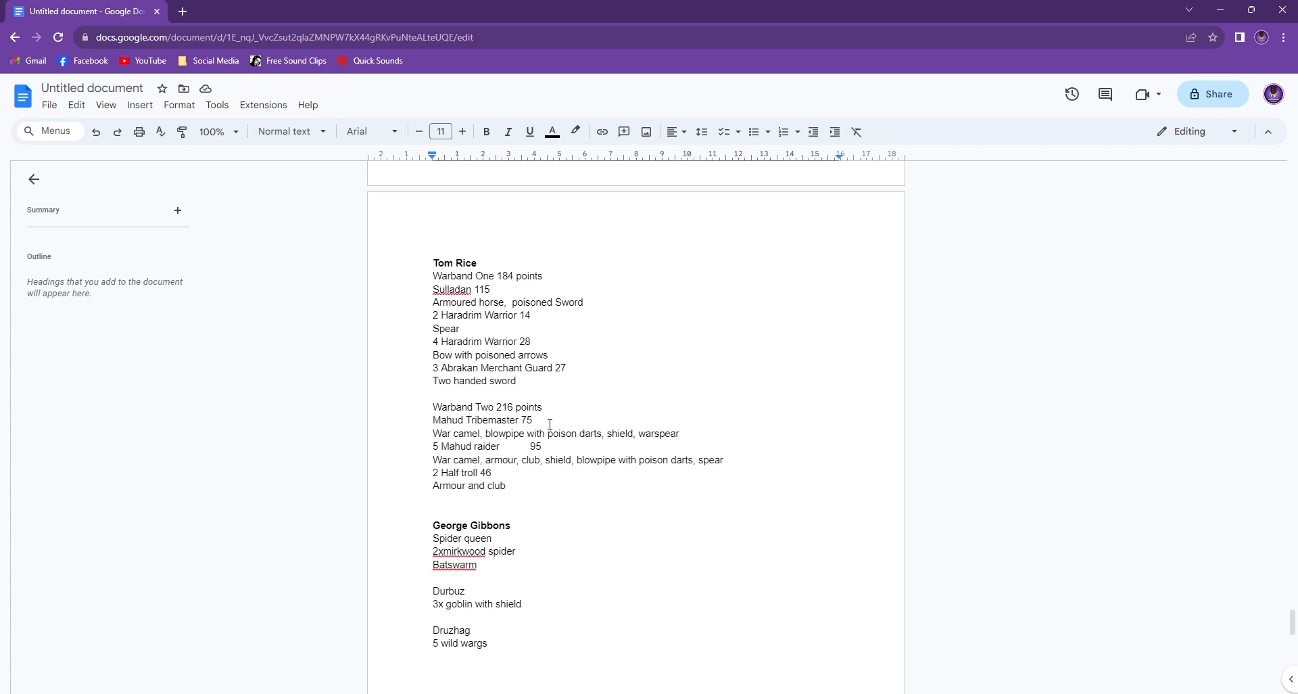
mouse_move(407, 479)
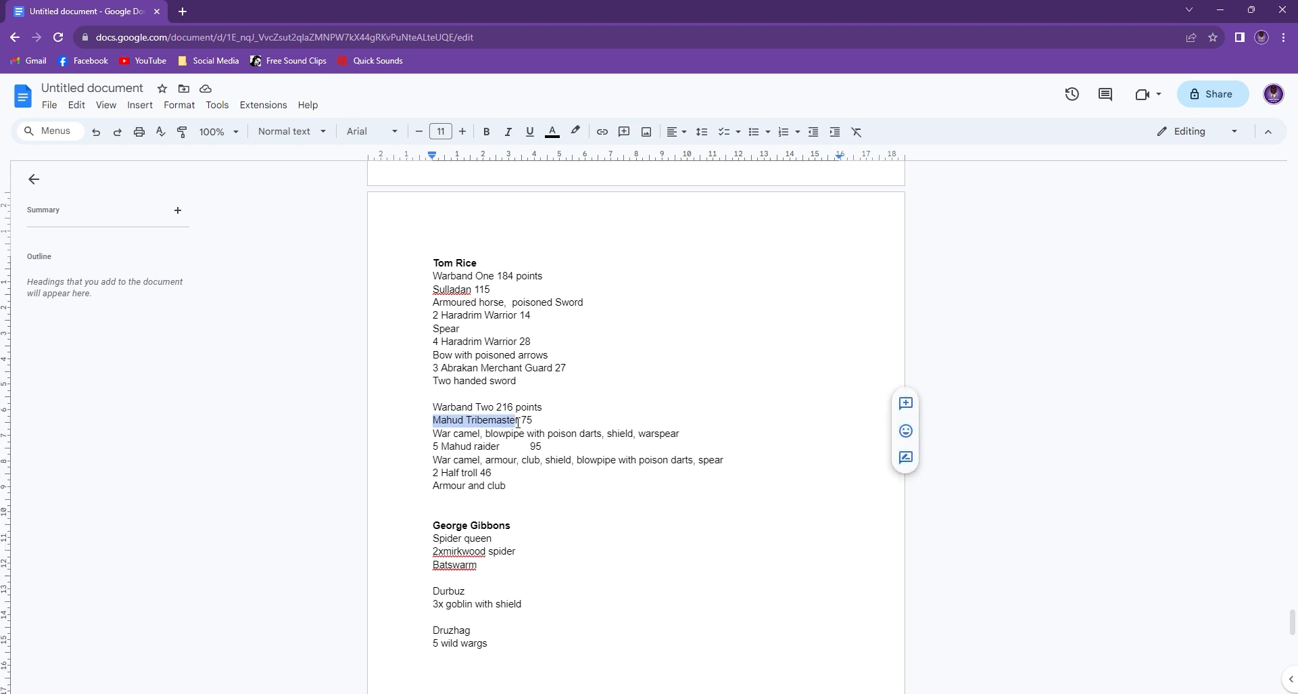
click(516, 433)
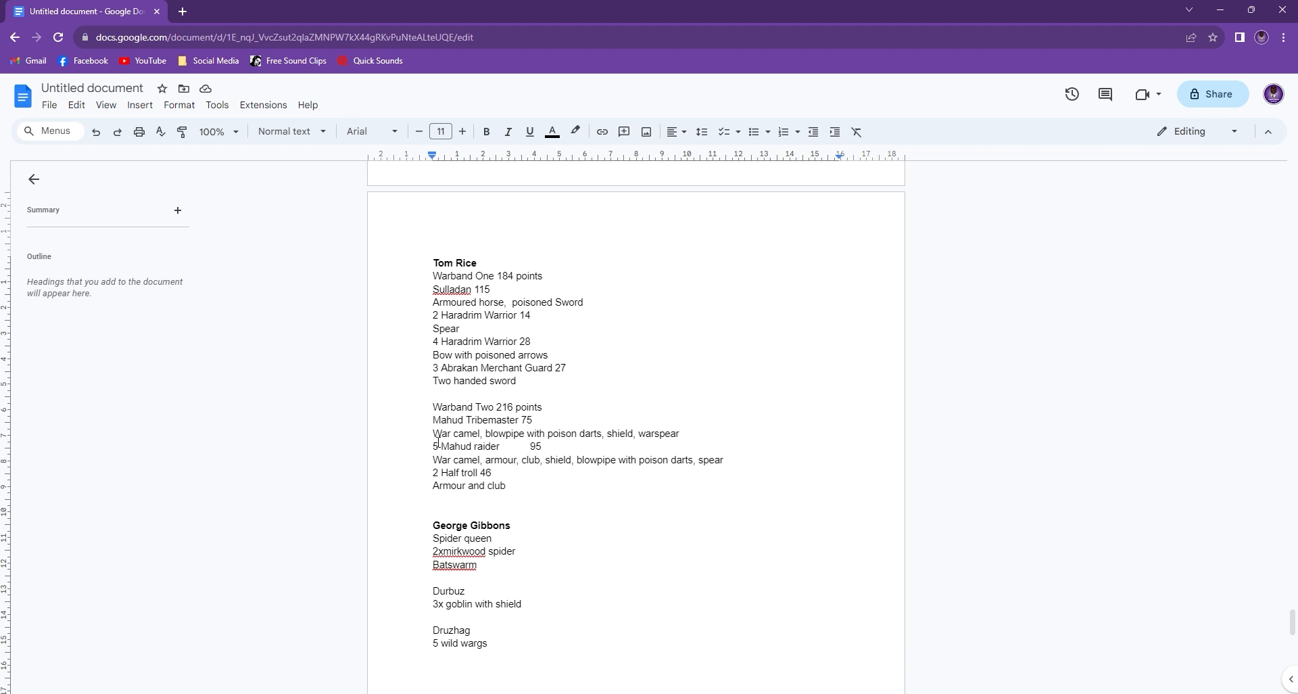
click(525, 432)
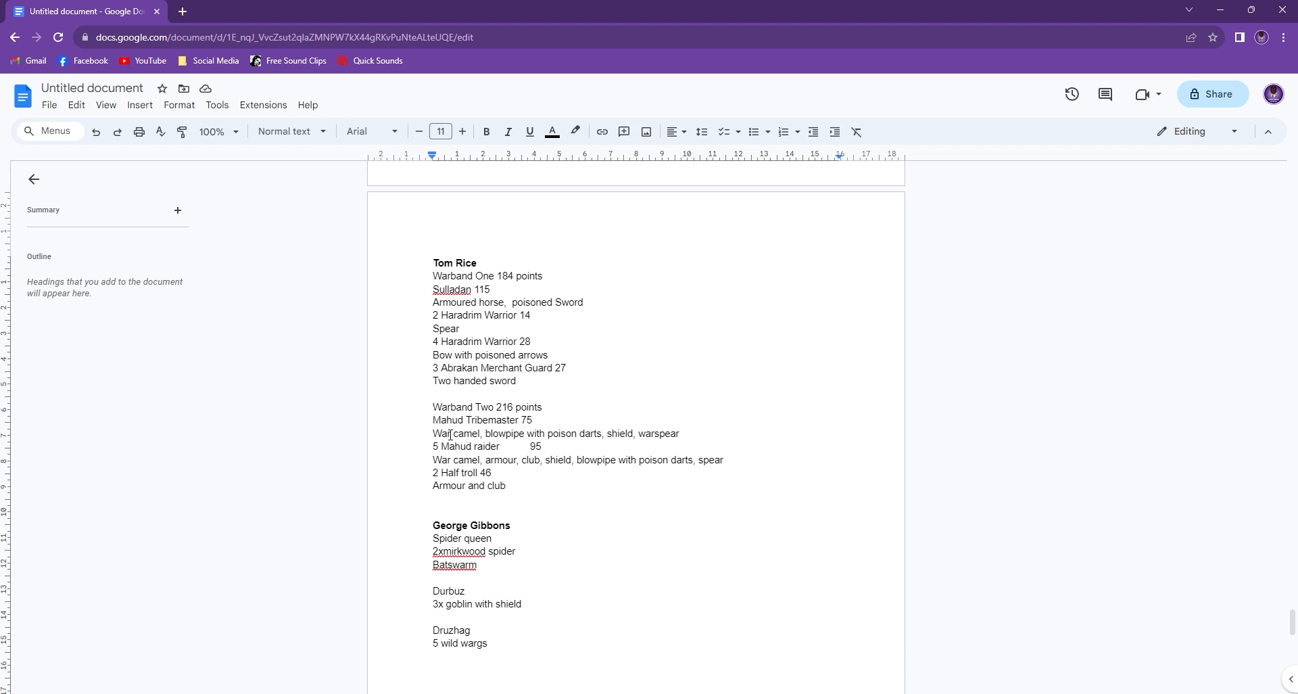
mouse_move(495, 468)
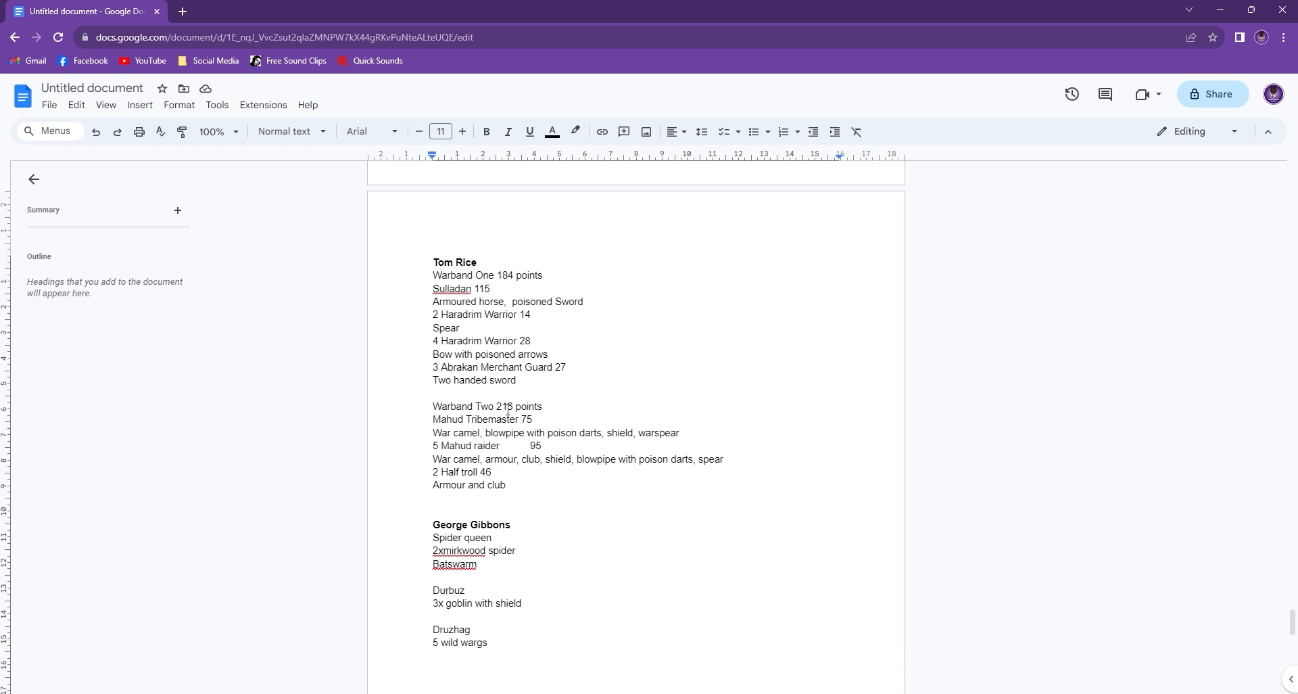
scroll(down, 3)
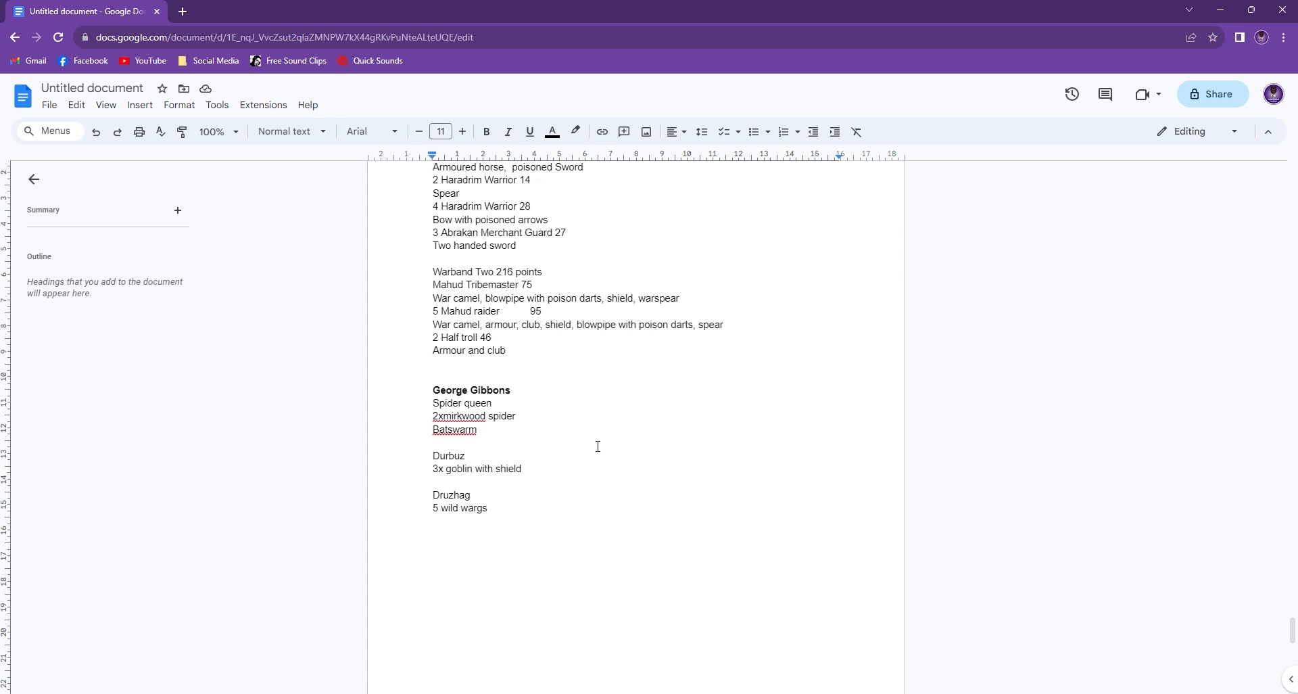
scroll(down, 3)
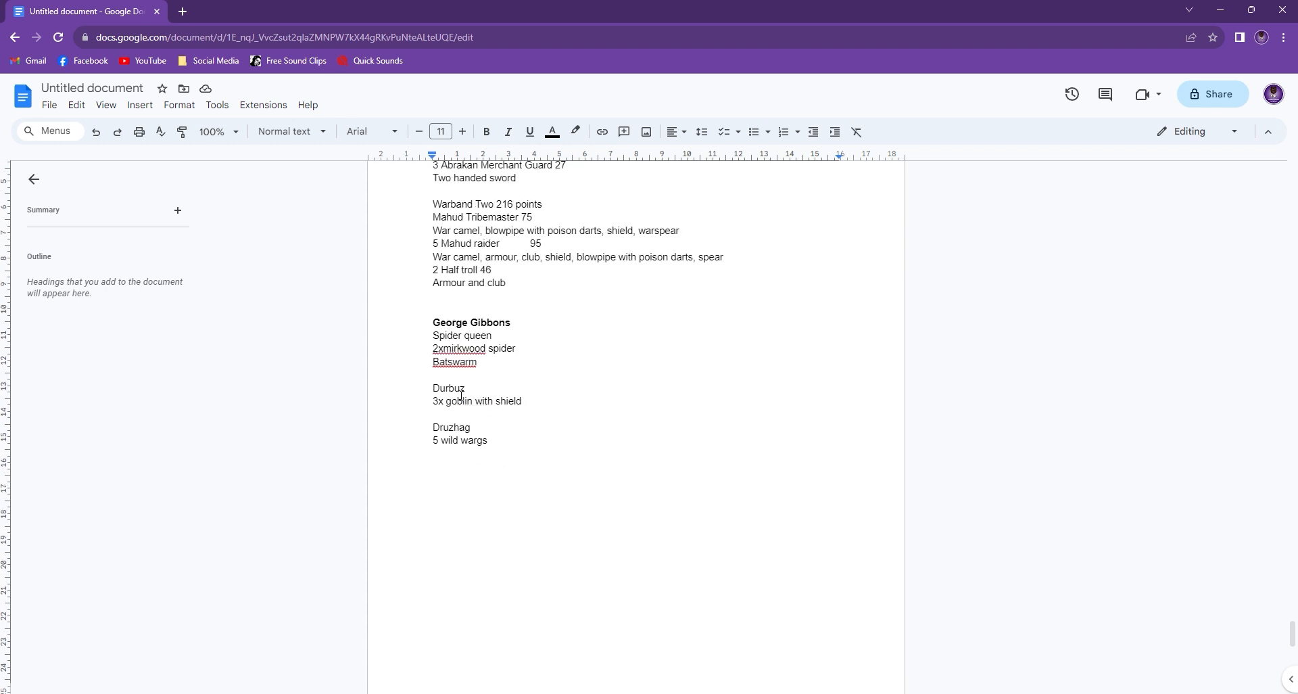
click(525, 230)
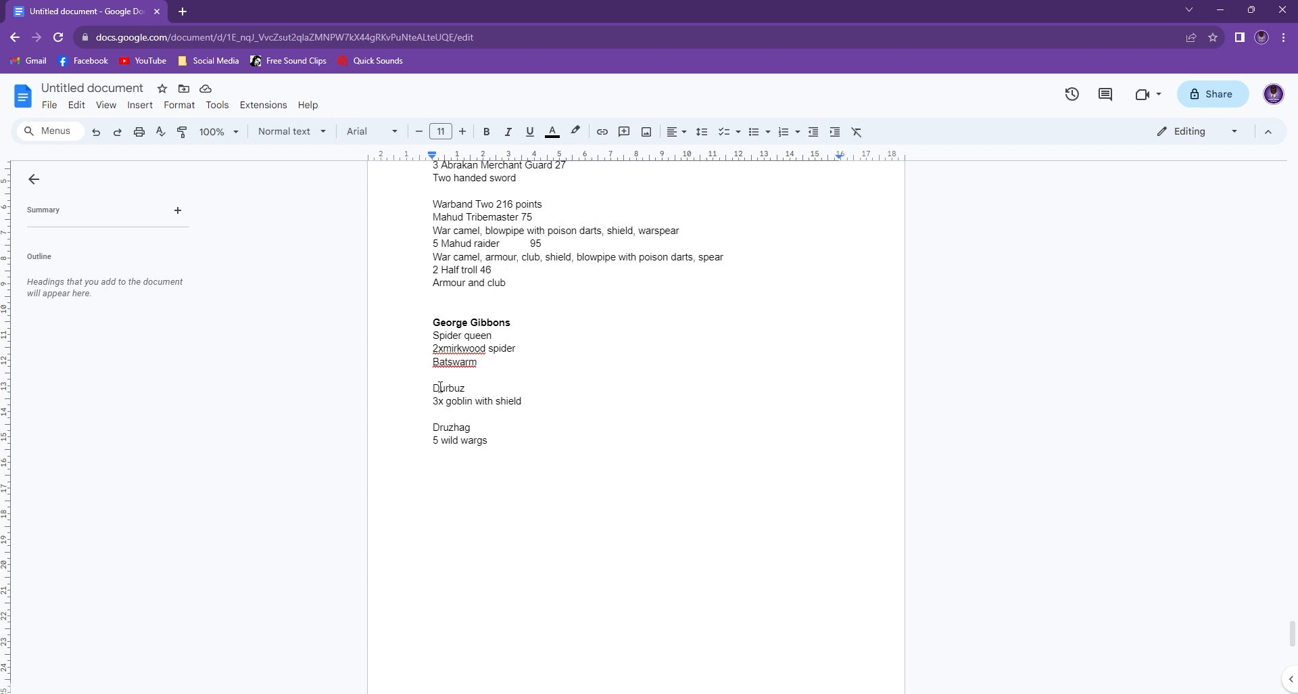
click(440, 427)
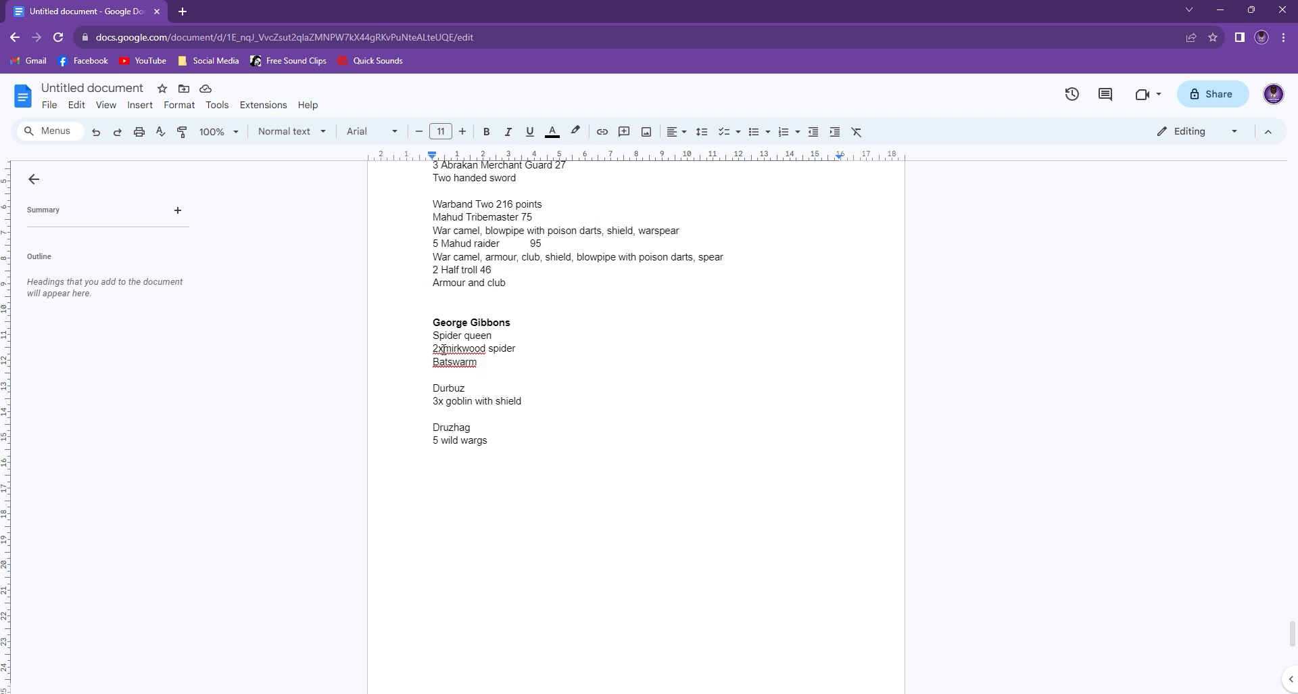
mouse_move(476, 378)
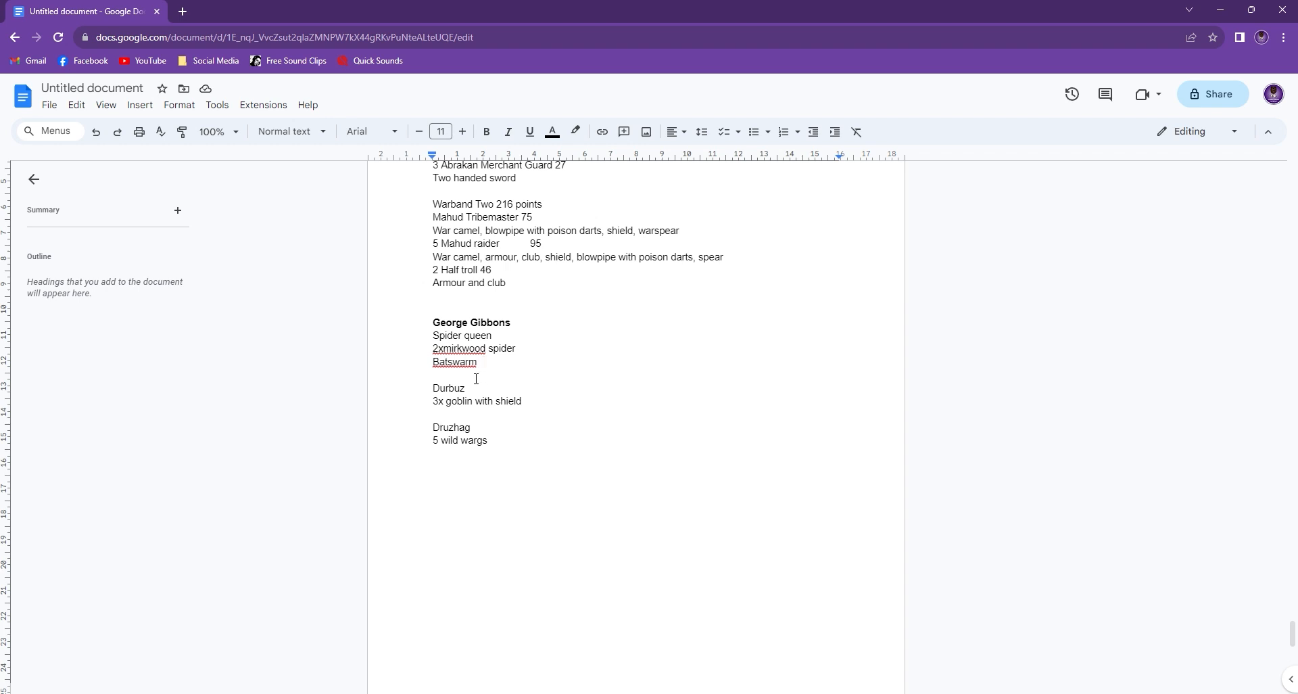
mouse_move(414, 345)
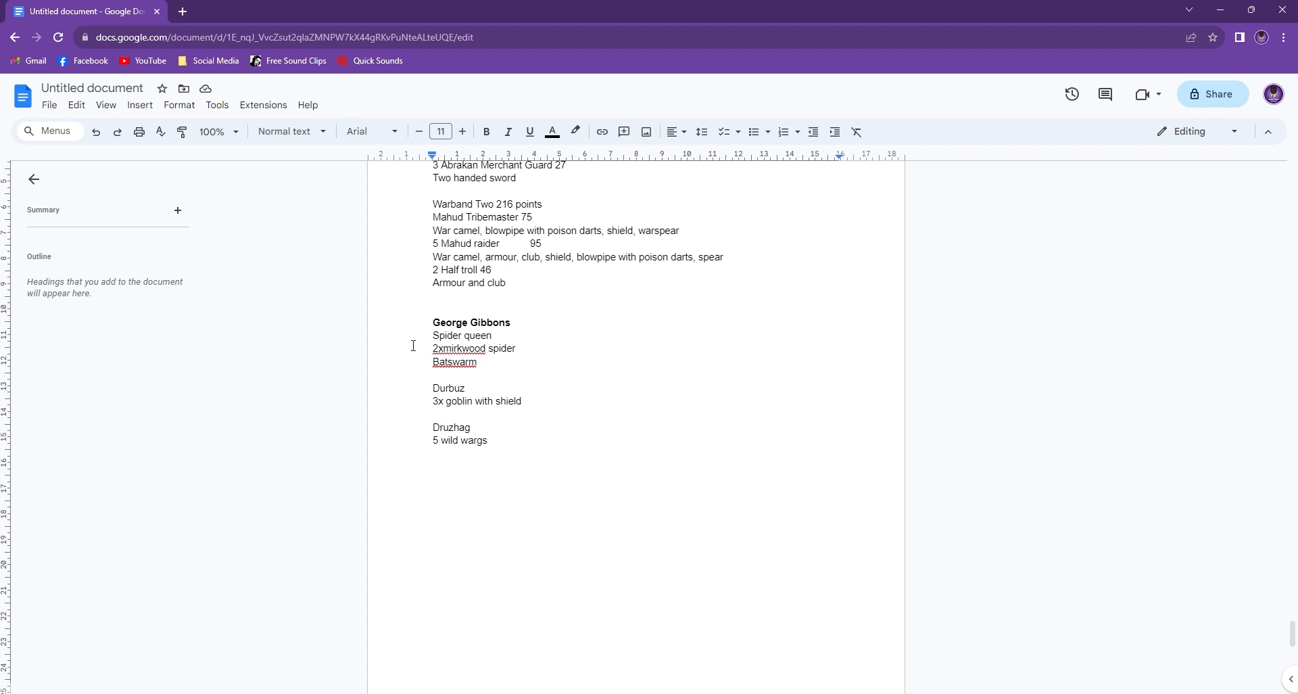
mouse_move(514, 370)
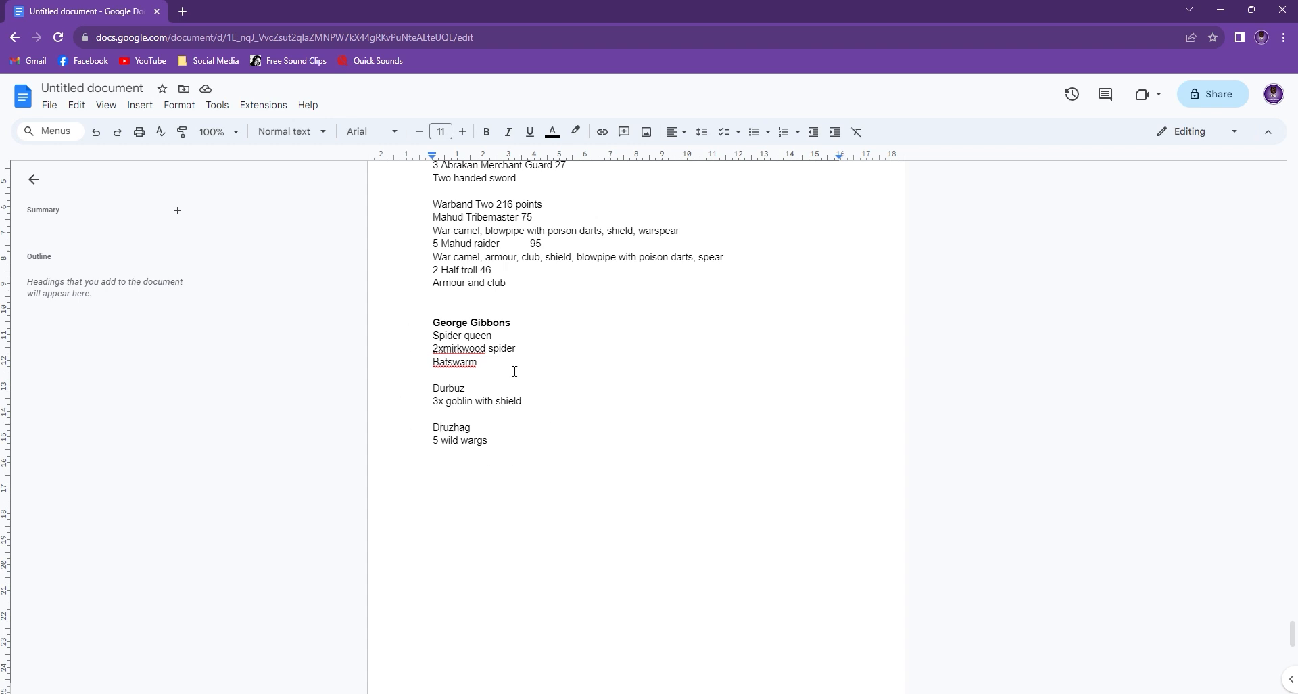
click(479, 362)
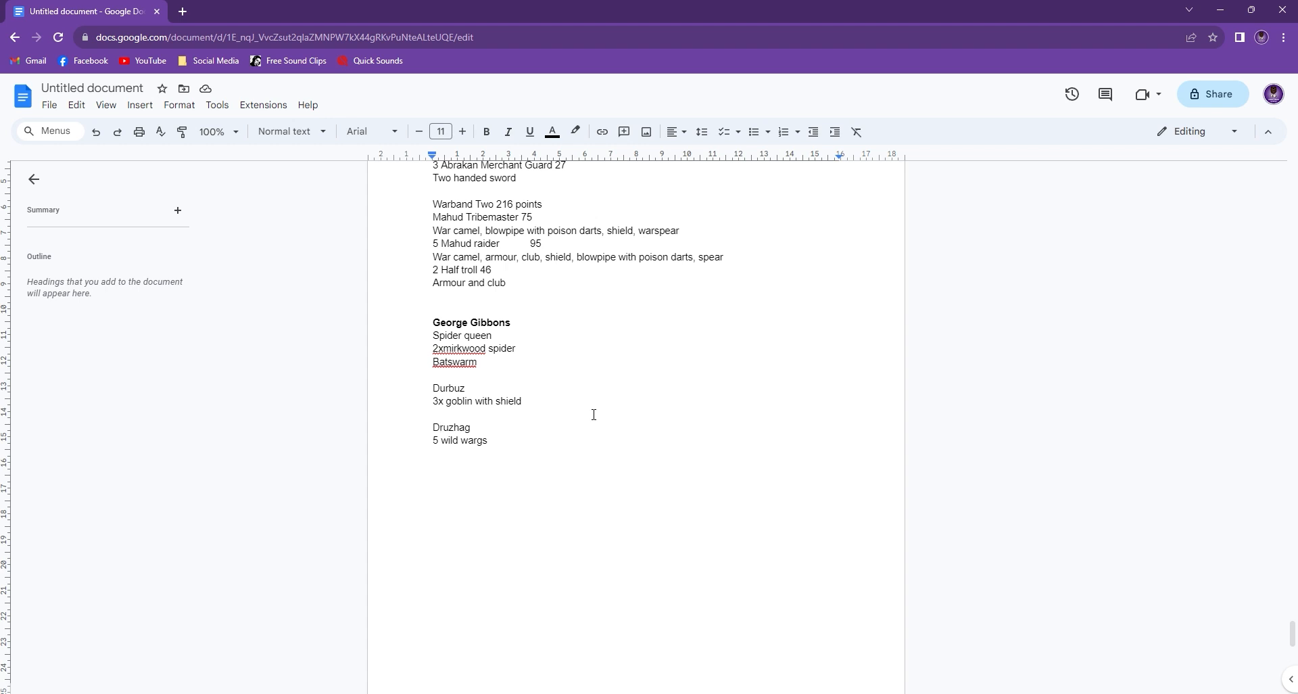
Scroll to the final illustrated page with Tomos Eaves's Balin and Gimli Kingdom of Moria list
scroll(down, 3)
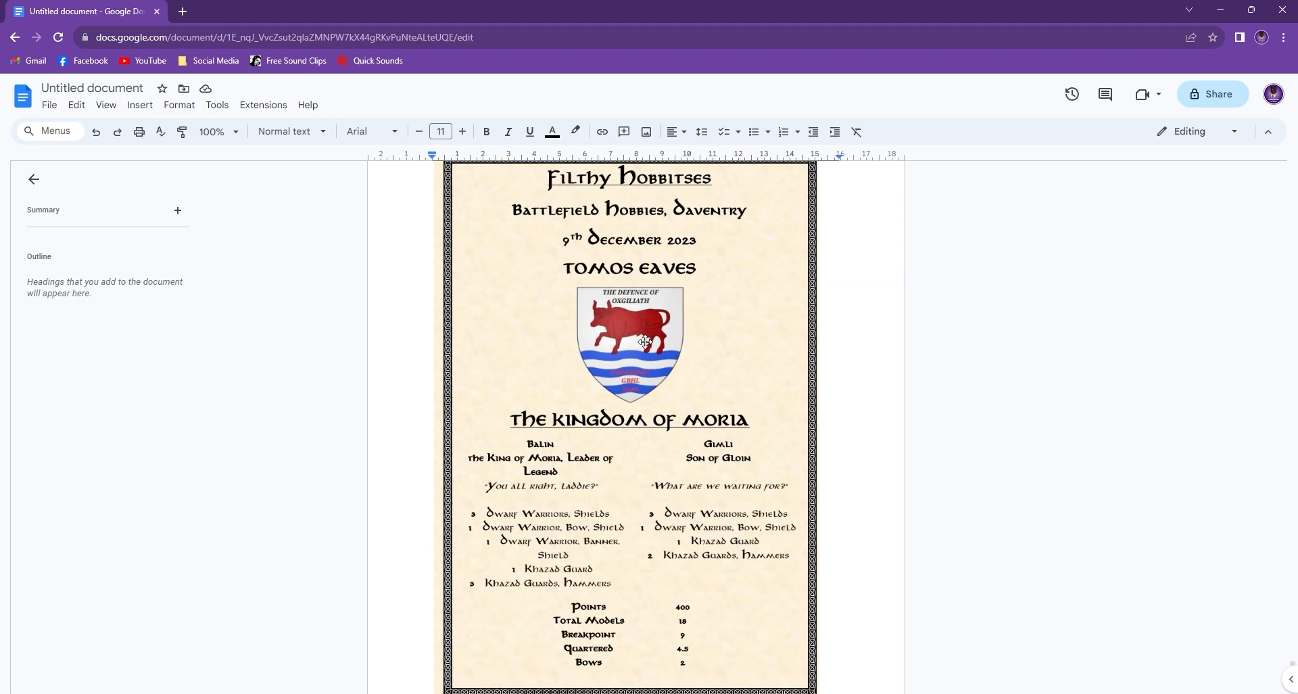
mouse_move(843, 509)
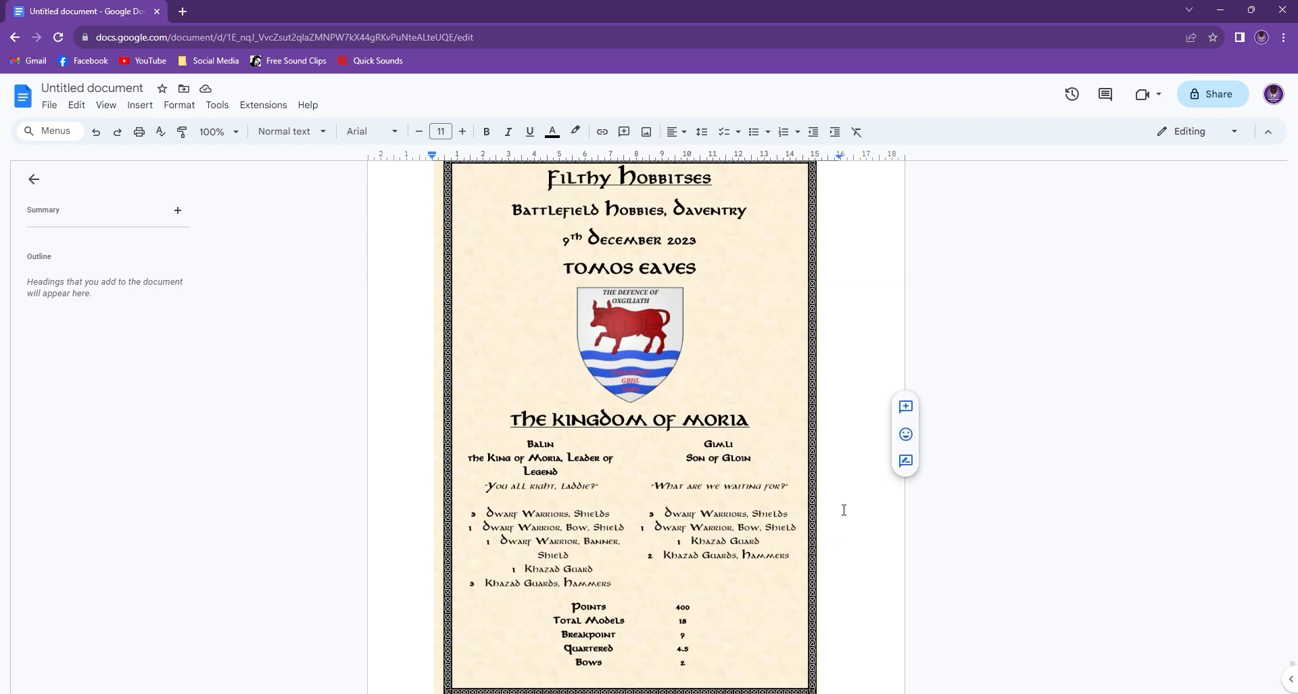
mouse_move(721, 271)
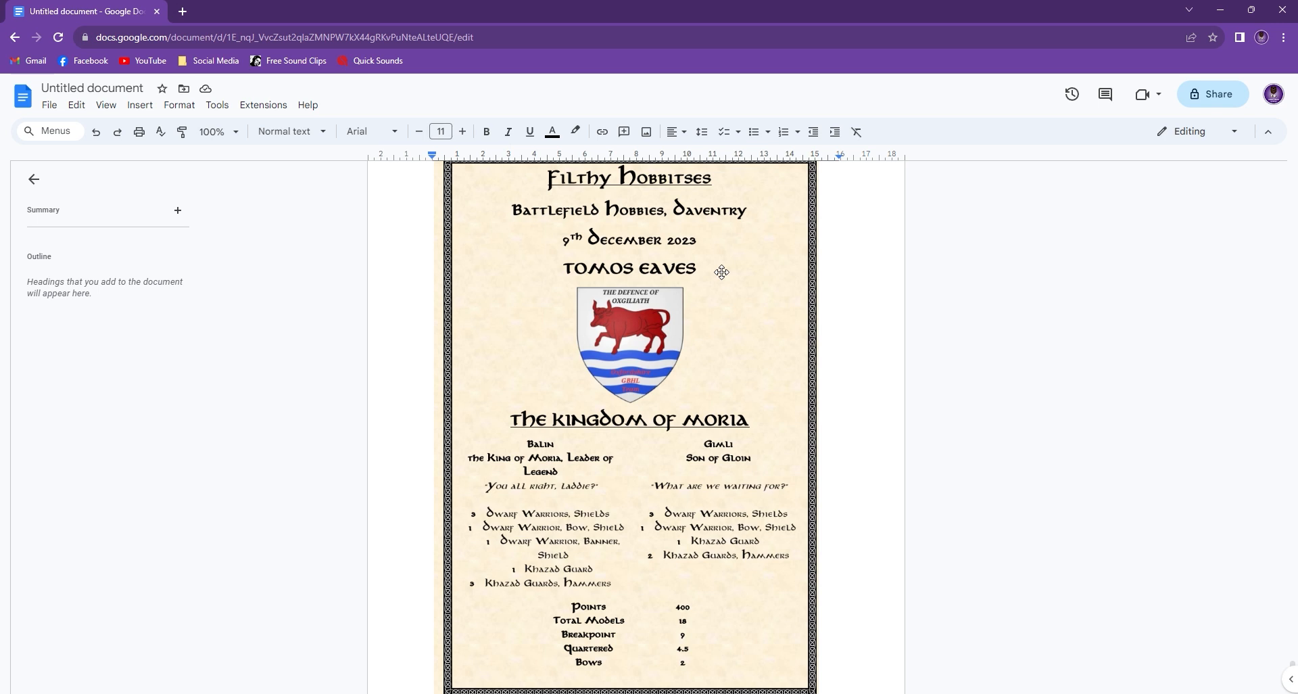
mouse_move(569, 424)
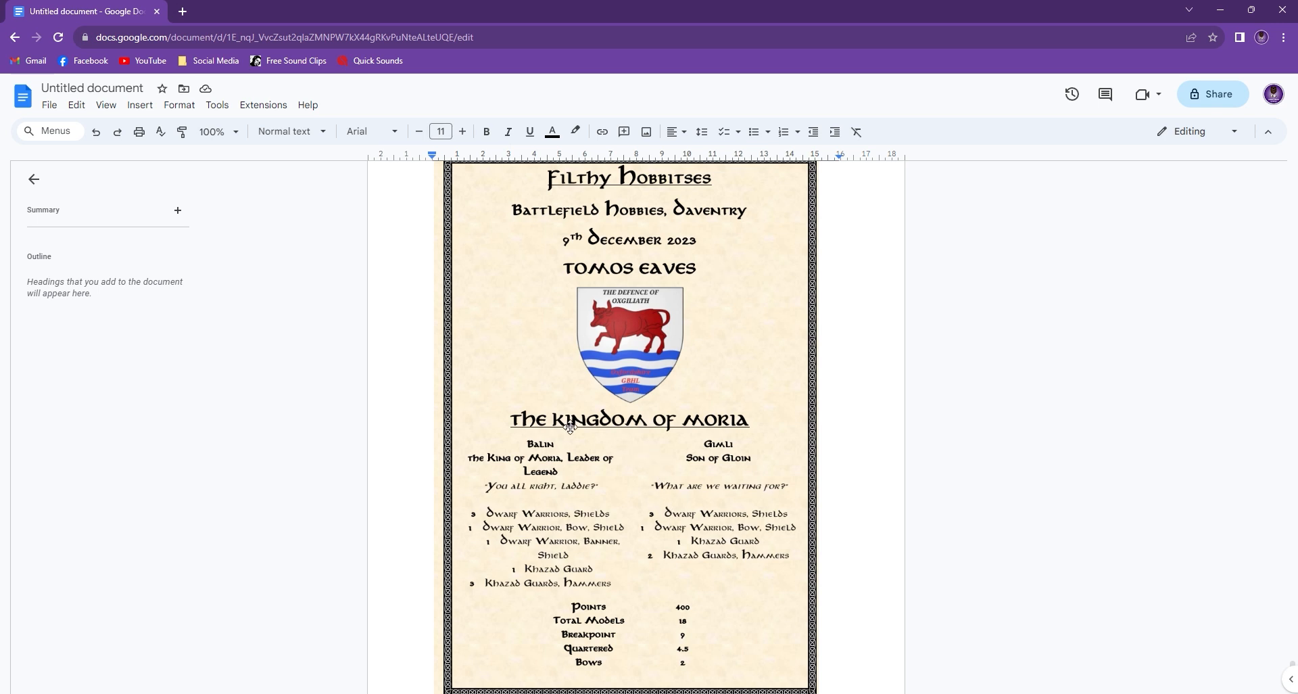
mouse_move(737, 460)
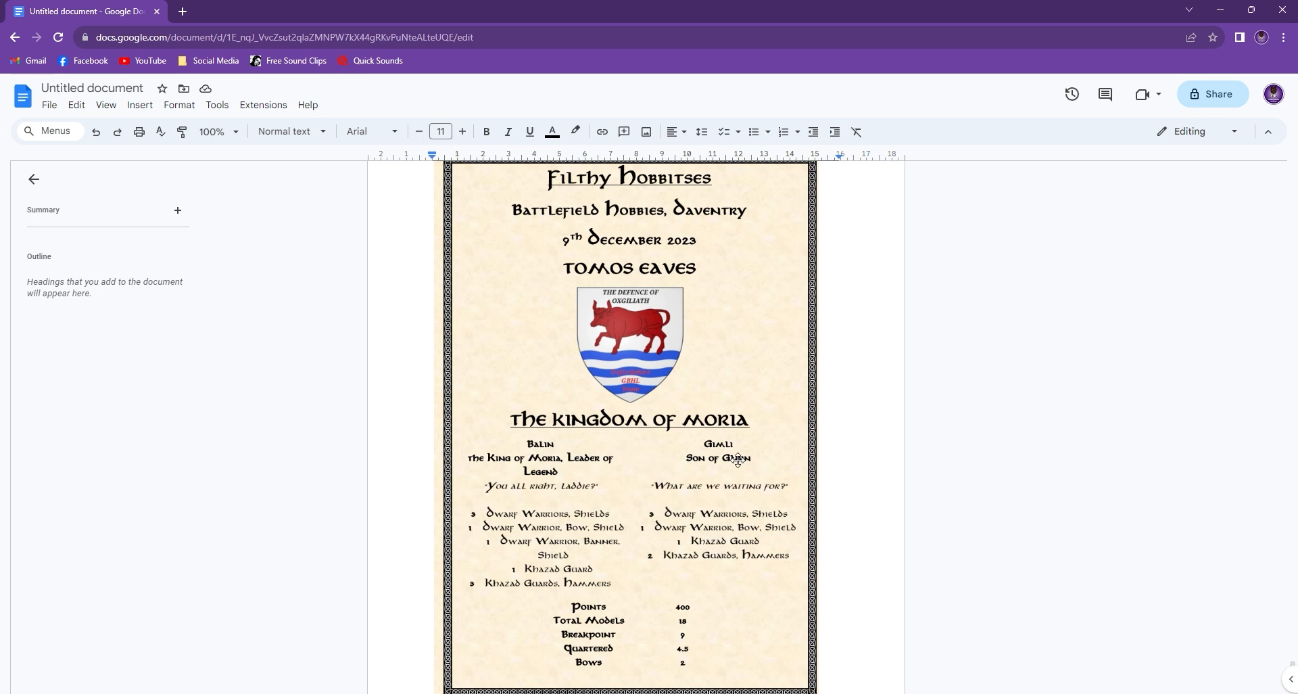
mouse_move(917, 573)
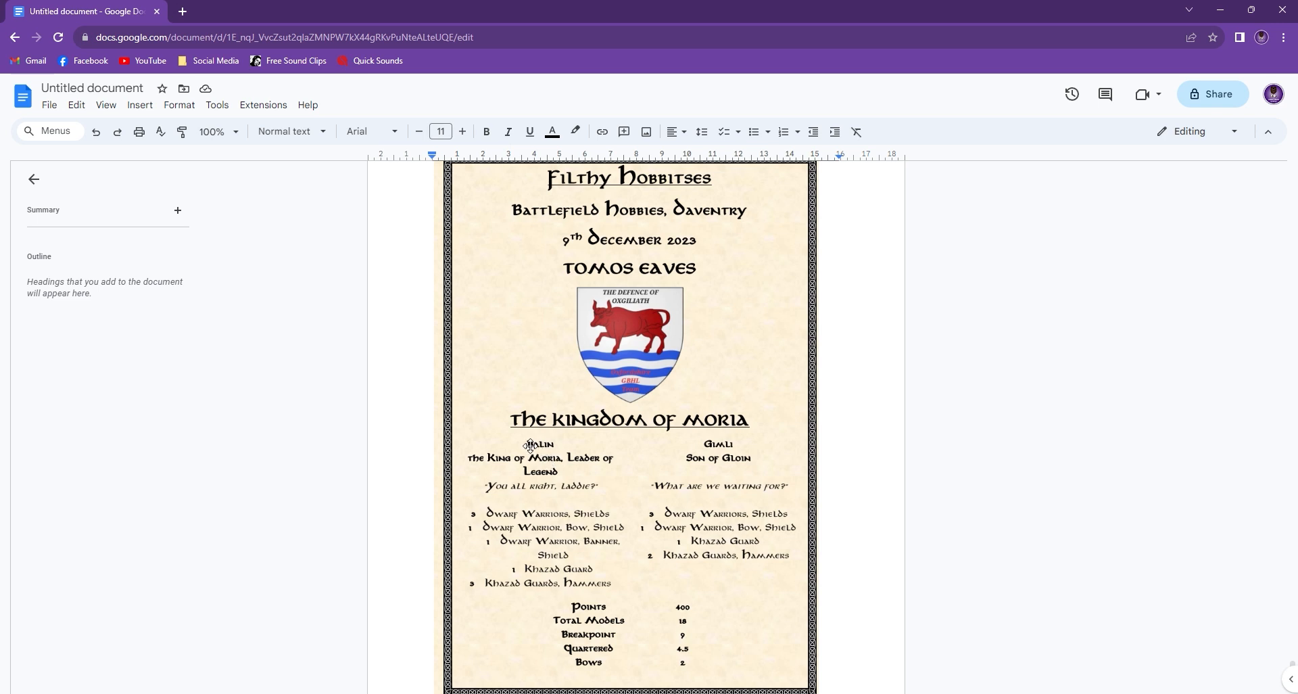
mouse_move(765, 456)
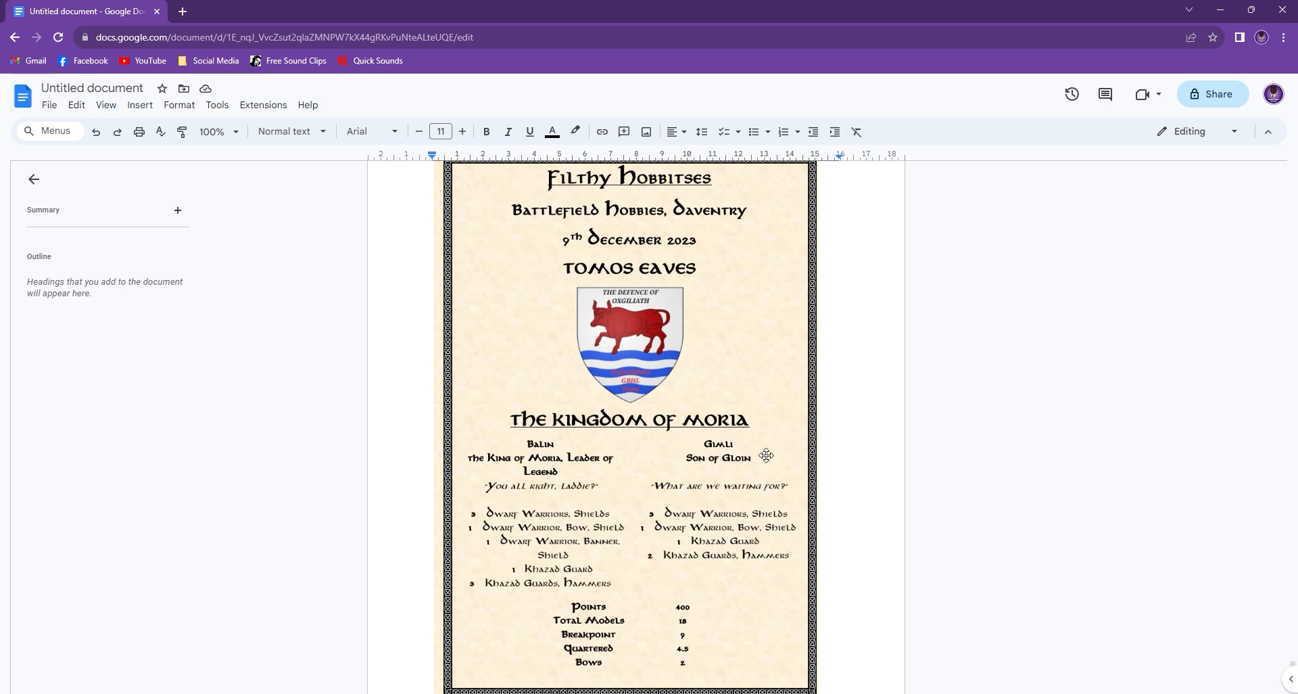
mouse_move(683, 574)
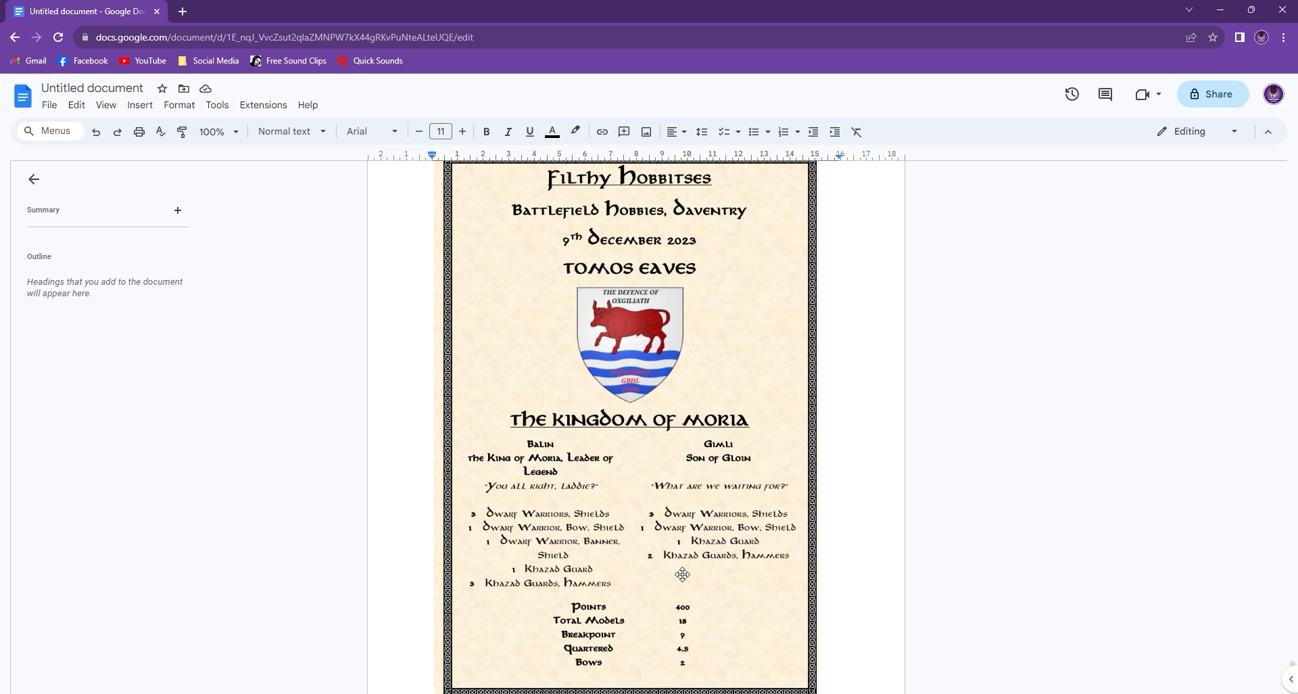
mouse_move(733, 553)
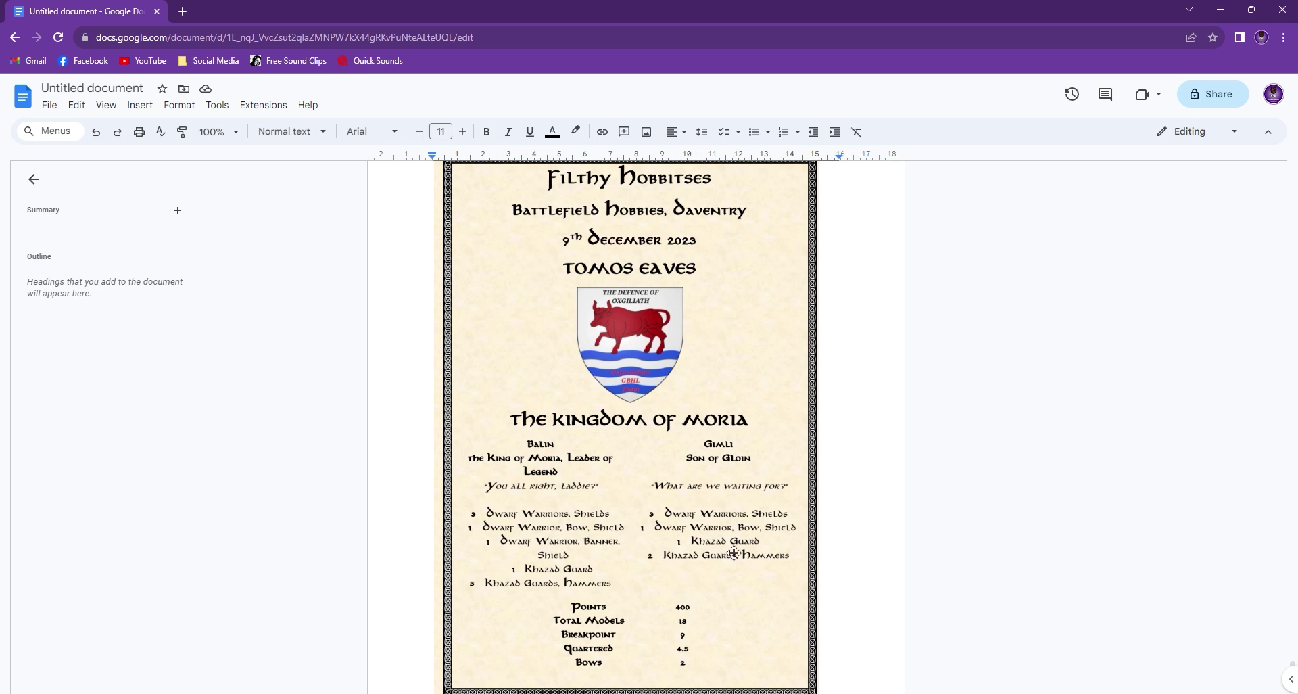
mouse_move(601, 484)
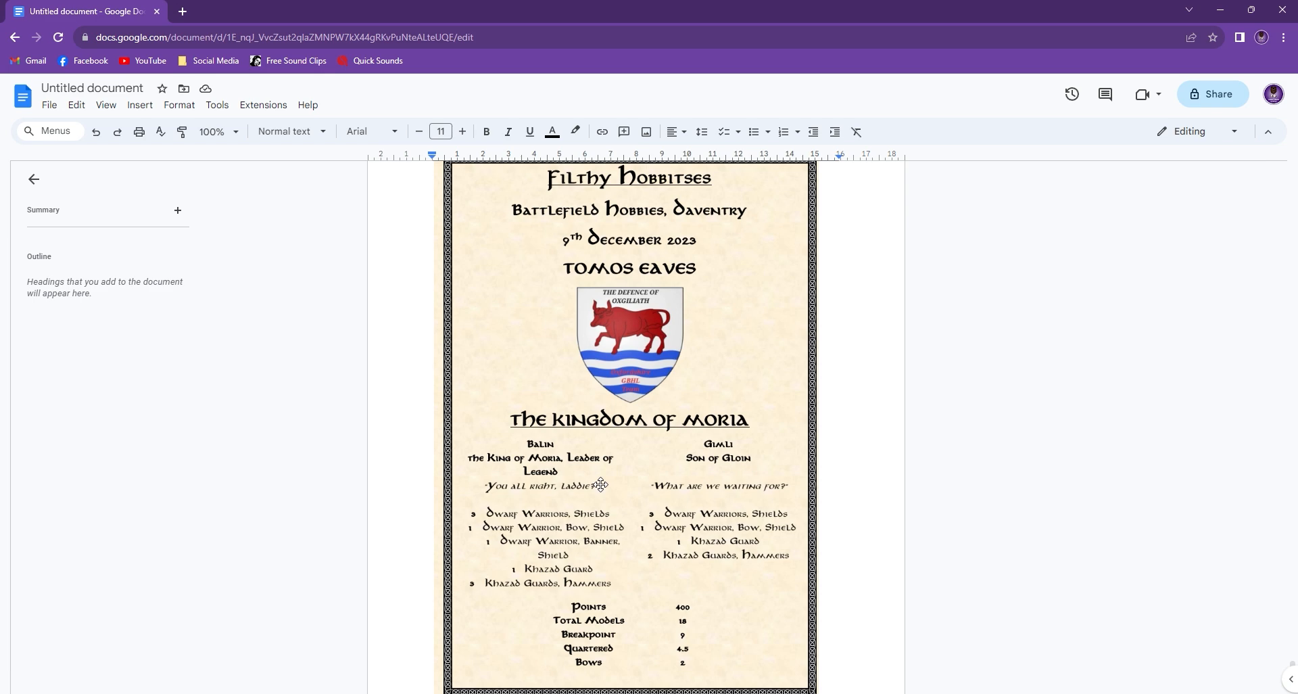
mouse_move(673, 435)
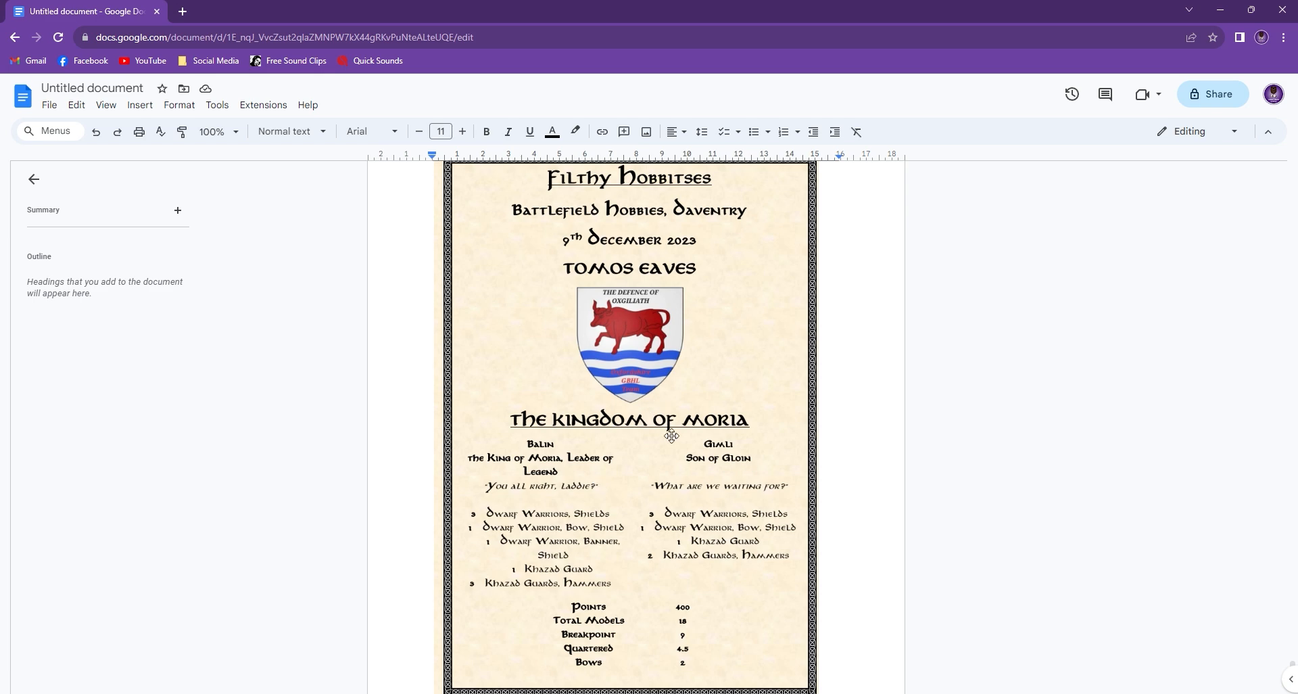
Scroll around the Moria page to its closing totals: 18 models, breakpoint 9, two bows
scroll(up, 3)
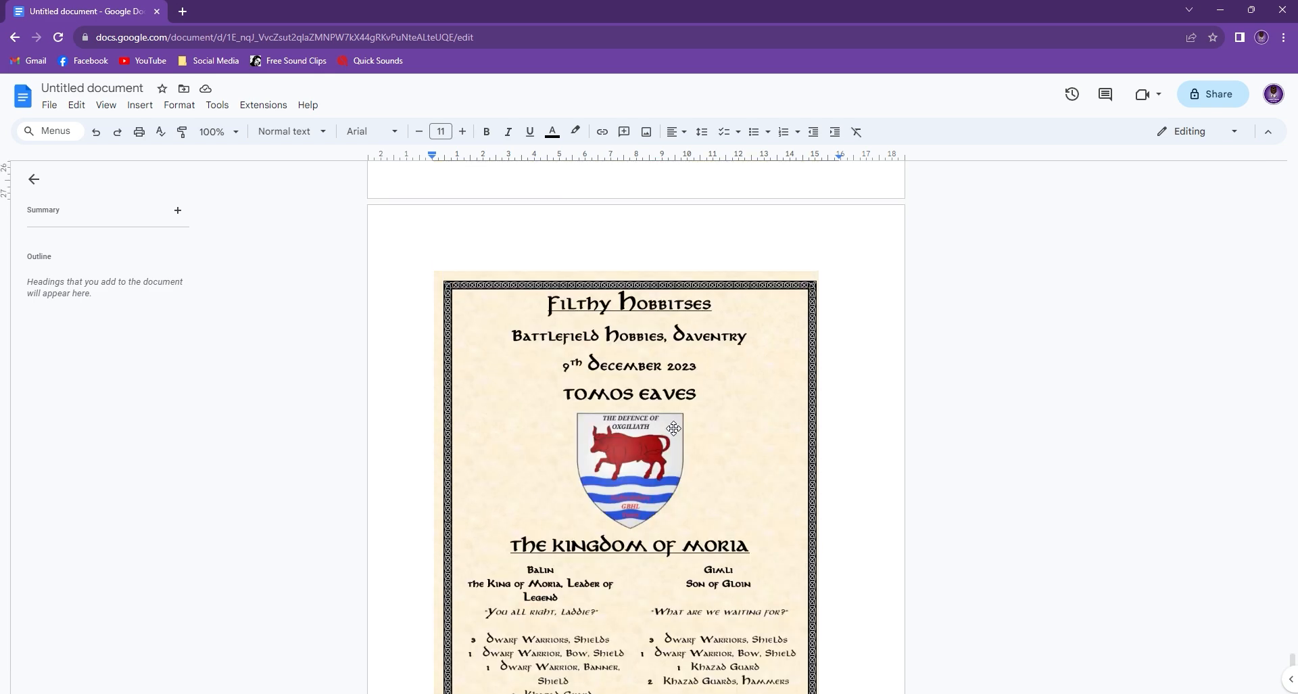
scroll(down, 3)
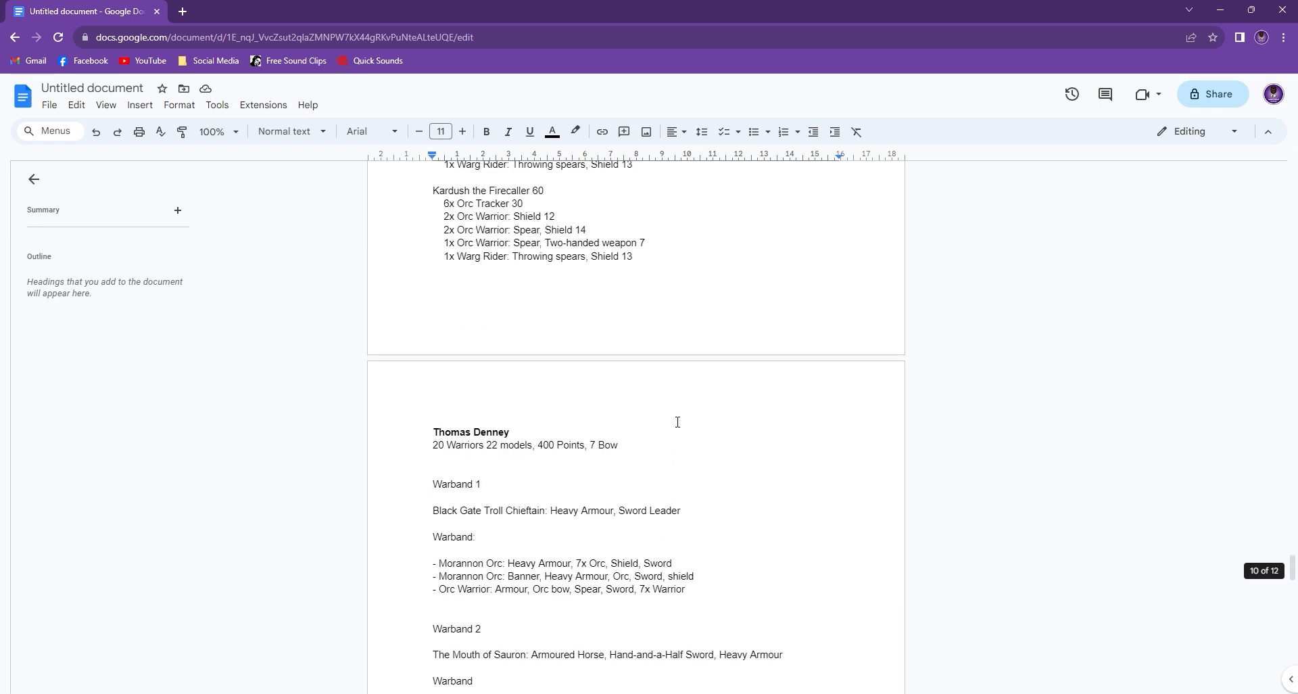
scroll(down, 3)
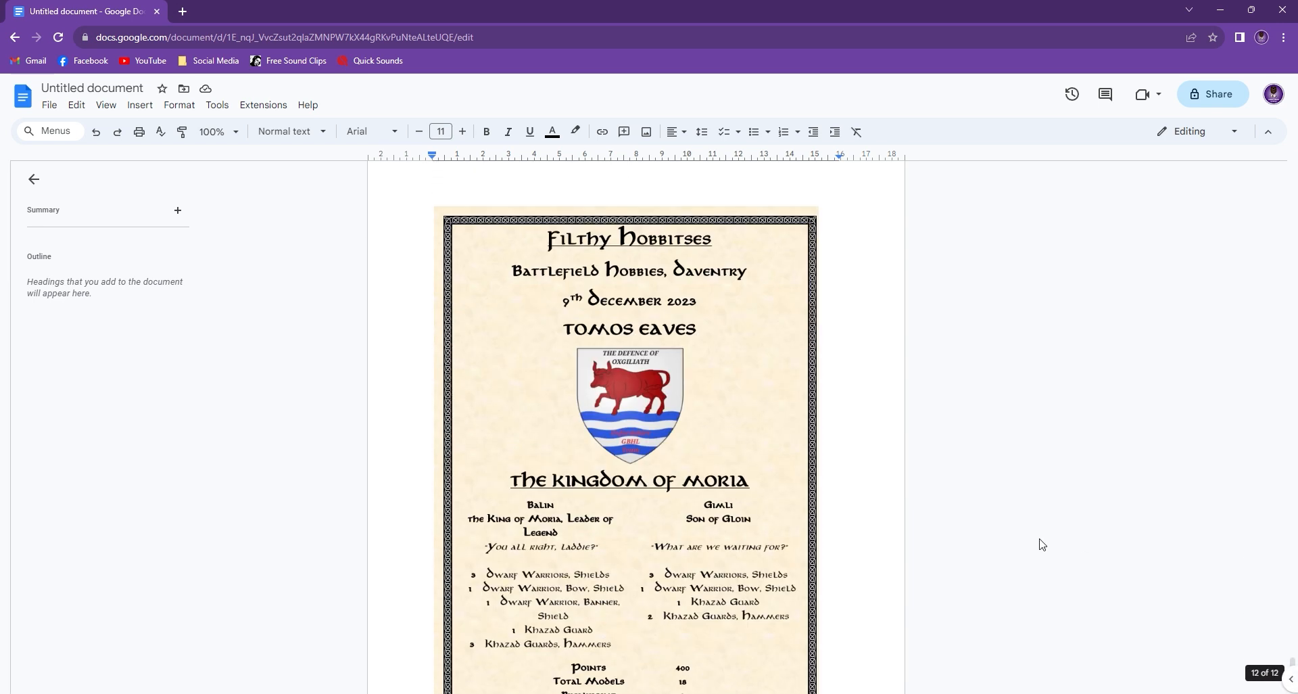
scroll(down, 3)
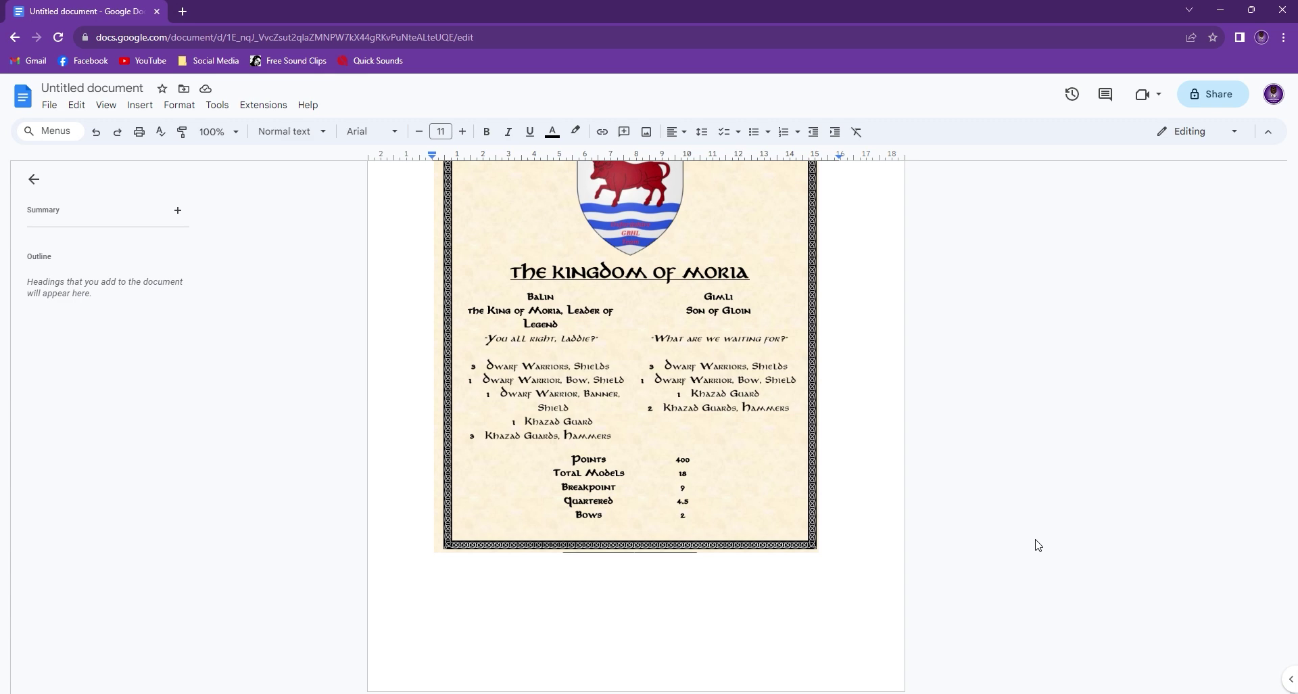
mouse_move(793, 412)
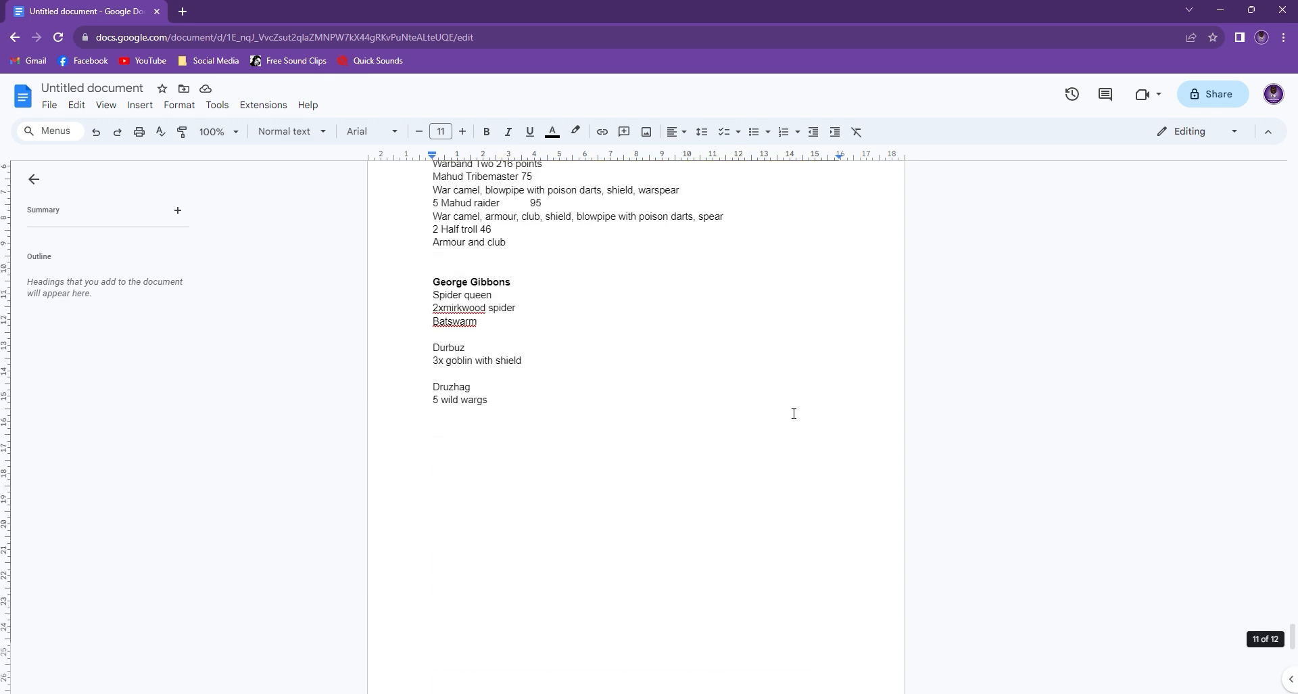
scroll(up, 3)
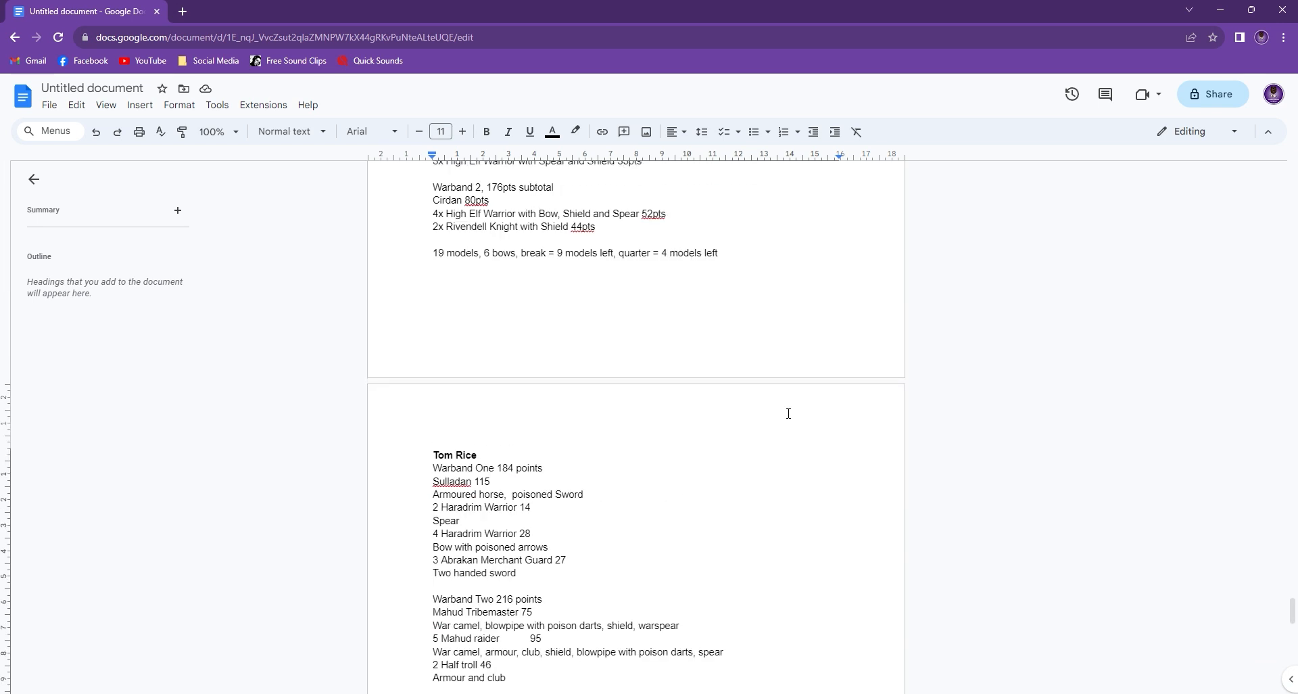
scroll(down, 3)
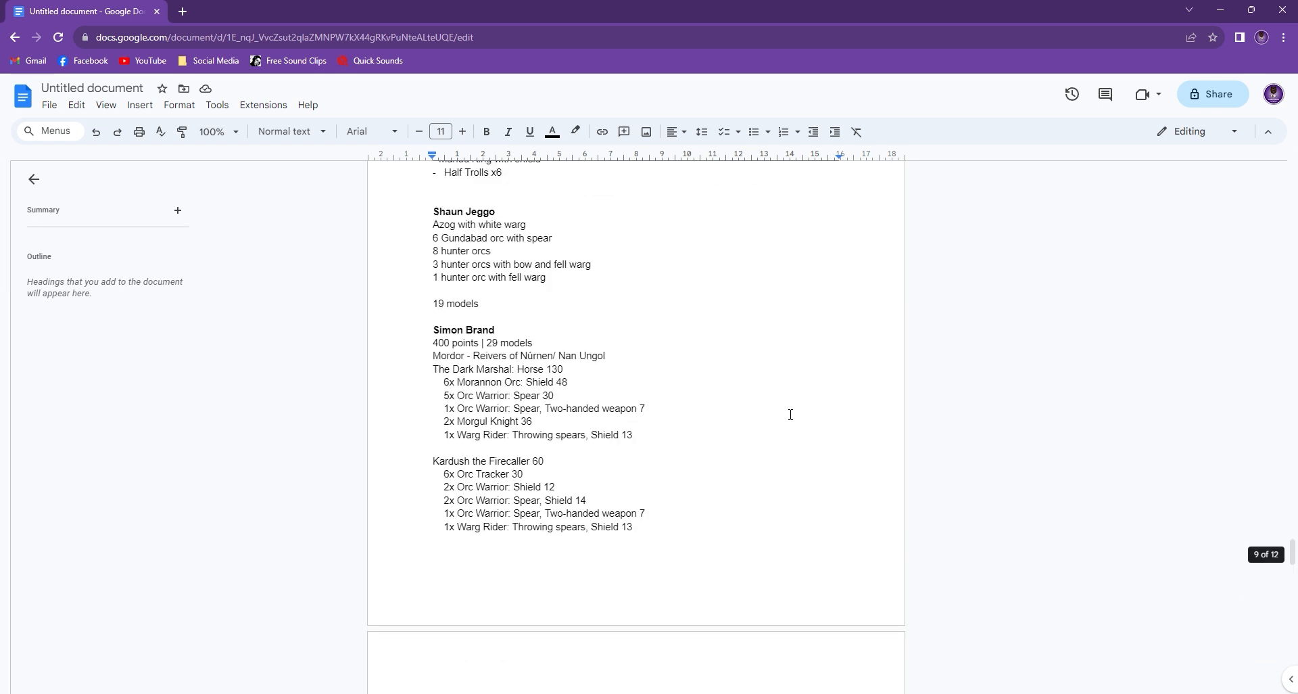
scroll(up, 3)
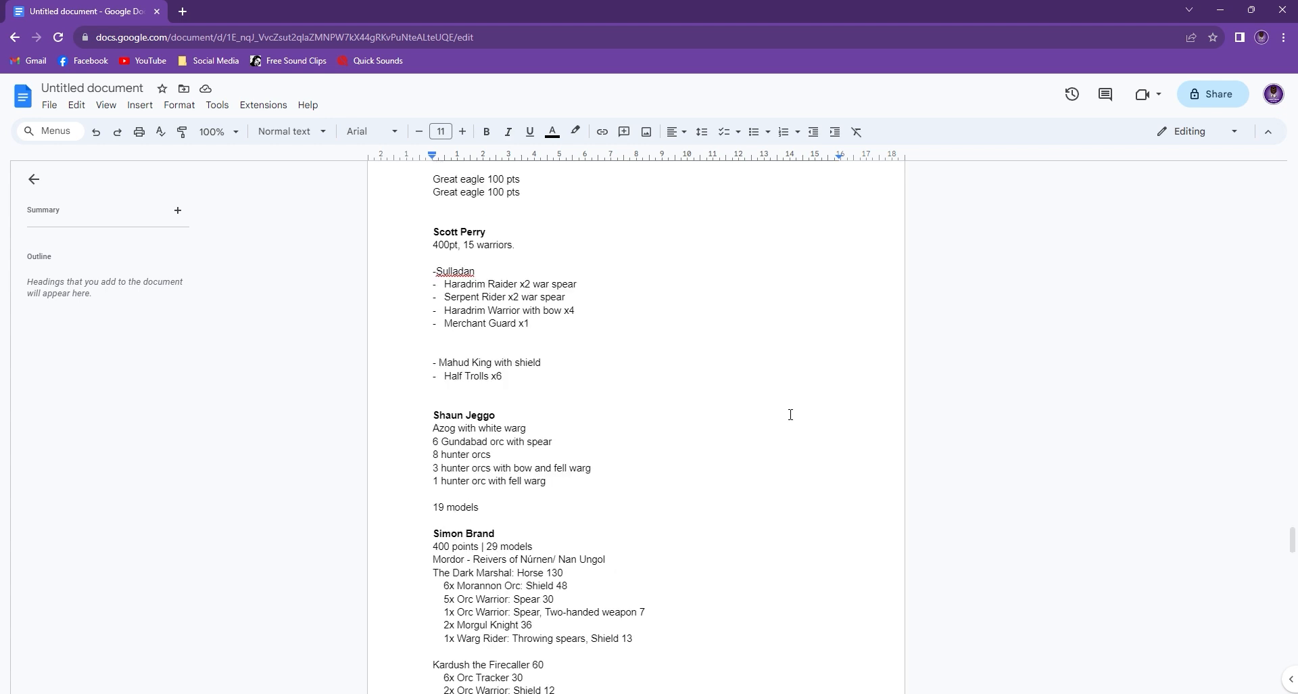
scroll(down, 3)
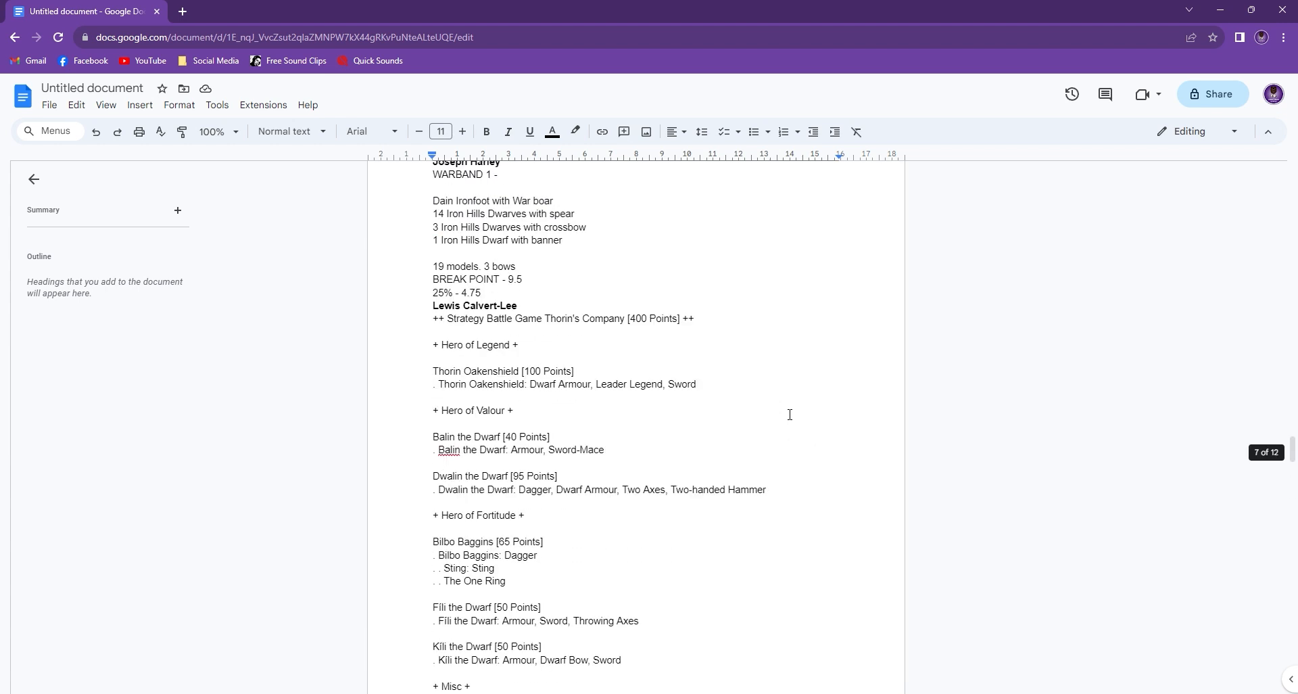
scroll(down, 3)
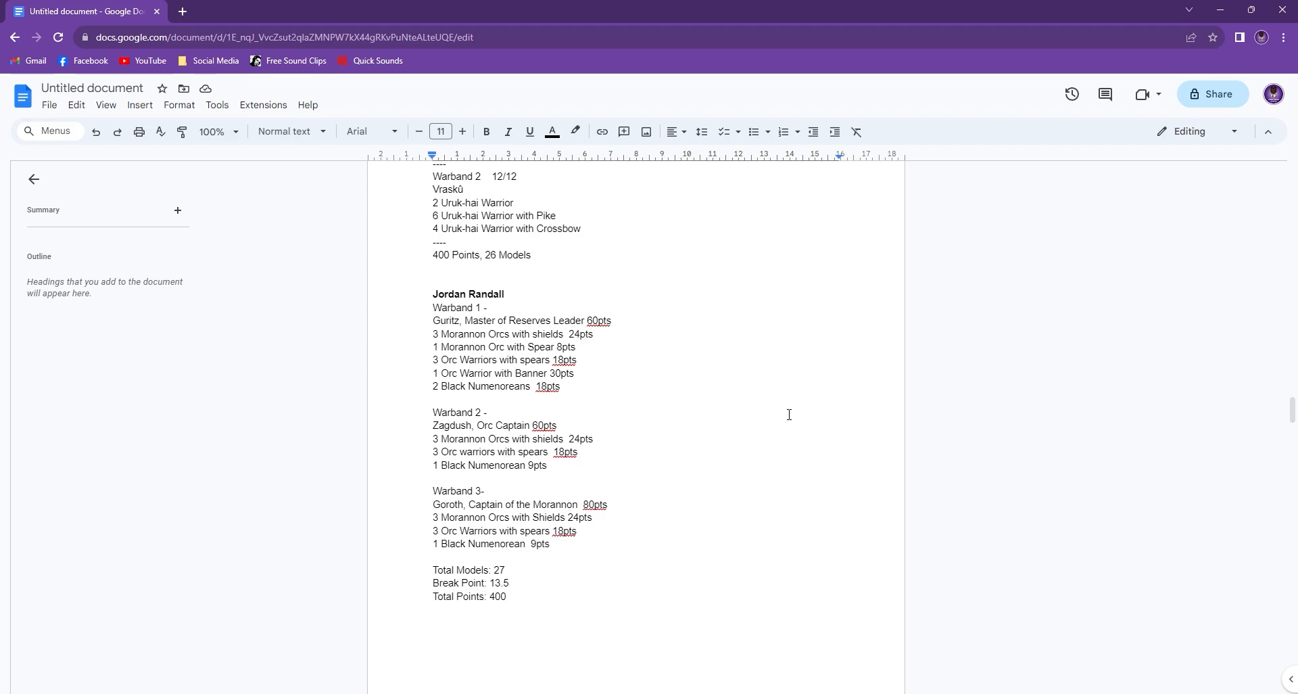